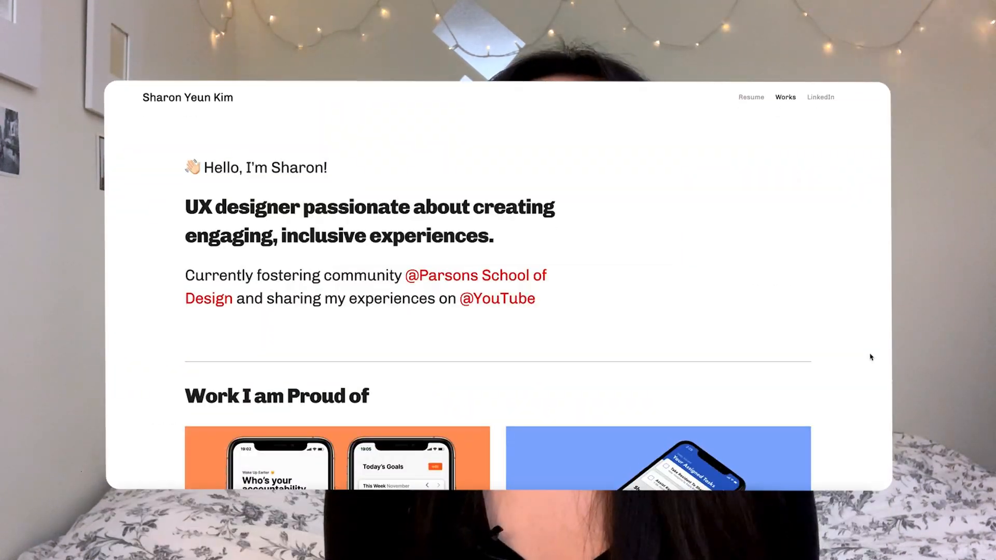
Open the Account Dashboard from the SK avatar menu.
{"action": "scroll", "scroll_direction": "down", "scroll_amount": 3}
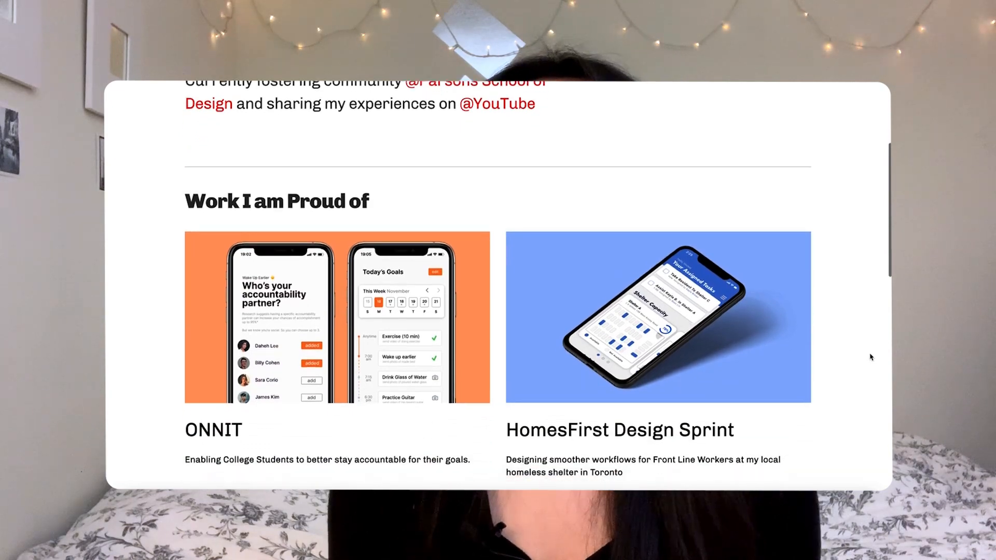
{"action": "scroll", "scroll_direction": "down", "scroll_amount": 3}
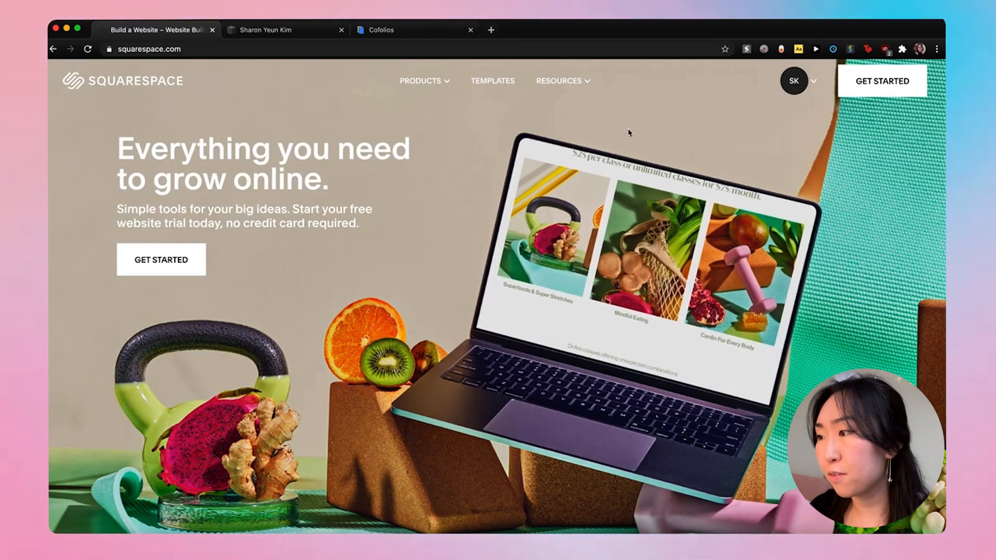
{"action": "left_click", "coordinate": [793, 81]}
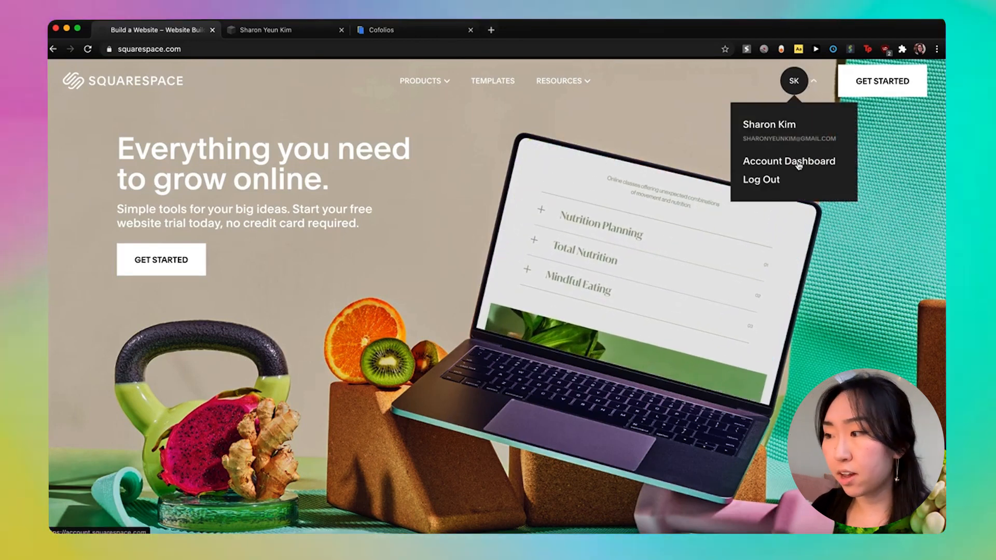
{"action": "left_click", "coordinate": [789, 160]}
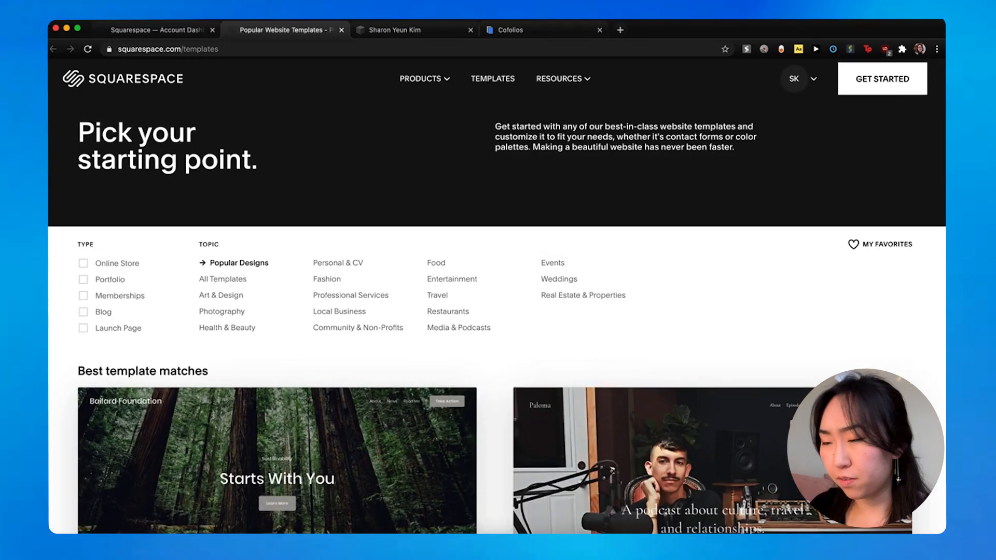
Browse the template gallery and open templates from the earlier Squarespace version.
{"action": "scroll", "scroll_direction": "down", "scroll_amount": 3}
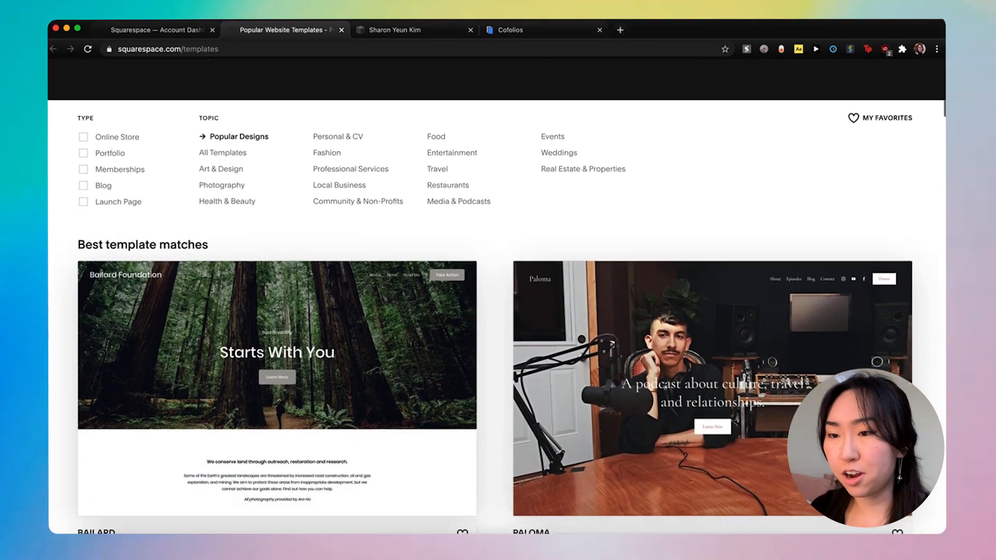
{"action": "scroll", "scroll_direction": "down", "scroll_amount": 3}
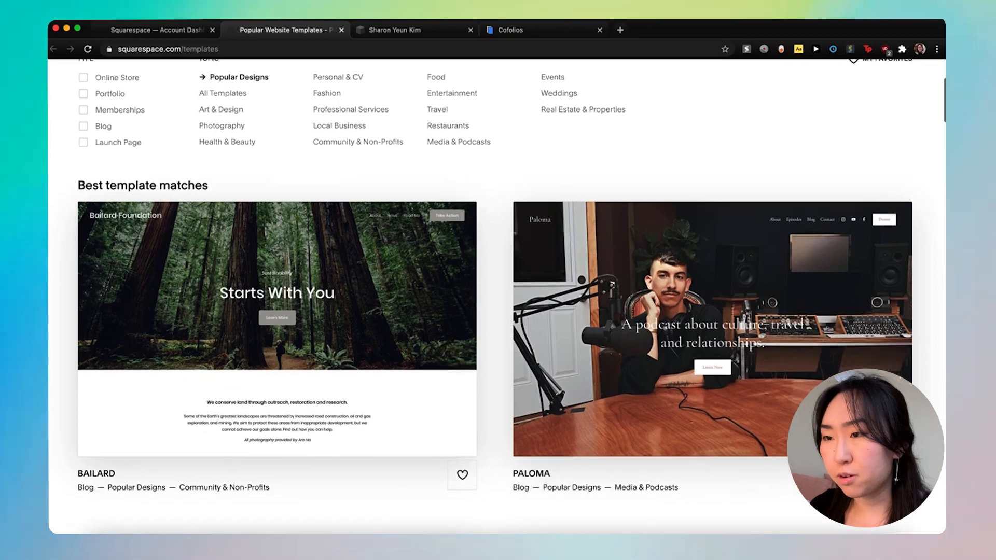
{"action": "scroll", "scroll_direction": "up", "scroll_amount": 3}
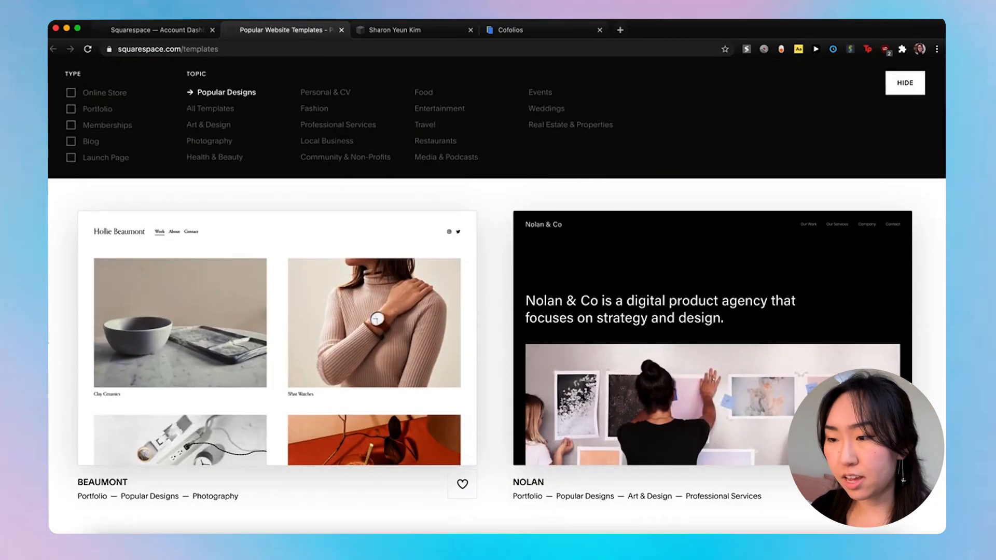
{"action": "scroll", "scroll_direction": "down", "scroll_amount": 3}
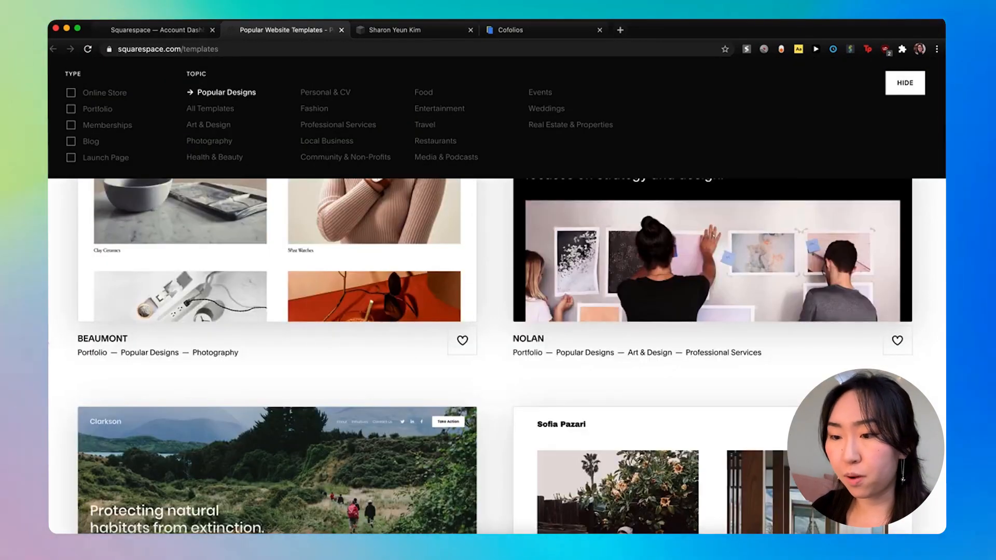
{"action": "scroll", "scroll_direction": "down", "scroll_amount": 3}
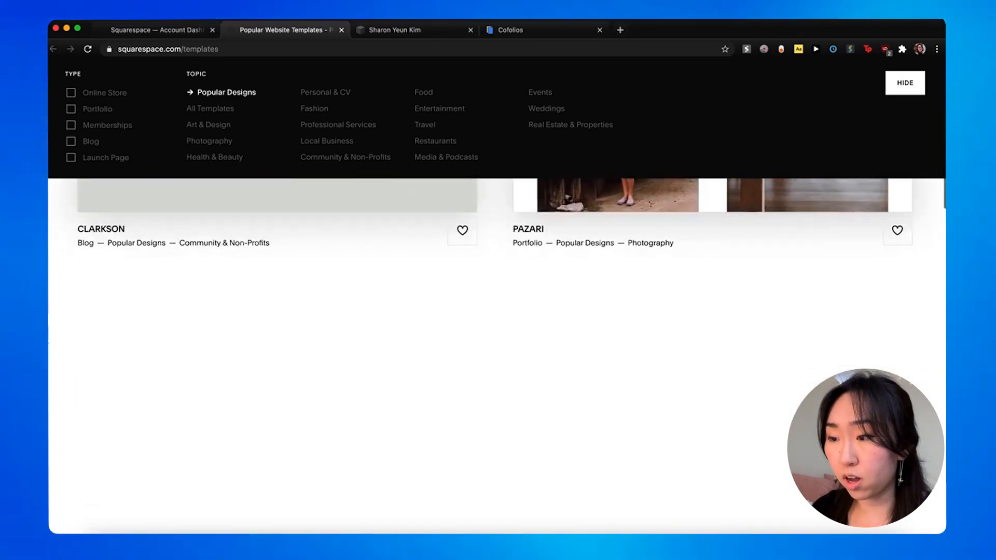
{"action": "scroll", "scroll_direction": "down", "scroll_amount": 3}
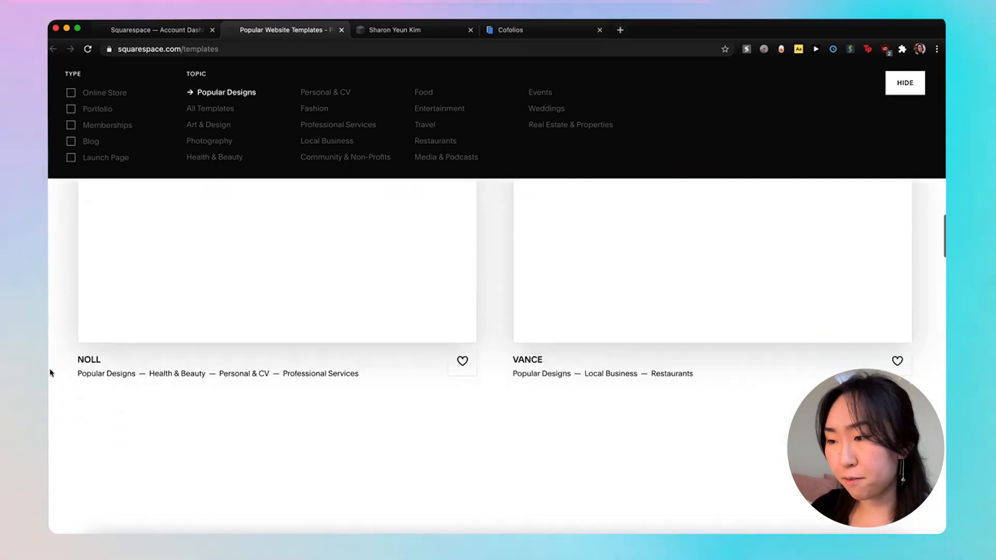
{"action": "scroll", "scroll_direction": "down", "scroll_amount": 3}
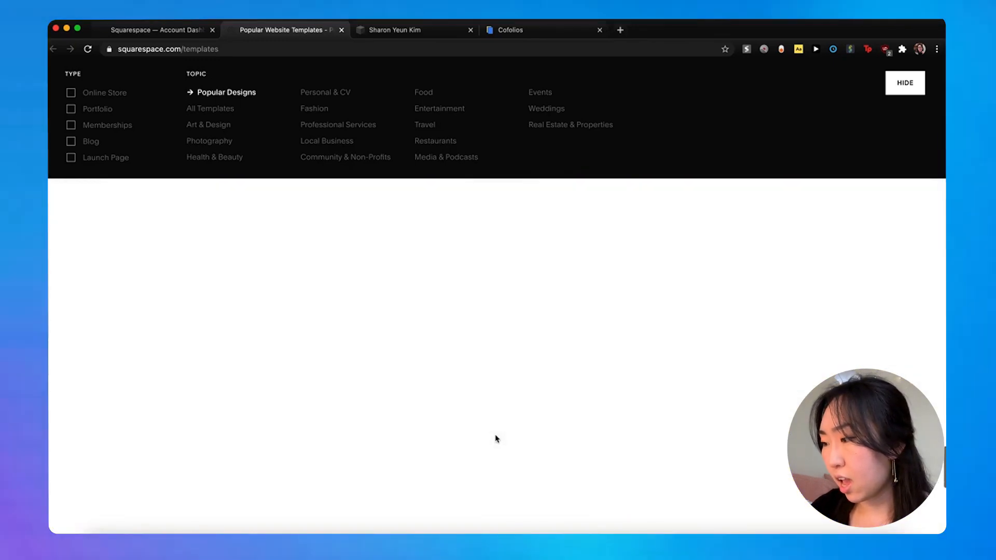
{"action": "scroll", "scroll_direction": "down", "scroll_amount": 3}
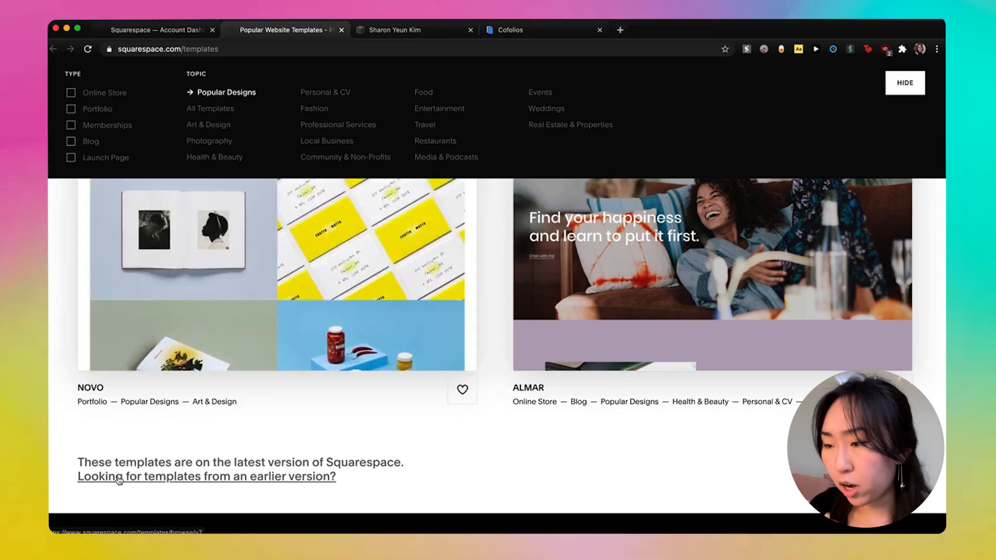
{"action": "left_click", "coordinate": [206, 476]}
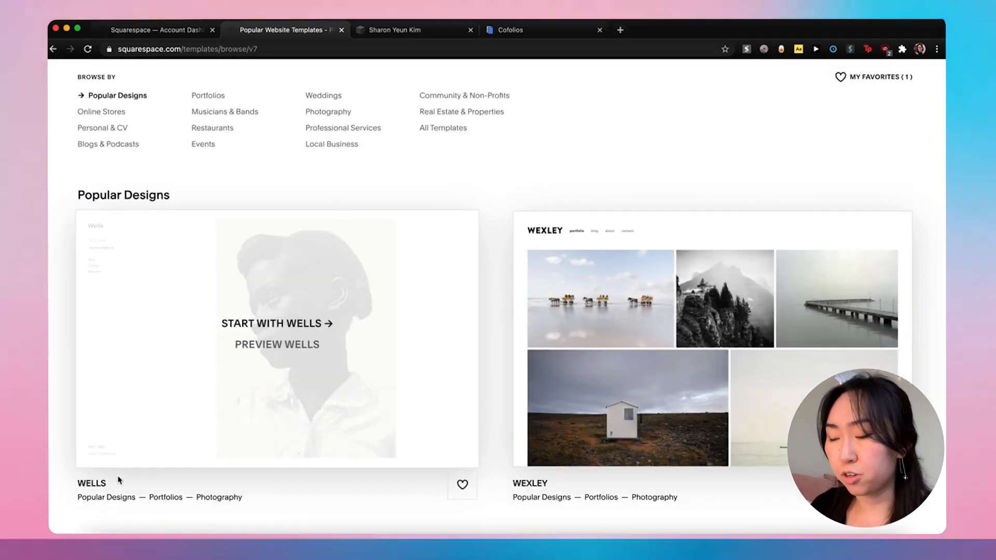
{"action": "mouse_move", "coordinate": [248, 323]}
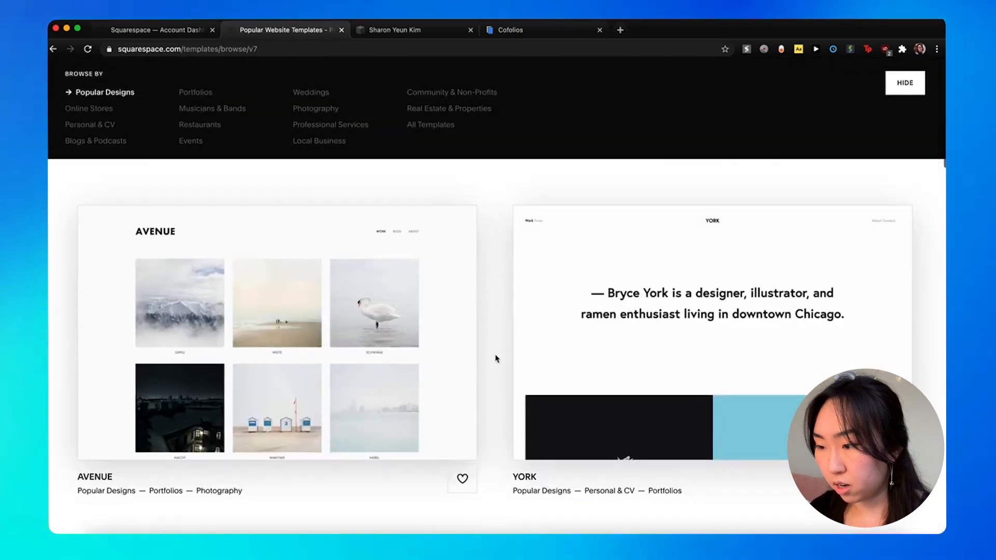
Filter to My Favorites and start a new site with Jasper.
{"action": "scroll", "scroll_direction": "down", "scroll_amount": 3}
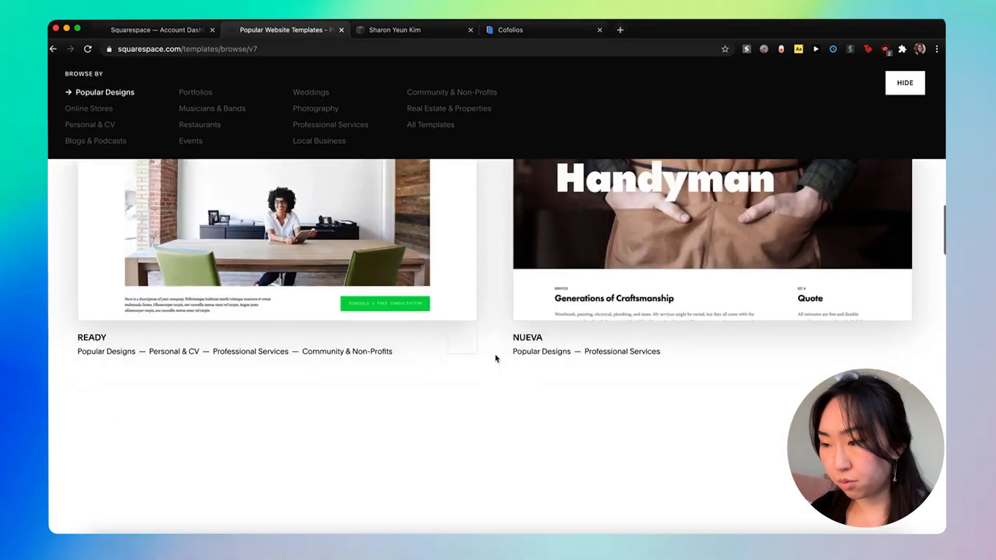
{"action": "scroll", "scroll_direction": "down", "scroll_amount": 3}
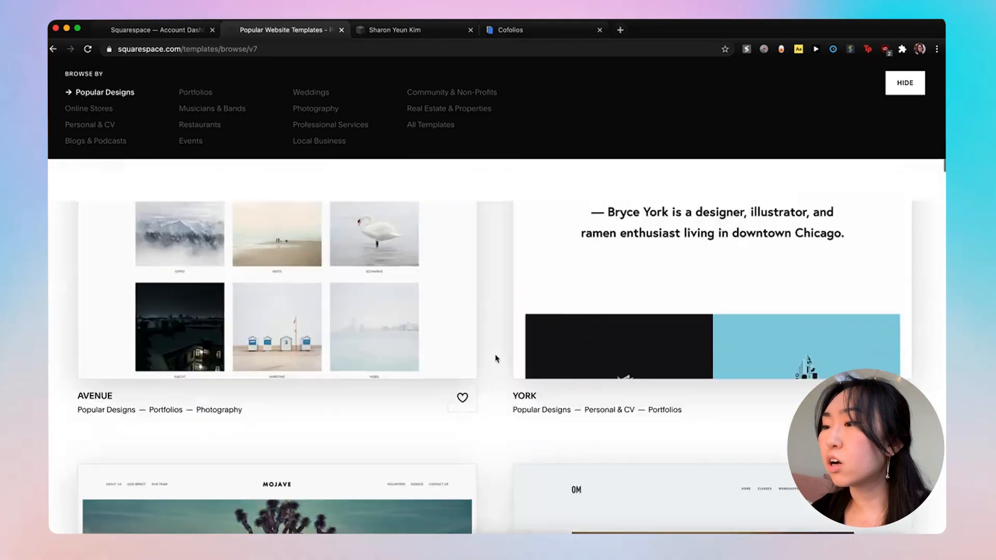
{"action": "scroll", "scroll_direction": "up", "scroll_amount": 3}
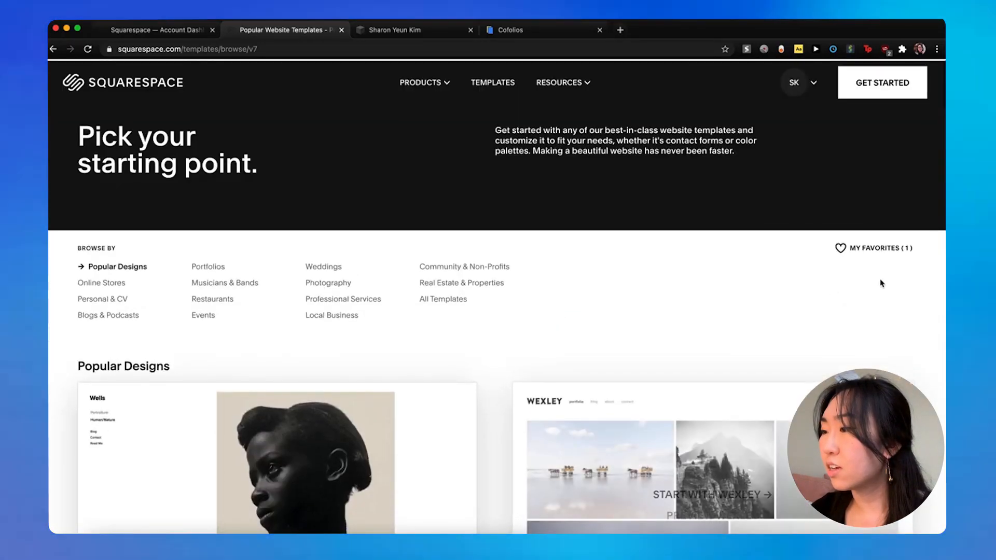
{"action": "left_click", "coordinate": [880, 248]}
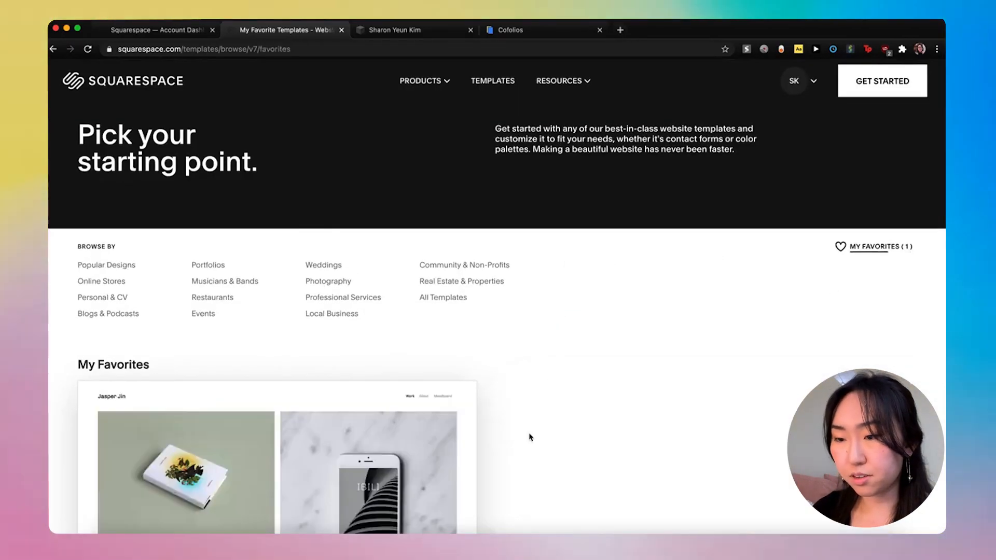
{"action": "scroll", "scroll_direction": "down", "scroll_amount": 3}
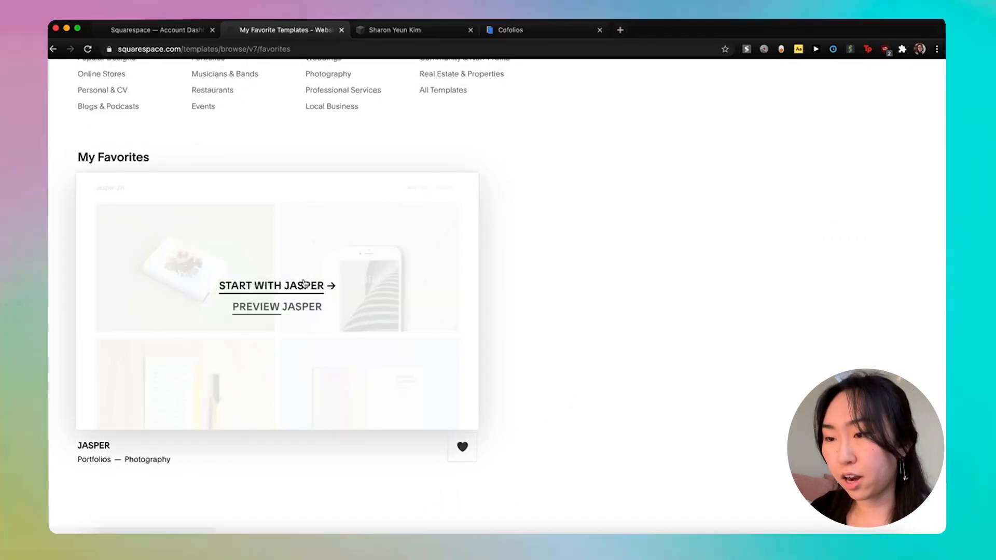
{"action": "left_click", "coordinate": [272, 285]}
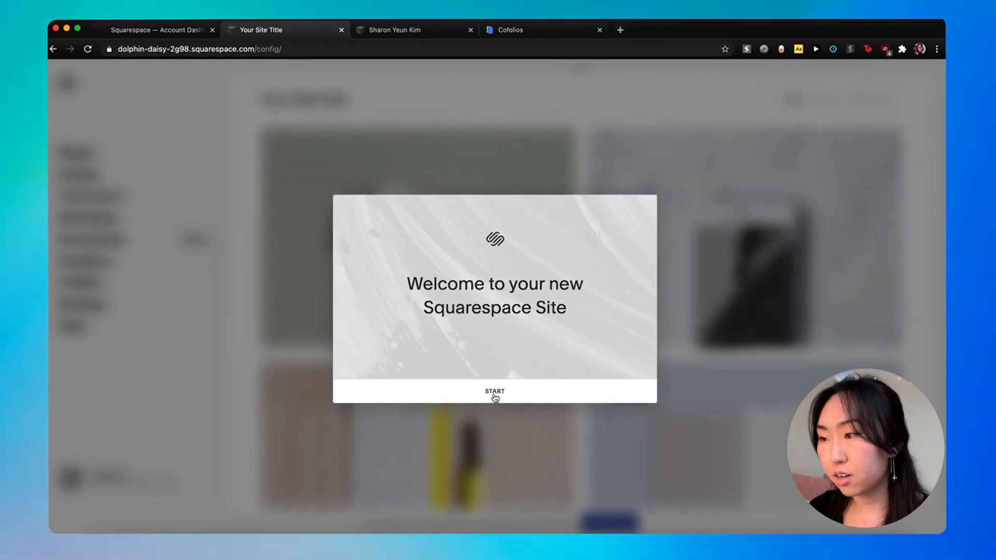
Enter the site editor and add a blank page to Main Navigation.
{"action": "left_click", "coordinate": [494, 390]}
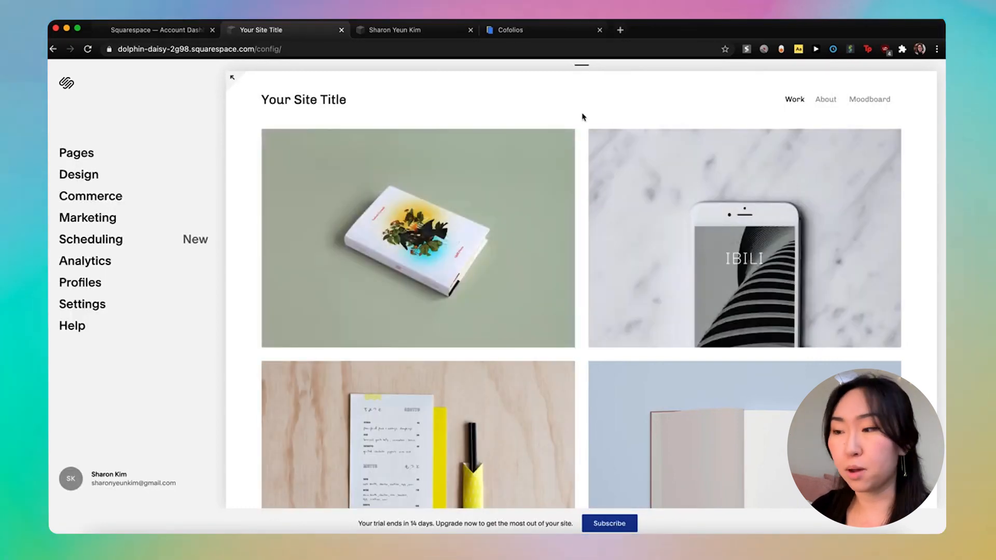
{"action": "scroll", "scroll_direction": "down", "scroll_amount": 3}
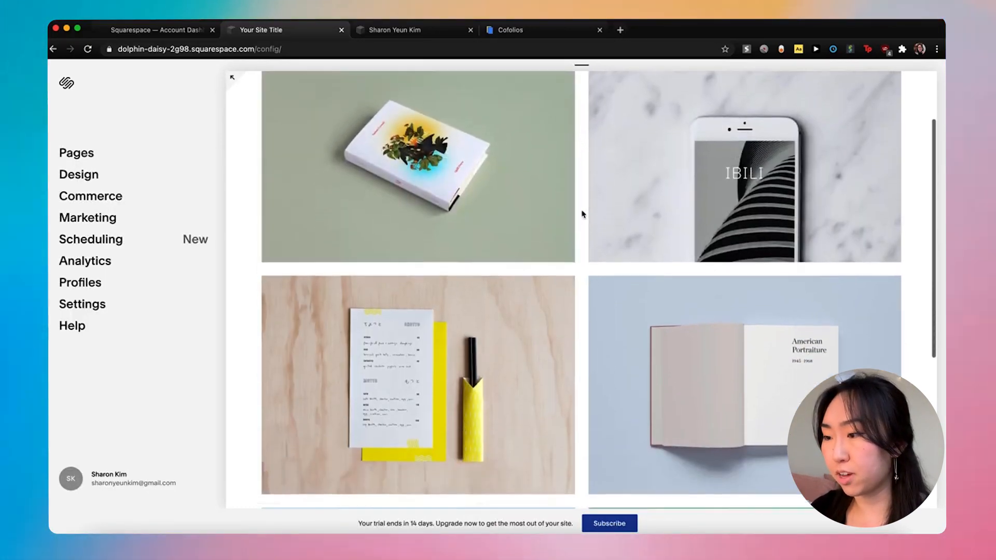
{"action": "scroll", "scroll_direction": "up", "scroll_amount": 3}
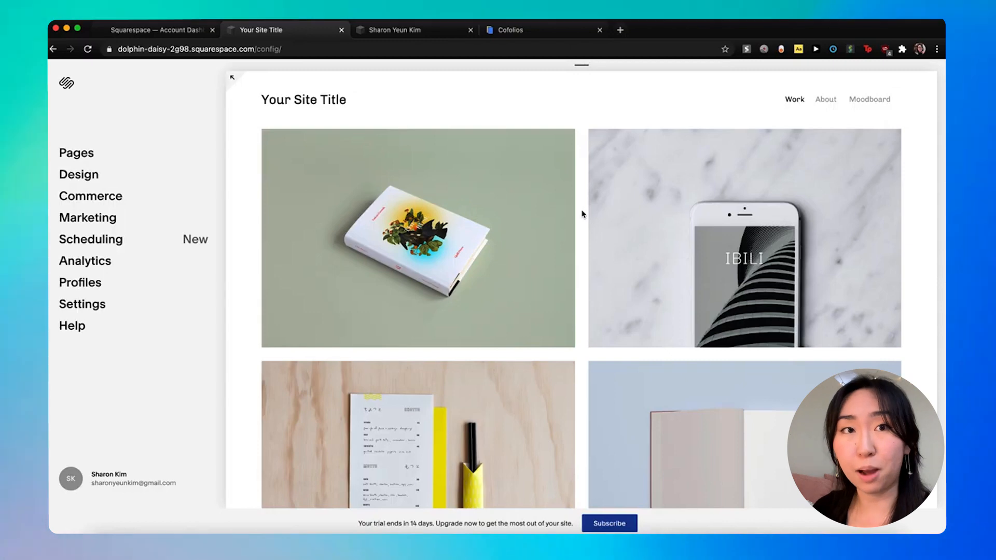
{"action": "left_click", "coordinate": [76, 152]}
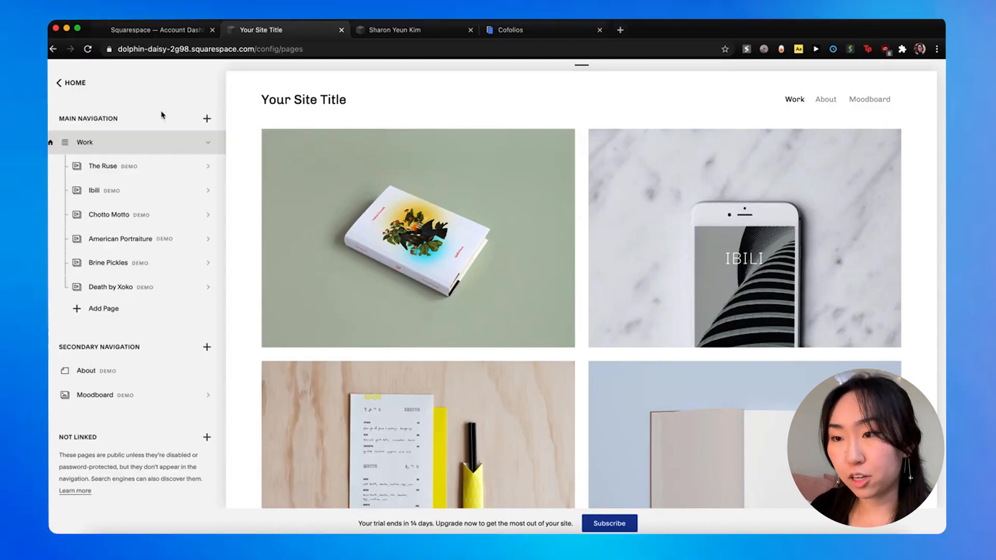
{"action": "left_click", "coordinate": [207, 118]}
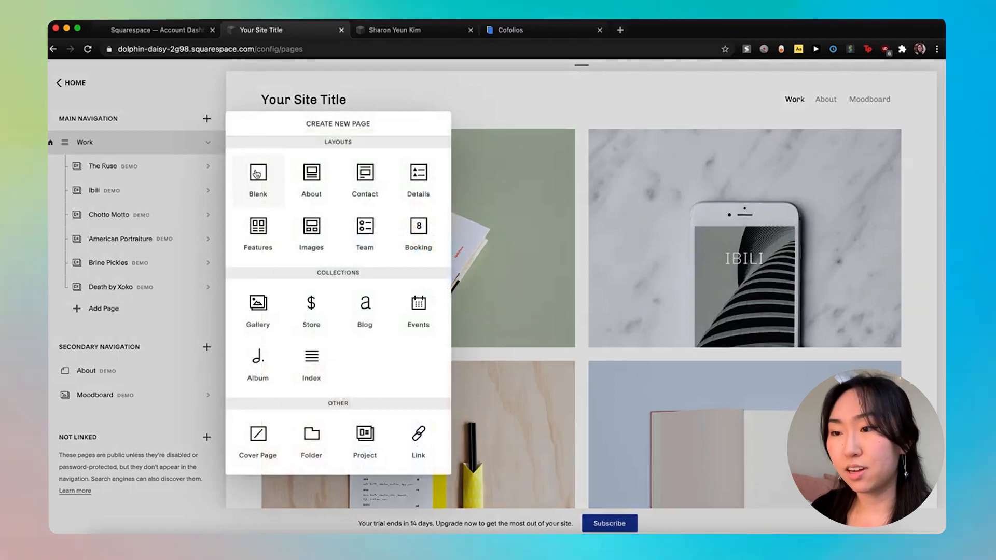
{"action": "left_click", "coordinate": [257, 176]}
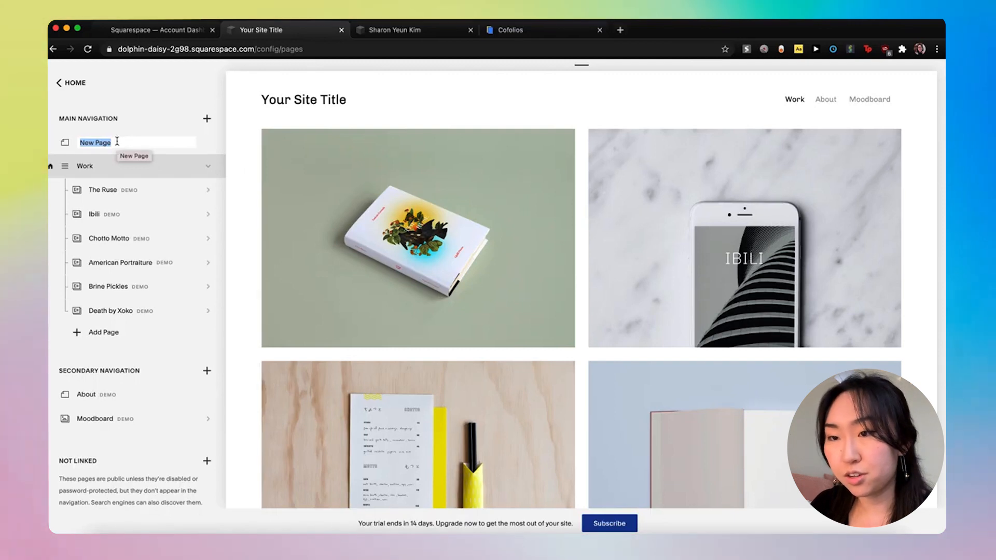
Name the page HomePage and begin editing its content.
{"action": "type", "text": "HomePa"}
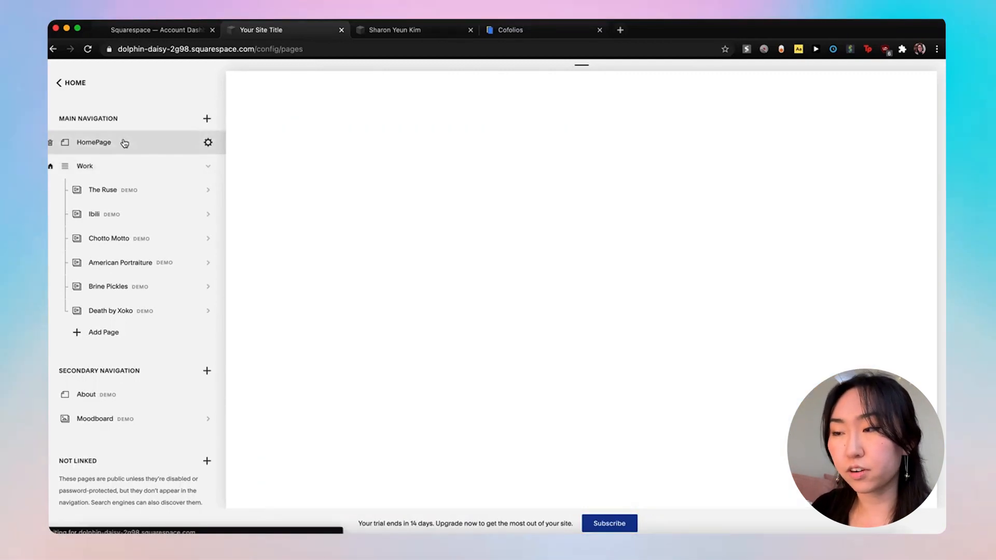
{"action": "left_click", "coordinate": [93, 142]}
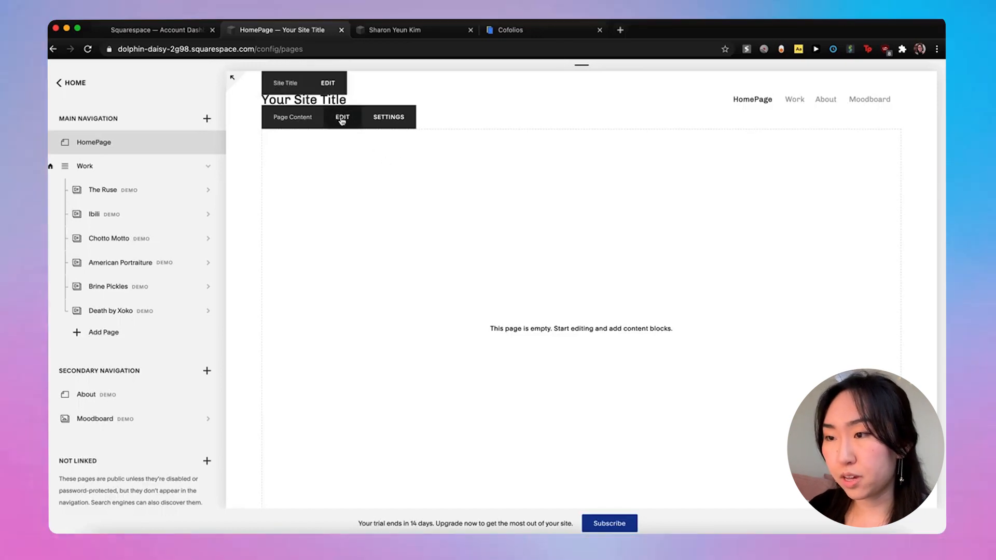
{"action": "left_click", "coordinate": [342, 117]}
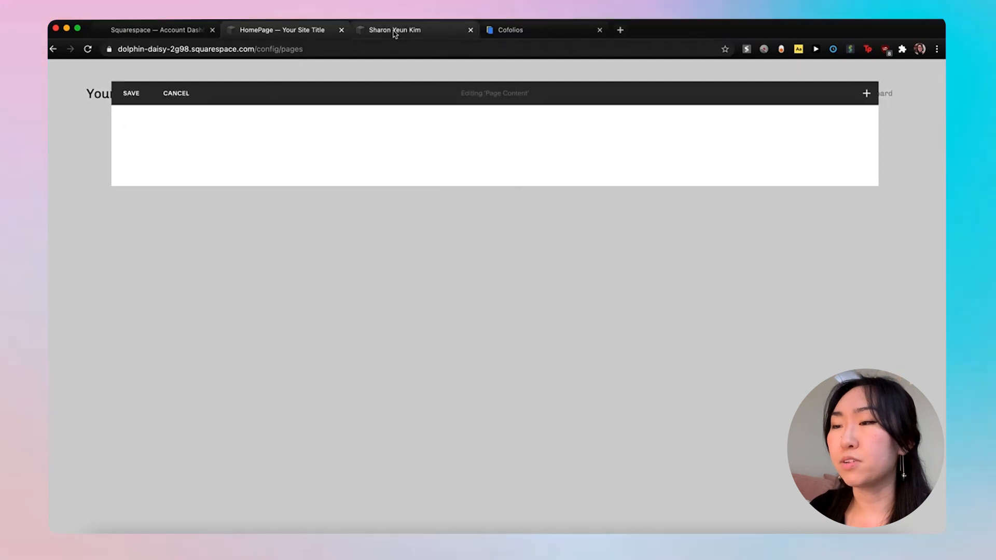
{"action": "left_click", "coordinate": [394, 29]}
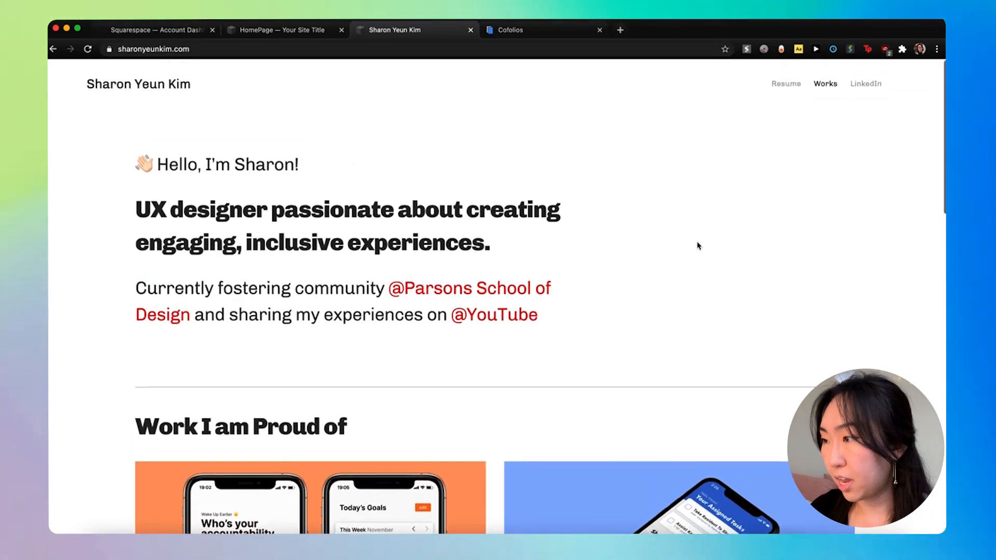
{"action": "scroll", "scroll_direction": "down", "scroll_amount": 3}
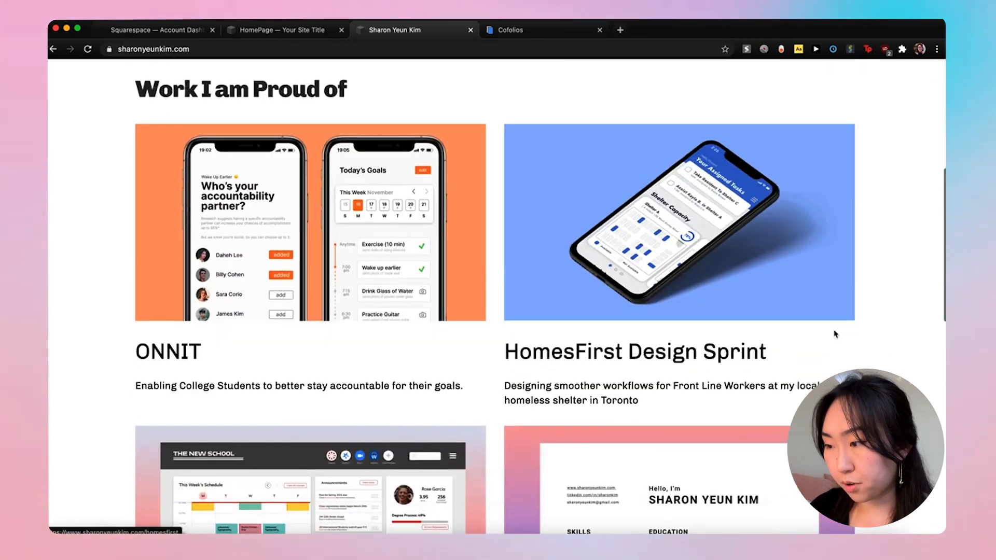
{"action": "scroll", "scroll_direction": "down", "scroll_amount": 3}
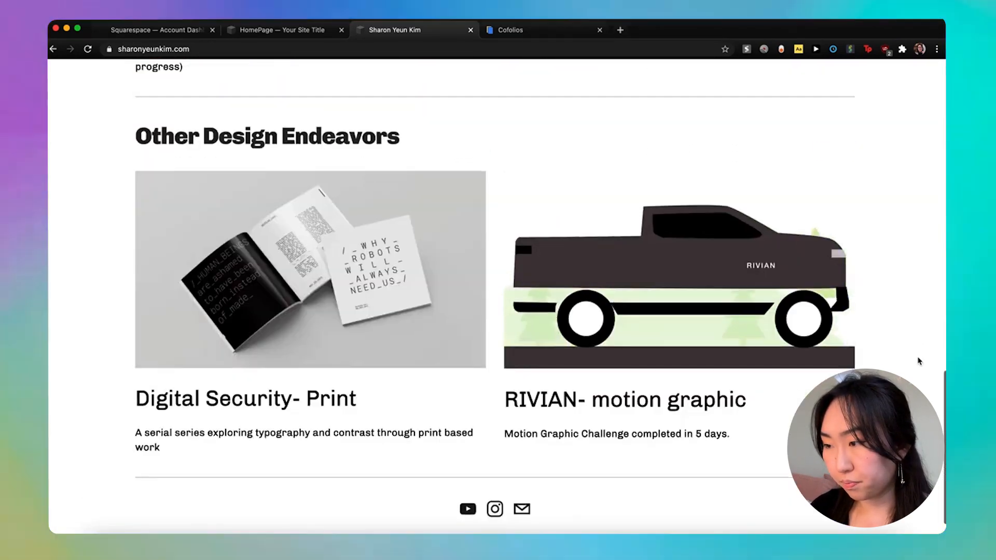
{"action": "scroll", "scroll_direction": "up", "scroll_amount": 3}
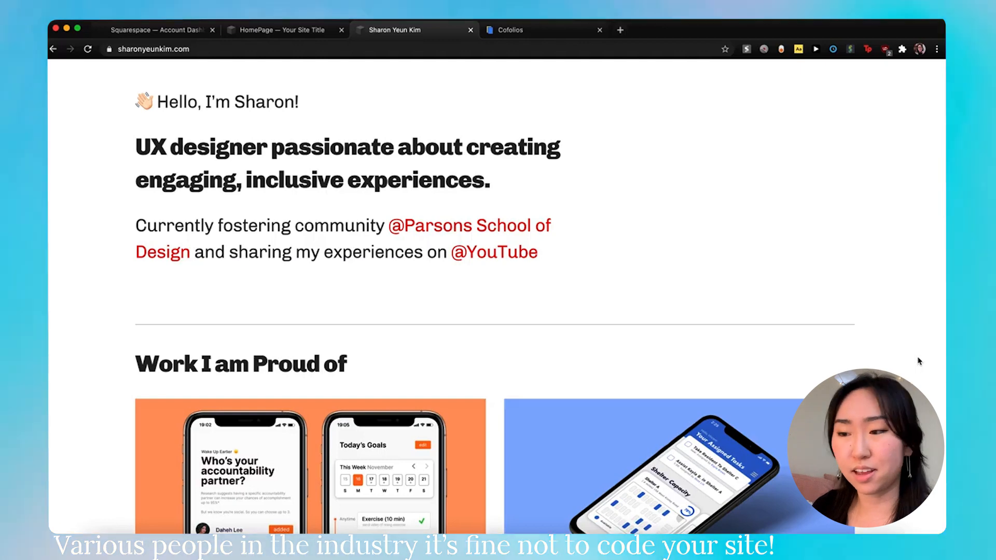
{"action": "scroll", "scroll_direction": "up", "scroll_amount": 3}
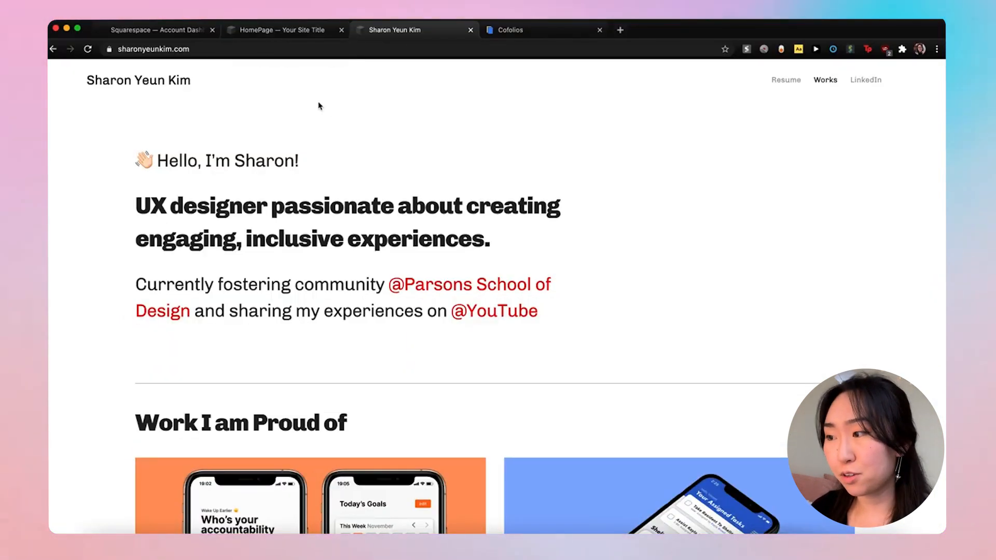
{"action": "scroll", "scroll_direction": "down", "scroll_amount": 3}
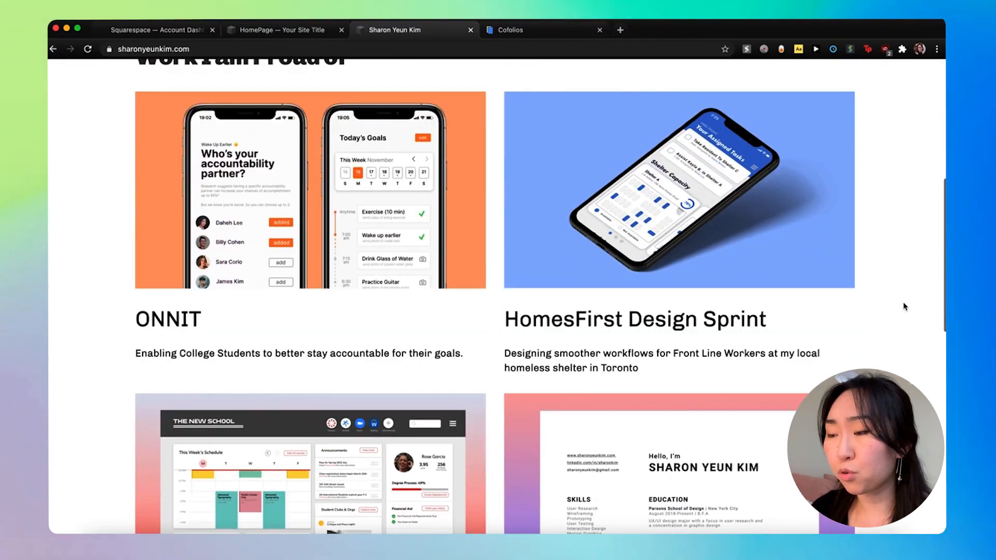
{"action": "scroll", "scroll_direction": "up", "scroll_amount": 3}
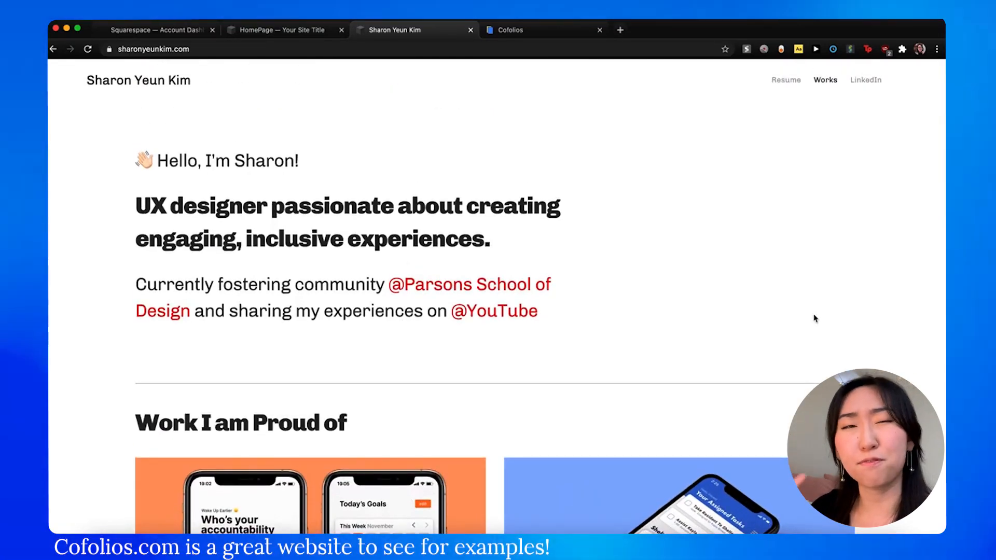
{"action": "mouse_move", "coordinate": [328, 94]}
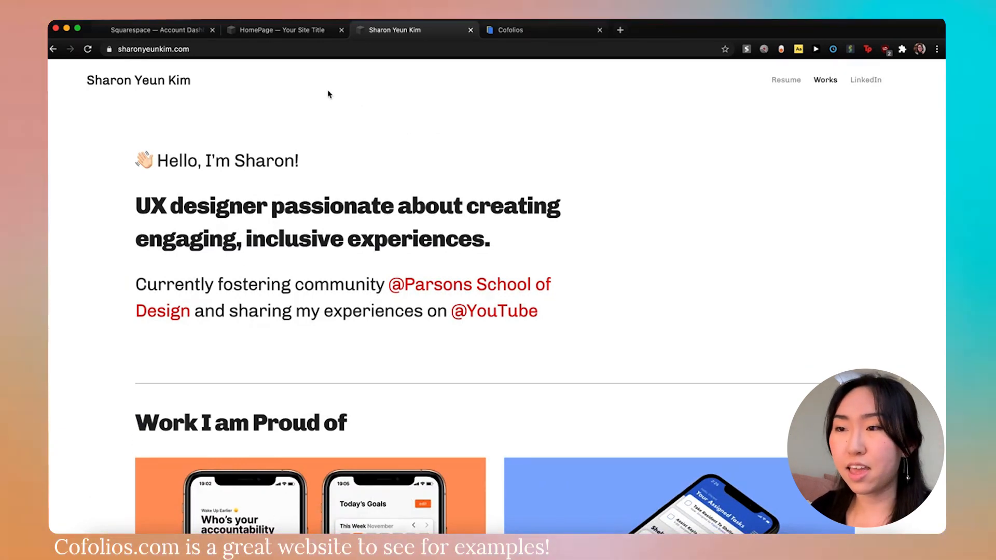
Add a text block on HomePage with the greeting 'Hello, I'm Sharon!'.
{"action": "left_click", "coordinate": [285, 30]}
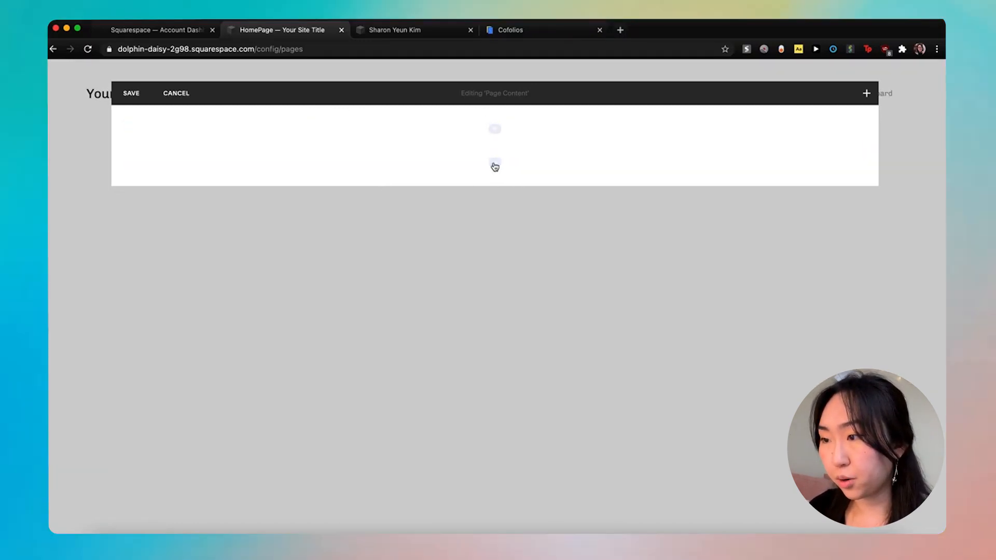
{"action": "left_click", "coordinate": [865, 93]}
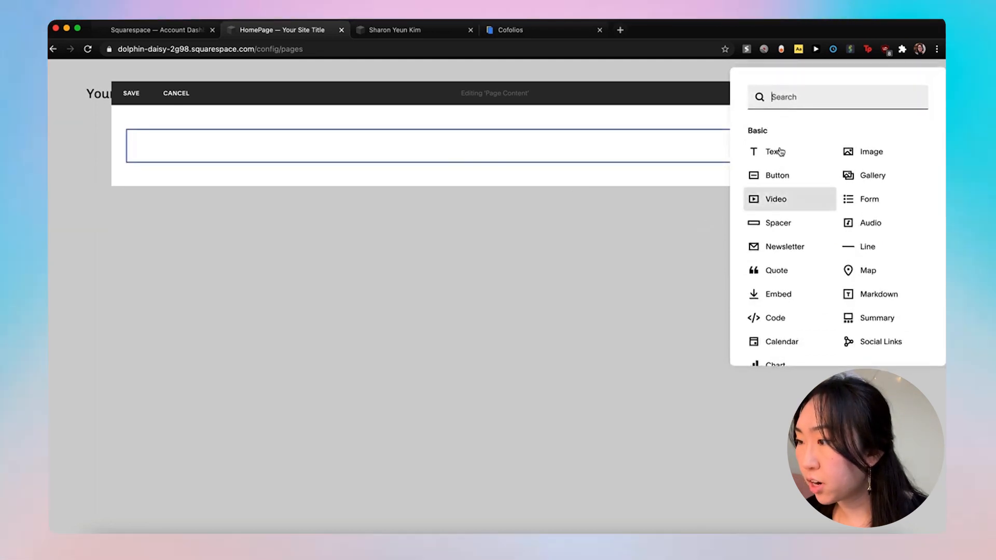
{"action": "left_click", "coordinate": [772, 152]}
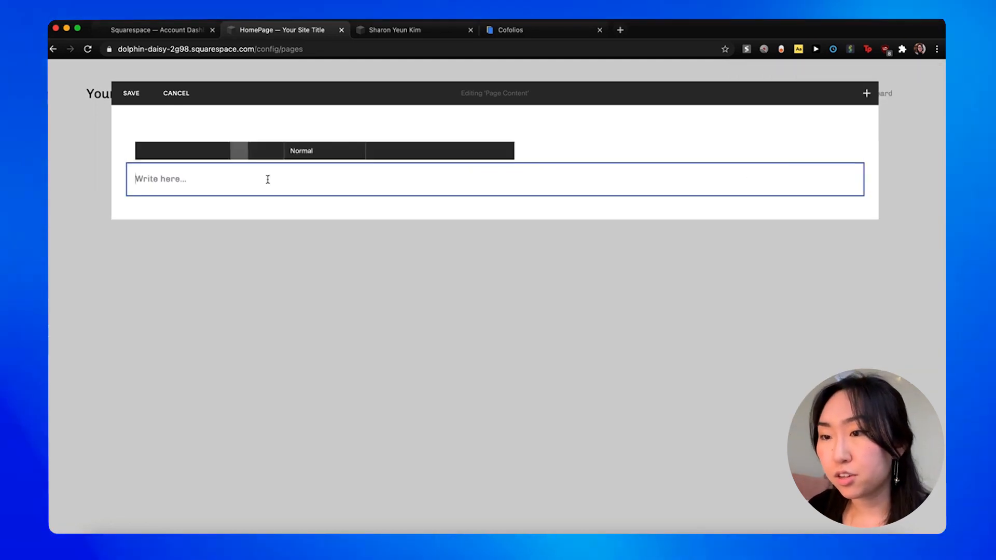
{"action": "left_click", "coordinate": [395, 30]}
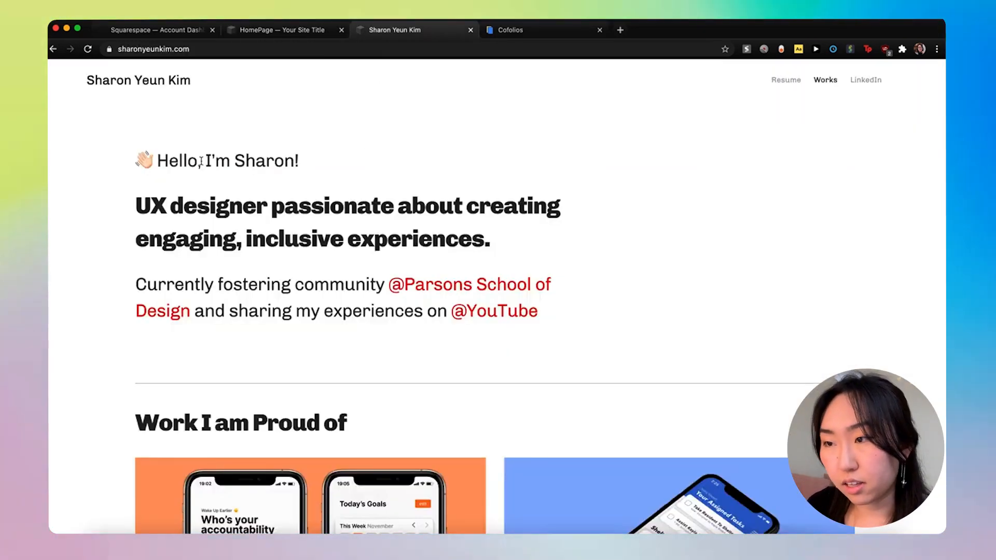
{"action": "left_click", "coordinate": [281, 29]}
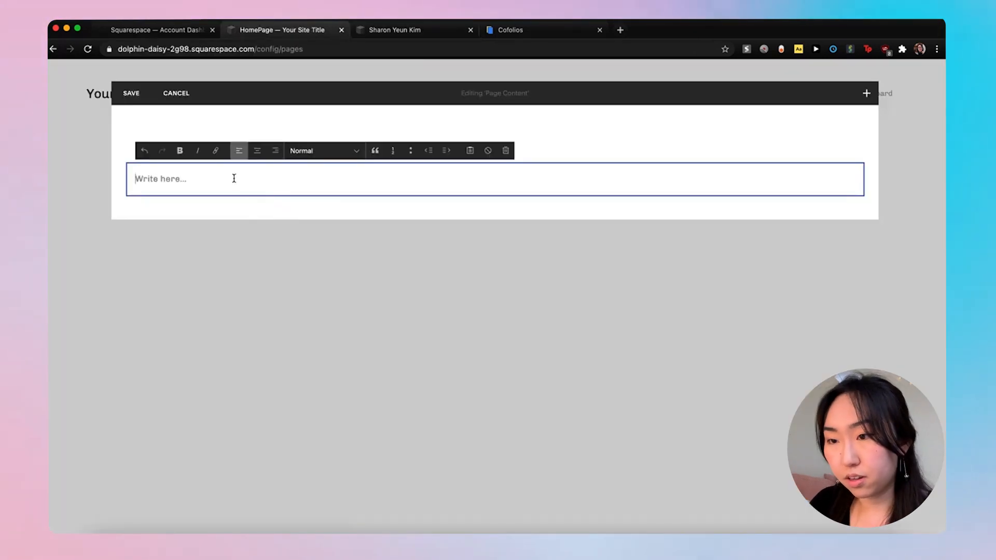
{"action": "type", "text": "Hello, I'm Shar"}
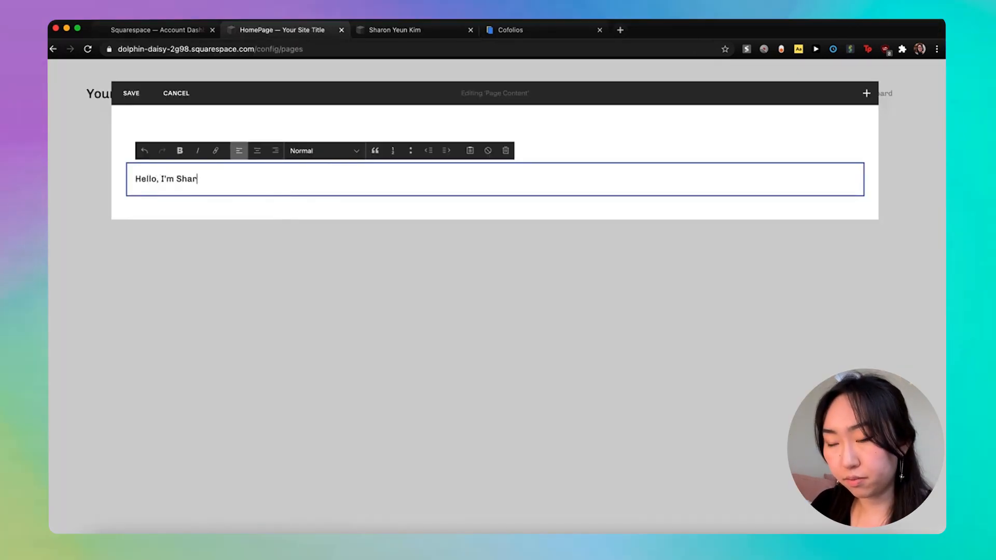
{"action": "type", "text": "on!"}
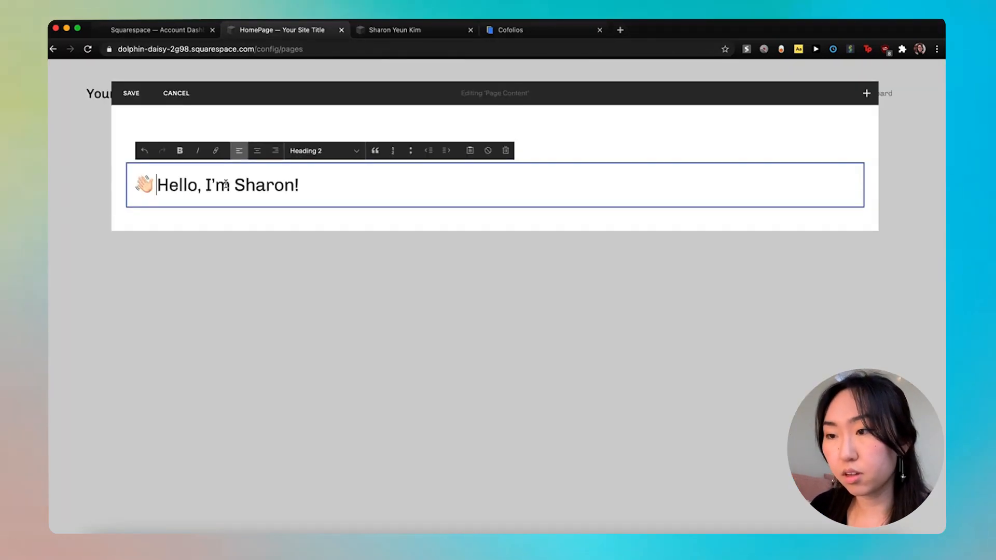
{"action": "key", "text": "Return"}
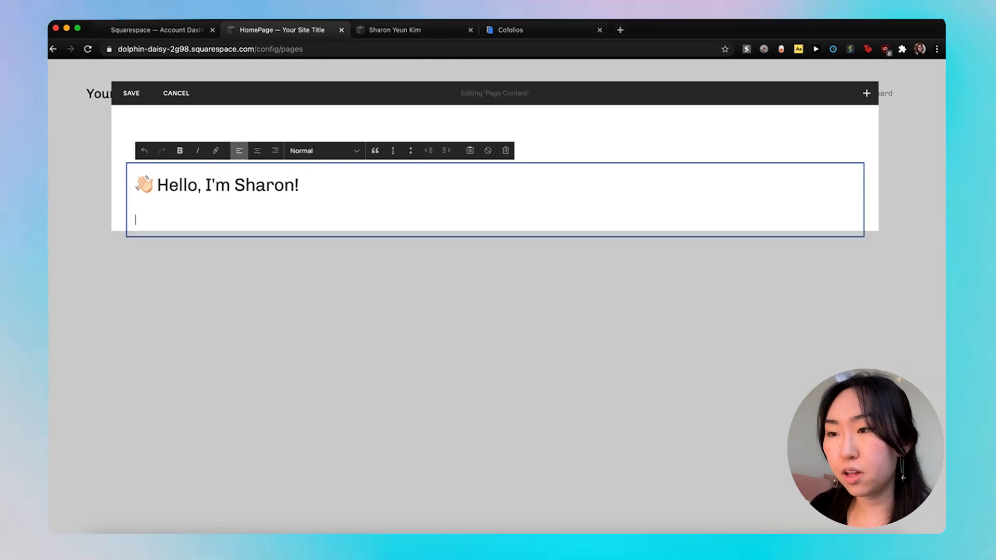
Type the UX designer headline and the Parsons community blurb below the greeting.
{"action": "left_click", "coordinate": [415, 29]}
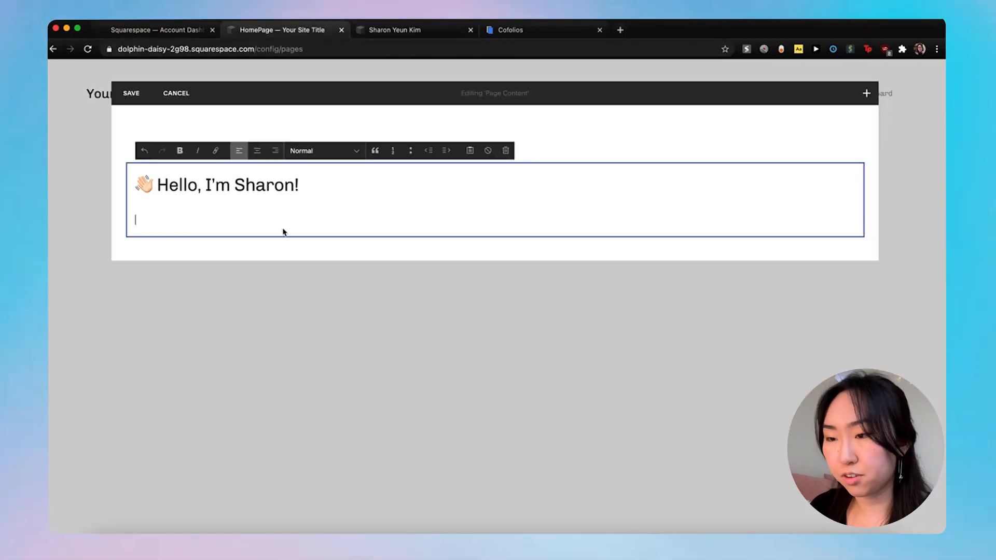
{"action": "type", "text": "UX designer passionate about creating engaging, inclusive experiences."}
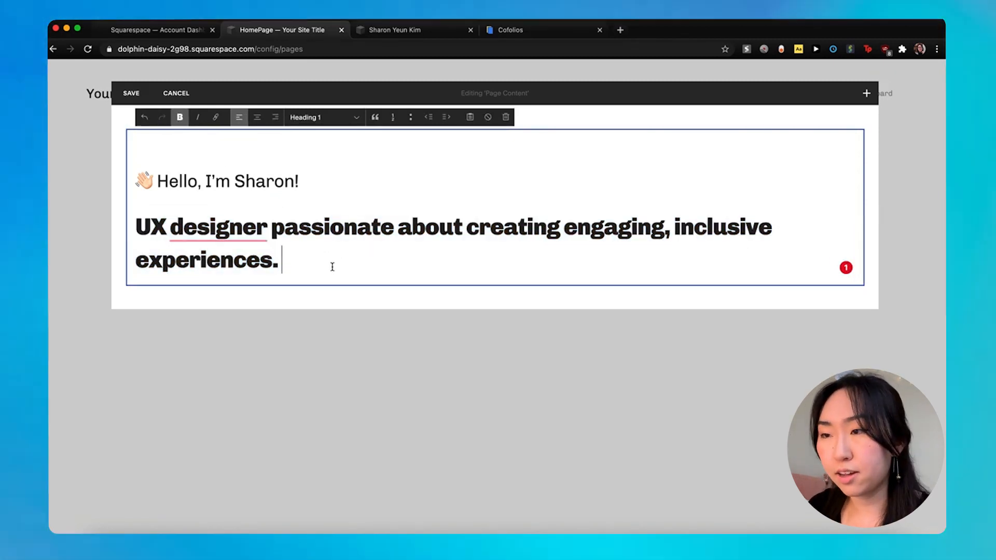
{"action": "left_click", "coordinate": [412, 30]}
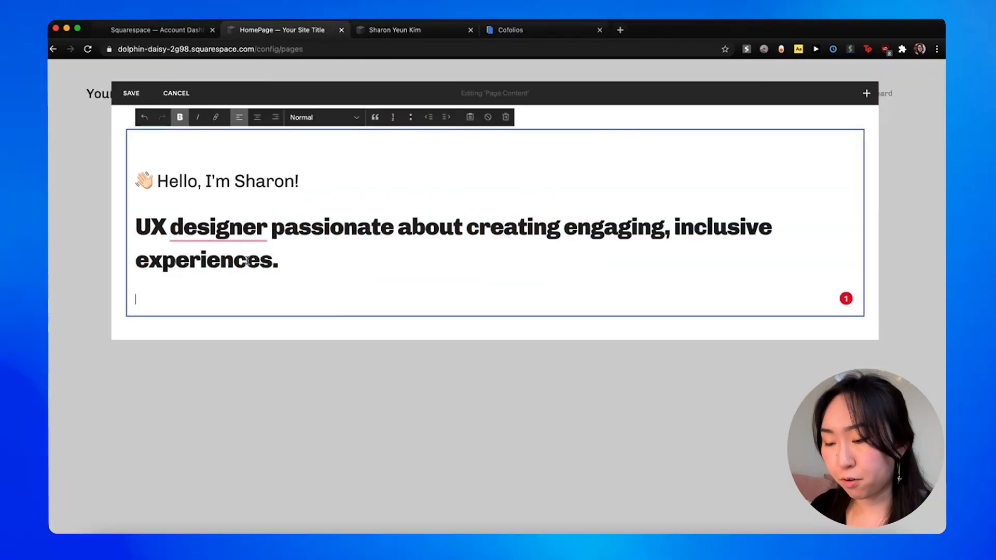
{"action": "type", "text": "Currently fostering community @Parsons School of Design and sharing my experiences on @YouTube"}
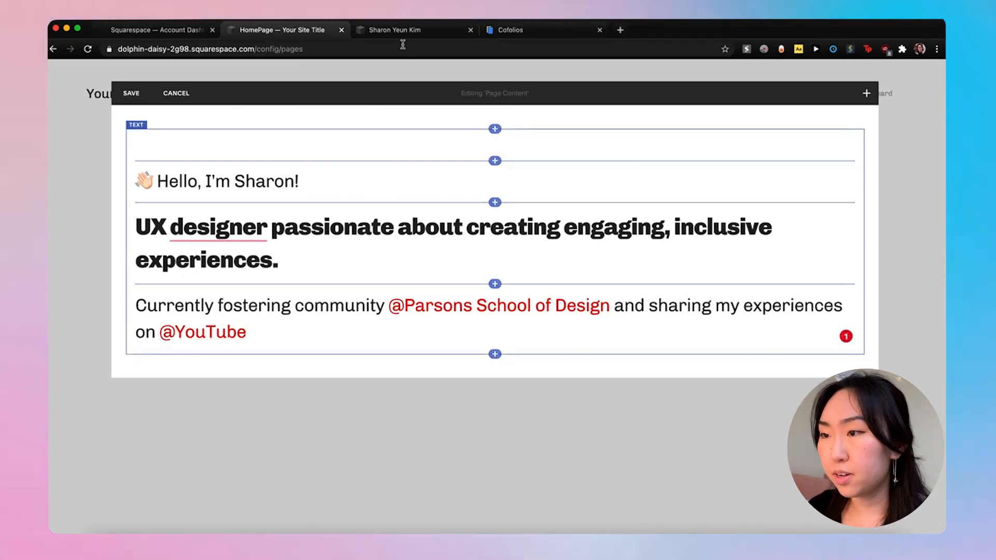
{"action": "left_click", "coordinate": [413, 29]}
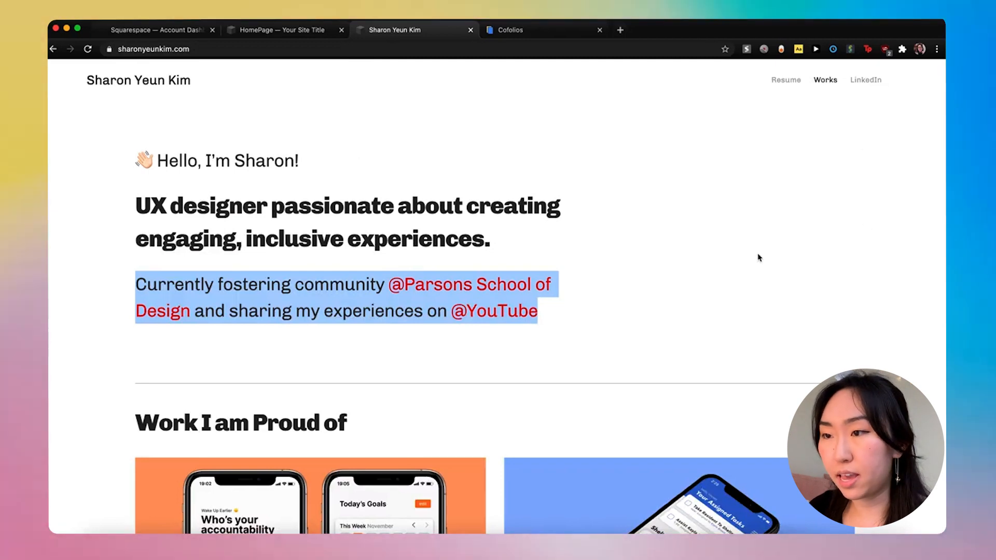
{"action": "left_click", "coordinate": [281, 31]}
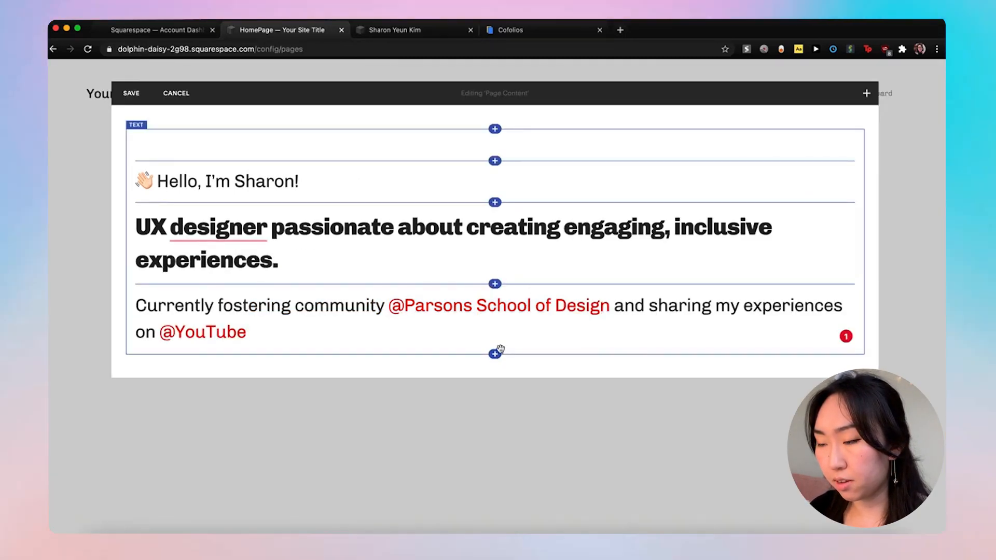
Add a spacer block to the right of the intro text.
{"action": "left_click", "coordinate": [494, 353]}
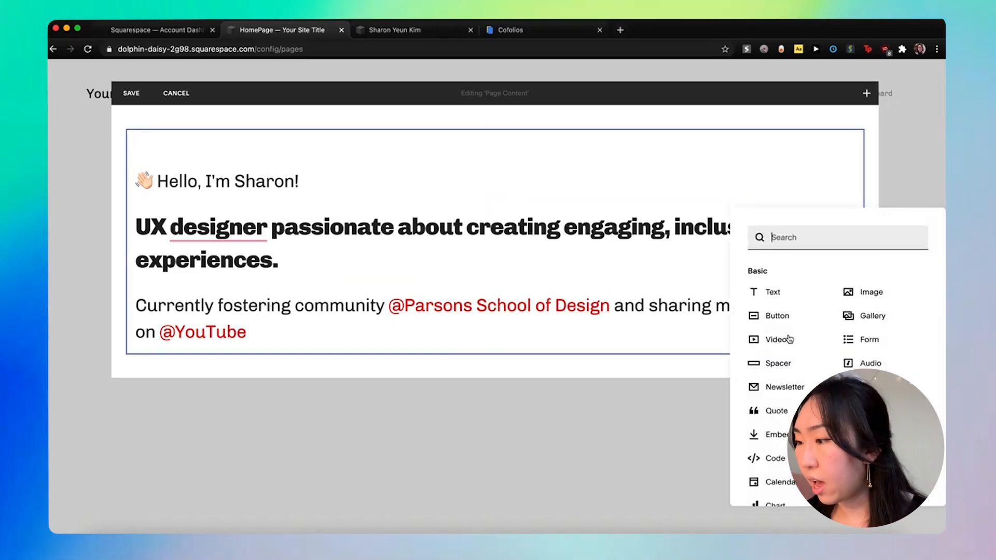
{"action": "left_click", "coordinate": [777, 362]}
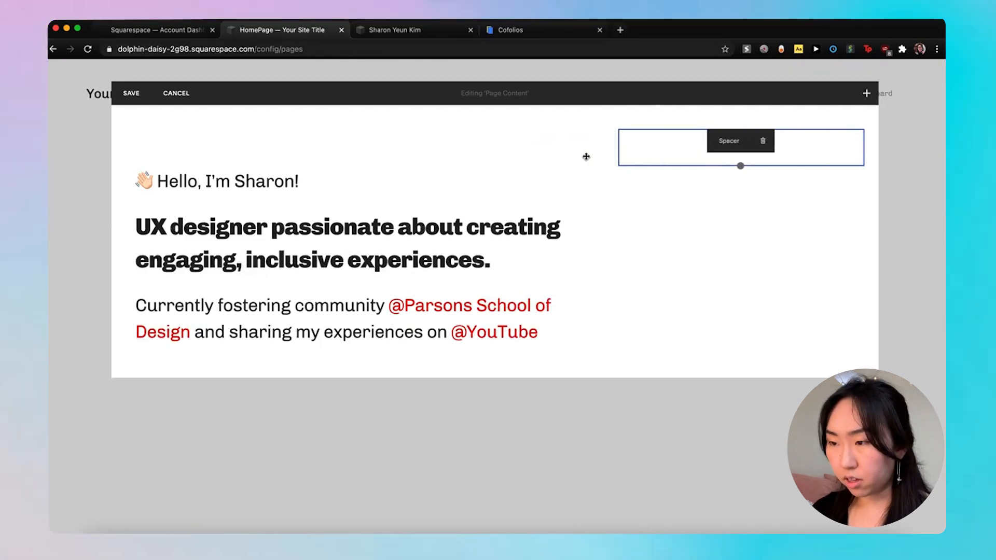
{"action": "scroll", "scroll_direction": "up", "scroll_amount": 3}
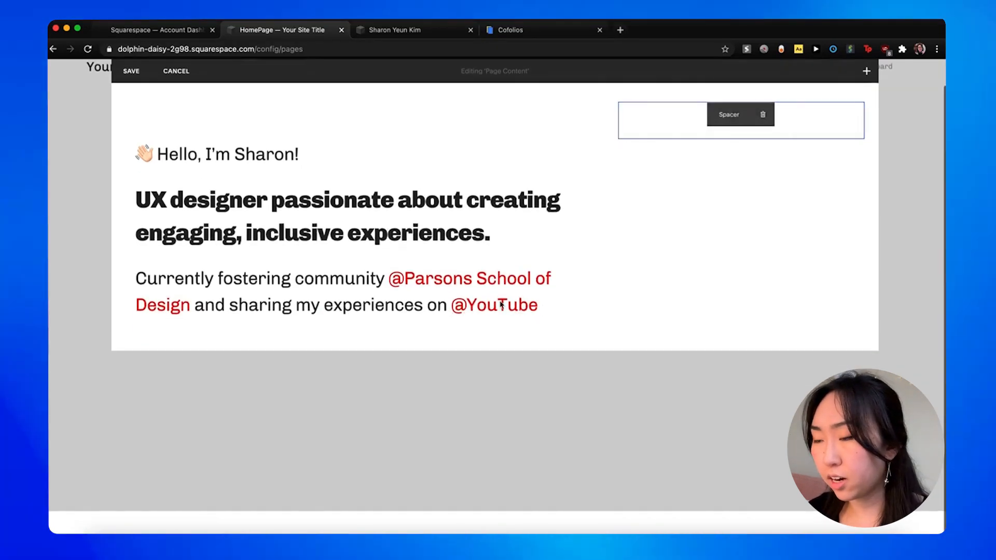
Select the word 'fostering' in the intro text block to review the wording.
{"action": "left_click", "coordinate": [429, 278]}
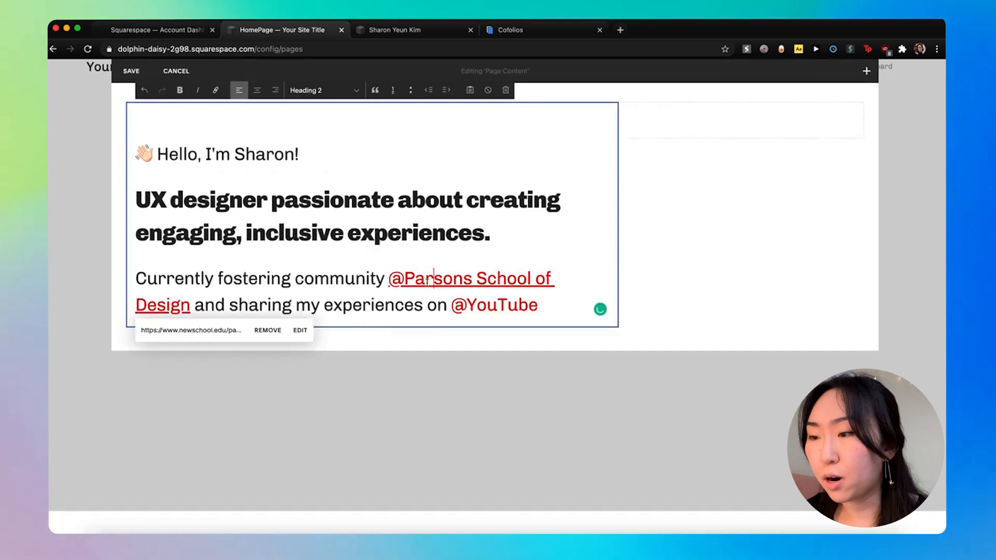
{"action": "left_click", "coordinate": [381, 305]}
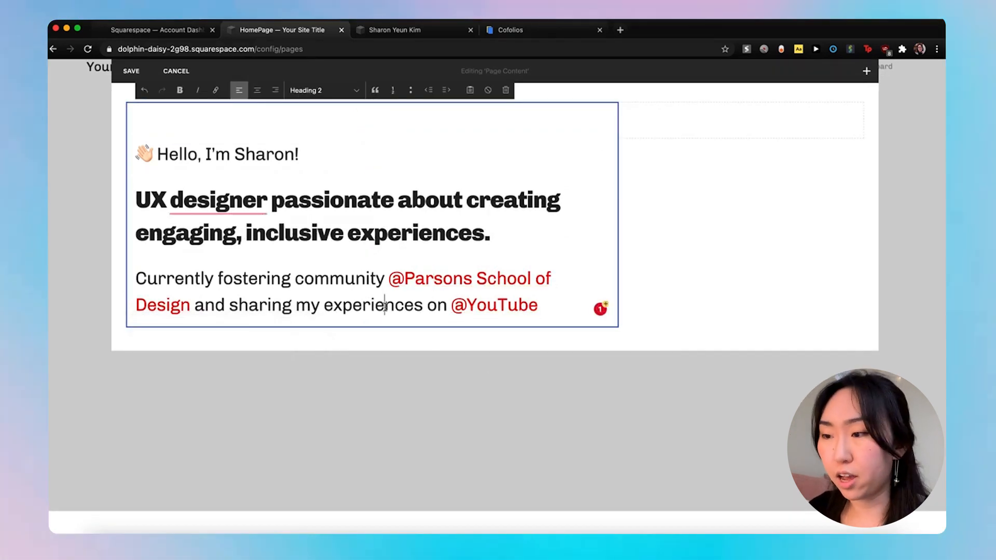
{"action": "left_click", "coordinate": [218, 278]}
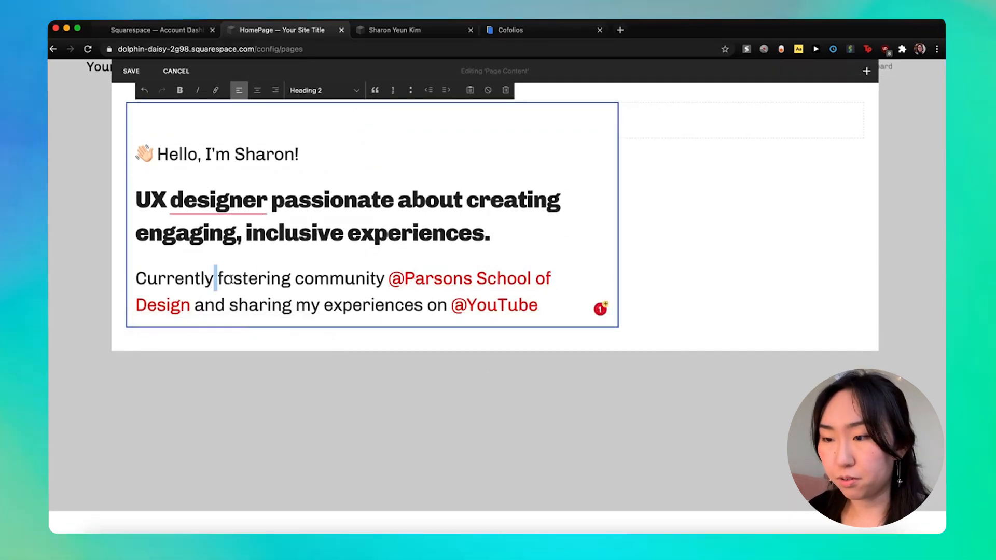
{"action": "double_click", "coordinate": [254, 278]}
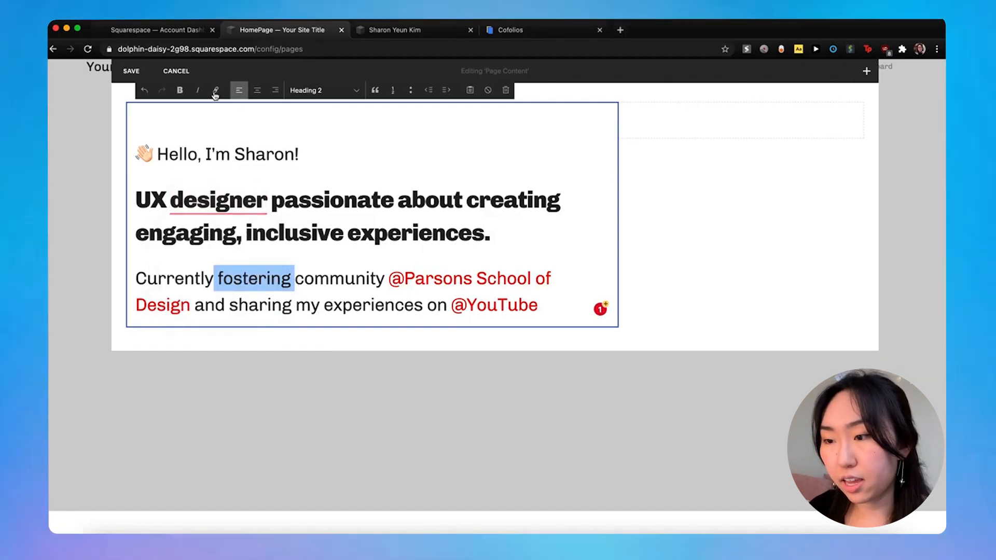
{"action": "left_click", "coordinate": [215, 89]}
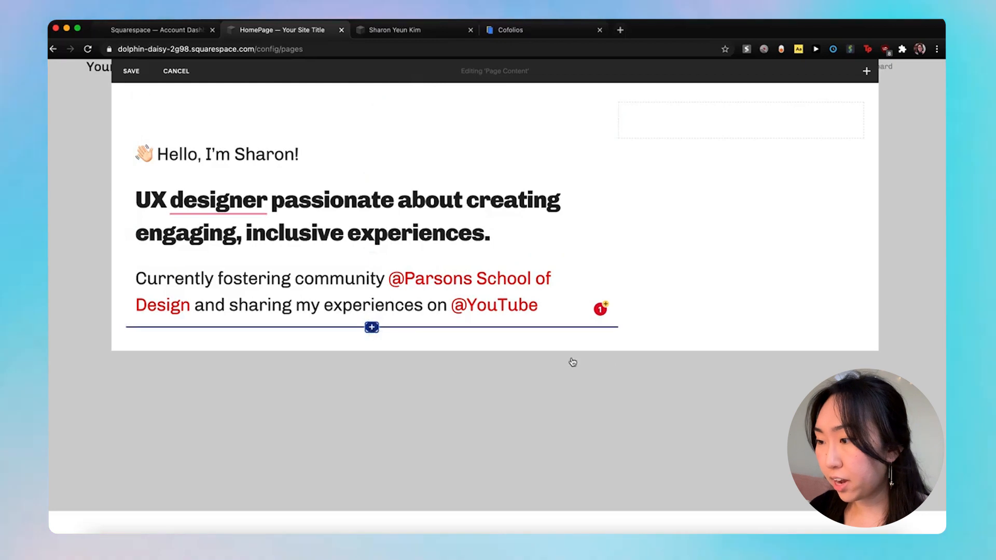
Remove the spacer block and insert a text block below the divider line.
{"action": "left_click", "coordinate": [372, 327]}
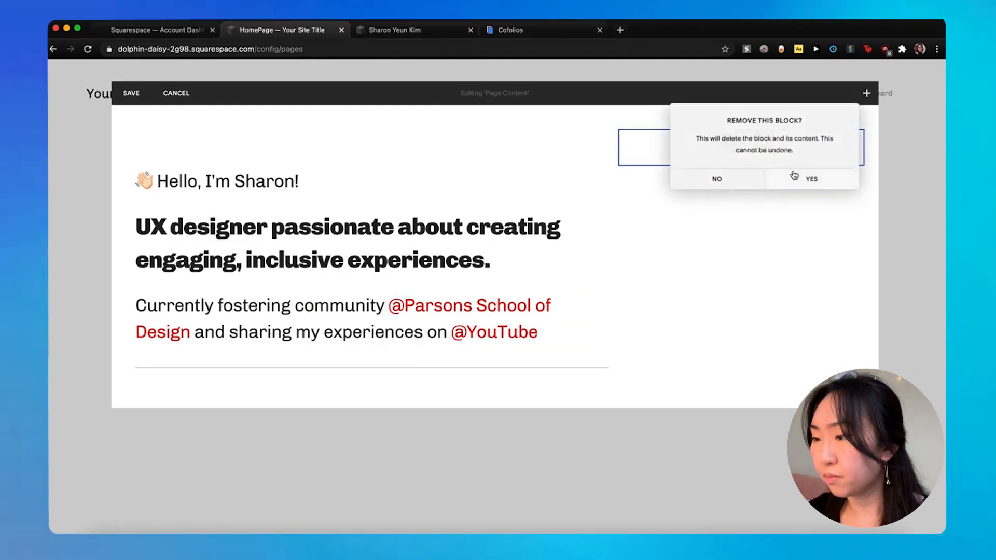
{"action": "left_click", "coordinate": [811, 179]}
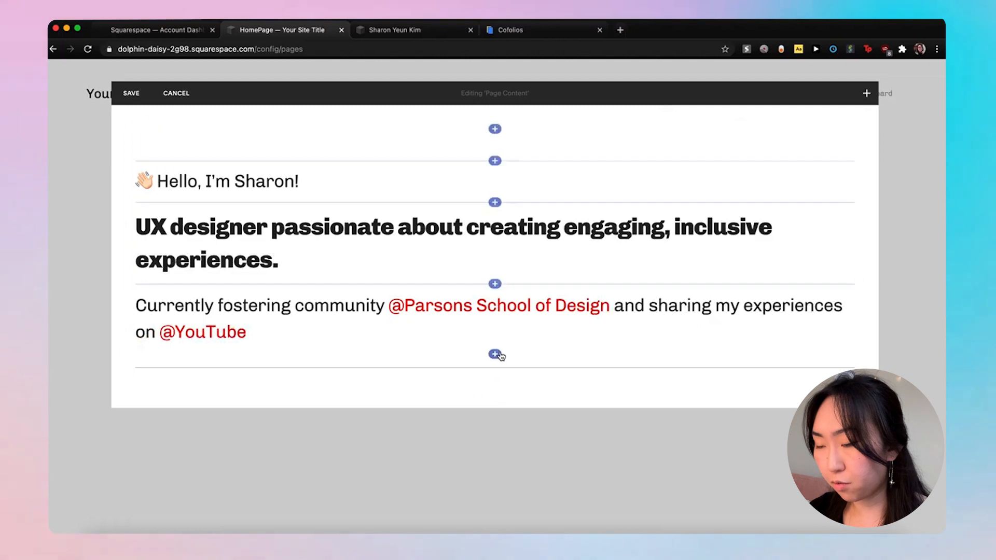
{"action": "left_click", "coordinate": [495, 354]}
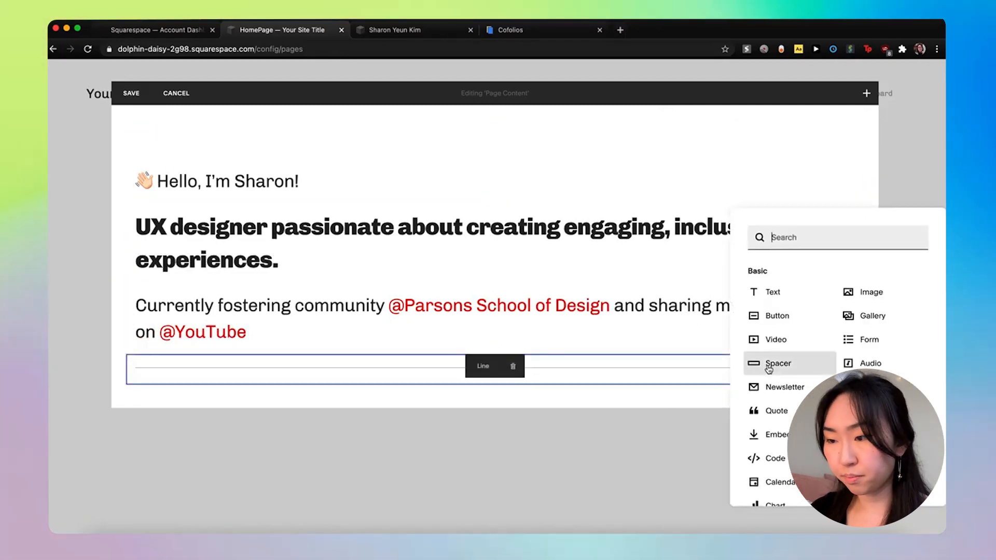
{"action": "left_click", "coordinate": [779, 363]}
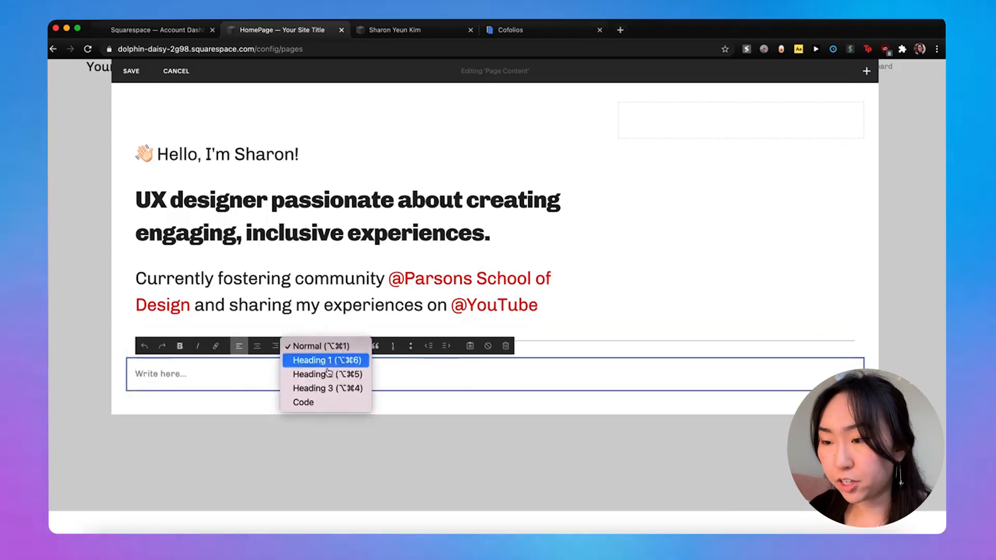
Format the new text as Heading 1 reading 'UX/UI Projects'.
{"action": "left_click", "coordinate": [326, 360]}
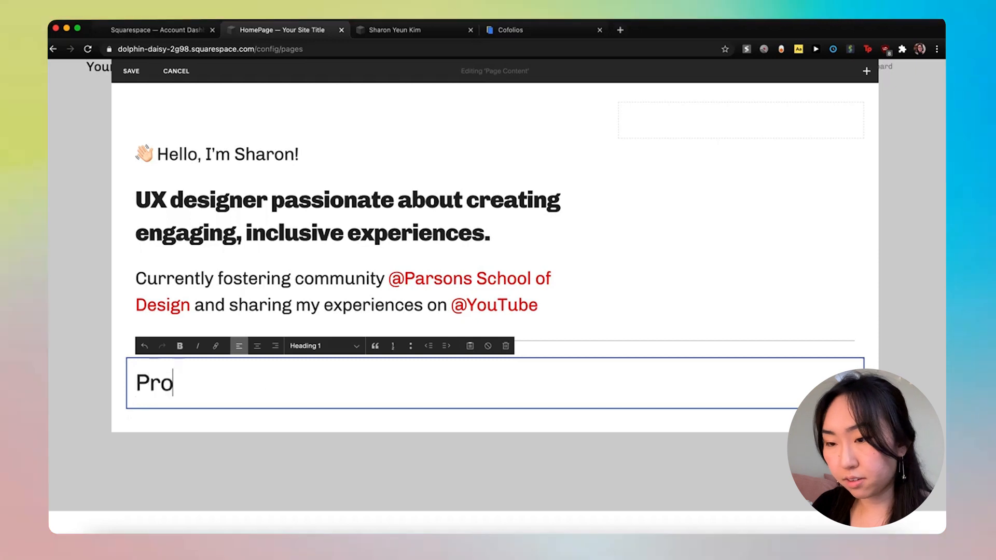
{"action": "type", "text": "jects I am"}
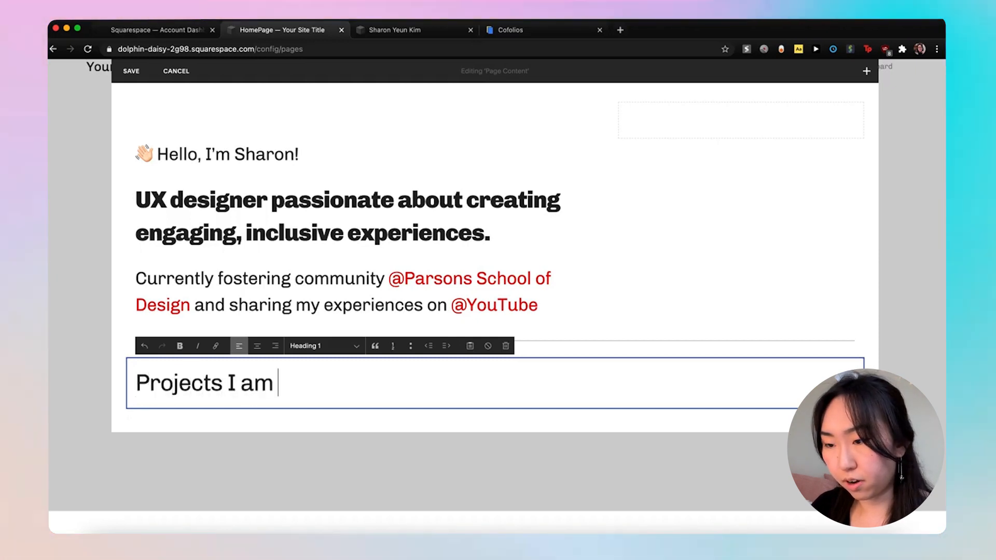
{"action": "type", "text": "Pro"}
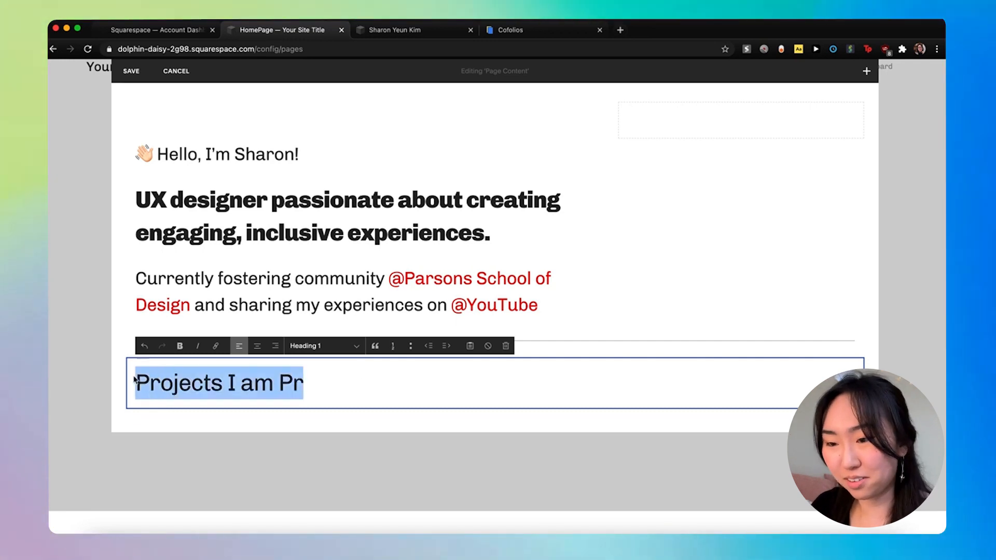
{"action": "type", "text": "UX"}
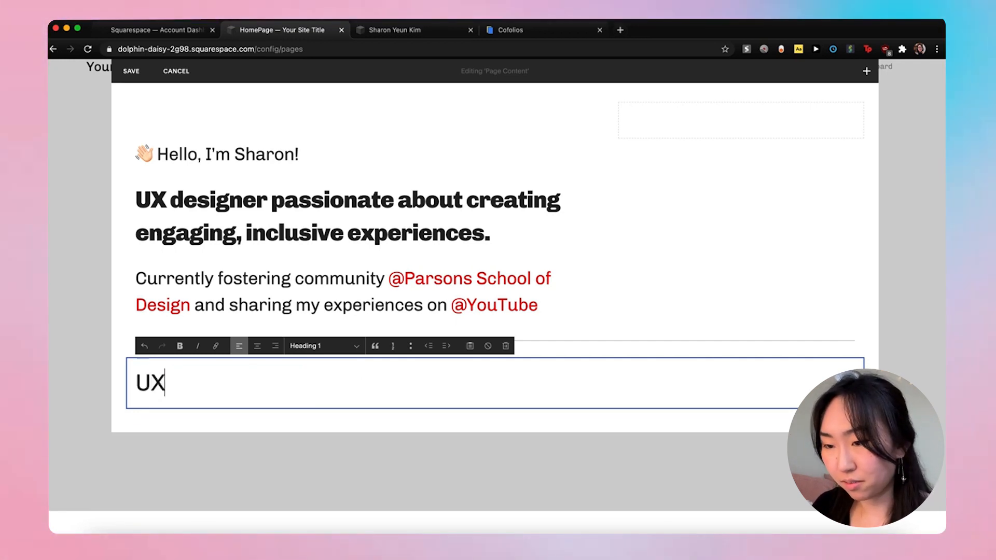
{"action": "type", "text": "/UI Pr"}
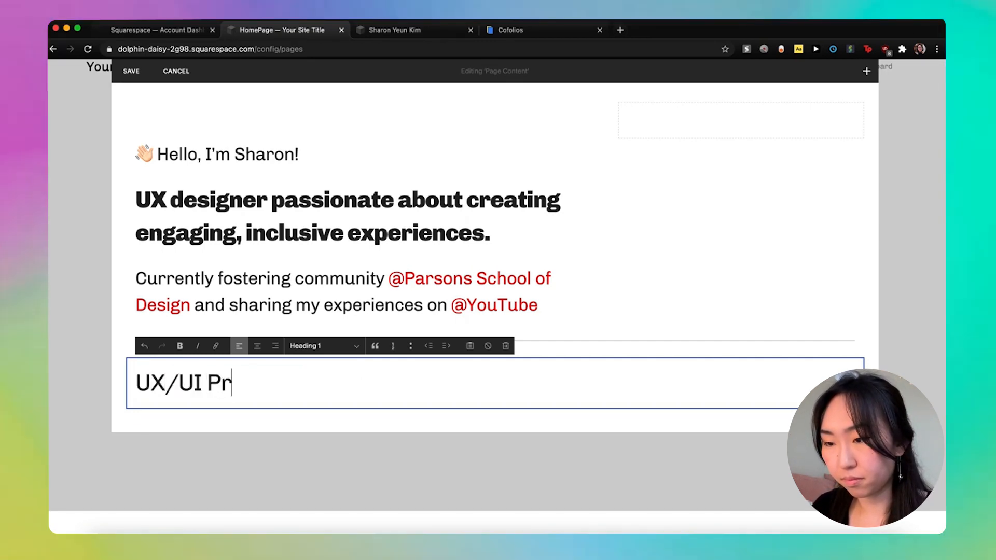
{"action": "type", "text": "ojects"}
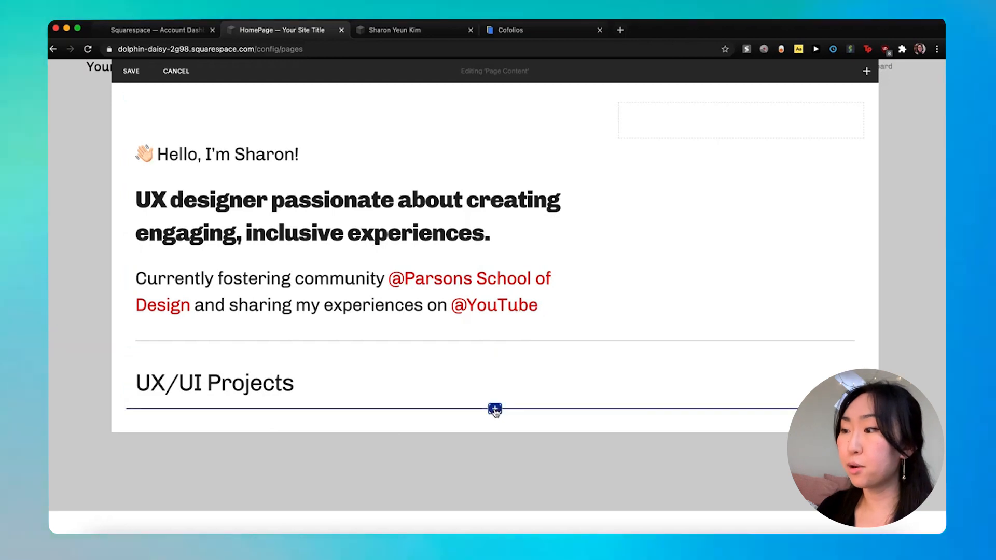
Insert an image block with 1_ONNIT_Thumbnail.png from SPRINGBOARD > 1_Capstone_Goals.
{"action": "left_click", "coordinate": [495, 409]}
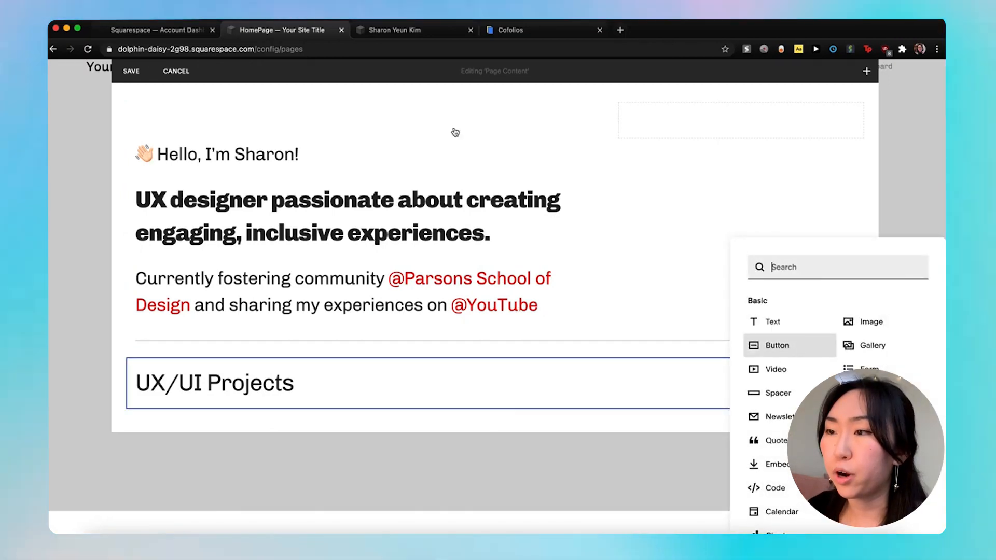
{"action": "mouse_move", "coordinate": [396, 30]}
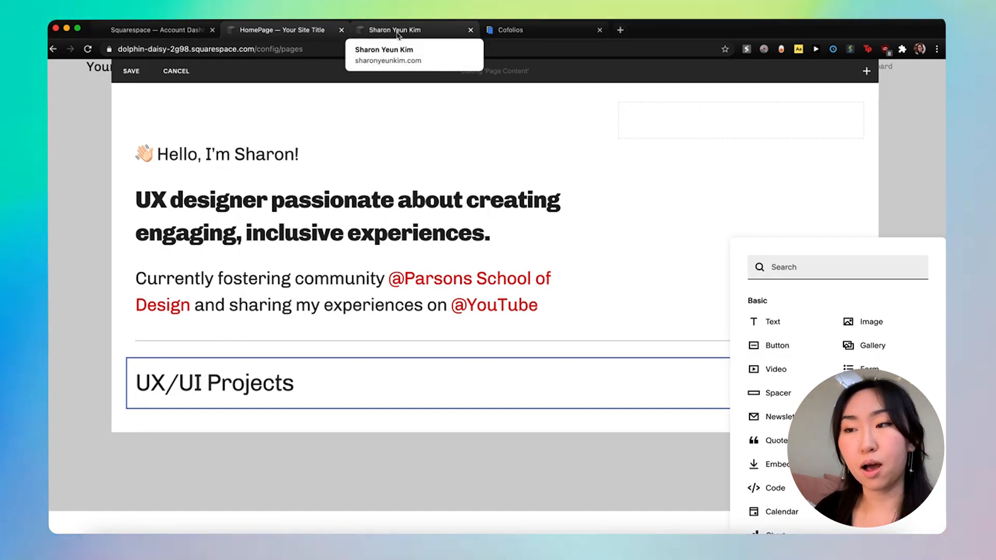
{"action": "mouse_move", "coordinate": [555, 357]}
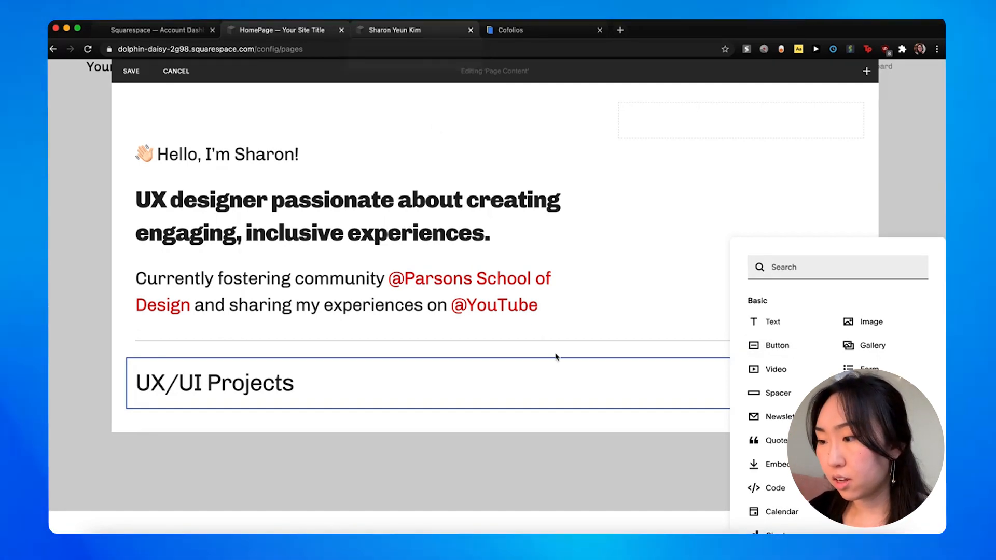
{"action": "mouse_move", "coordinate": [870, 322]}
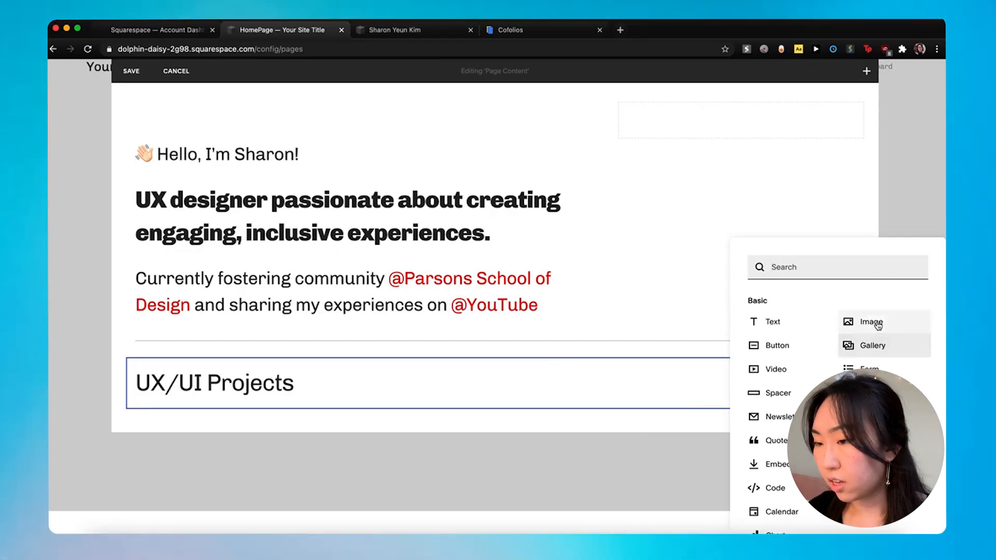
{"action": "left_click", "coordinate": [870, 322]}
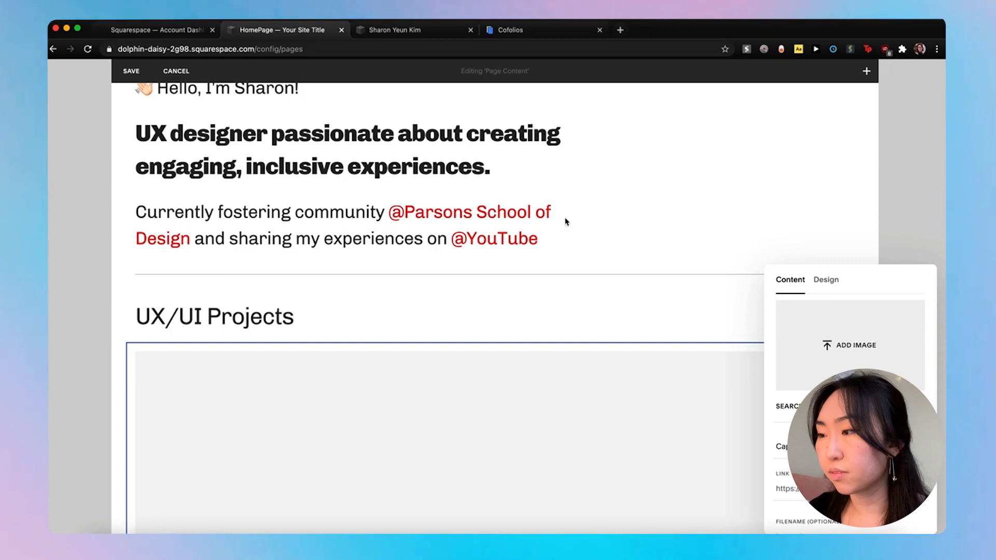
{"action": "left_click", "coordinate": [849, 345]}
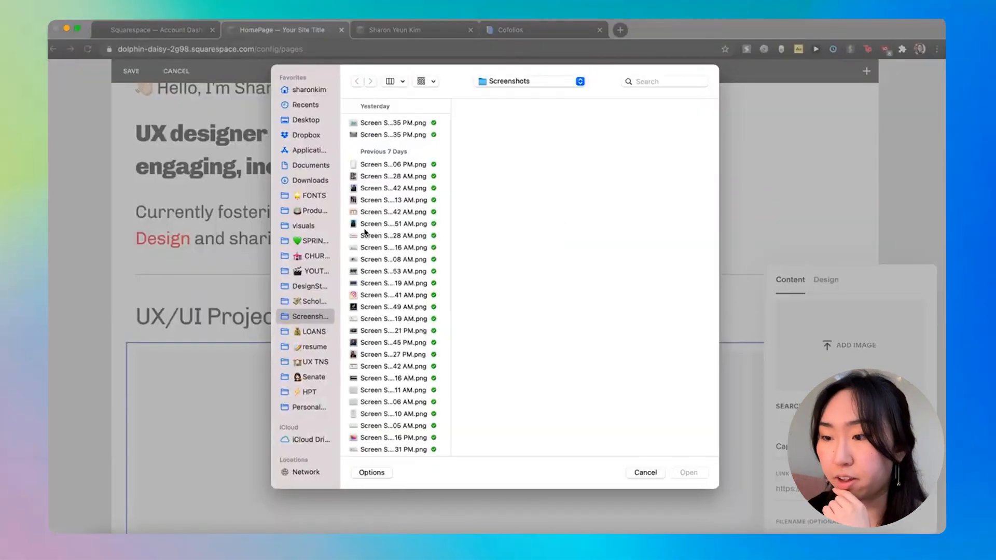
{"action": "left_click", "coordinate": [311, 240]}
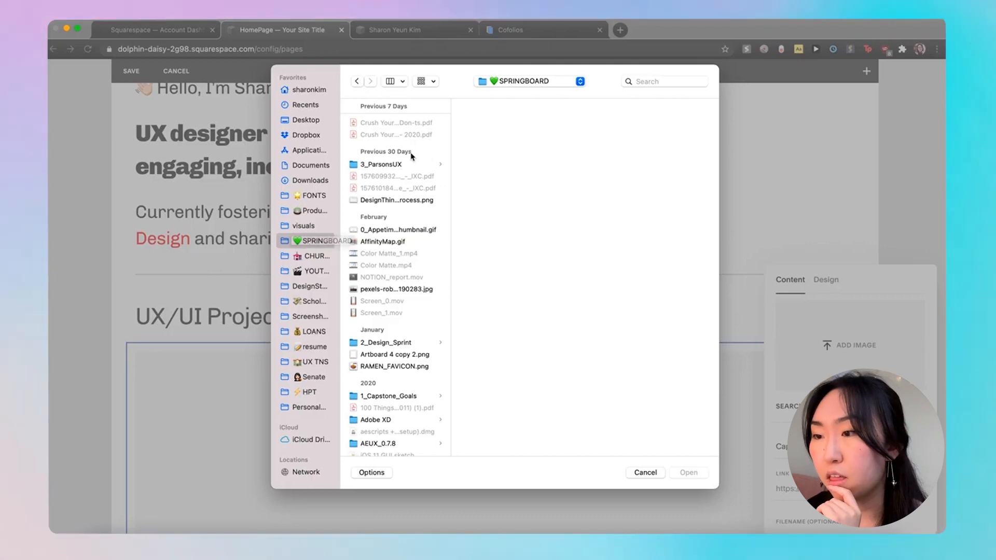
{"action": "scroll", "scroll_direction": "down", "scroll_amount": 3}
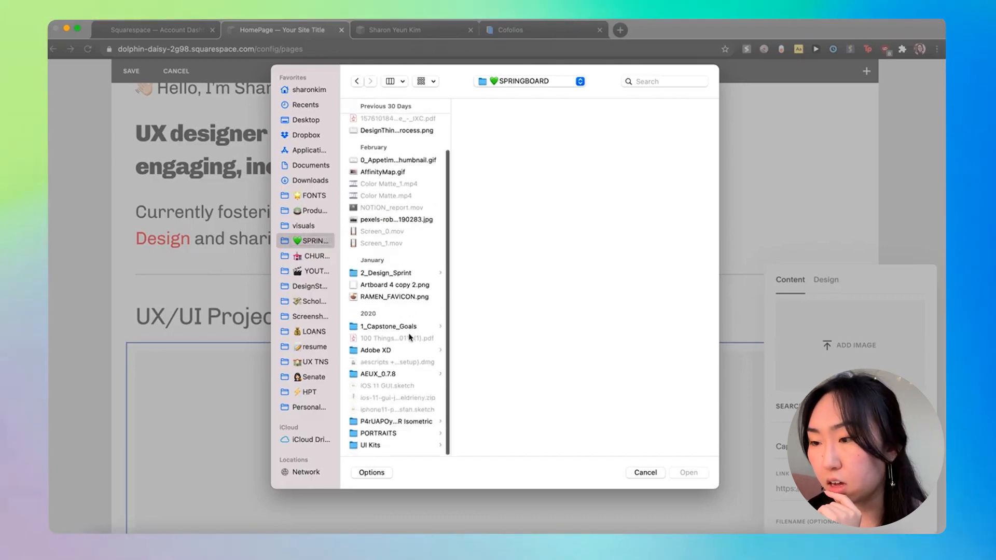
{"action": "left_click", "coordinate": [387, 325]}
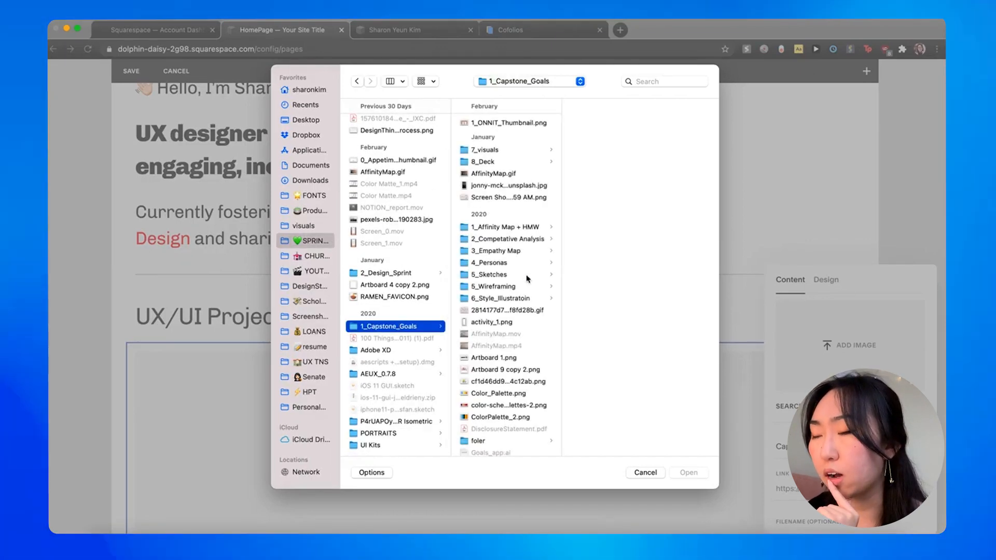
{"action": "left_click", "coordinate": [506, 123]}
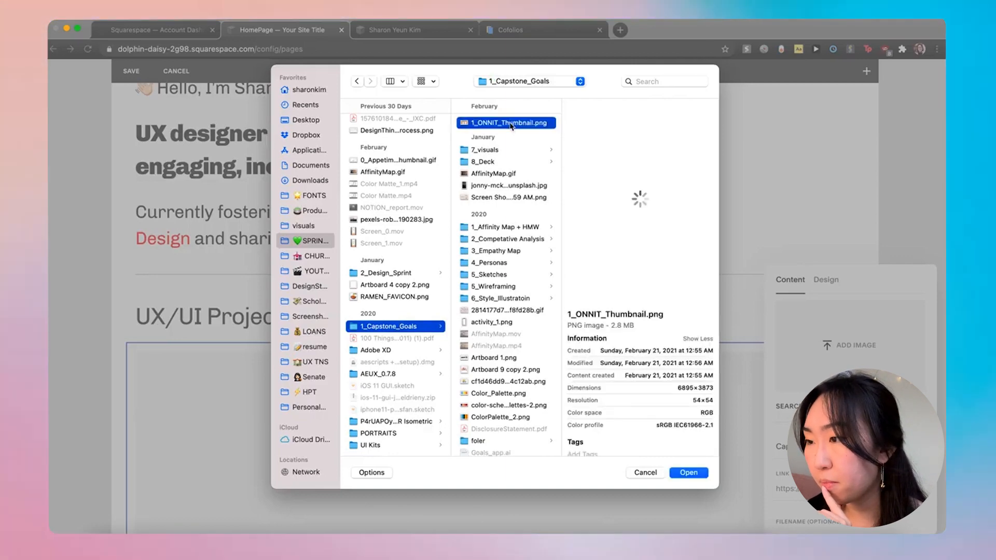
{"action": "left_click", "coordinate": [688, 472]}
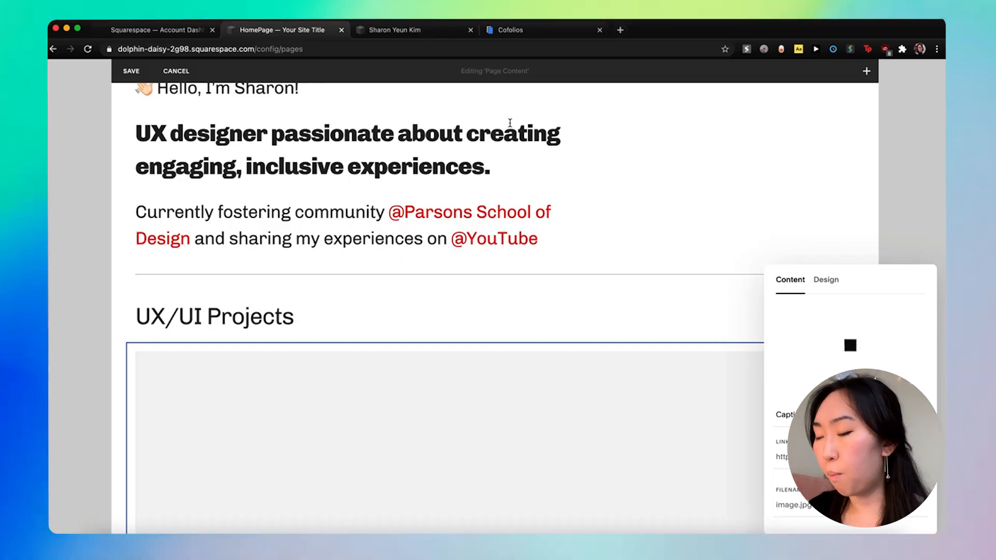
{"action": "mouse_move", "coordinate": [637, 342]}
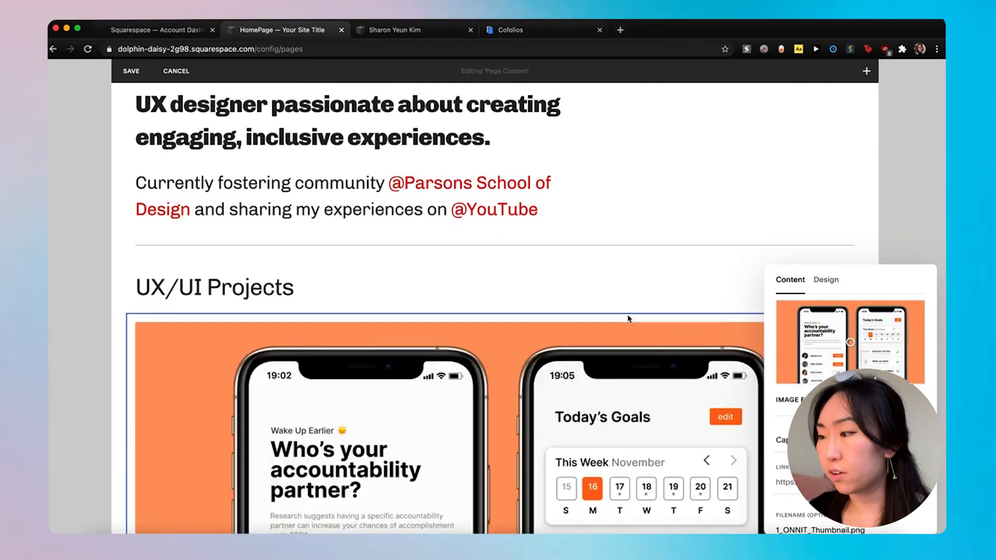
Give the image a Stack layout with the title 'Onnit'.
{"action": "left_click", "coordinate": [825, 279]}
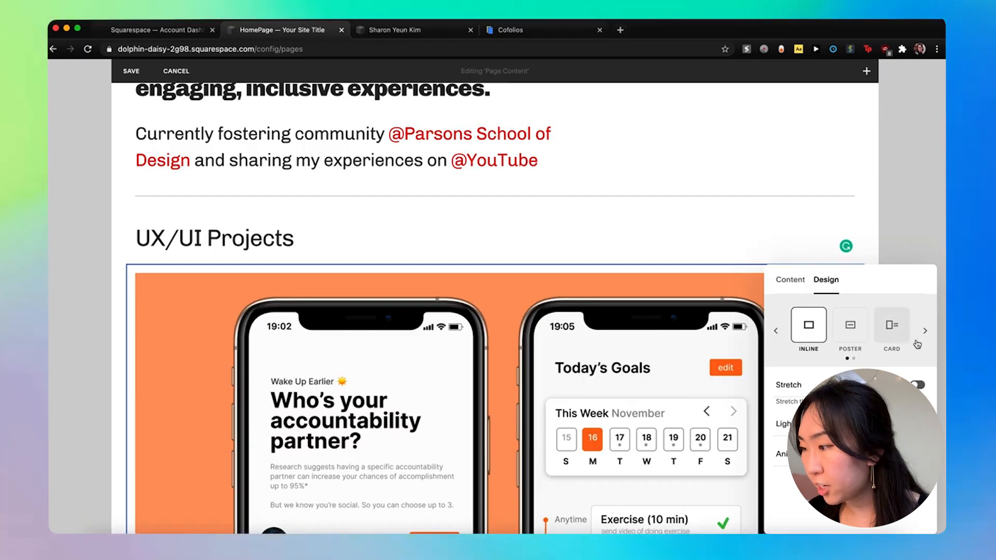
{"action": "left_click", "coordinate": [924, 330]}
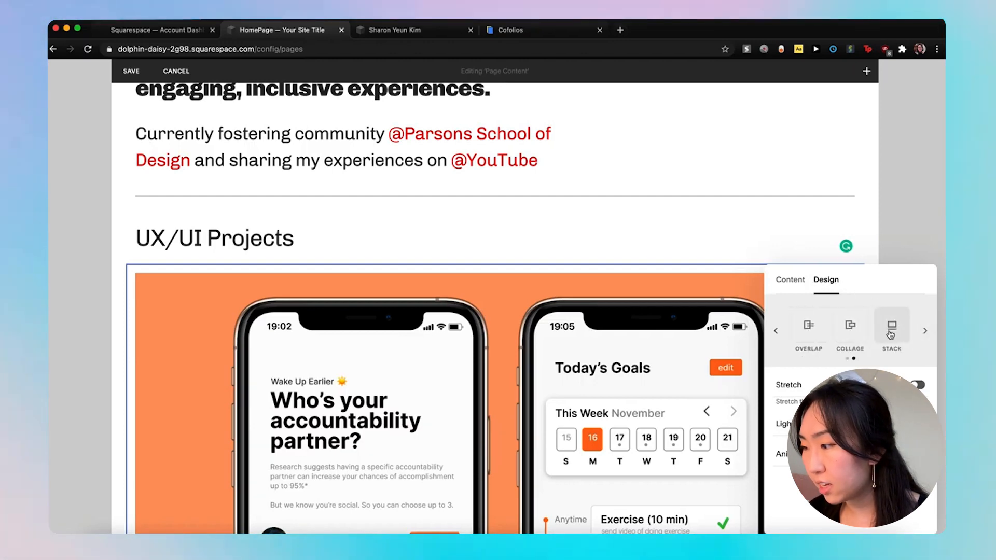
{"action": "scroll", "scroll_direction": "down", "scroll_amount": 3}
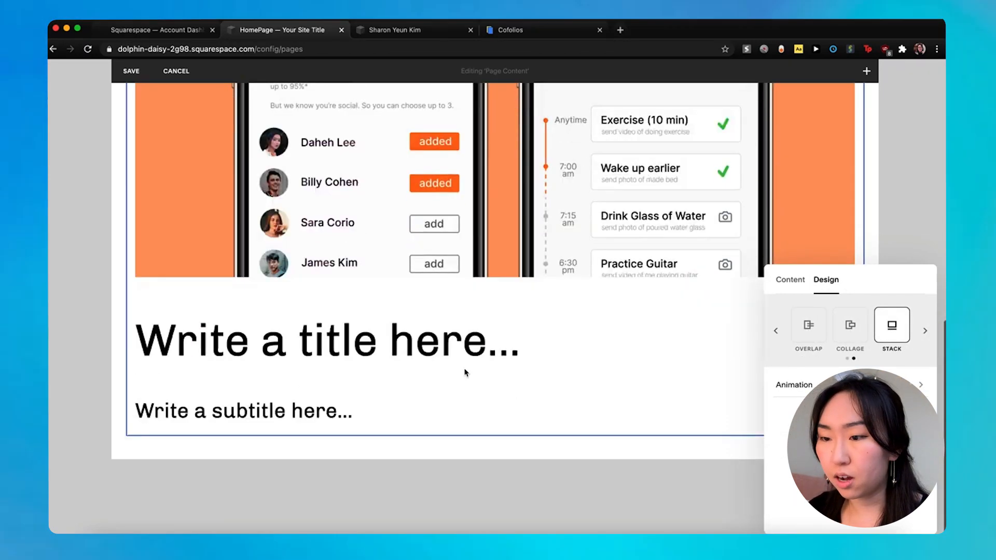
{"action": "left_click", "coordinate": [241, 341]}
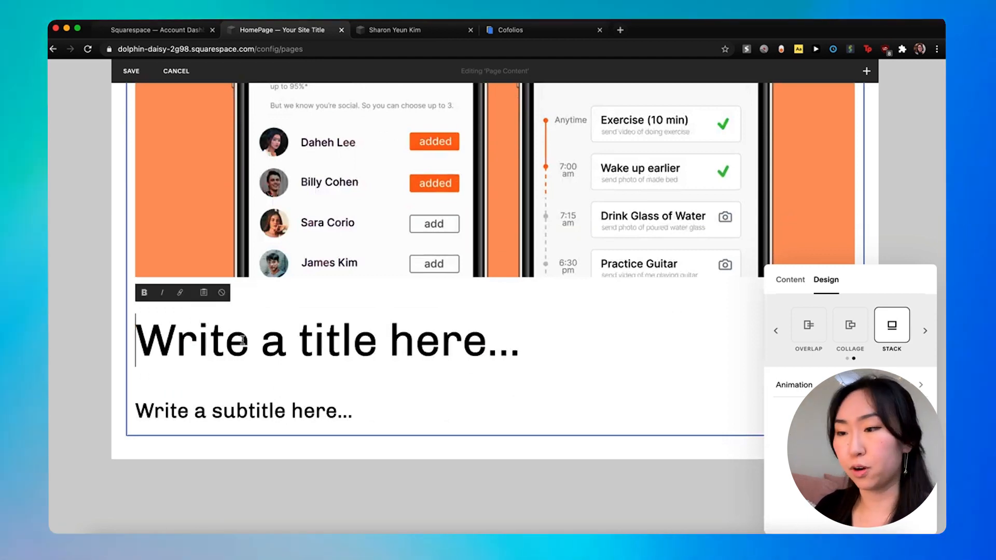
{"action": "type", "text": "Onnit"}
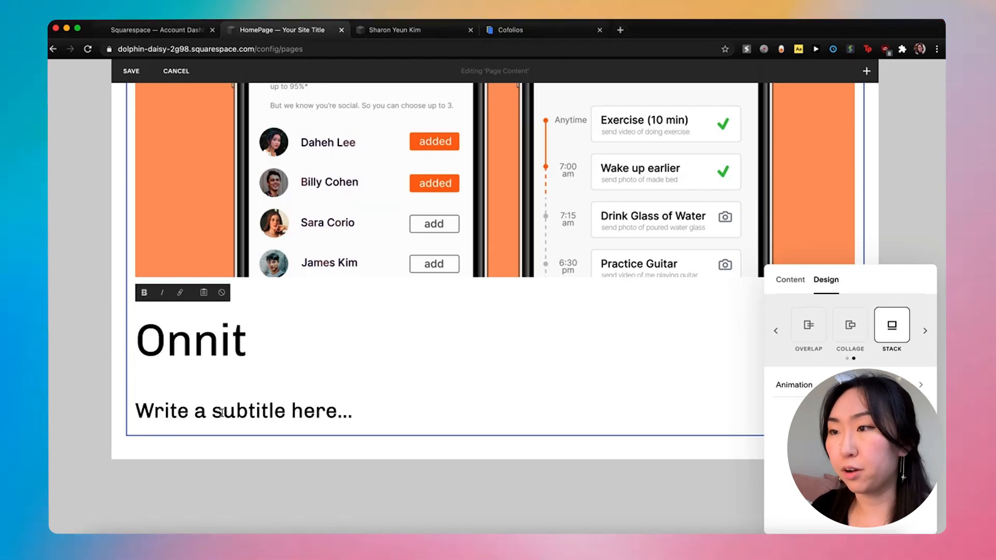
Scroll through the reference portfolio site for comparison.
{"action": "left_click", "coordinate": [413, 29]}
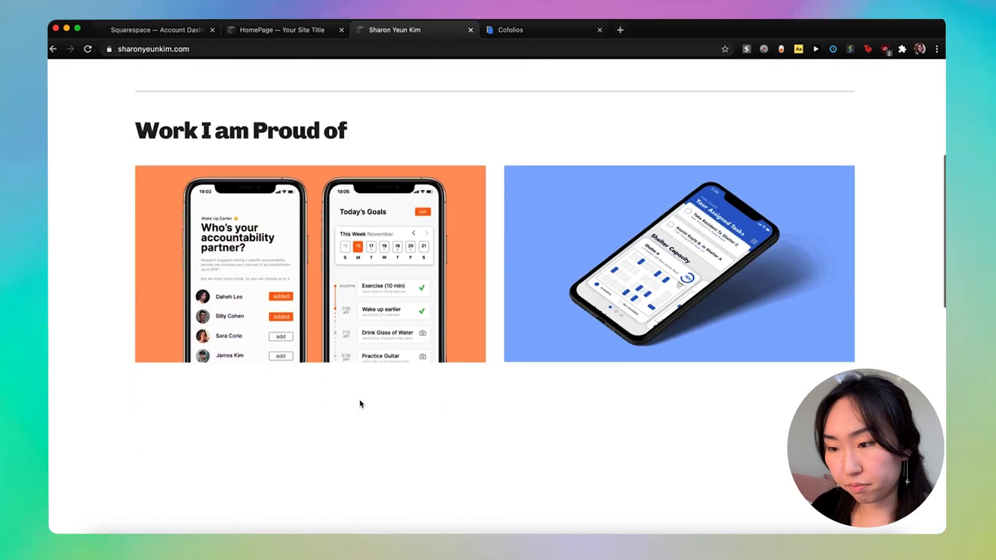
{"action": "scroll", "scroll_direction": "down", "scroll_amount": 3}
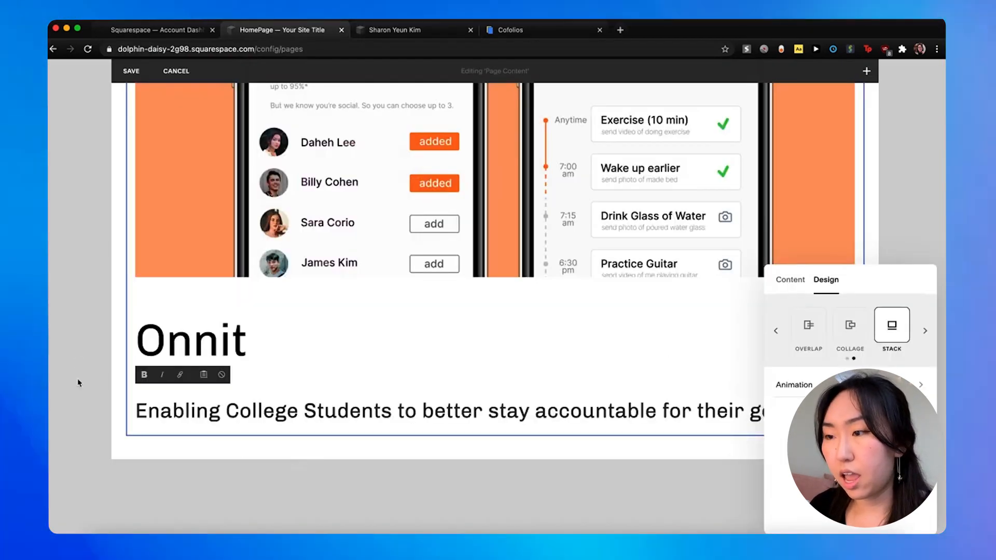
{"action": "scroll", "scroll_direction": "up", "scroll_amount": 3}
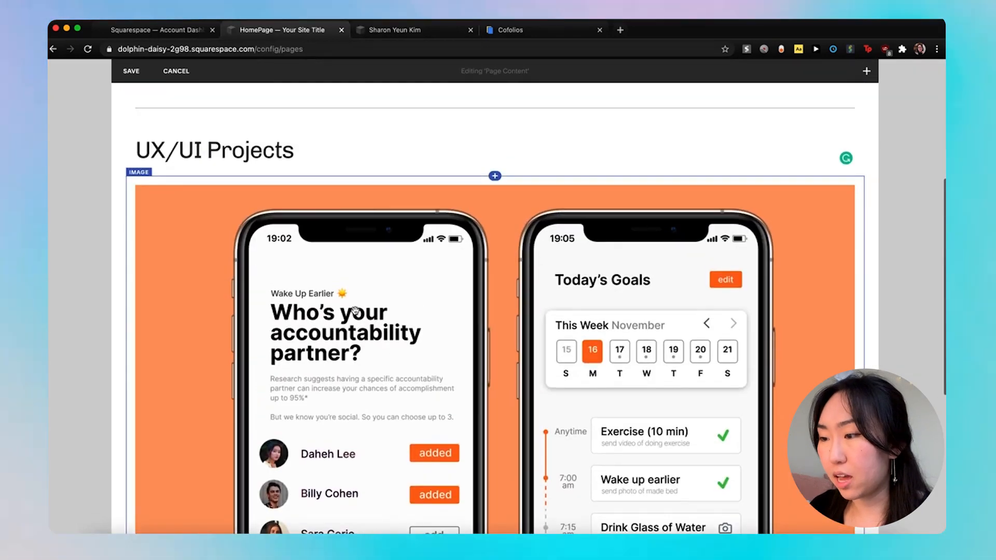
{"action": "scroll", "scroll_direction": "down", "scroll_amount": 3}
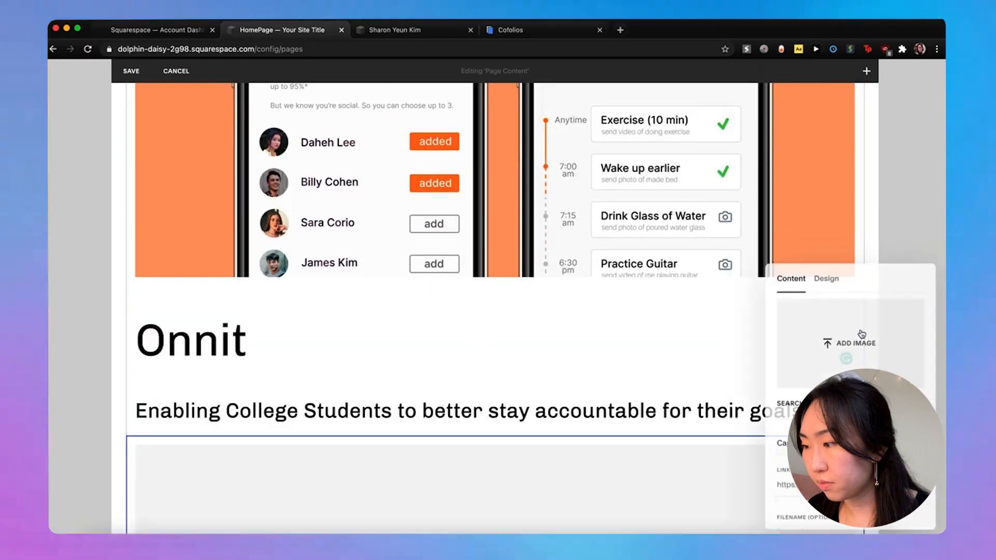
Upload 0_THUMBNAIL.png from 2_Design_Sprint into the new image block.
{"action": "left_click", "coordinate": [849, 343]}
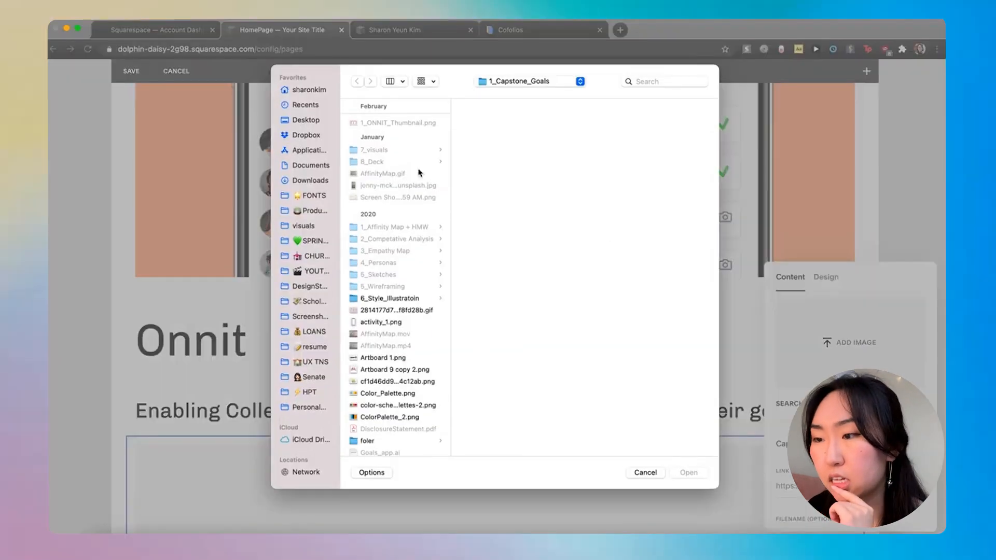
{"action": "scroll", "scroll_direction": "down", "scroll_amount": 3}
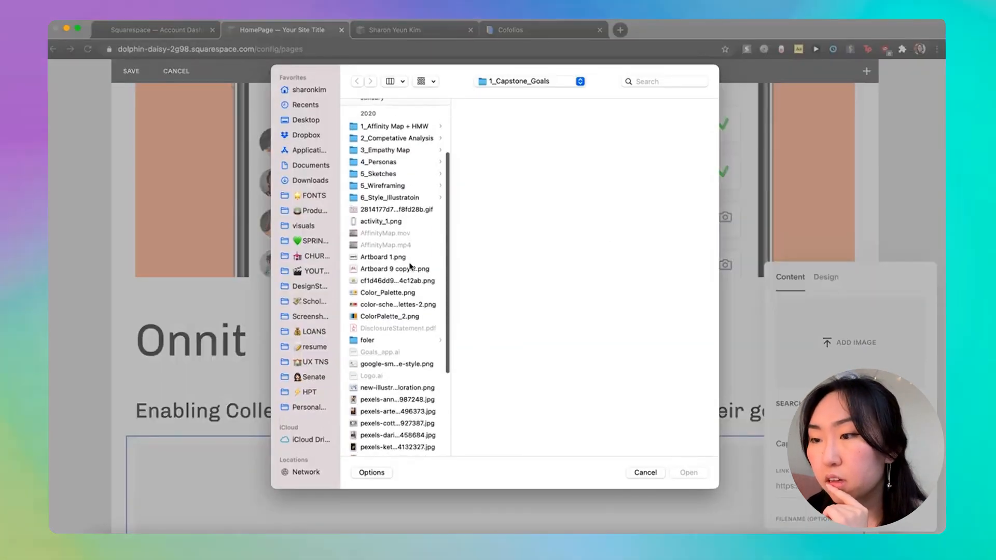
{"action": "left_click", "coordinate": [311, 241]}
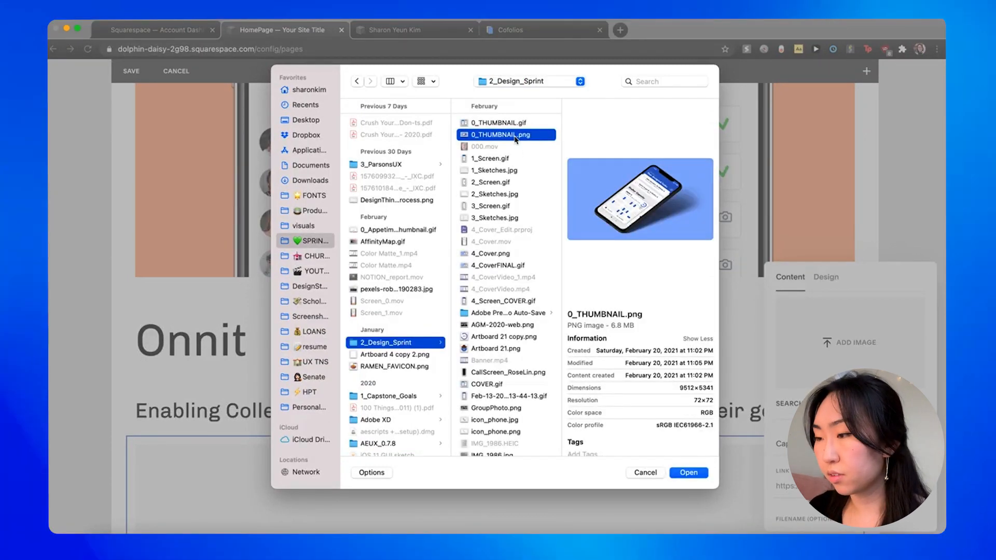
{"action": "left_click", "coordinate": [687, 473]}
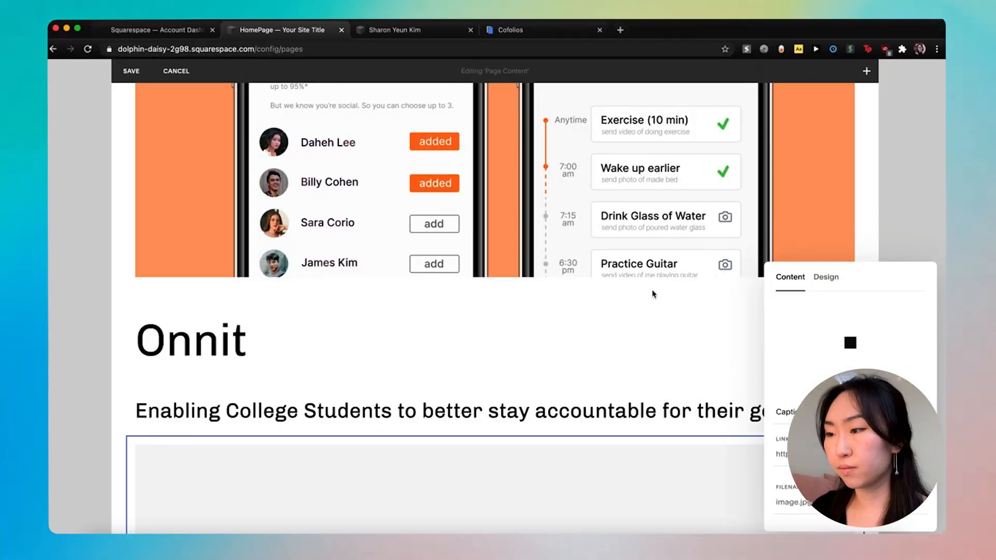
Switch the blue phone image block's design to the Stack layout.
{"action": "scroll", "scroll_direction": "down", "scroll_amount": 3}
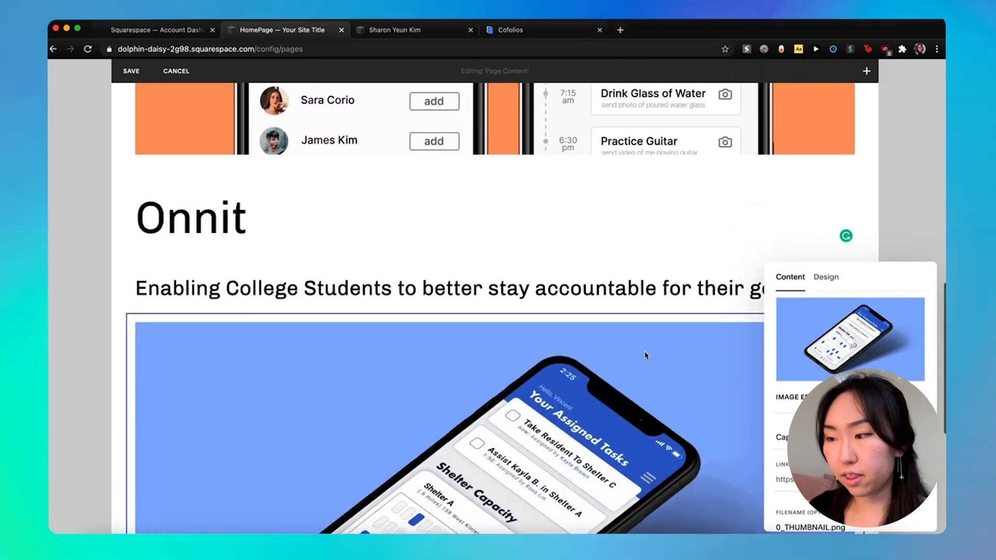
{"action": "scroll", "scroll_direction": "down", "scroll_amount": 3}
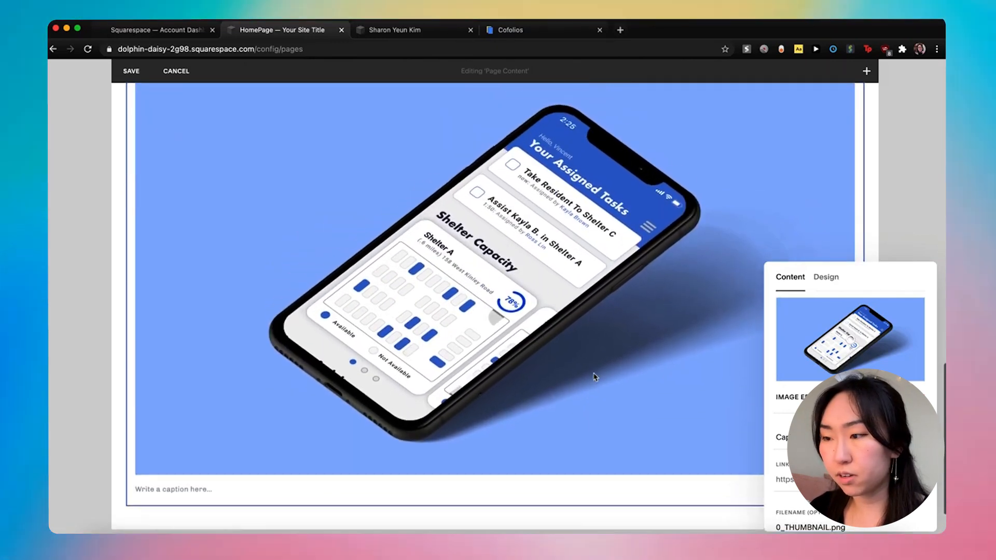
{"action": "left_click", "coordinate": [825, 277]}
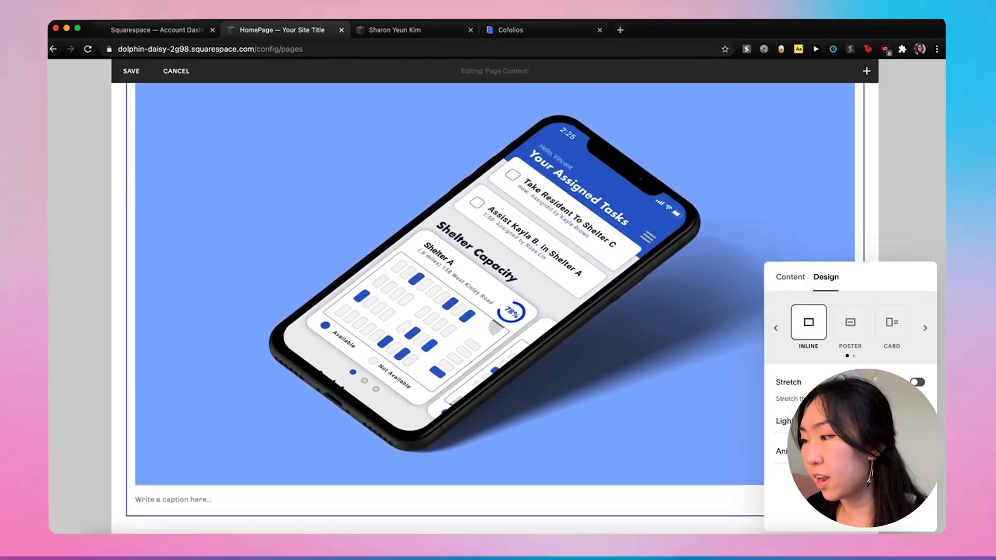
{"action": "left_click", "coordinate": [925, 327]}
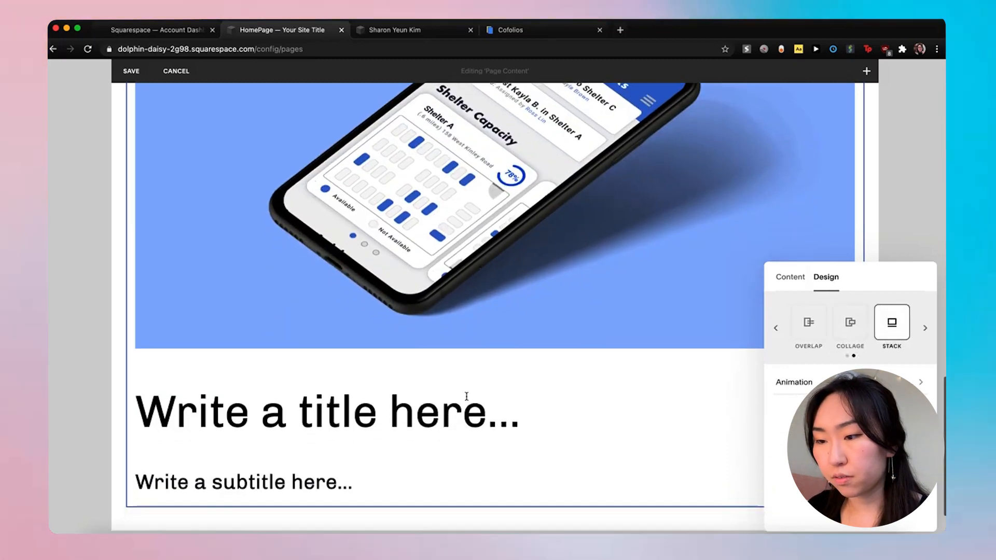
Title the card 'HomesFirst Design Sprint', checking the live portfolio for reference.
{"action": "left_click", "coordinate": [327, 411]}
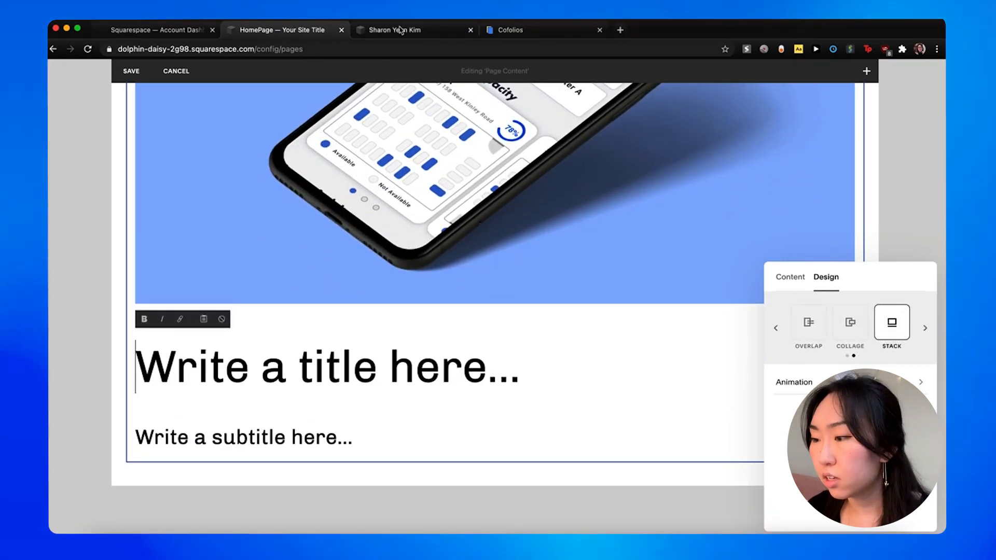
{"action": "left_click", "coordinate": [413, 30]}
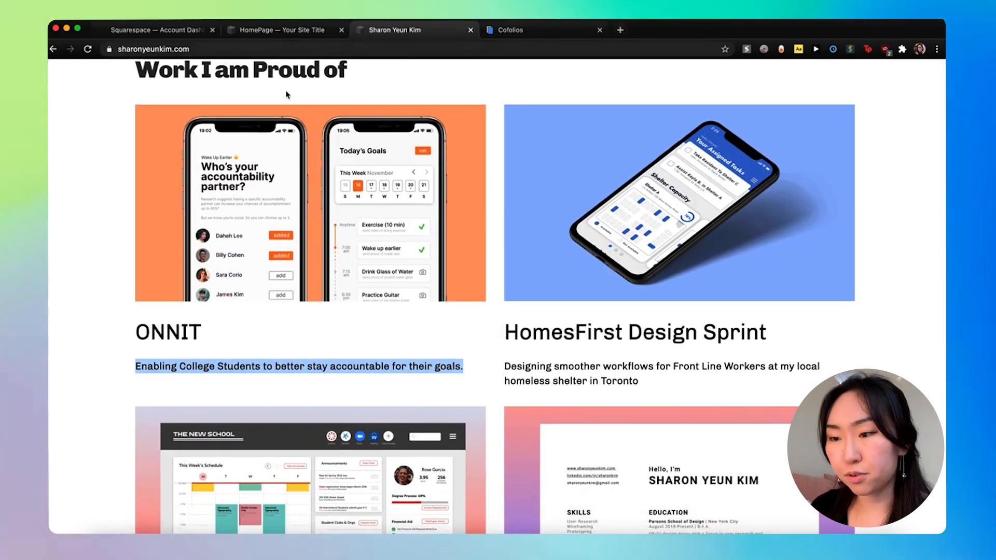
{"action": "left_click", "coordinate": [283, 29]}
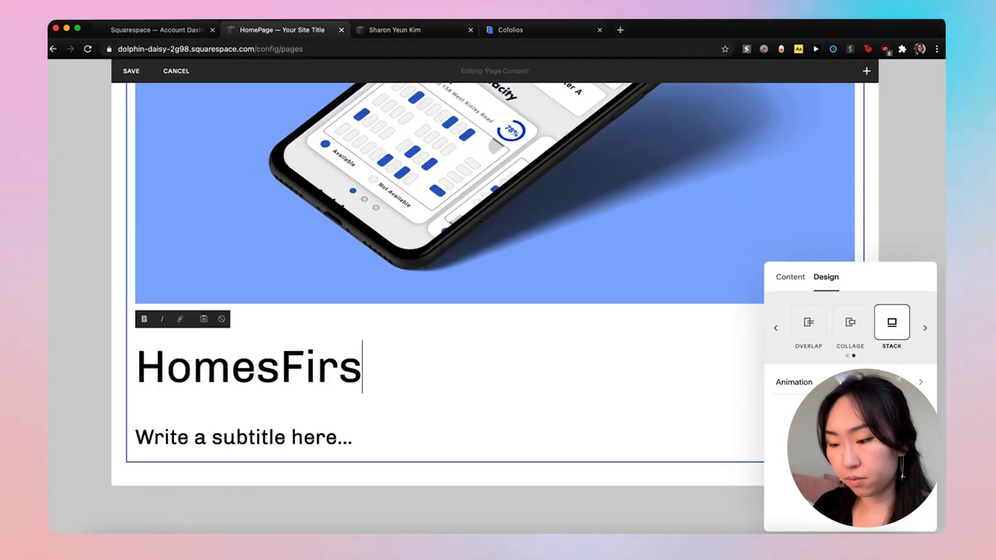
{"action": "type", "text": "t Design spring"}
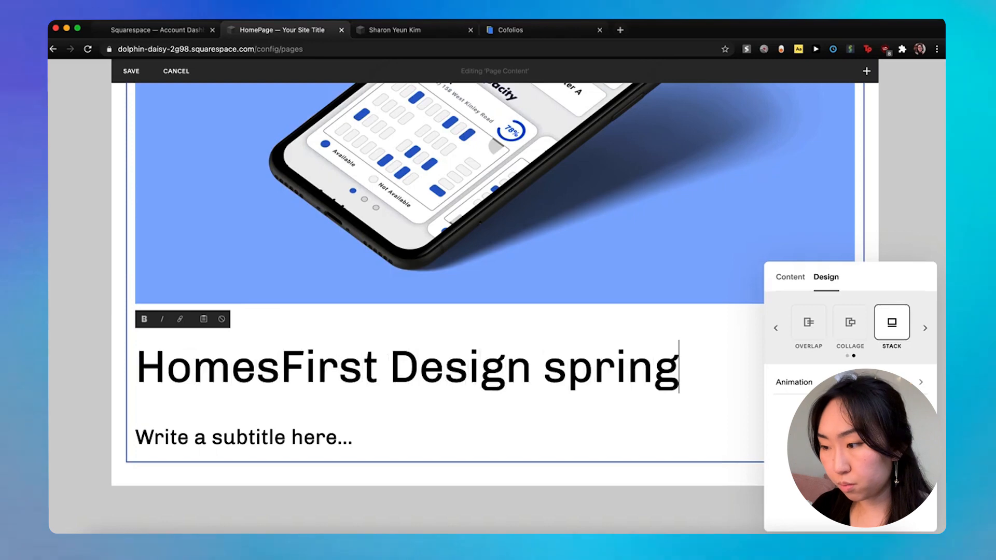
{"action": "key", "text": "backspace"}
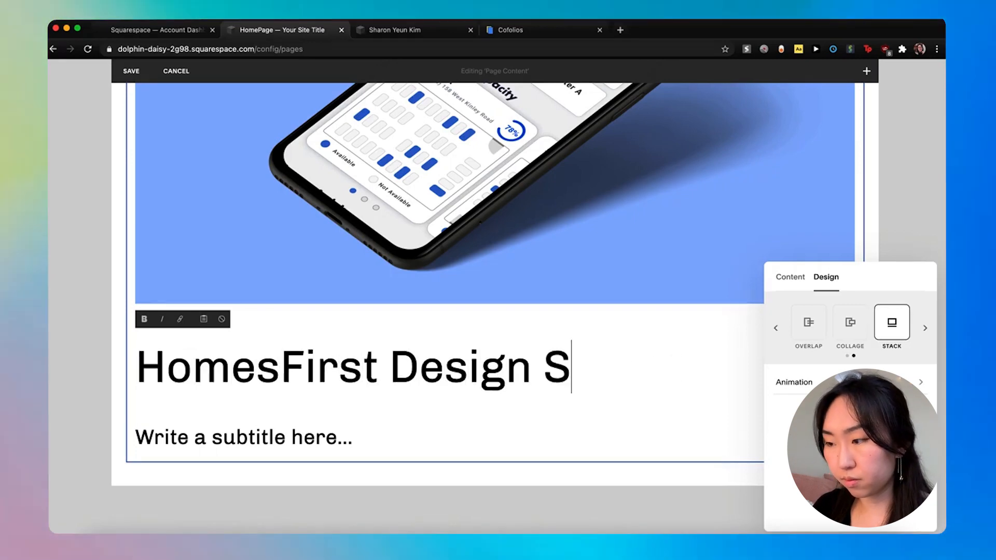
Add the description 'Designing smoother workflows for Front Line Workers at my local homeless shelter…'.
{"action": "left_click", "coordinate": [413, 29]}
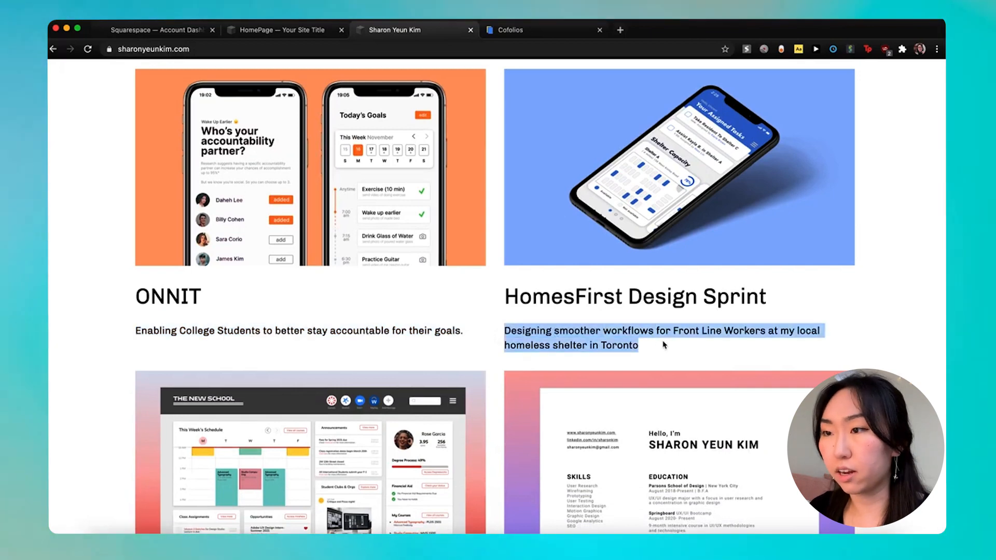
{"action": "left_click", "coordinate": [284, 30]}
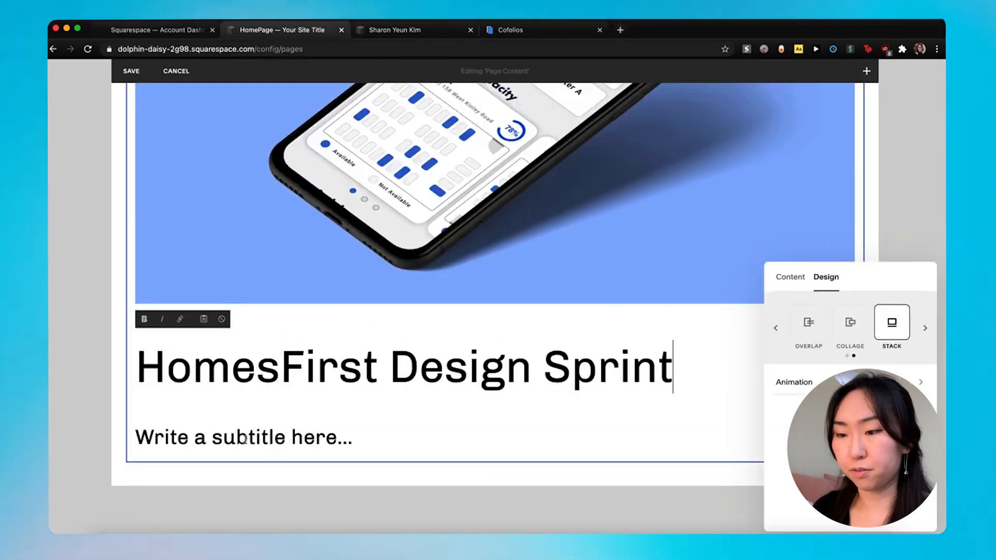
{"action": "type", "text": "Designing smoother workflows for Front Line Workers at my local homeless shelter in Toronto"}
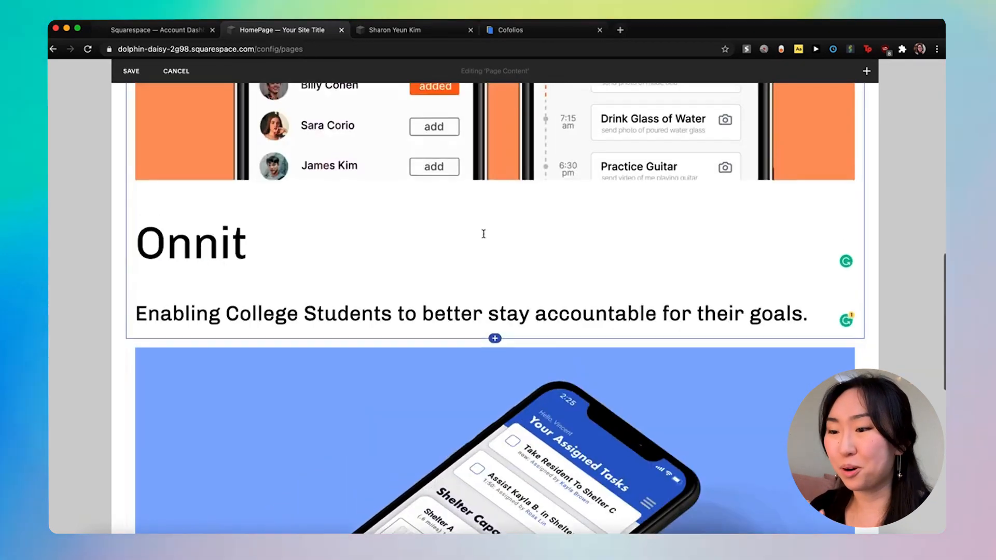
Move the HomesFirst block beside Onnit into a two-column row below UX/UI Projects.
{"action": "left_click", "coordinate": [184, 406]}
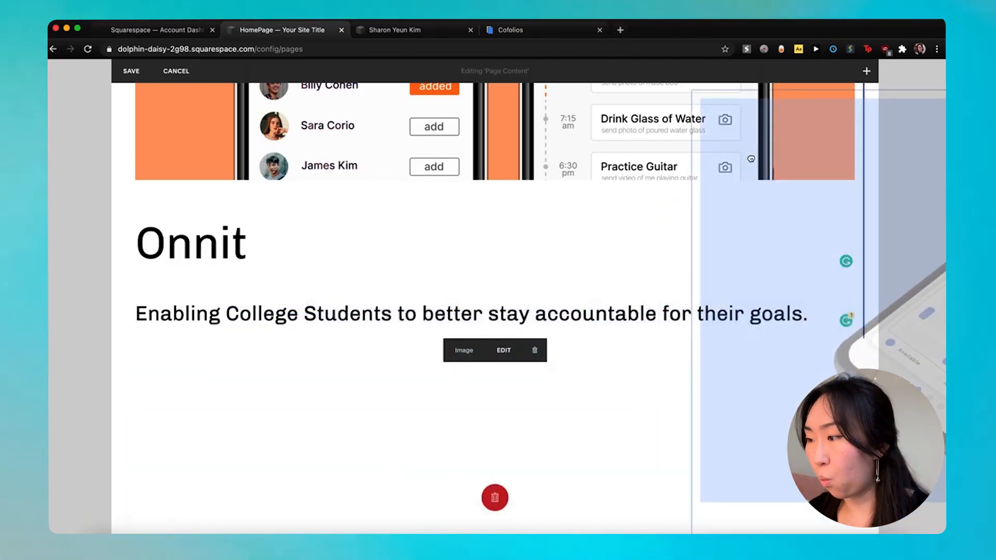
{"action": "scroll", "scroll_direction": "up", "scroll_amount": 3}
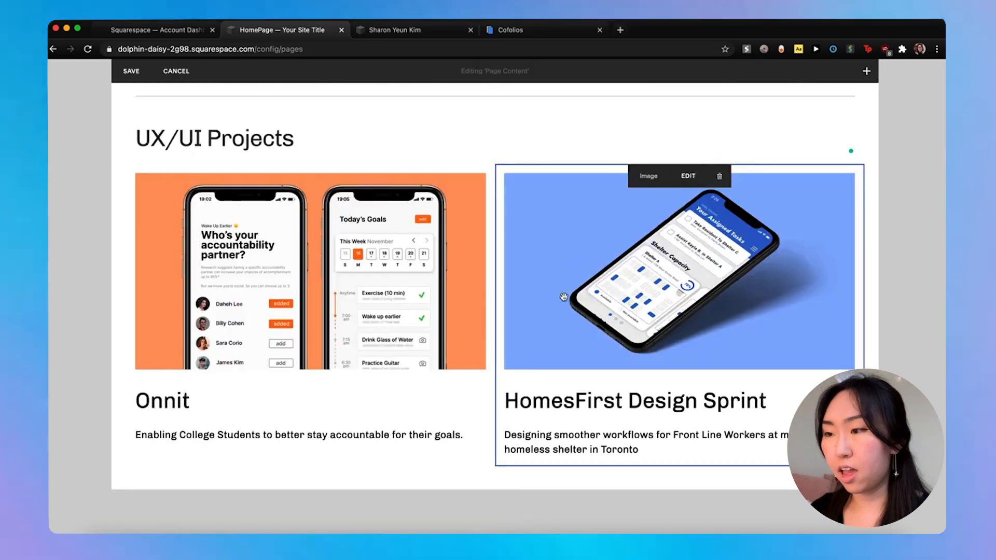
{"action": "left_click", "coordinate": [214, 138]}
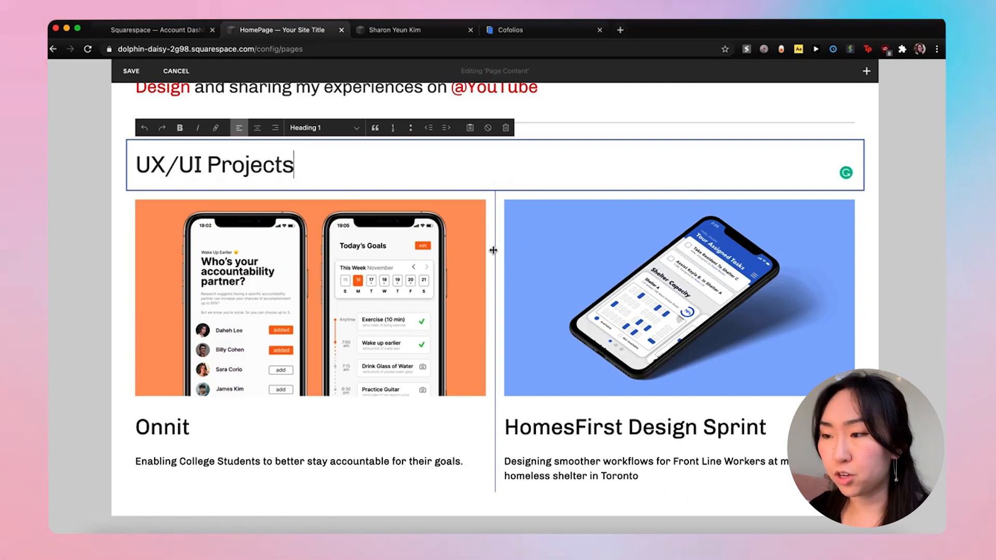
{"action": "scroll", "scroll_direction": "down", "scroll_amount": 3}
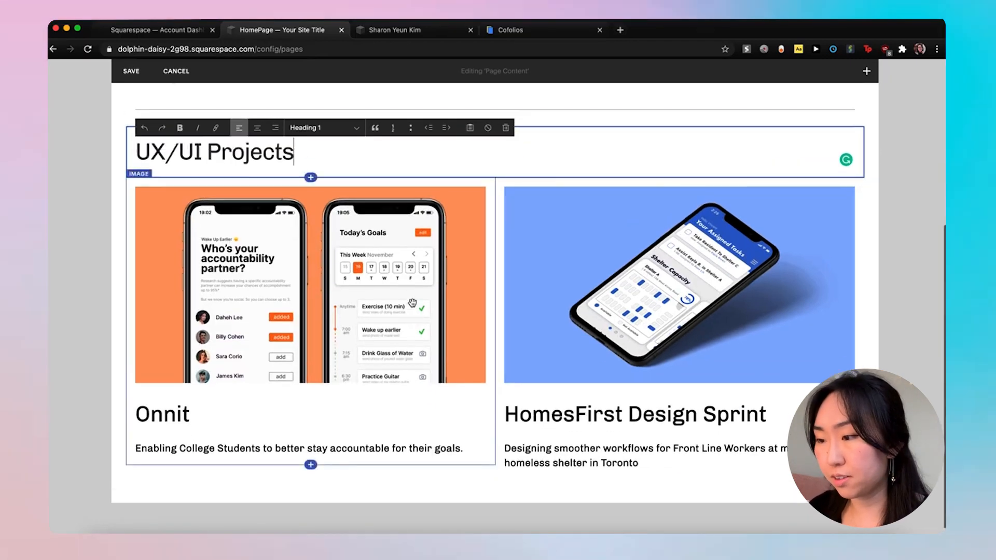
{"action": "scroll", "scroll_direction": "down", "scroll_amount": 3}
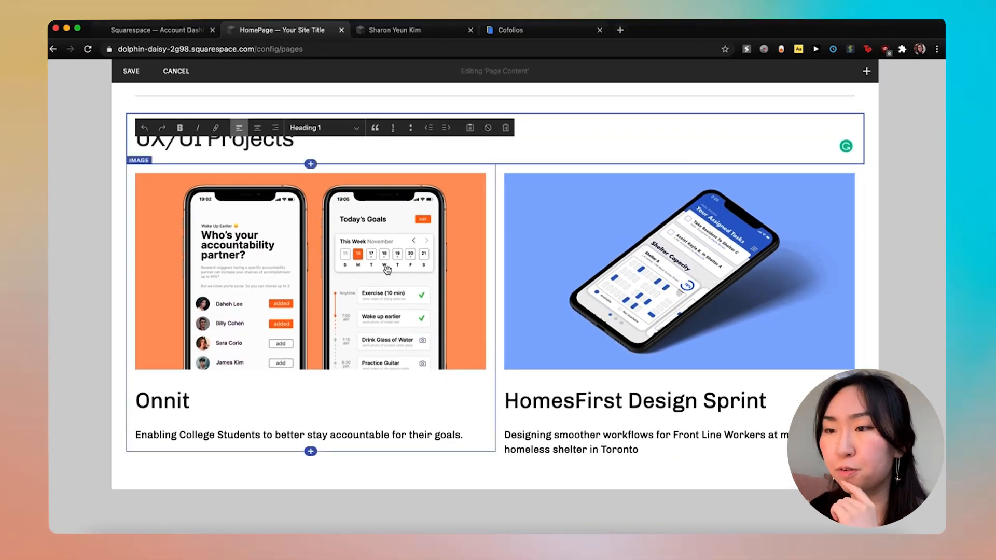
Give the Onnit image block a Fade In entrance animation.
{"action": "left_click", "coordinate": [310, 270]}
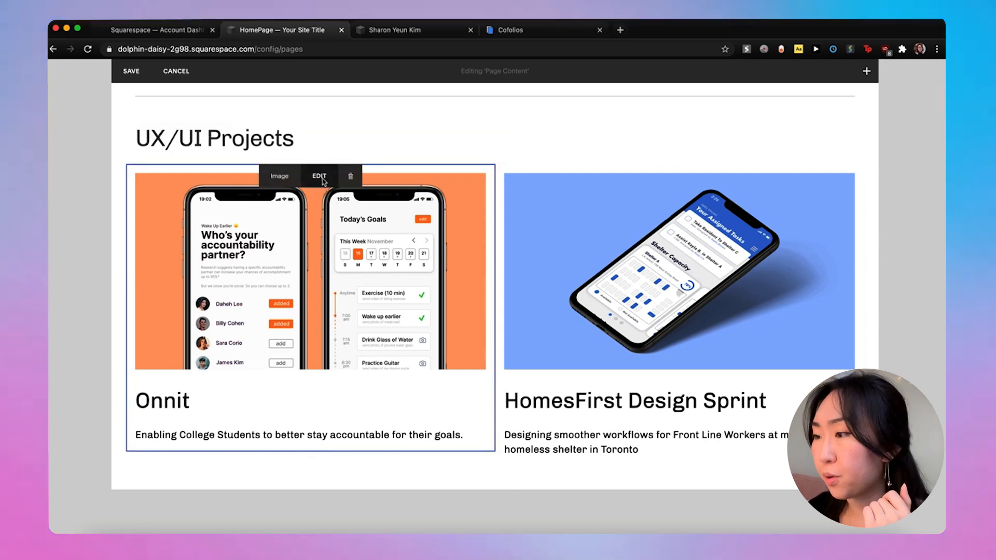
{"action": "left_click", "coordinate": [317, 175]}
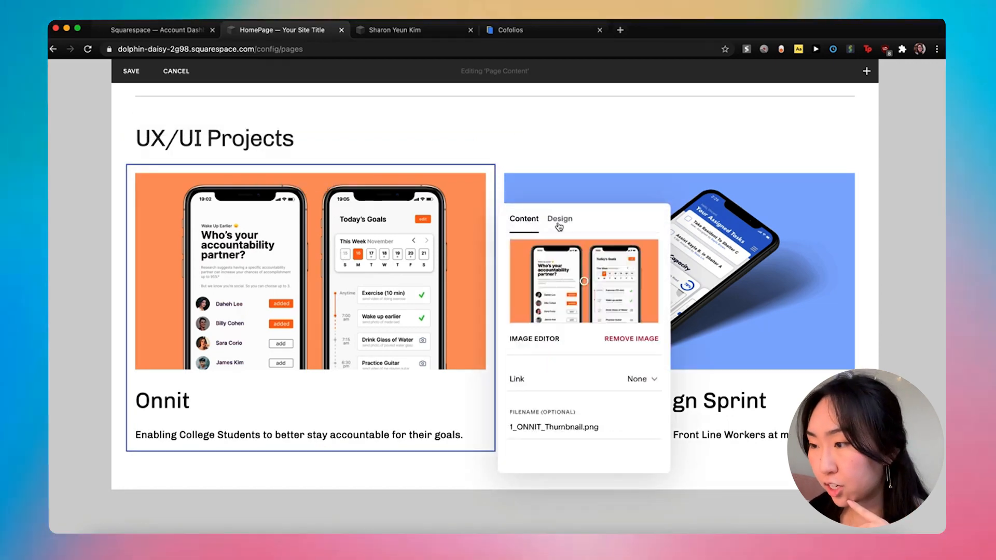
{"action": "left_click", "coordinate": [560, 218]}
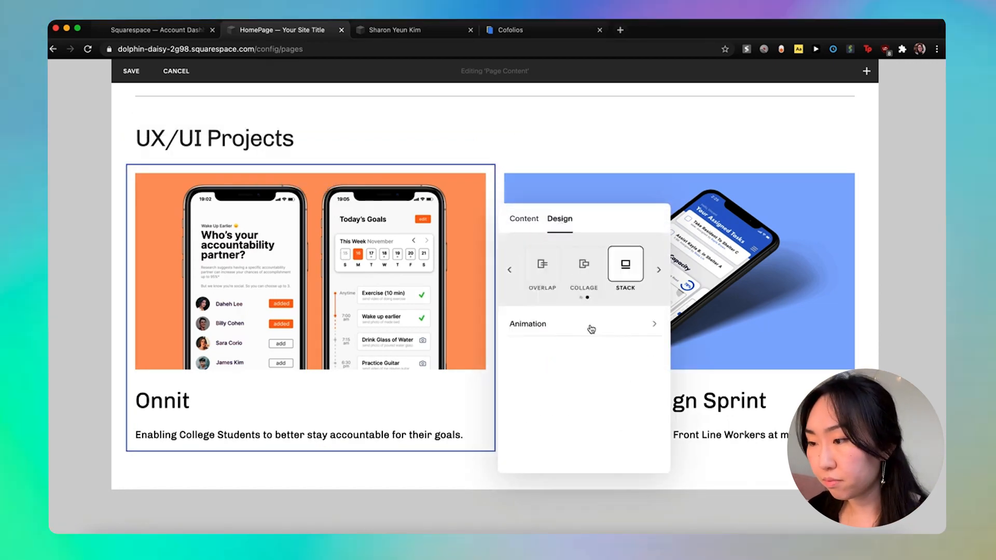
{"action": "left_click", "coordinate": [581, 323]}
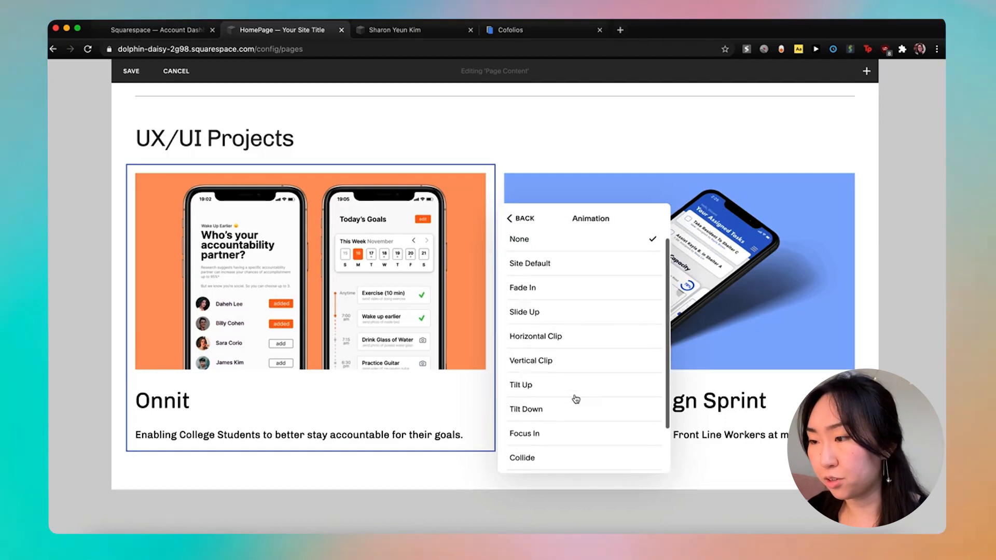
{"action": "left_click", "coordinate": [522, 288]}
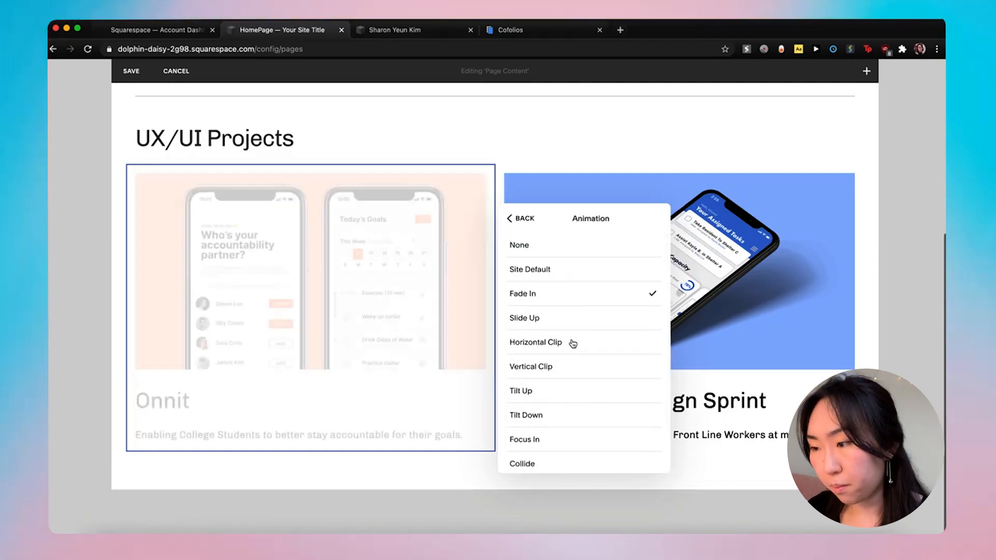
{"action": "left_click", "coordinate": [524, 318]}
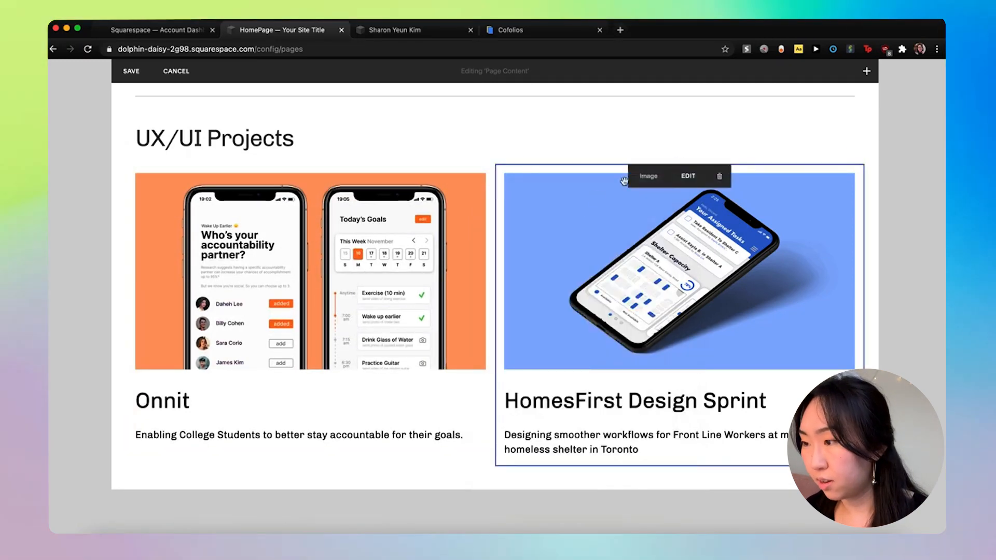
Give the HomesFirst image block a Tilt Up entrance animation.
{"action": "left_click", "coordinate": [688, 176]}
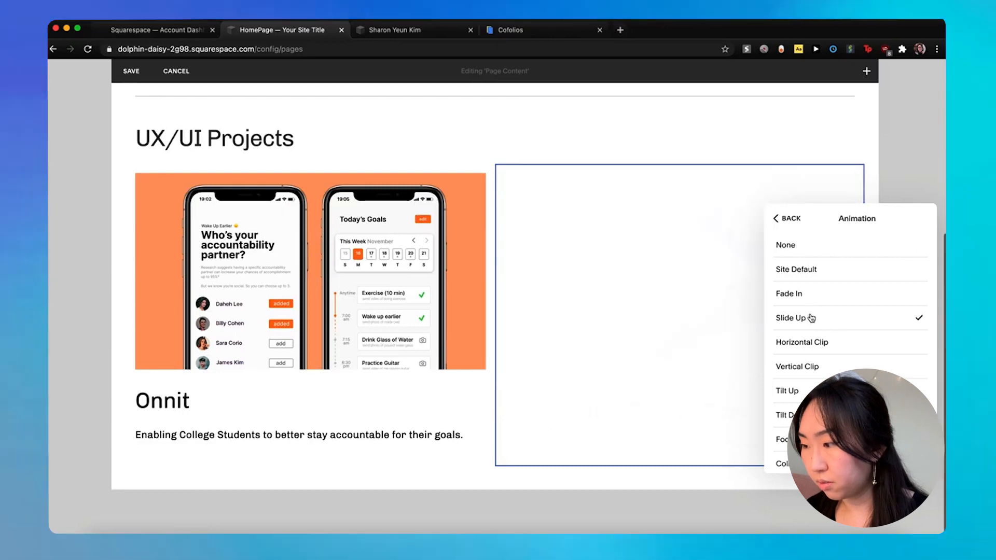
{"action": "left_click", "coordinate": [801, 342]}
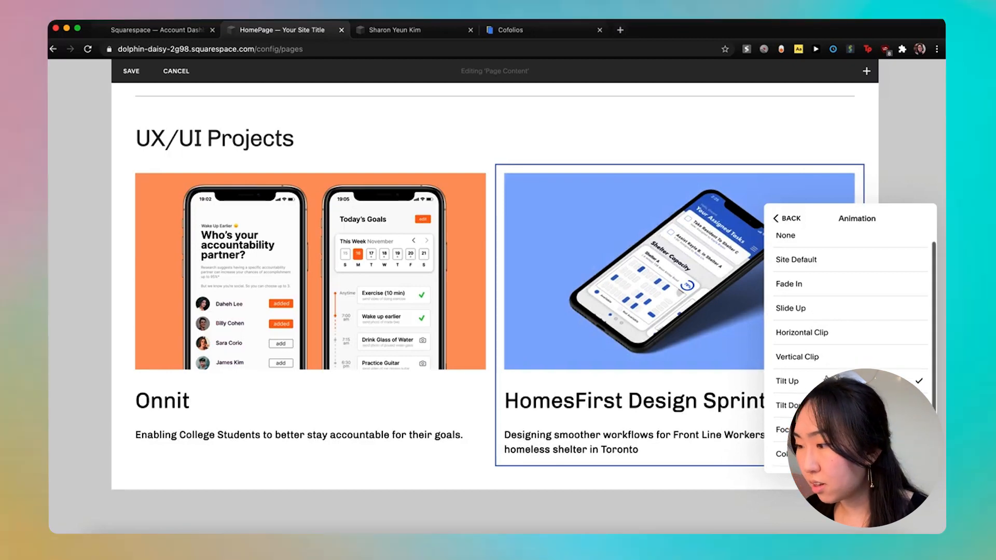
{"action": "scroll", "scroll_direction": "down", "scroll_amount": 3}
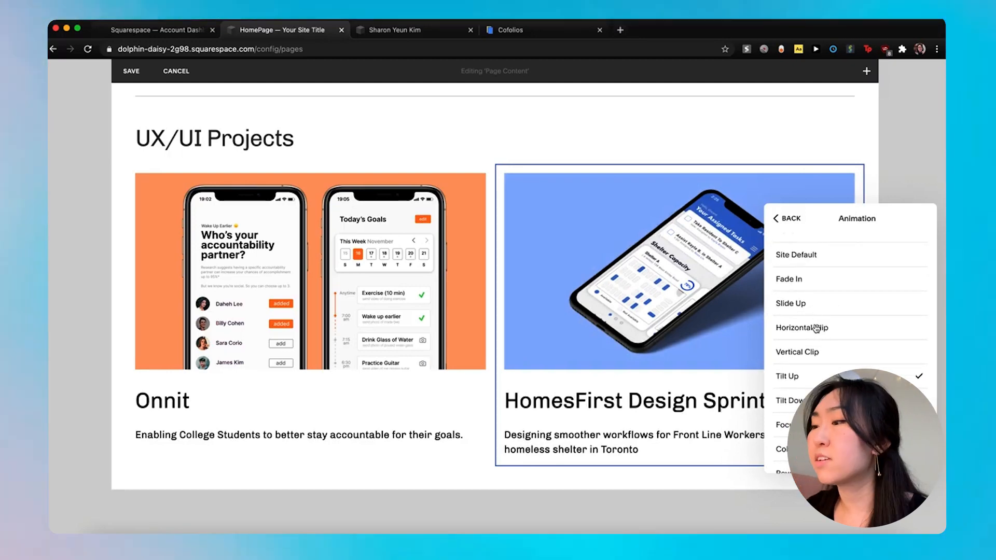
{"action": "left_click", "coordinate": [790, 304]}
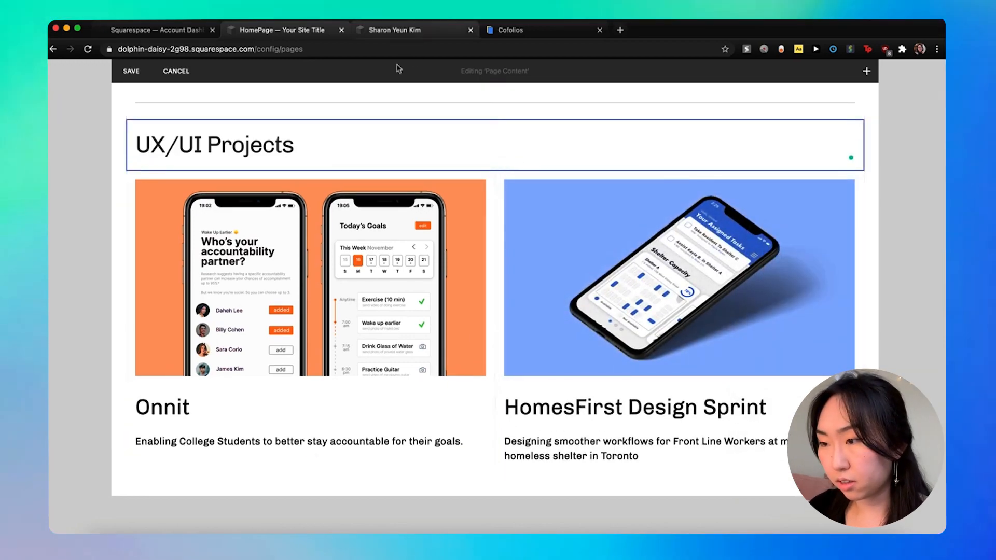
{"action": "left_click", "coordinate": [413, 29]}
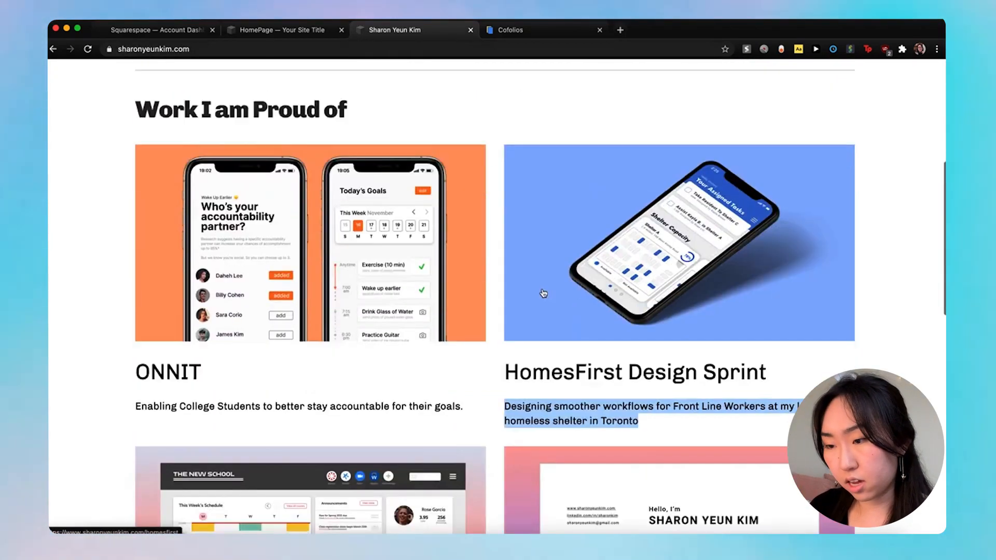
{"action": "scroll", "scroll_direction": "down", "scroll_amount": 3}
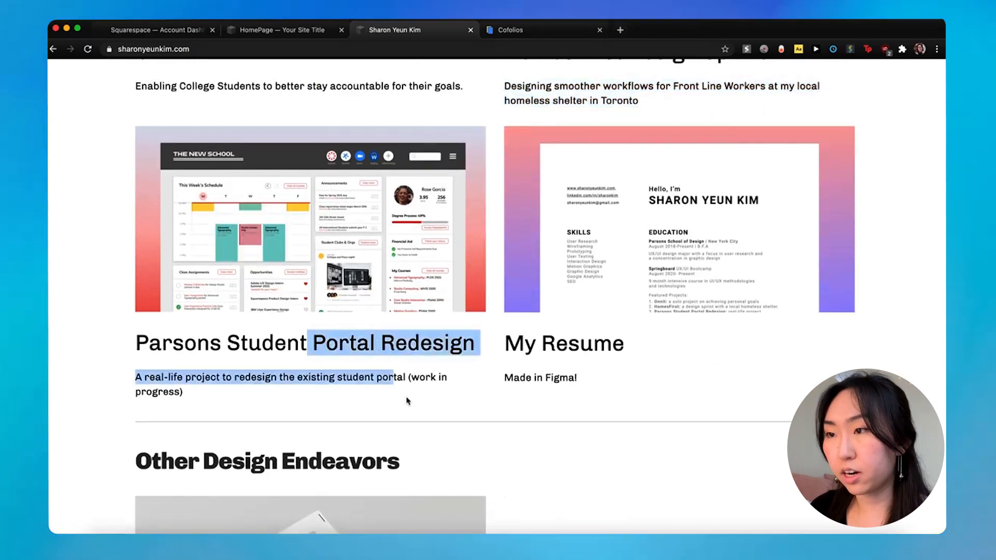
{"action": "left_click", "coordinate": [283, 30]}
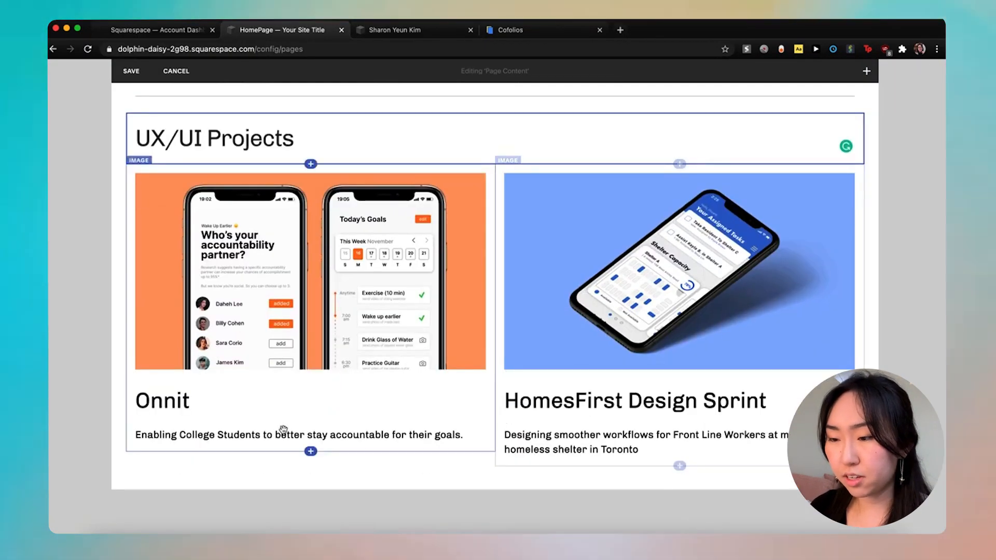
{"action": "left_click", "coordinate": [308, 281]}
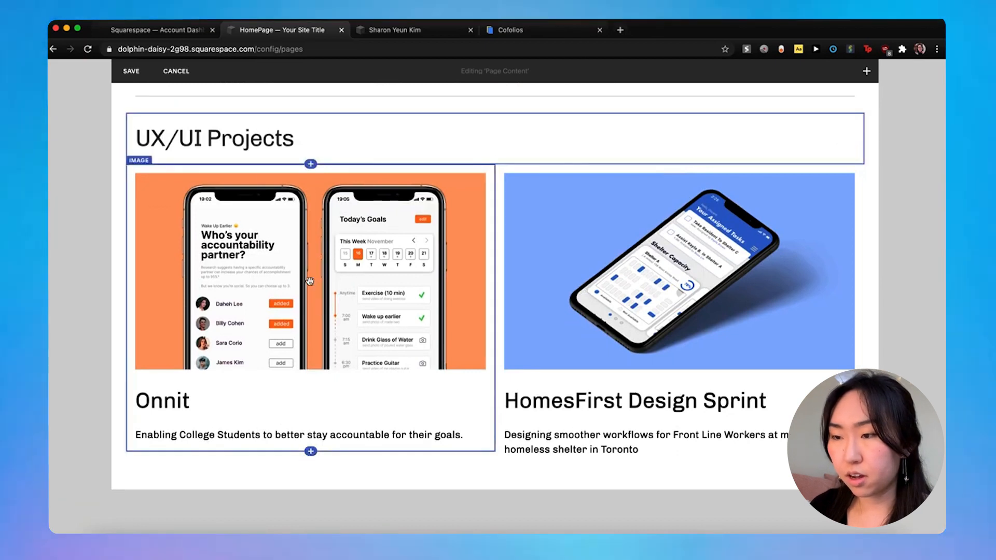
{"action": "left_click", "coordinate": [311, 269]}
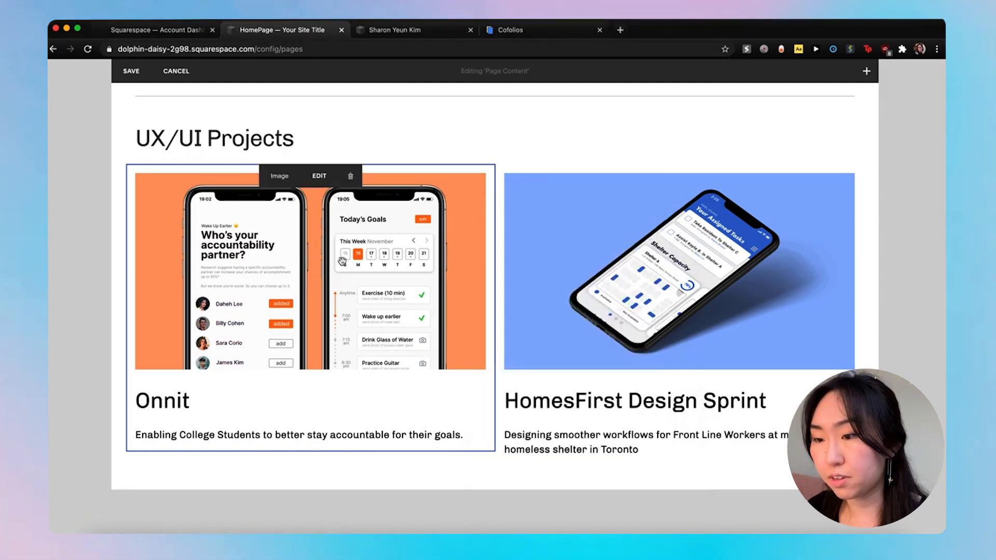
{"action": "left_click", "coordinate": [214, 138]}
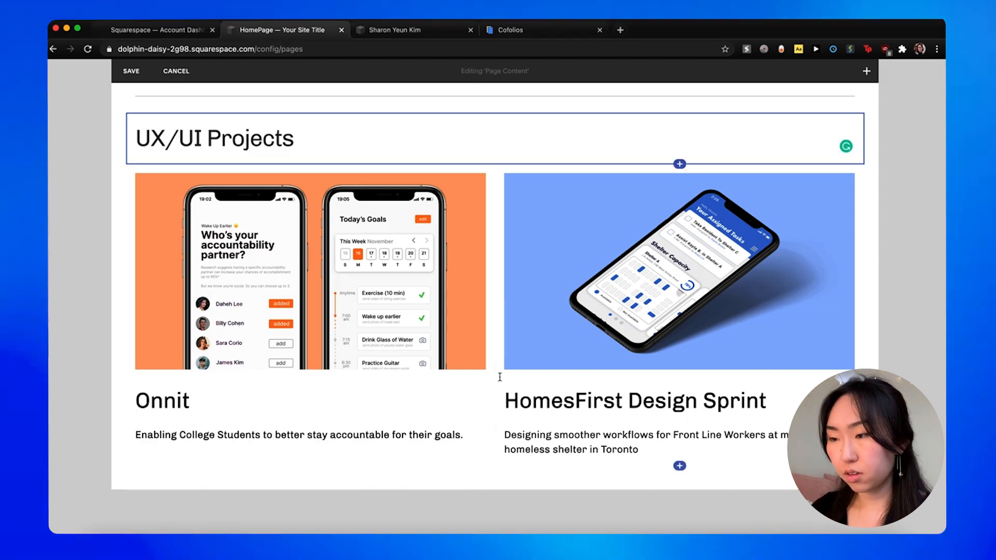
{"action": "mouse_move", "coordinate": [411, 393]}
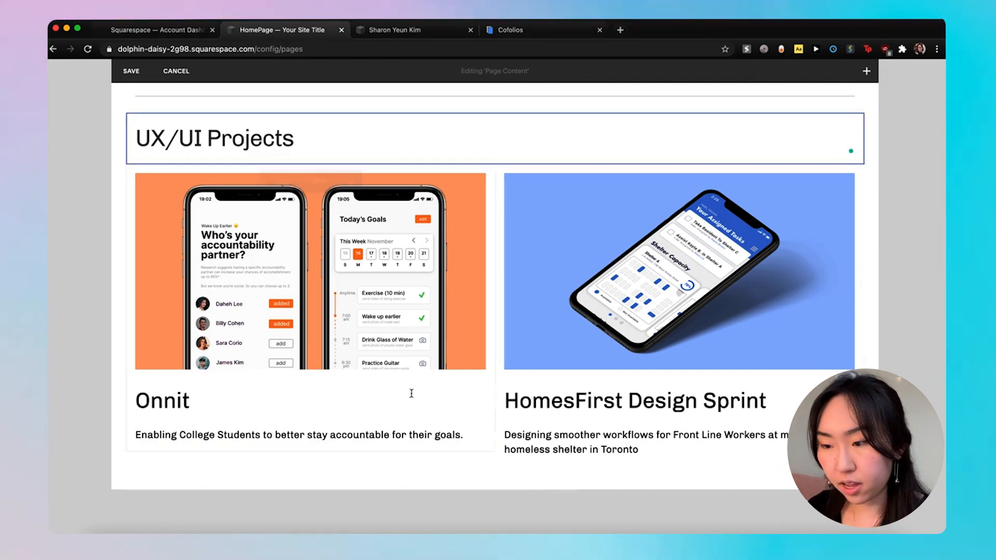
Insert an image block beside Parsons Portal Redesign and upload the resume JPG.
{"action": "left_click", "coordinate": [311, 450]}
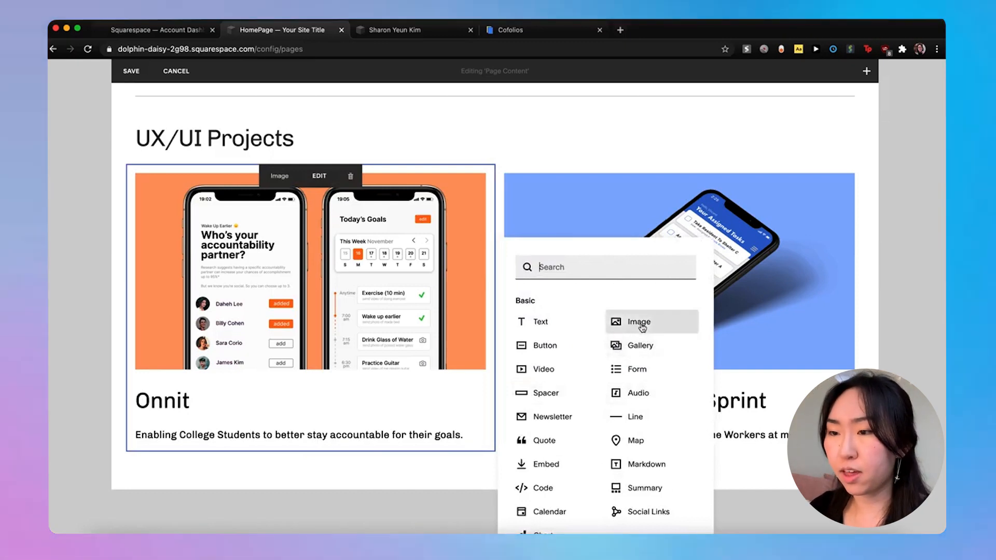
{"action": "mouse_move", "coordinate": [394, 264]}
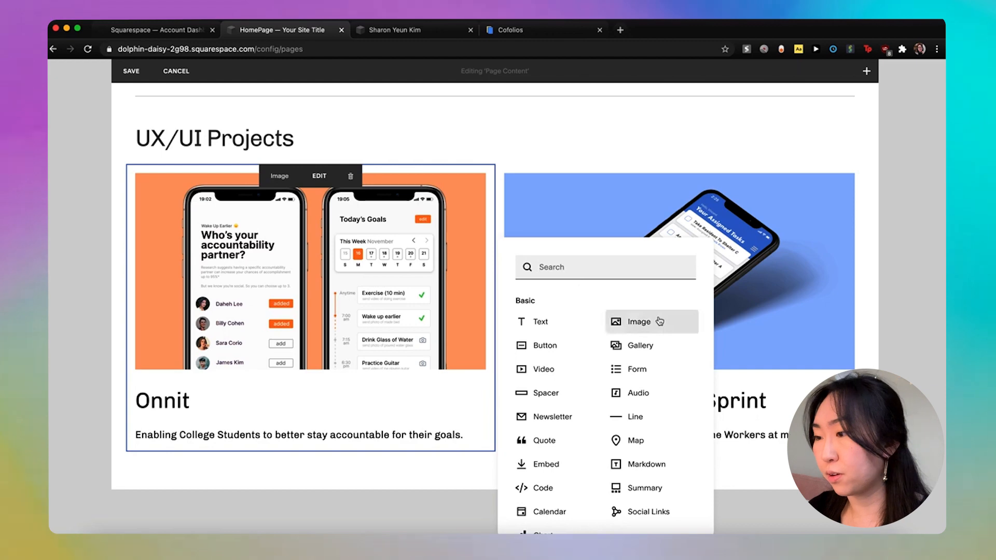
{"action": "left_click", "coordinate": [639, 321]}
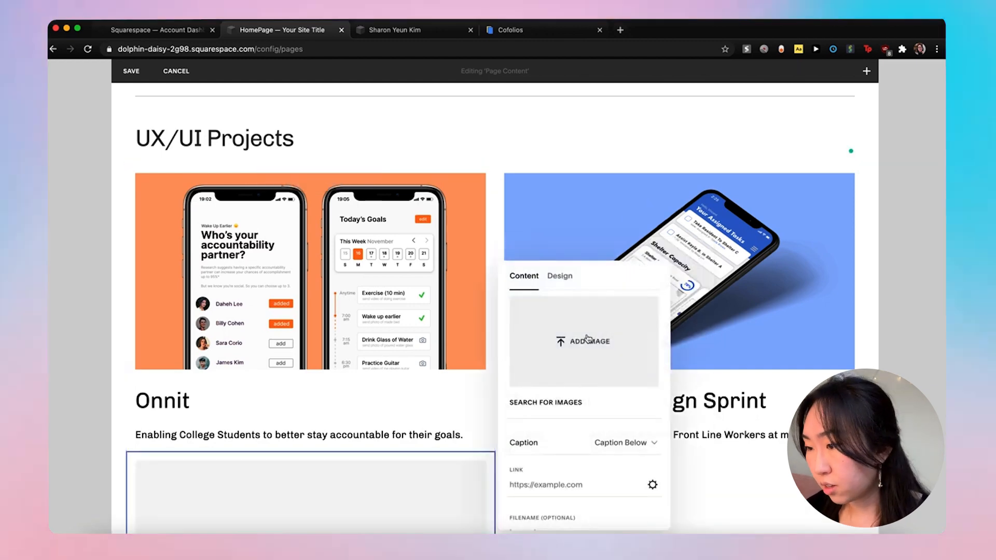
{"action": "left_click", "coordinate": [582, 341]}
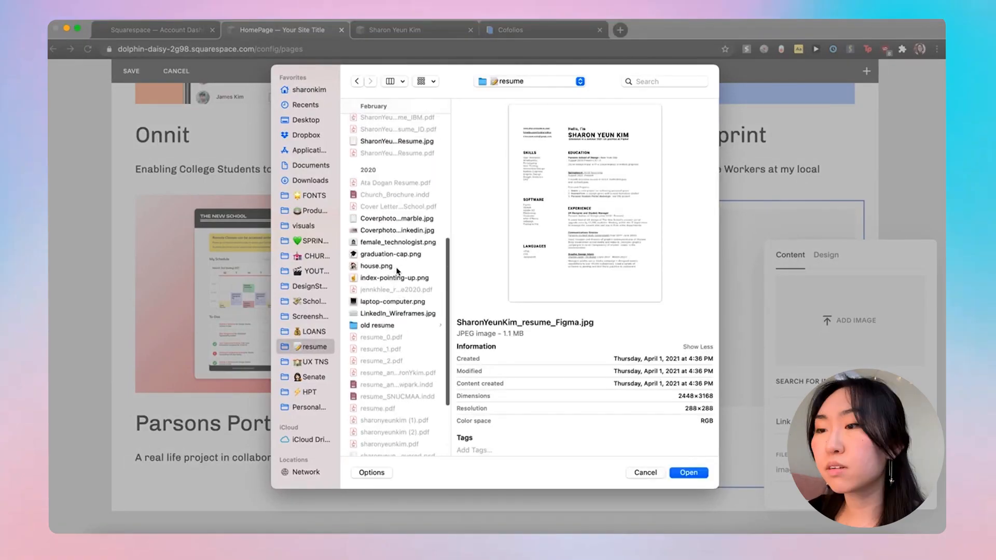
{"action": "left_click", "coordinate": [688, 473]}
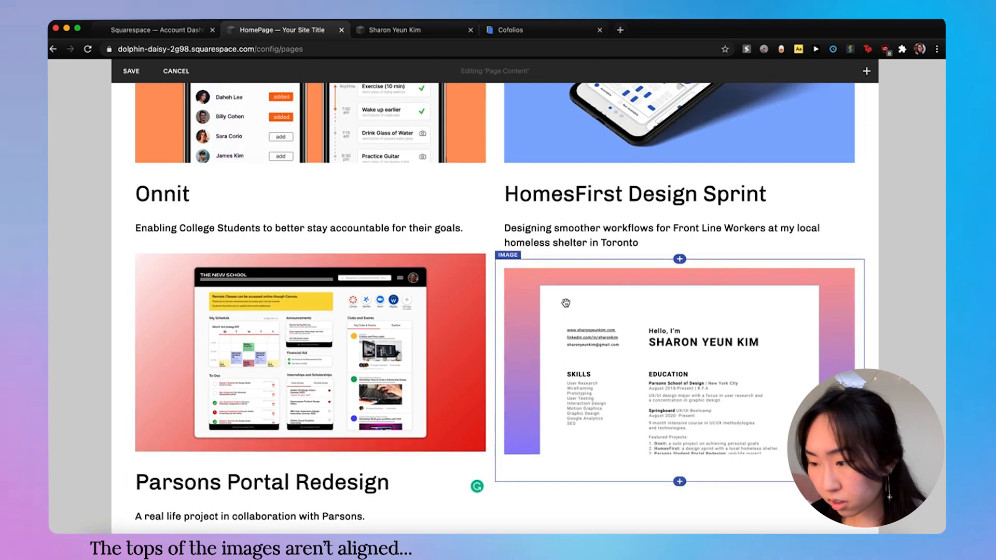
{"action": "mouse_move", "coordinate": [559, 76]}
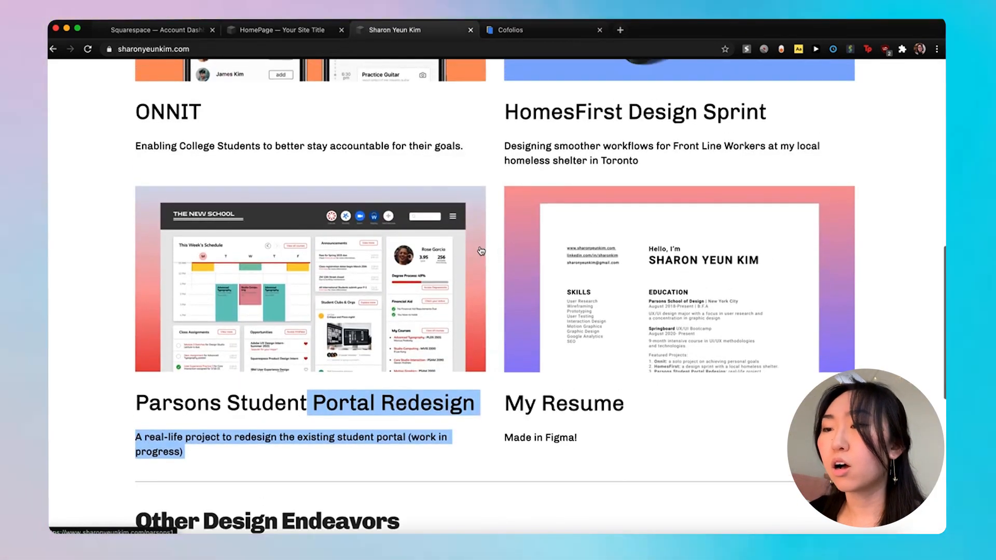
{"action": "mouse_move", "coordinate": [179, 195]}
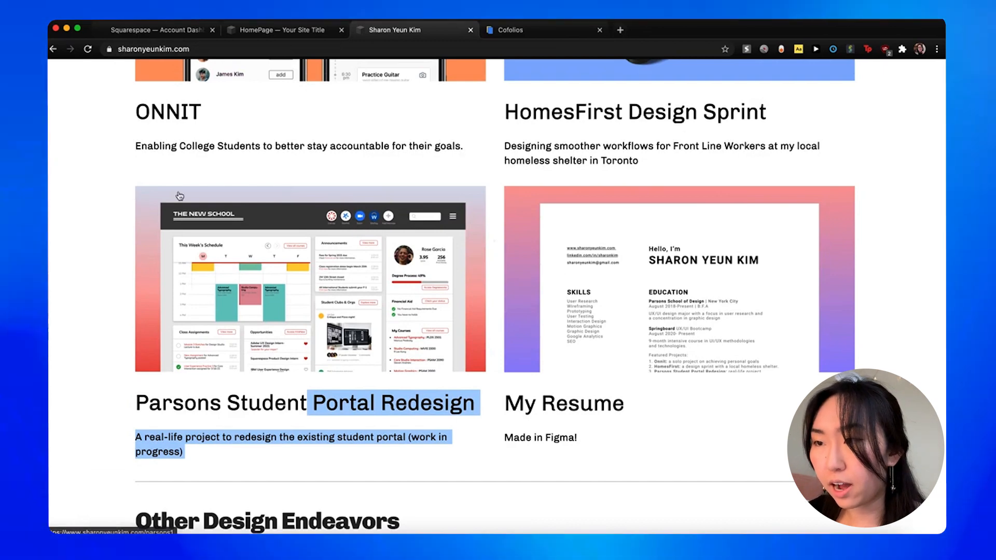
Replace the Parsons Portal Redesign image with a re-exported Figma portal frame.
{"action": "left_click", "coordinate": [283, 29]}
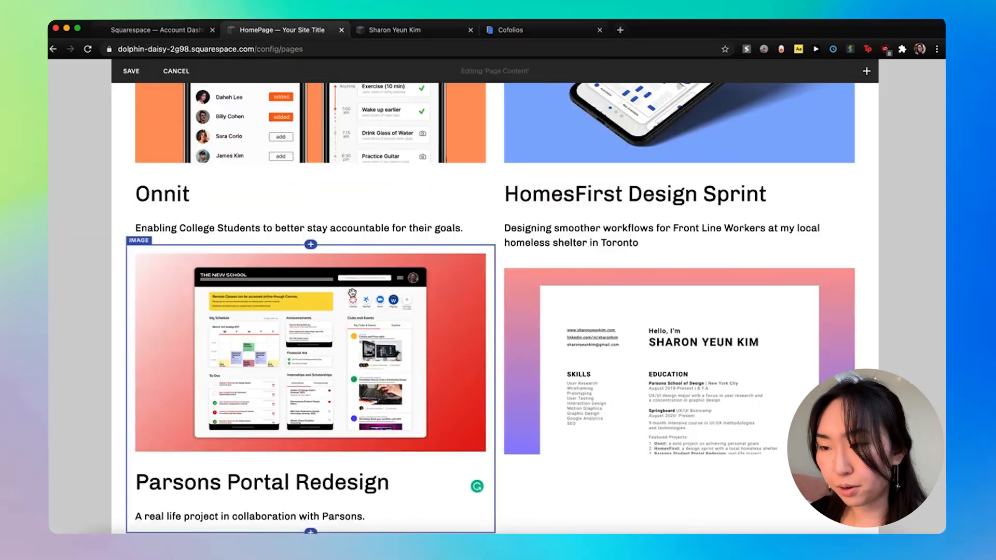
{"action": "left_click", "coordinate": [677, 362]}
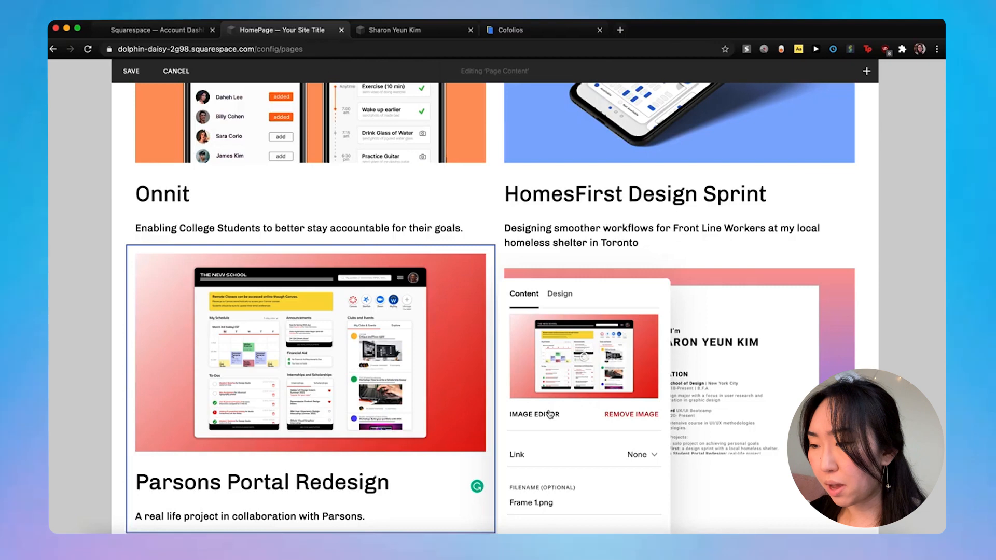
{"action": "left_click", "coordinate": [630, 414]}
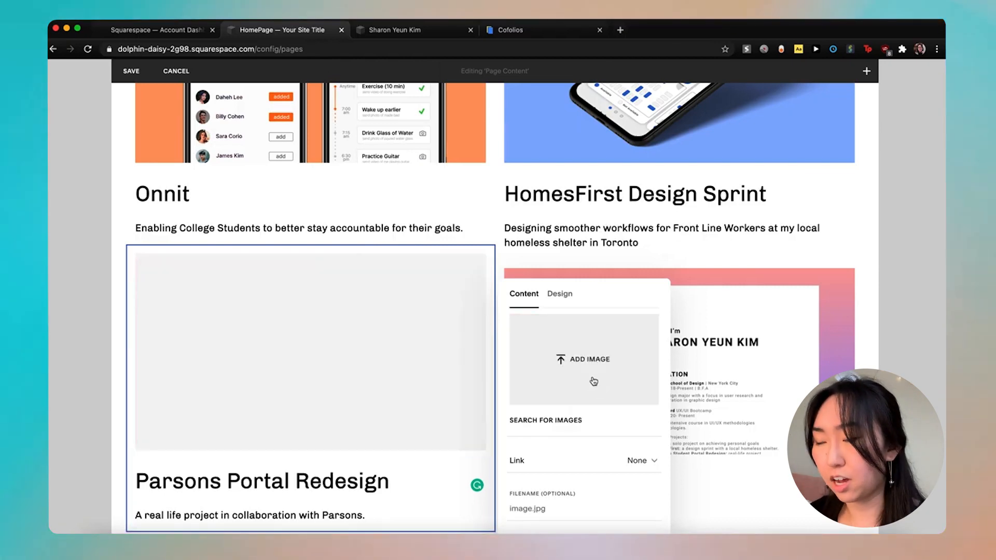
{"action": "left_click", "coordinate": [583, 359]}
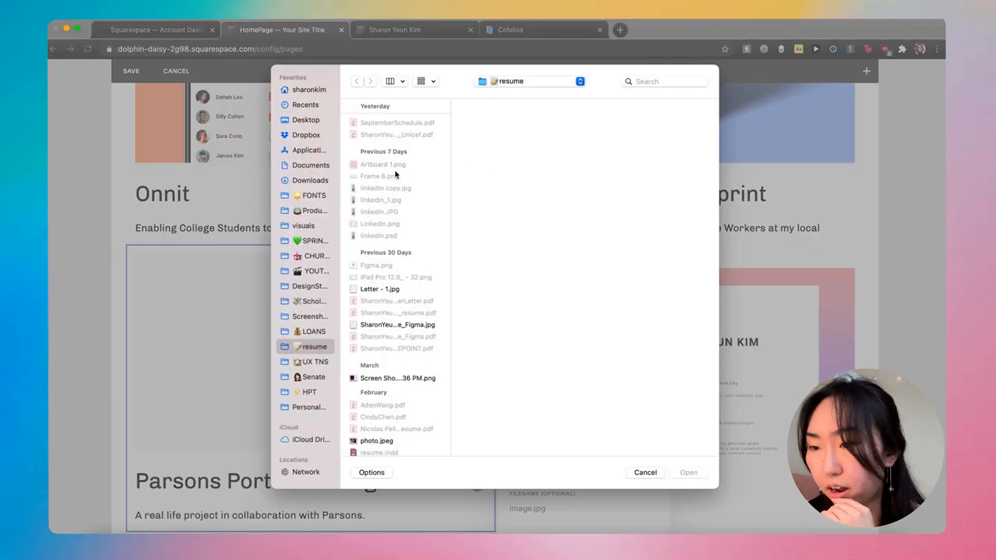
{"action": "left_click", "coordinate": [310, 240]}
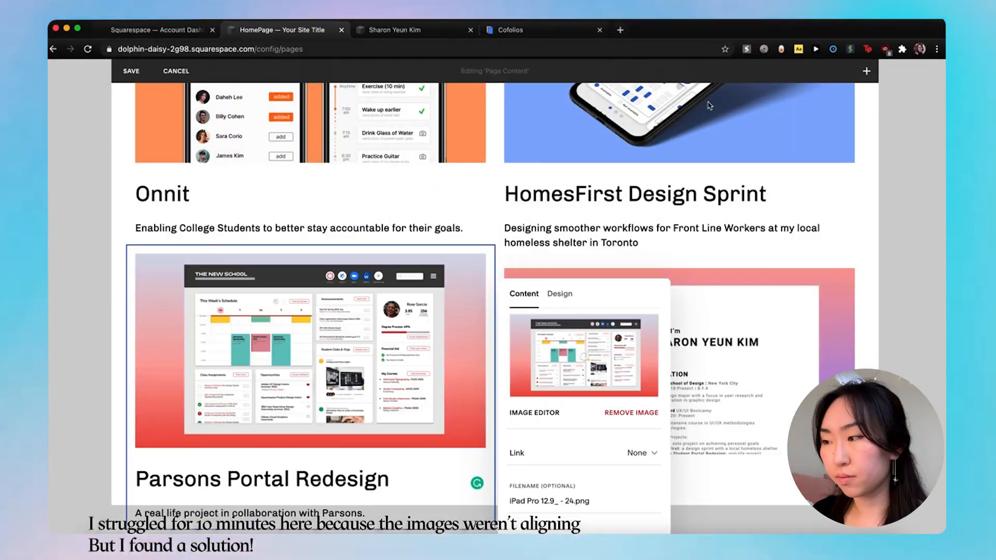
{"action": "left_click", "coordinate": [283, 29]}
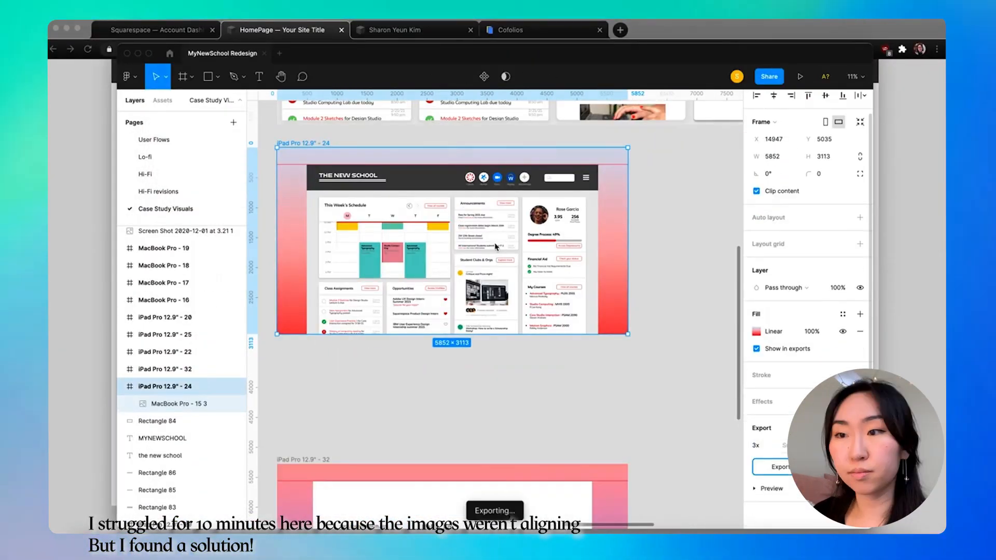
{"action": "left_click", "coordinate": [283, 29]}
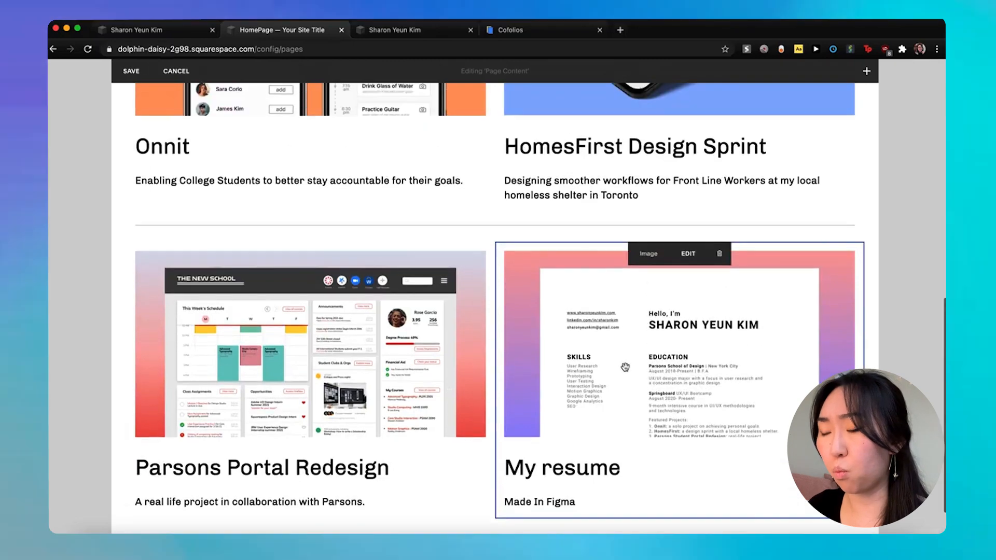
Scroll through the homepage to review the four project cards in two rows.
{"action": "scroll", "scroll_direction": "up", "scroll_amount": 3}
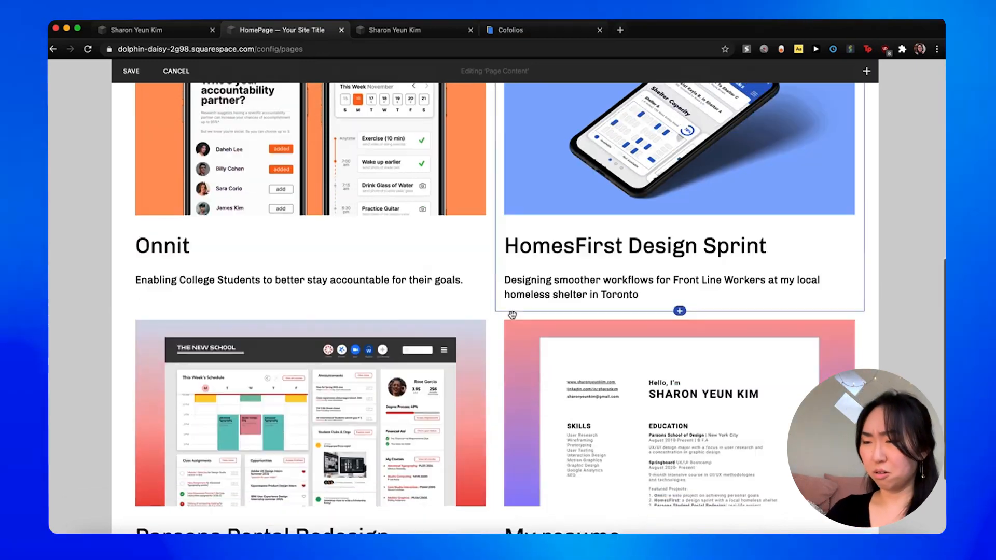
{"action": "scroll", "scroll_direction": "down", "scroll_amount": 3}
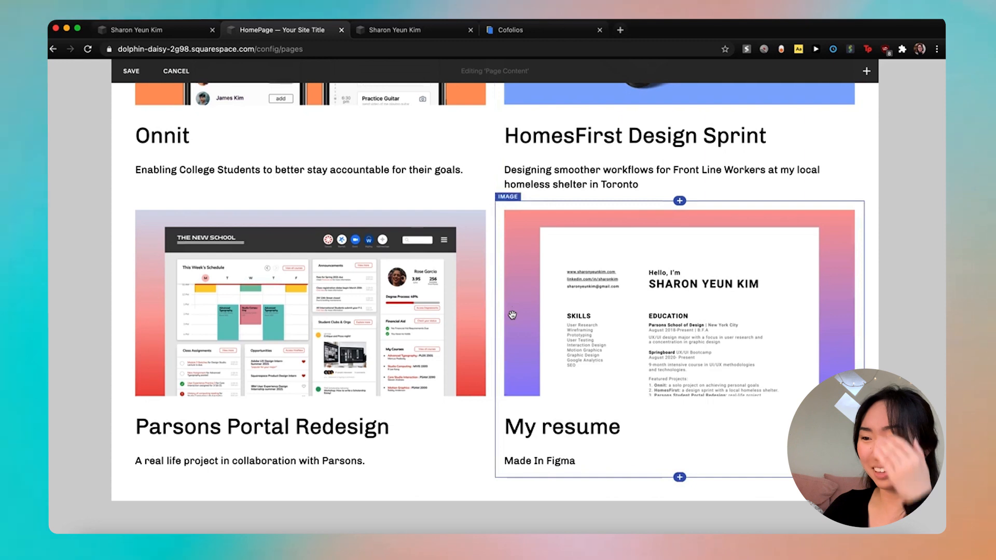
{"action": "scroll", "scroll_direction": "up", "scroll_amount": 3}
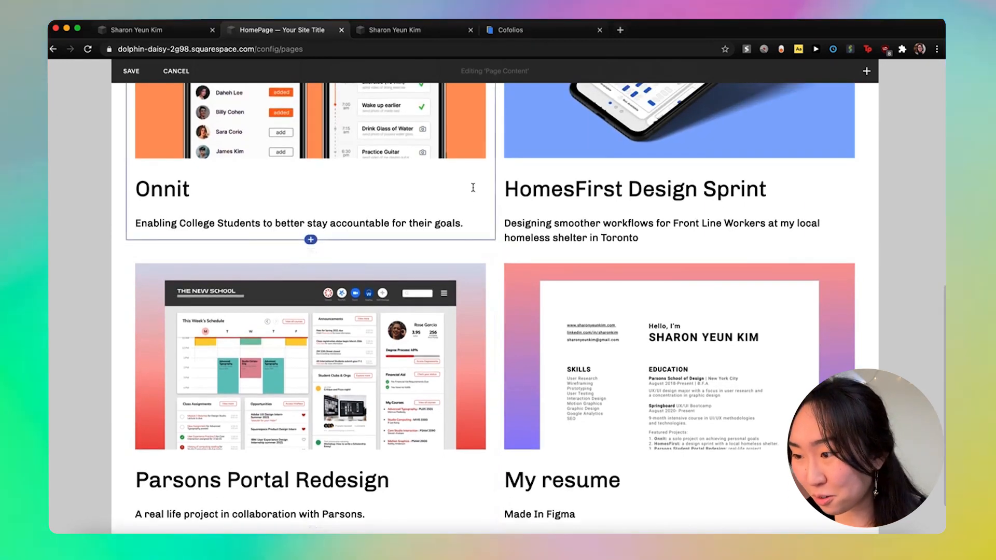
{"action": "scroll", "scroll_direction": "down", "scroll_amount": 3}
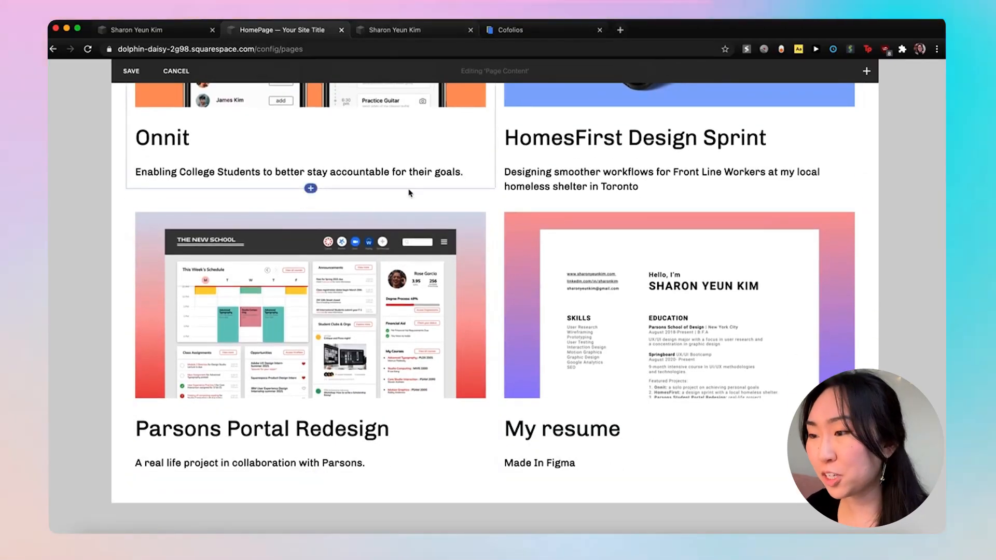
{"action": "scroll", "scroll_direction": "down", "scroll_amount": 3}
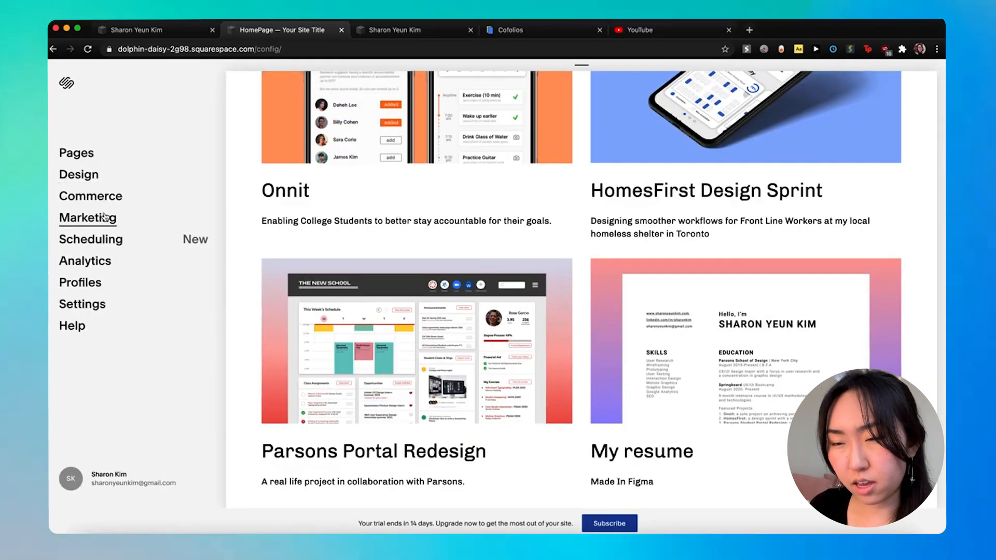
Open the Social Links settings and remove the duplicate YouTube link.
{"action": "left_click", "coordinate": [88, 218]}
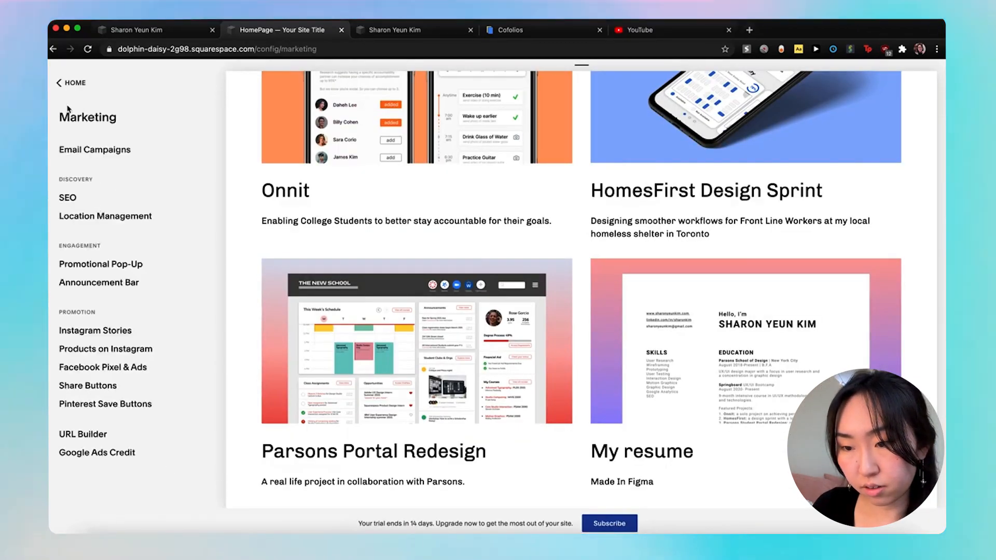
{"action": "left_click", "coordinate": [74, 82]}
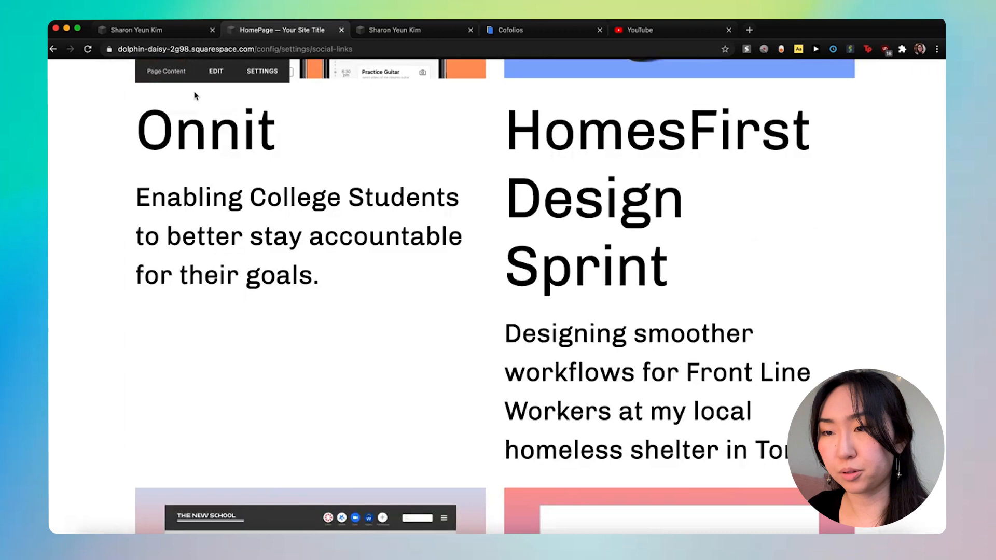
{"action": "left_click", "coordinate": [262, 70]}
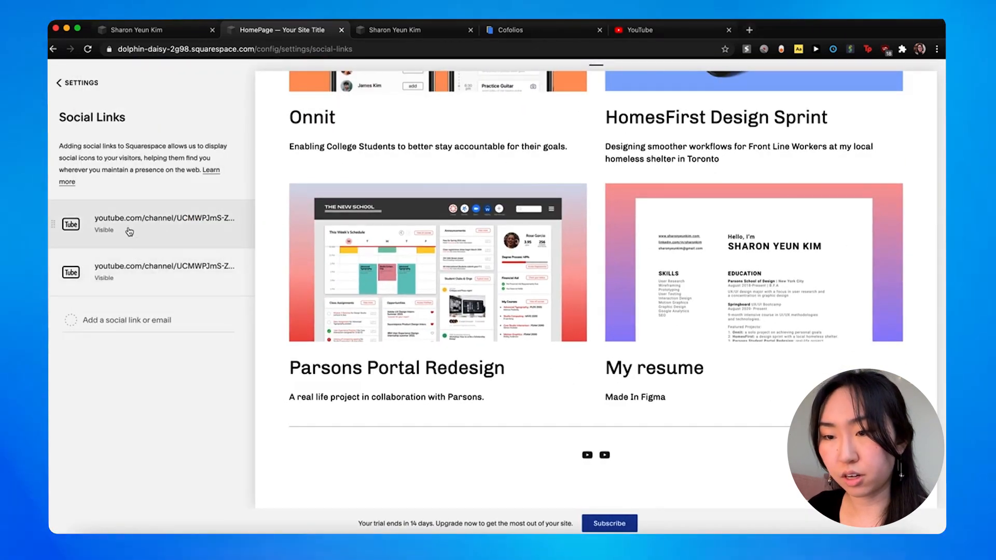
{"action": "left_click", "coordinate": [163, 223]}
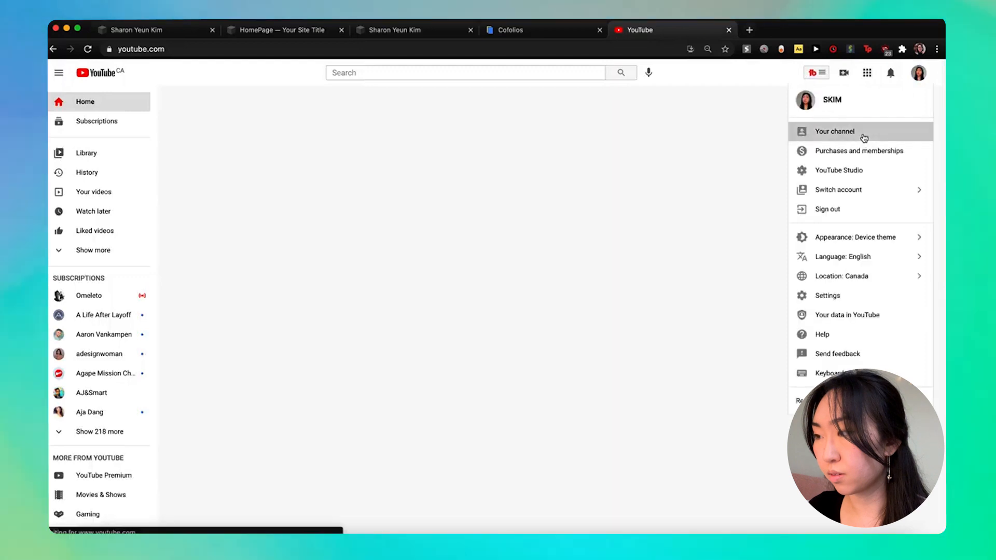
{"action": "left_click", "coordinate": [834, 131]}
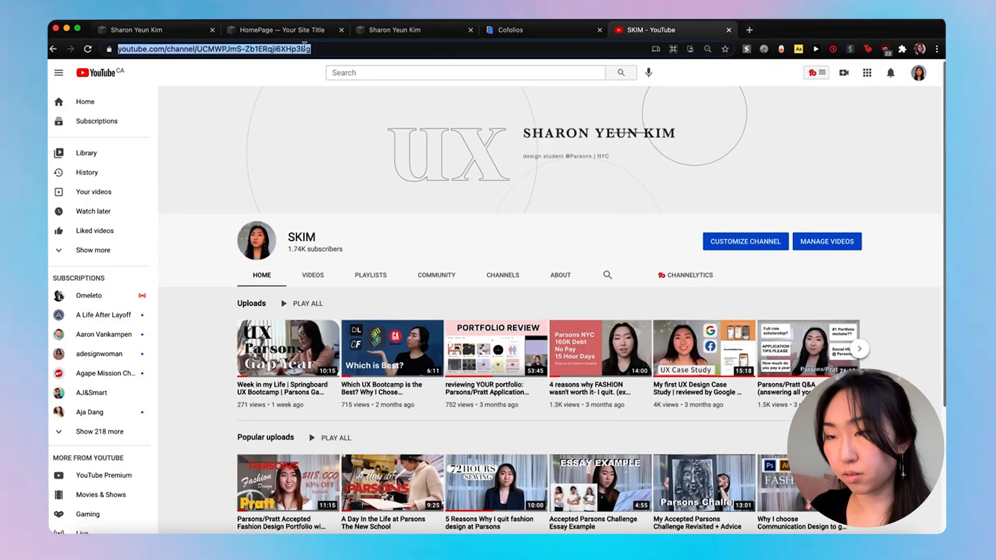
{"action": "left_click", "coordinate": [280, 30]}
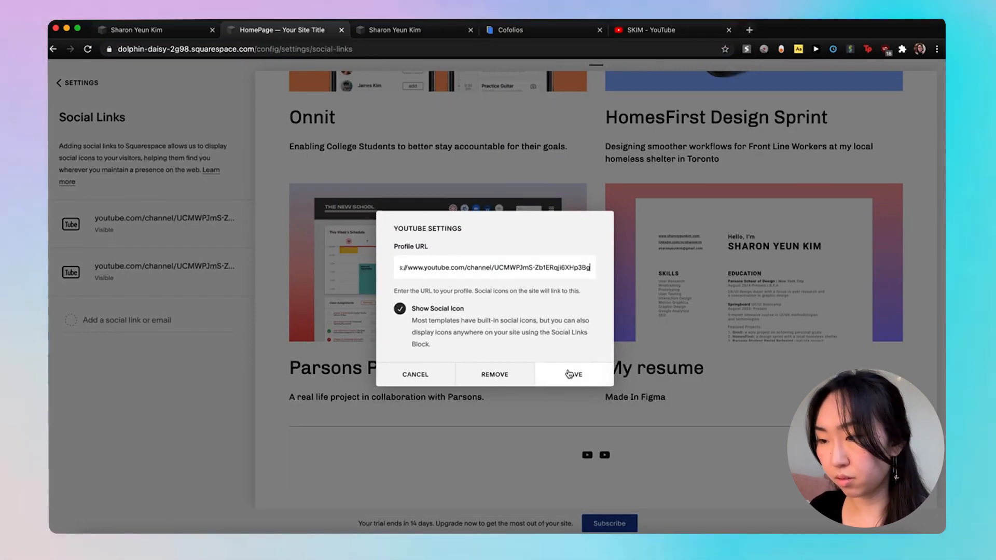
{"action": "left_click", "coordinate": [573, 374]}
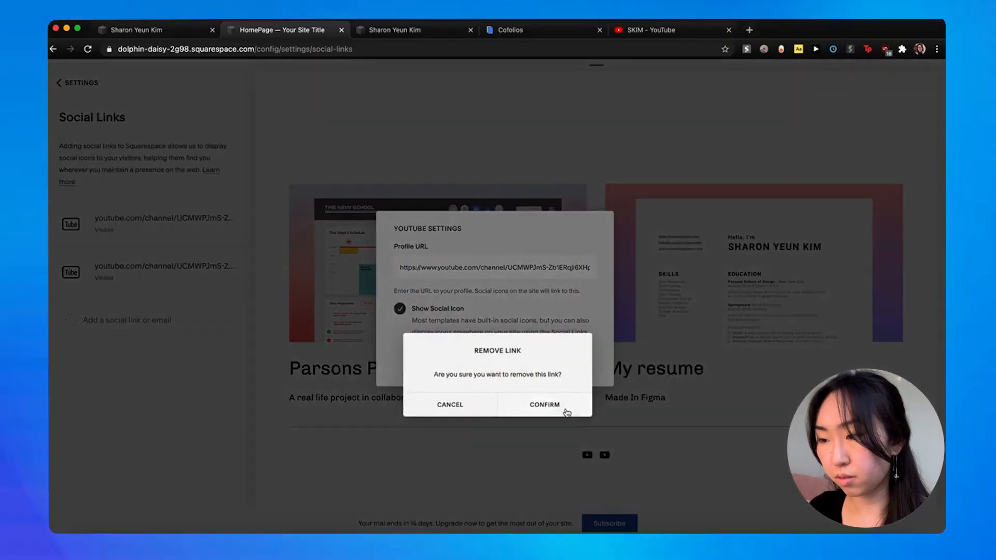
Add the sharonyeunkim email and Instagram profile URL as social links.
{"action": "left_click", "coordinate": [544, 405]}
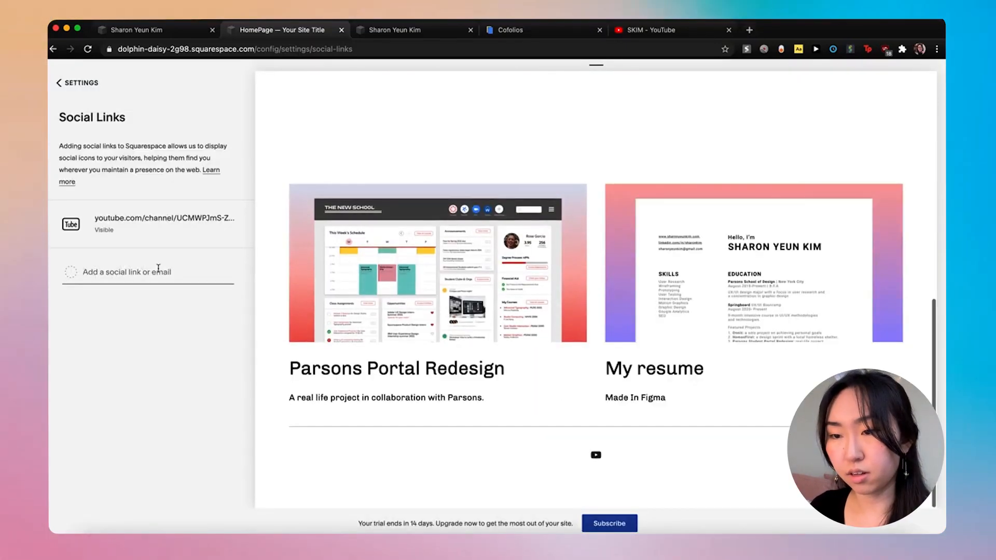
{"action": "type", "text": "sharonyeunkim"}
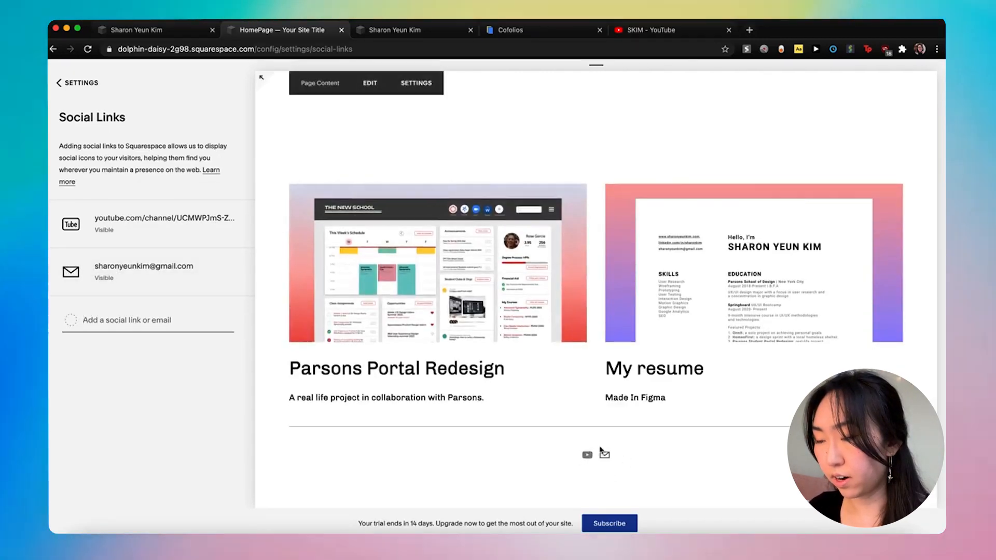
{"action": "left_click", "coordinate": [671, 30]}
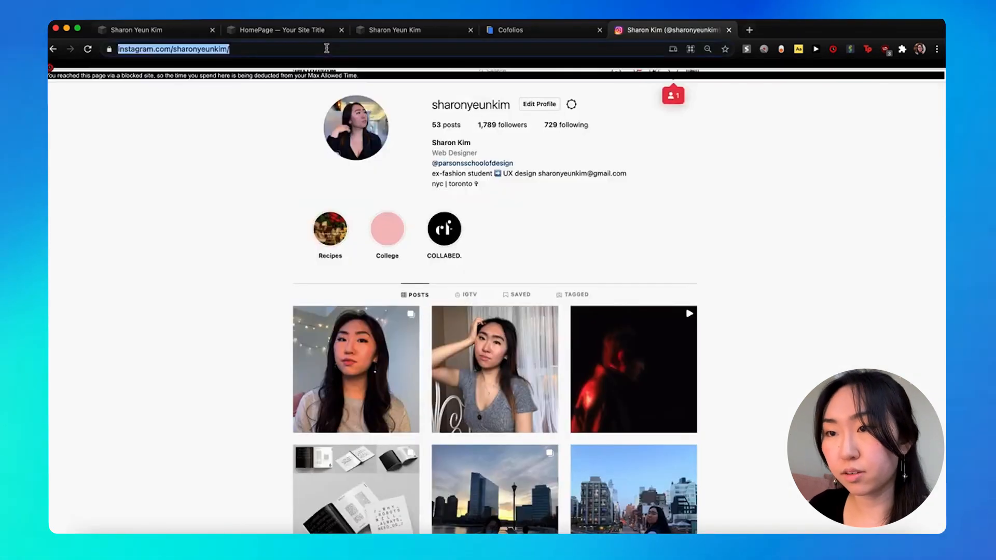
{"action": "left_click", "coordinate": [283, 29]}
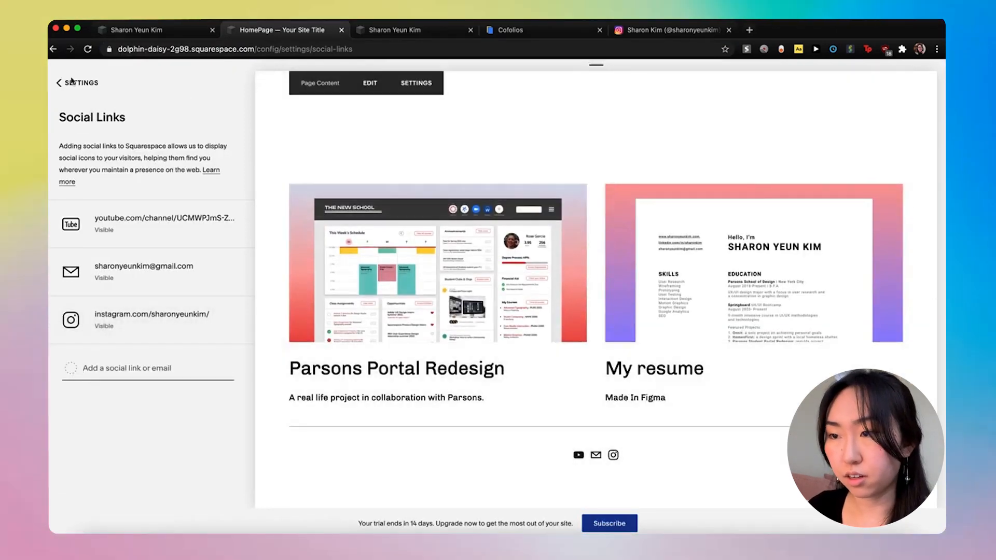
{"action": "left_click", "coordinate": [59, 83]}
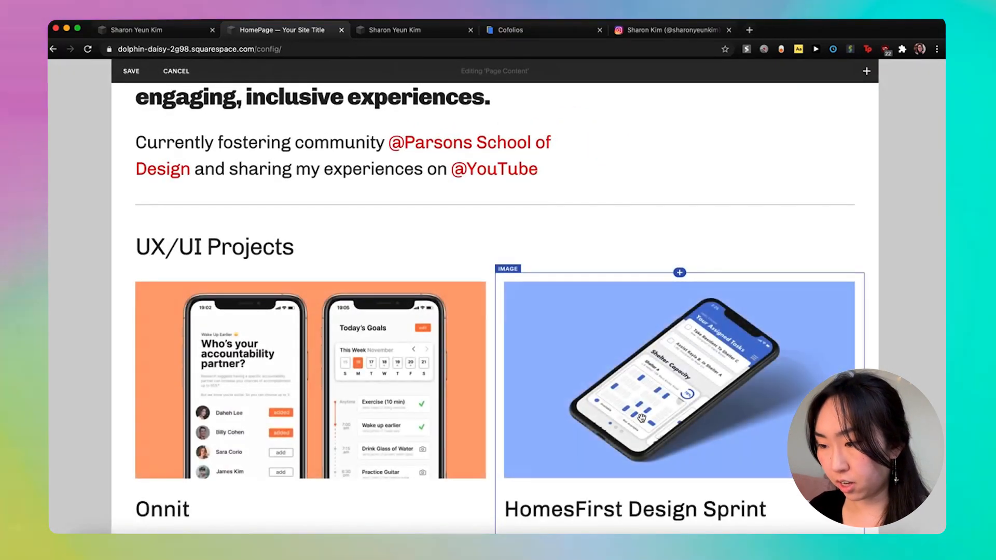
Close the homepage content editor and scroll through the page to review it.
{"action": "scroll", "scroll_direction": "down", "scroll_amount": 3}
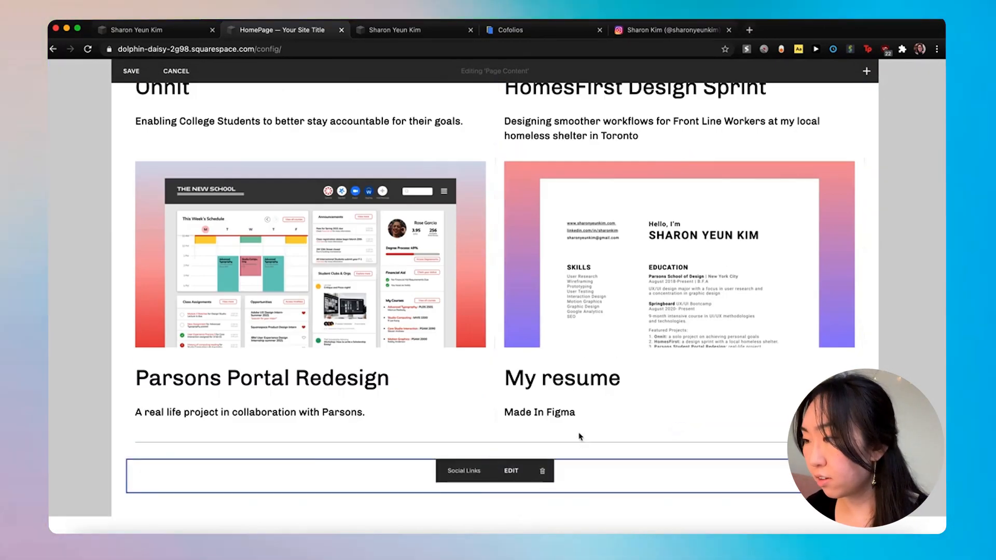
{"action": "left_click", "coordinate": [510, 470]}
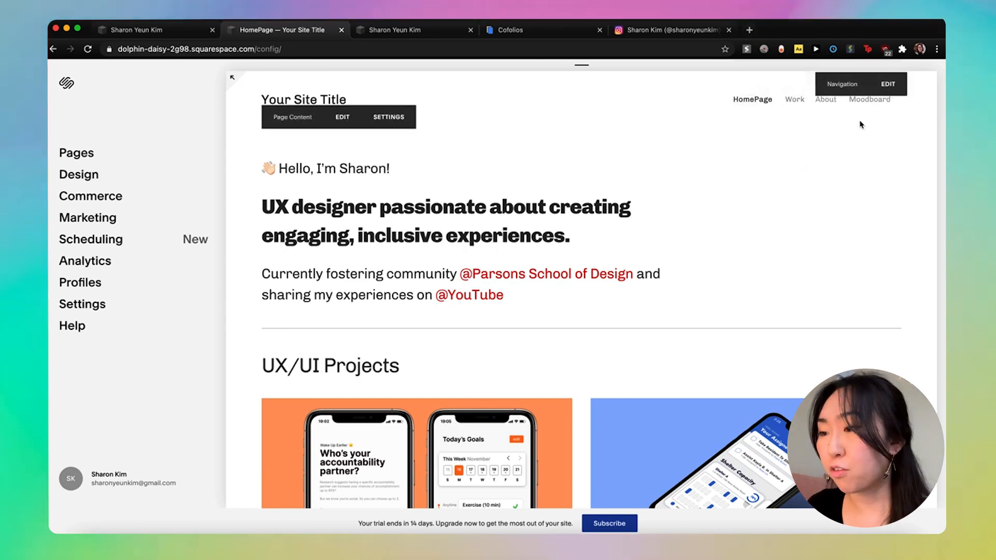
{"action": "scroll", "scroll_direction": "down", "scroll_amount": 3}
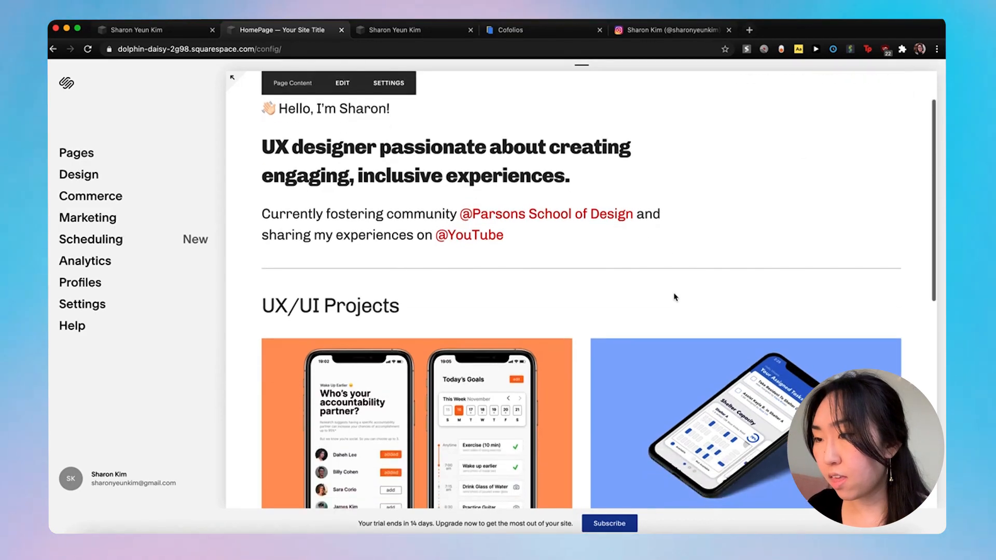
{"action": "scroll", "scroll_direction": "down", "scroll_amount": 3}
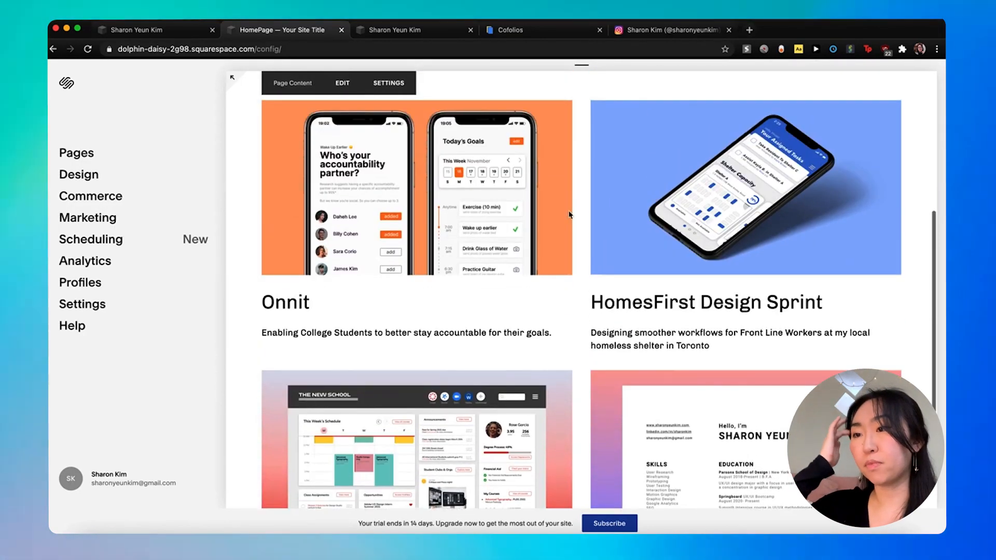
{"action": "mouse_move", "coordinate": [451, 198]}
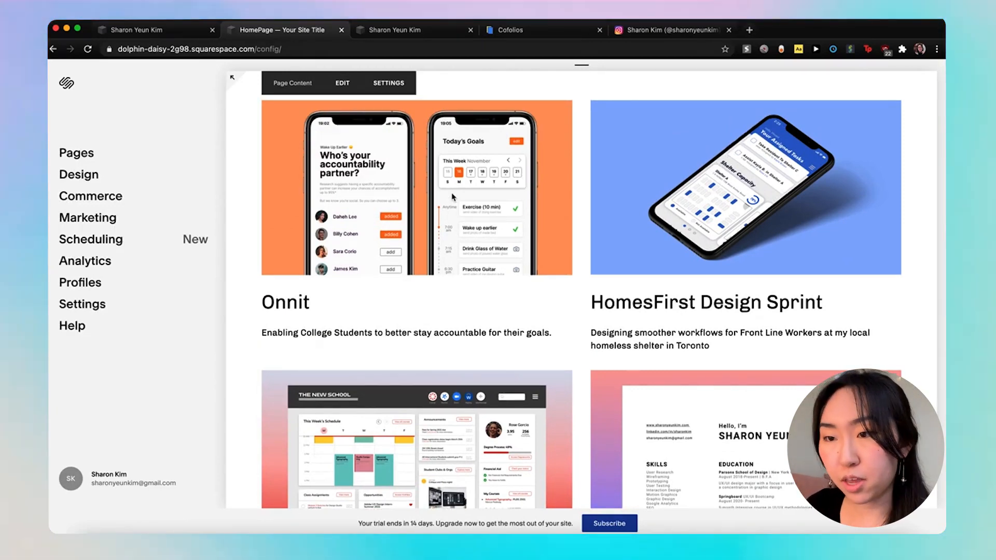
{"action": "scroll", "scroll_direction": "up", "scroll_amount": 3}
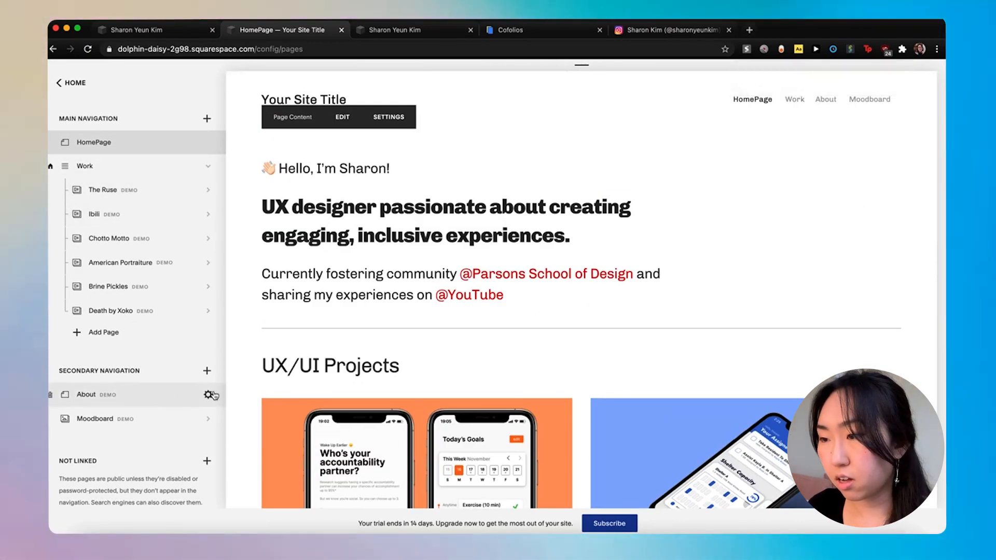
Disable the About page and save its settings, then check the page list.
{"action": "left_click", "coordinate": [212, 394]}
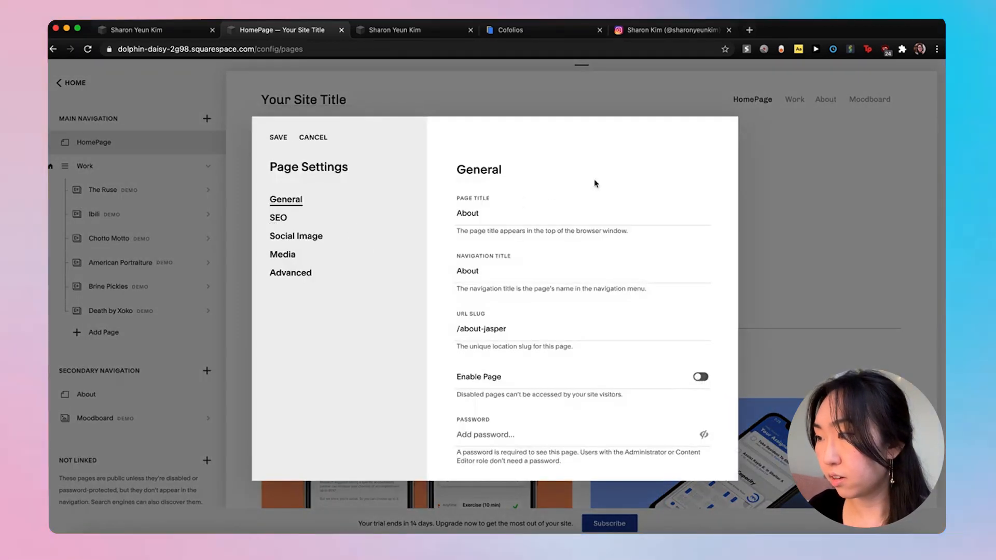
{"action": "left_click", "coordinate": [312, 137]}
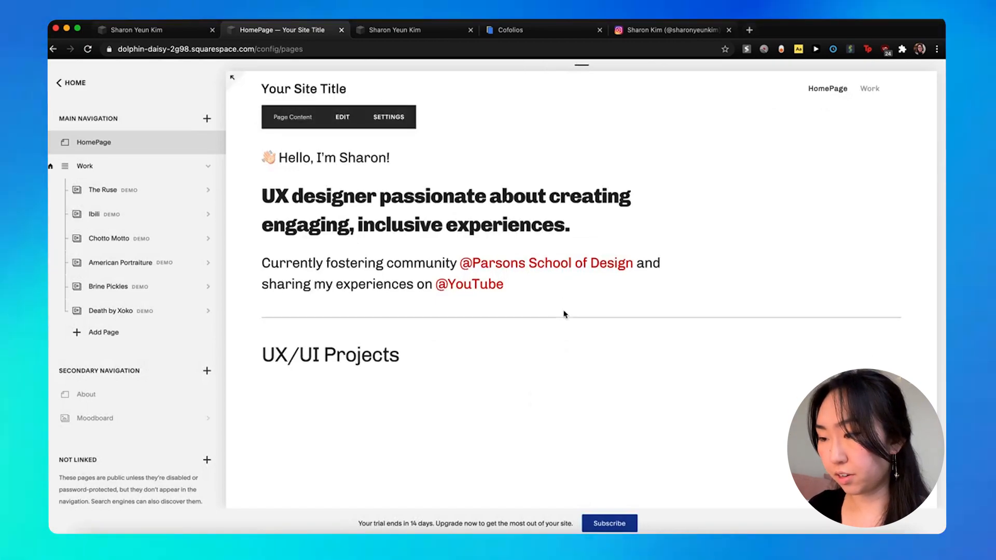
{"action": "scroll", "scroll_direction": "down", "scroll_amount": 3}
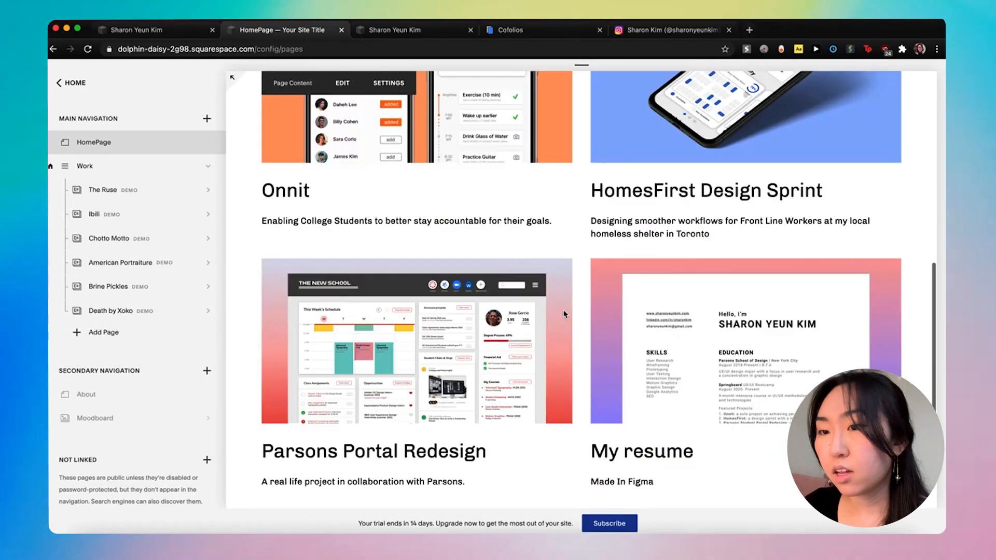
{"action": "scroll", "scroll_direction": "up", "scroll_amount": 3}
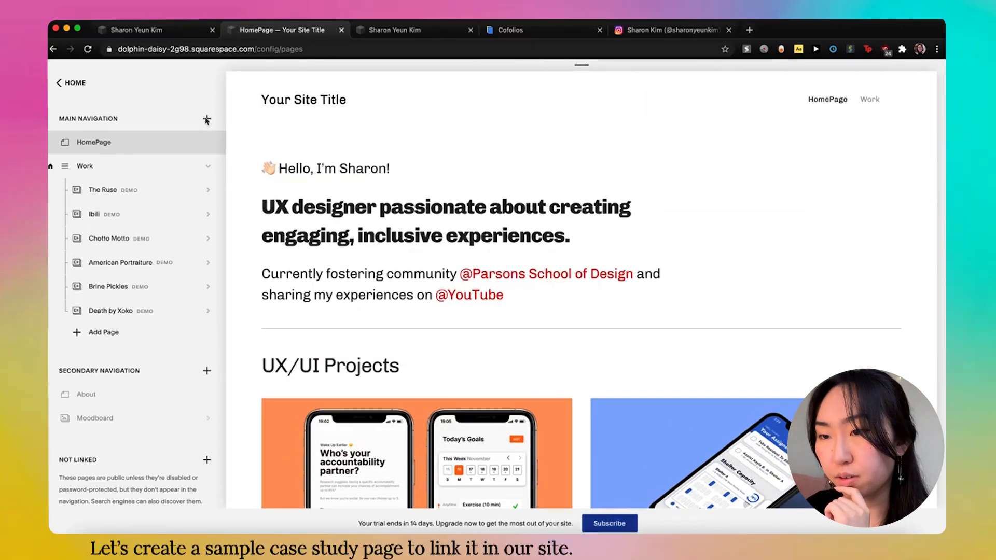
Add a blank page Onnit 1 and change its URL slug to /onnit.
{"action": "left_click", "coordinate": [206, 118]}
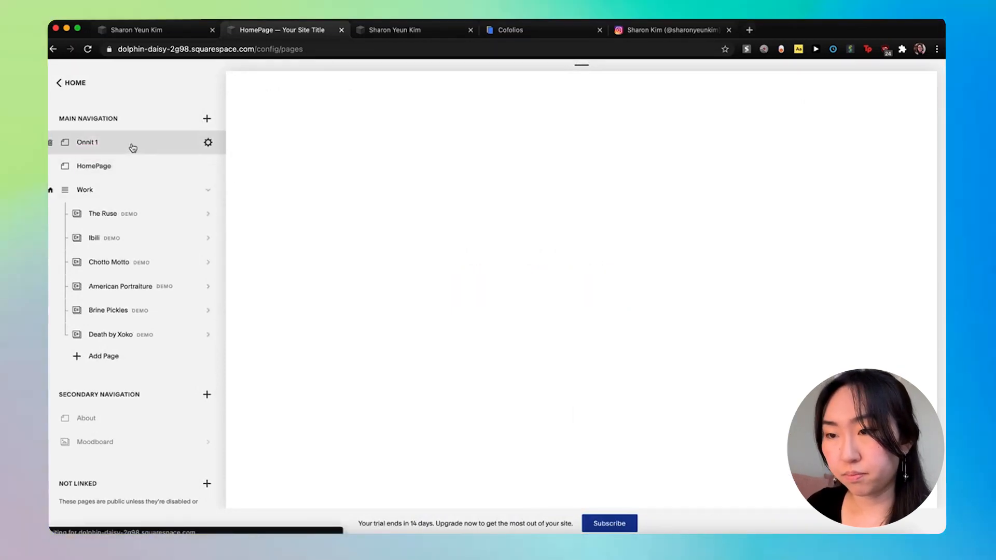
{"action": "left_click", "coordinate": [209, 142]}
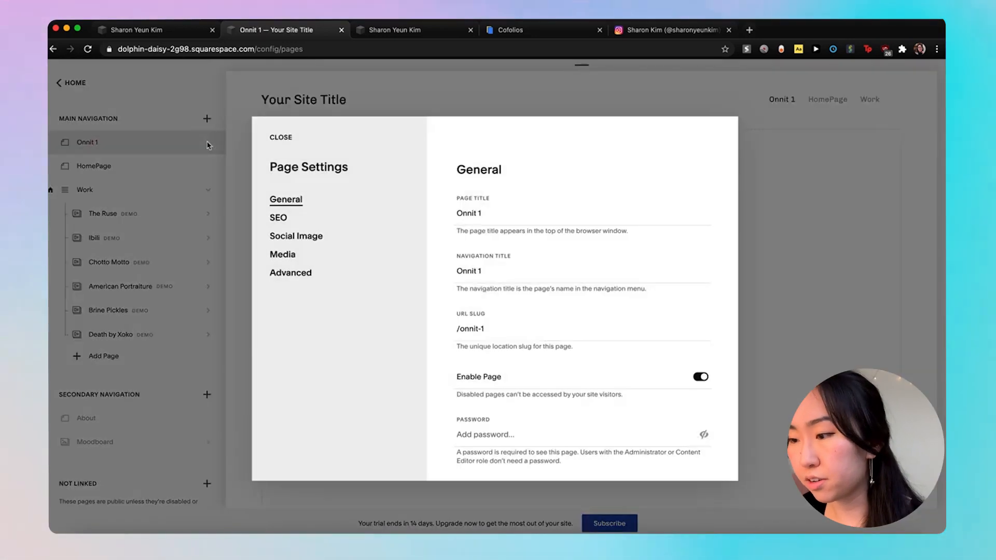
{"action": "left_click", "coordinate": [489, 334]}
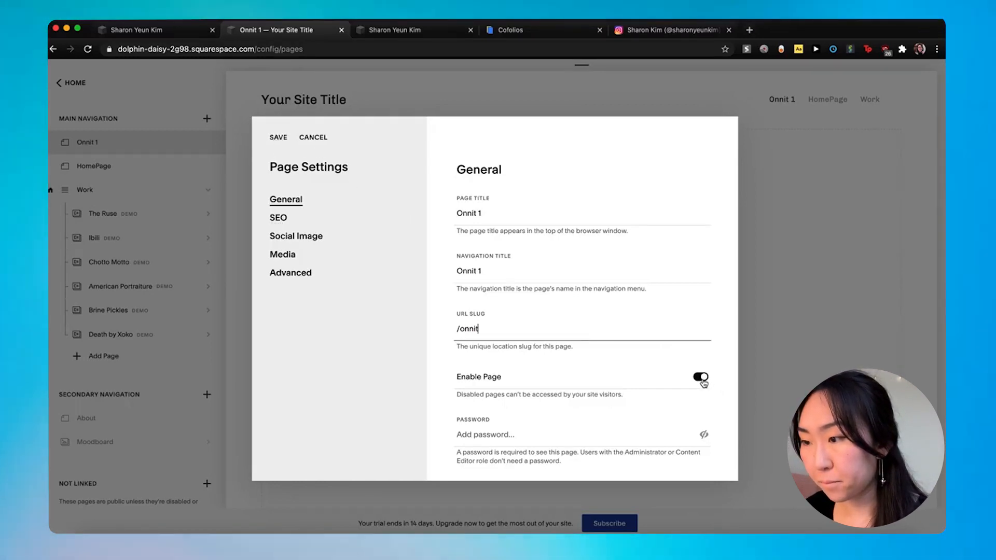
{"action": "scroll", "scroll_direction": "down", "scroll_amount": 3}
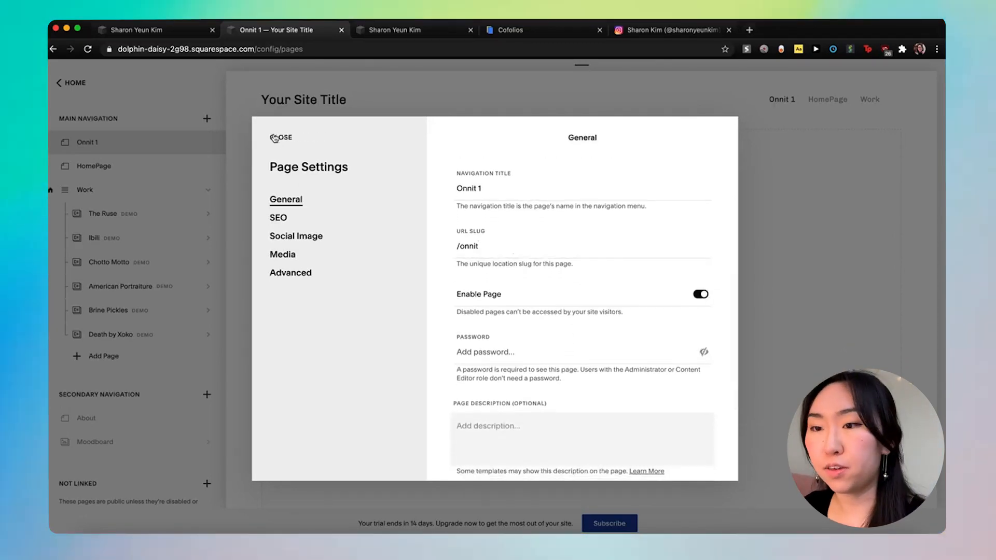
{"action": "left_click", "coordinate": [281, 138]}
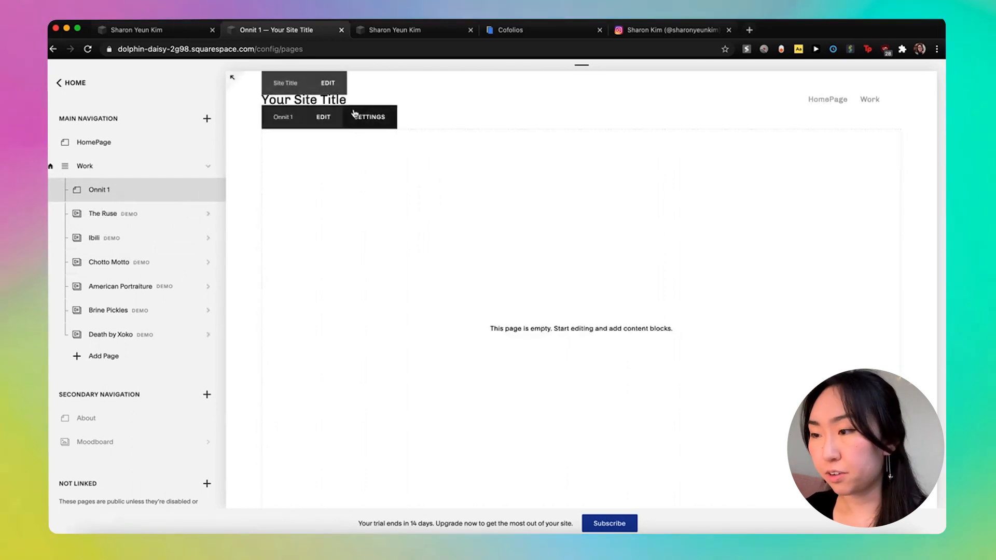
Add an 'Onnit Case Study' Heading 1 text block to the Onnit 1 page.
{"action": "left_click", "coordinate": [322, 117]}
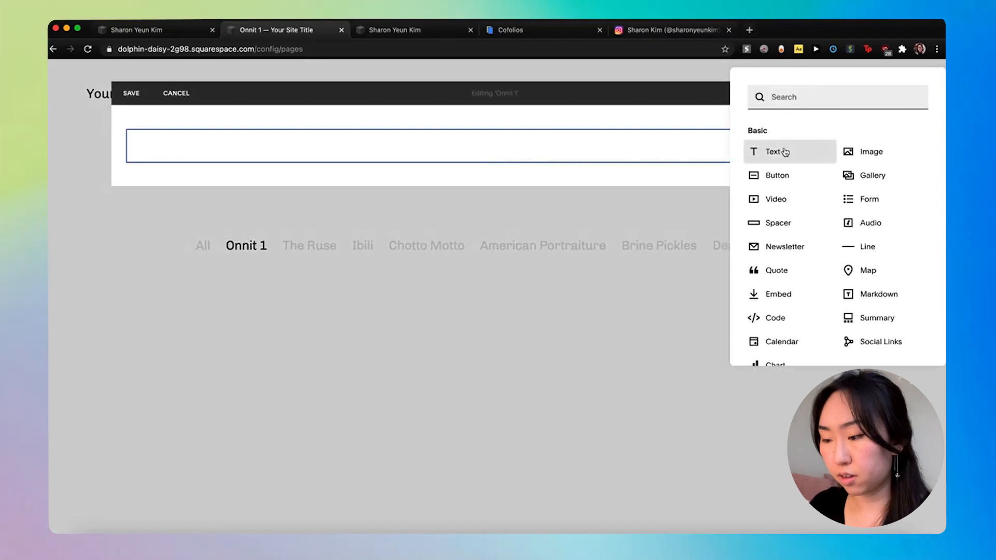
{"action": "left_click", "coordinate": [772, 151]}
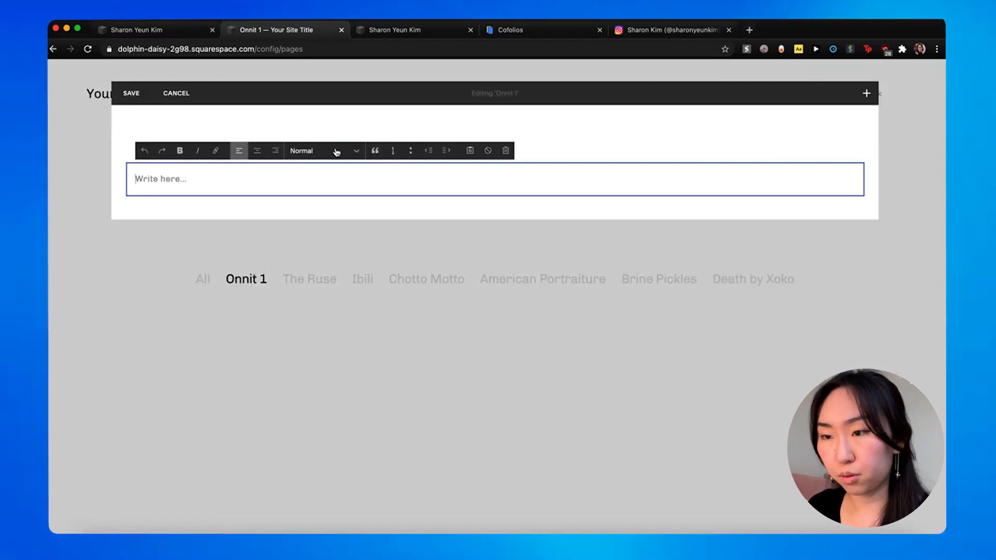
{"action": "type", "text": "O"}
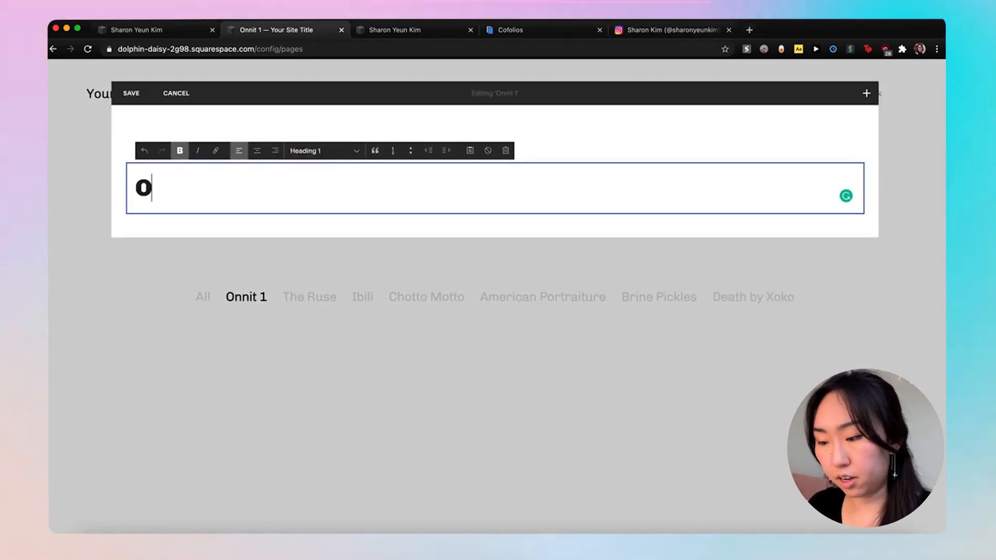
{"action": "type", "text": "nnit Case Study"}
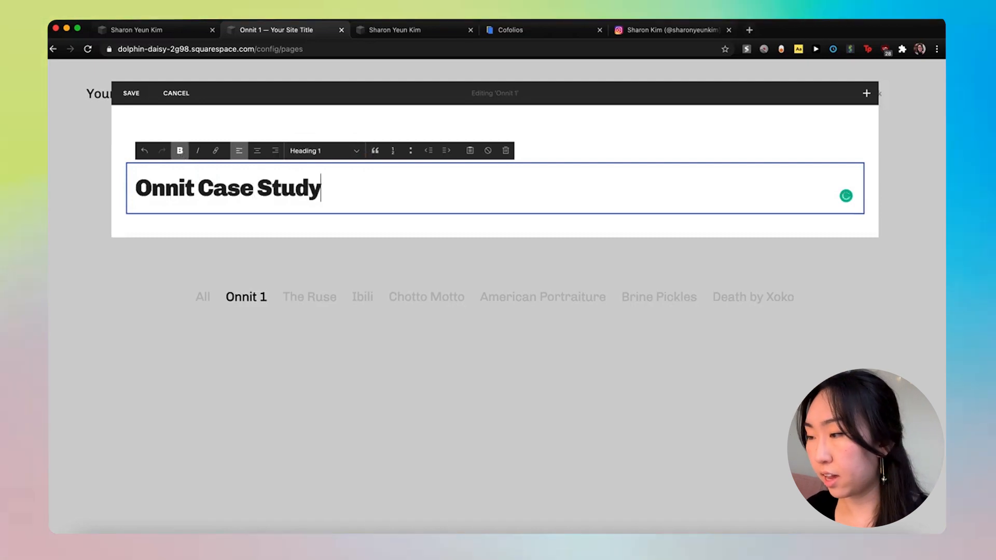
Insert an image block below it with 1_ONNIT_Thumbnail.png from 1_Capstone_Goals.
{"action": "left_click", "coordinate": [866, 94]}
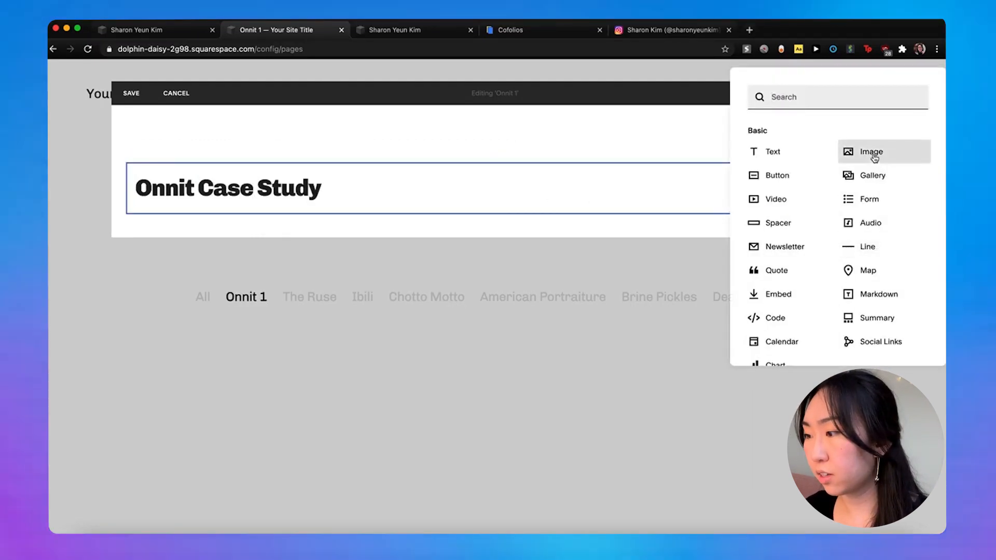
{"action": "left_click", "coordinate": [871, 151]}
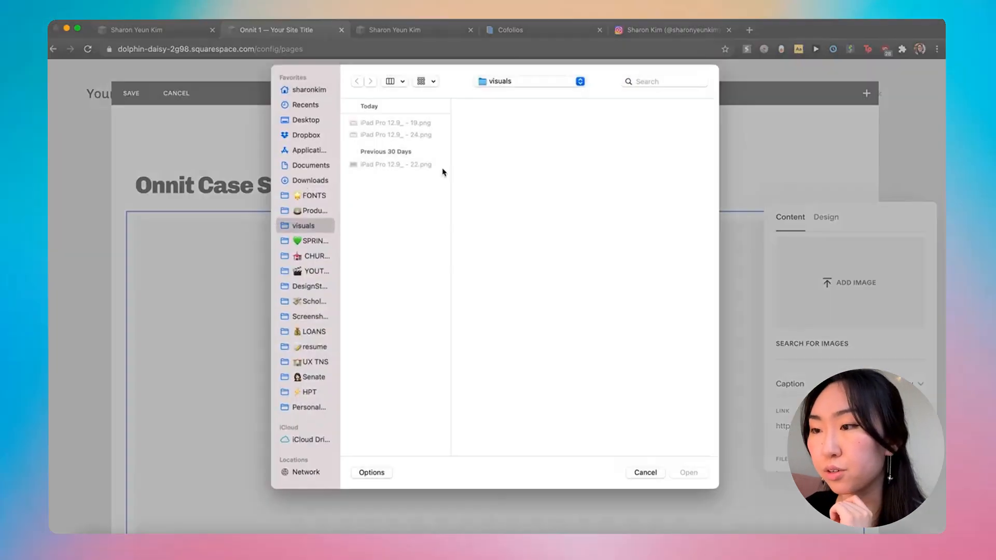
{"action": "left_click", "coordinate": [313, 240]}
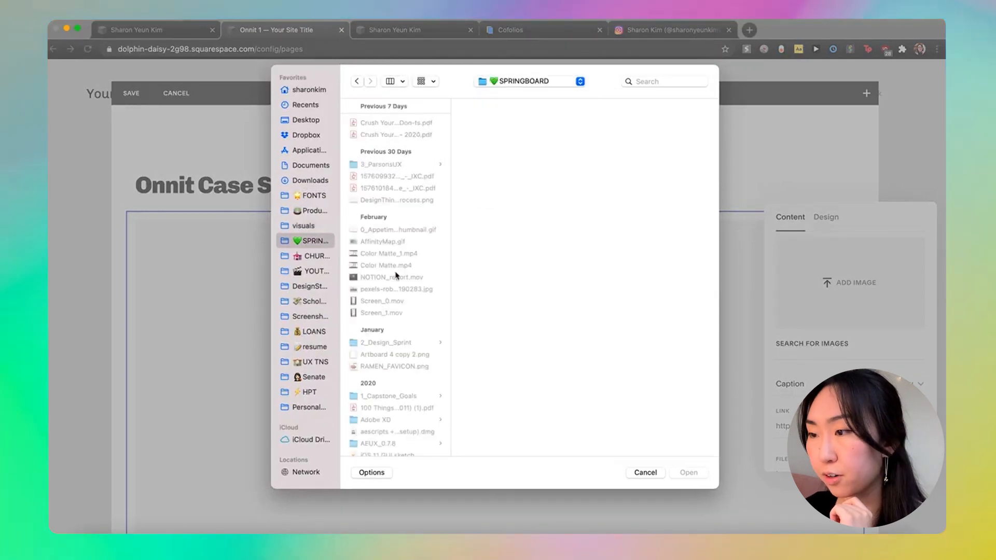
{"action": "left_click", "coordinate": [385, 396]}
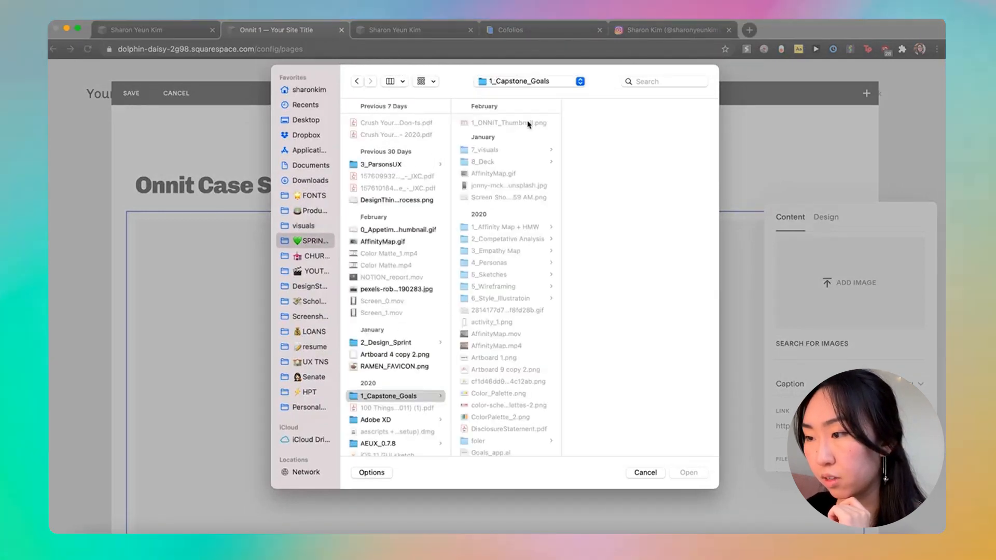
{"action": "left_click", "coordinate": [644, 473]}
{"action": "type", "text": "/onnit"}
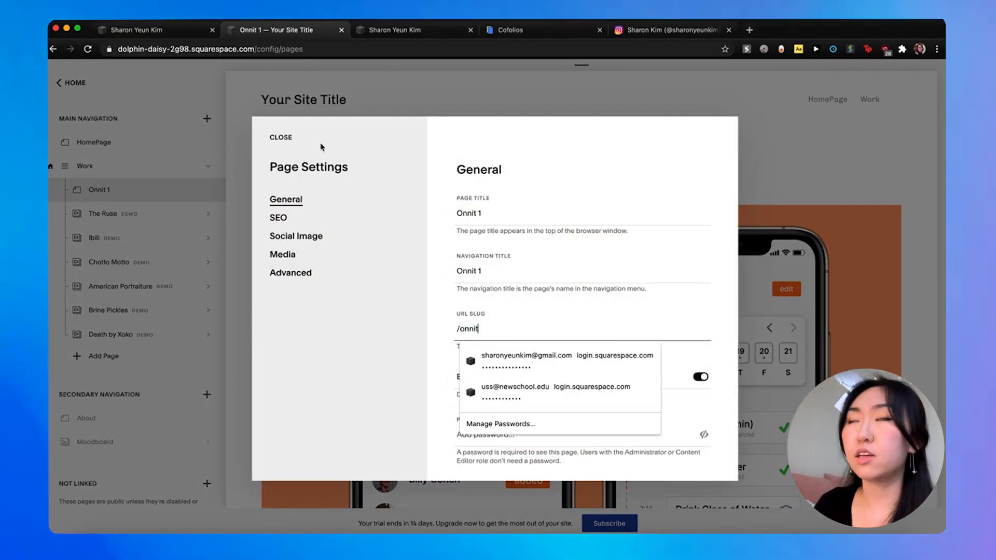
{"action": "left_click", "coordinate": [281, 137]}
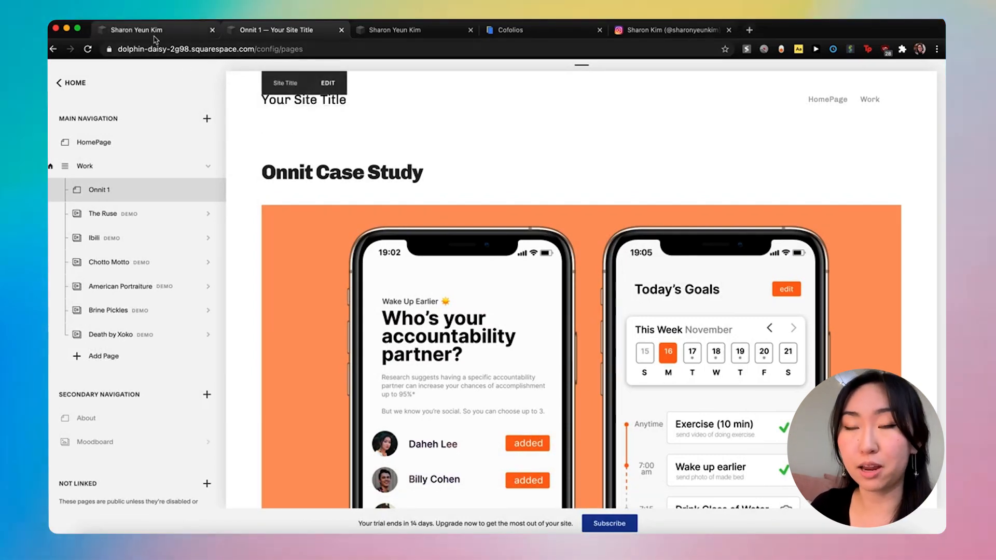
{"action": "mouse_move", "coordinate": [152, 30]}
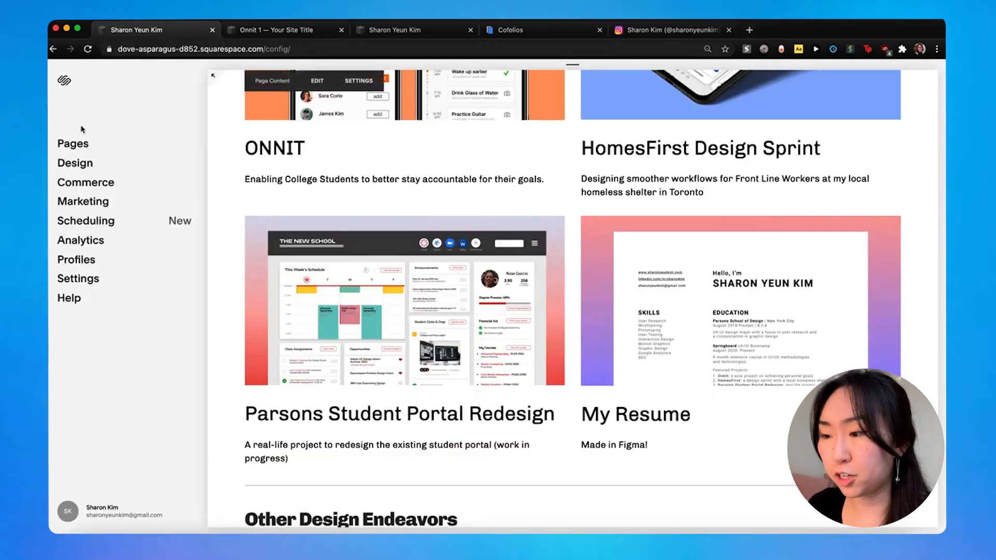
Scroll the homepage preview, then show the Pages list with ONNIT, HomesFirst and Parsons.
{"action": "scroll", "scroll_direction": "down", "scroll_amount": 3}
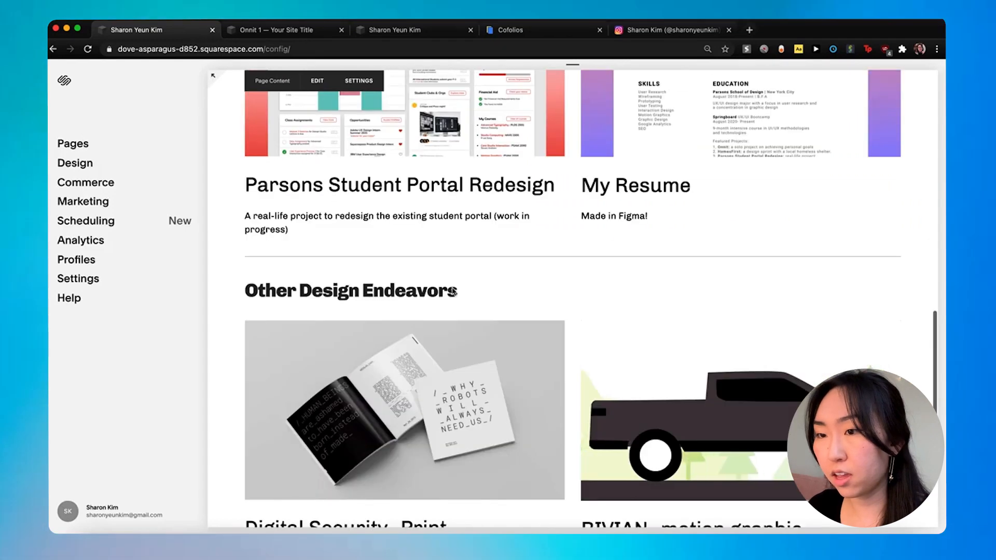
{"action": "scroll", "scroll_direction": "up", "scroll_amount": 3}
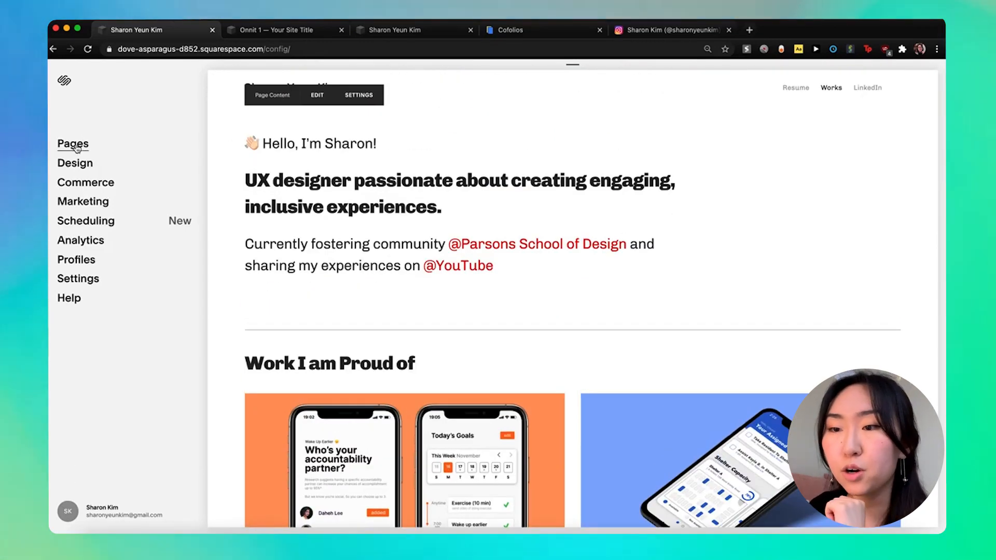
{"action": "left_click", "coordinate": [73, 144]}
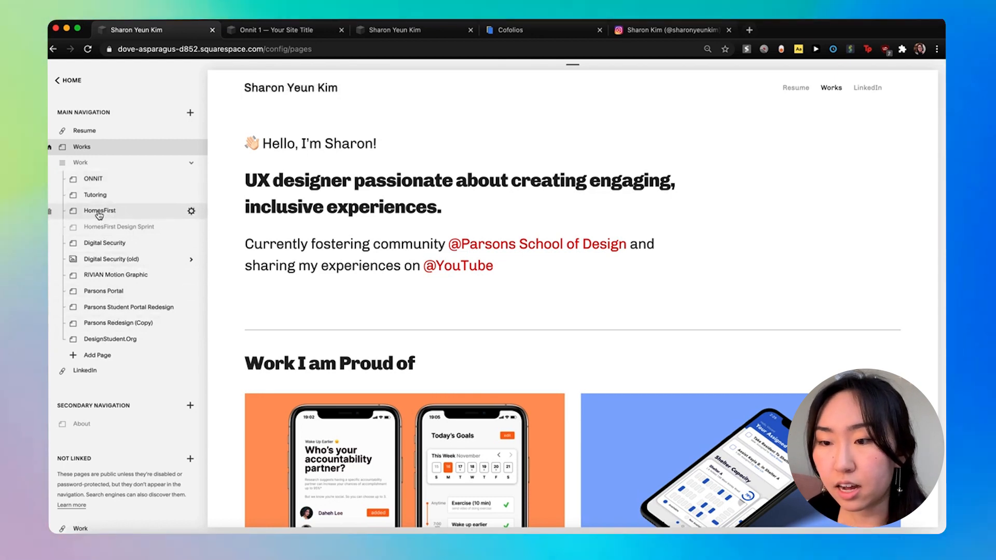
{"action": "mouse_move", "coordinate": [116, 274]}
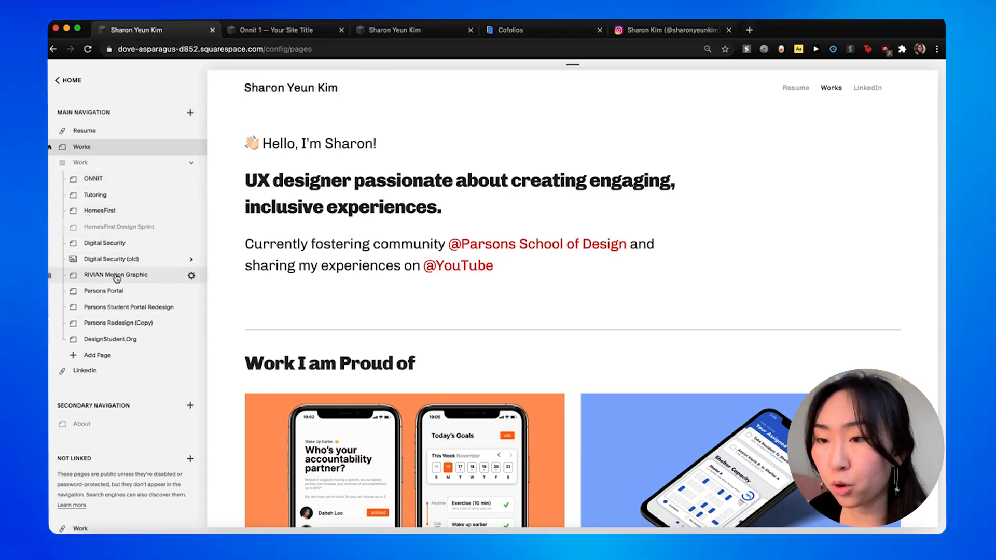
{"action": "mouse_move", "coordinate": [103, 291]}
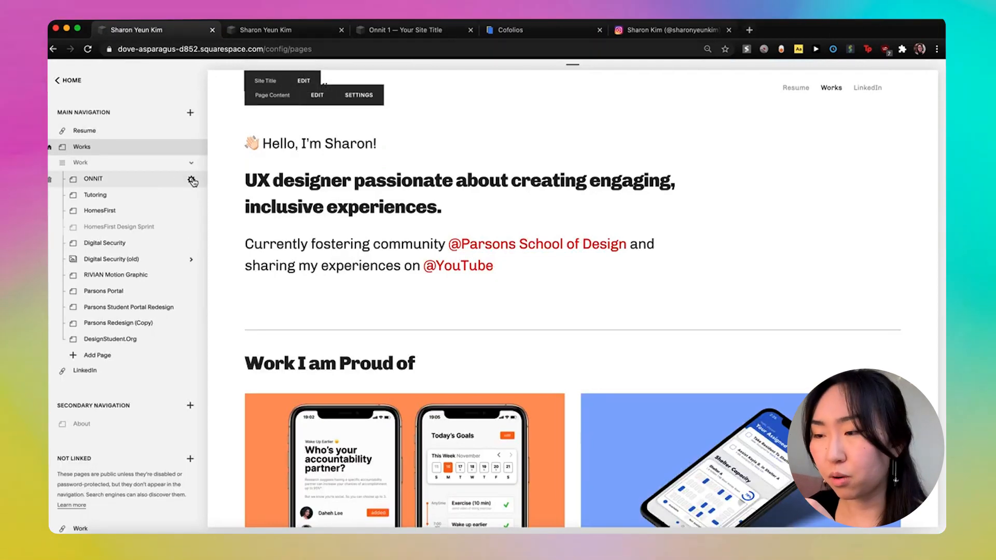
Check the ONNIT page's URL slug and load /onnit in the live-site tab.
{"action": "left_click", "coordinate": [192, 181]}
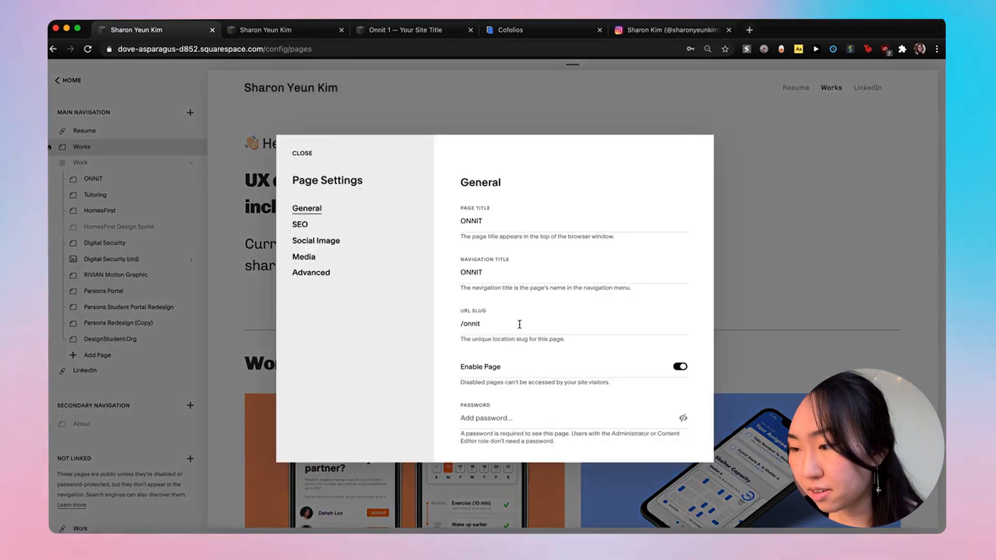
{"action": "left_click", "coordinate": [470, 323]}
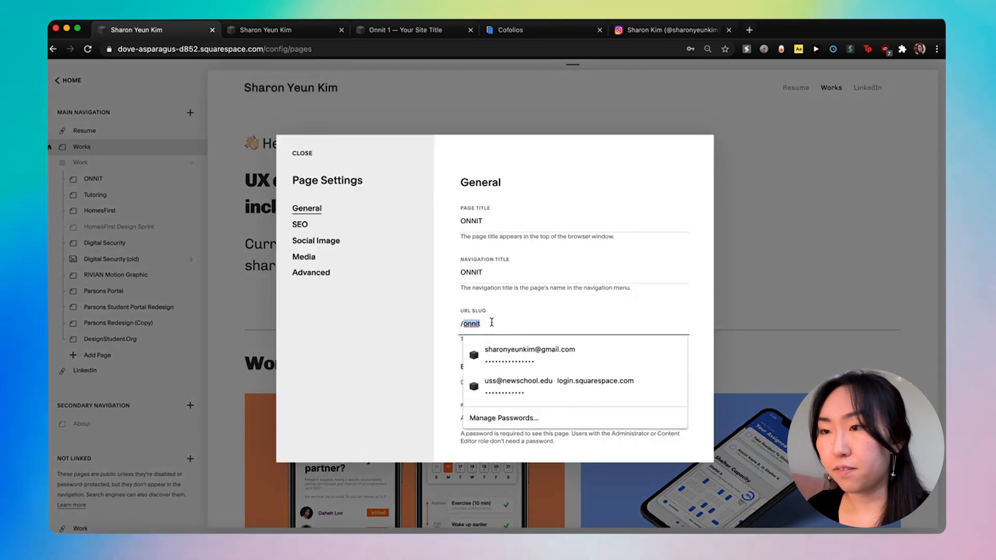
{"action": "left_click", "coordinate": [282, 29]}
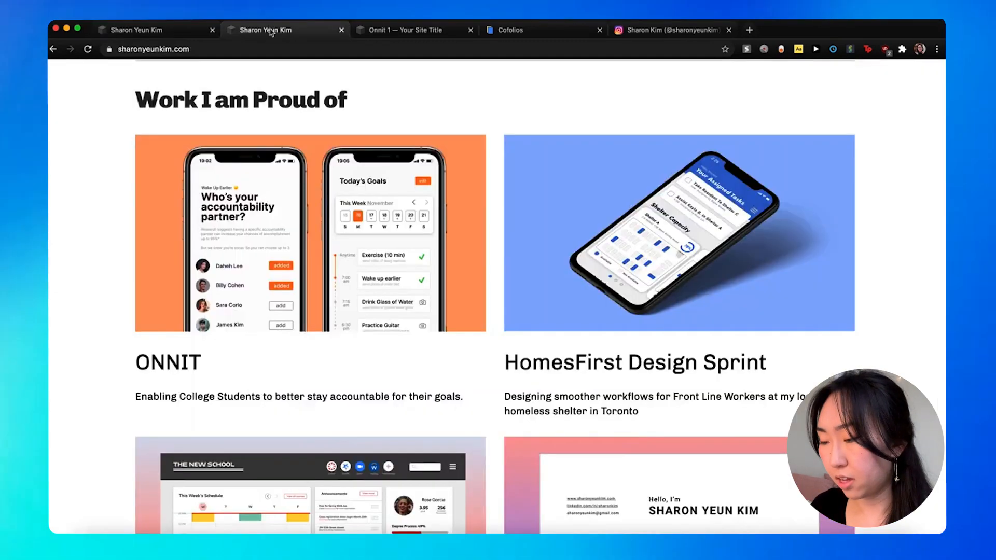
{"action": "left_click", "coordinate": [190, 49]}
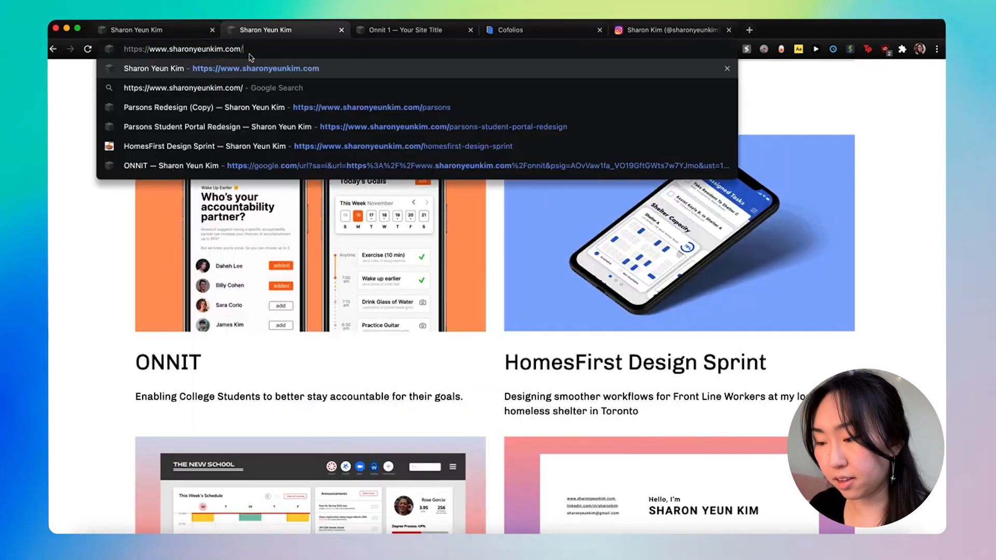
{"action": "type", "text": "onnit"}
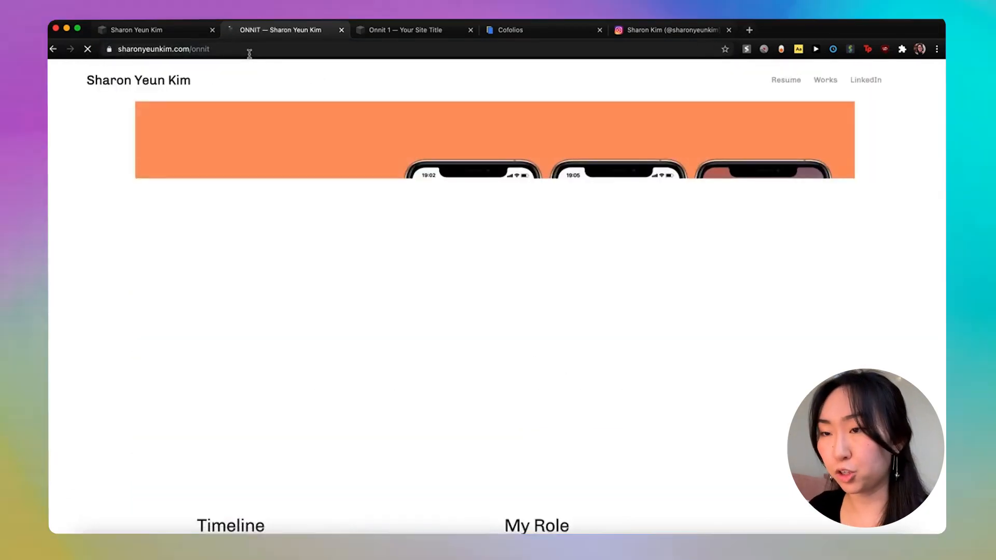
{"action": "scroll", "scroll_direction": "down", "scroll_amount": 3}
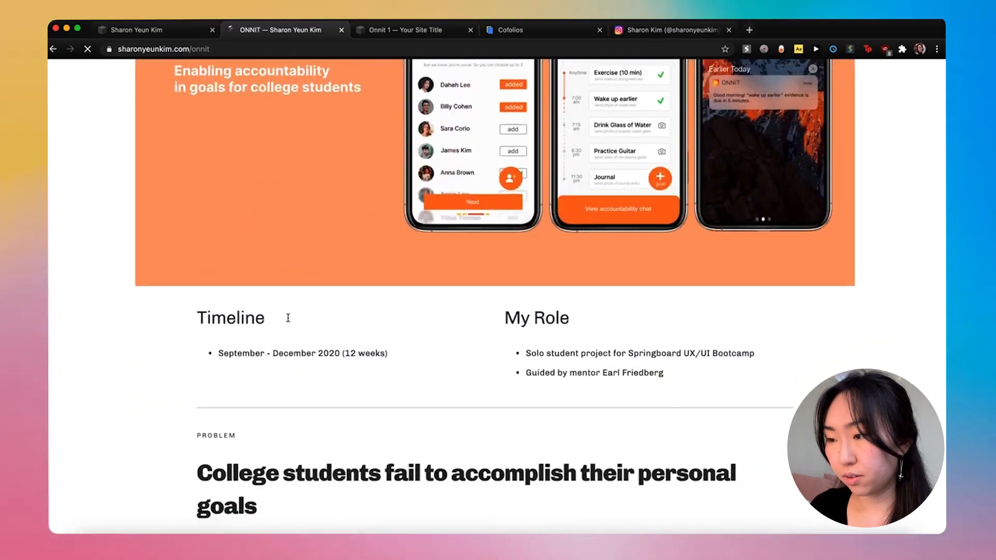
{"action": "scroll", "scroll_direction": "down", "scroll_amount": 3}
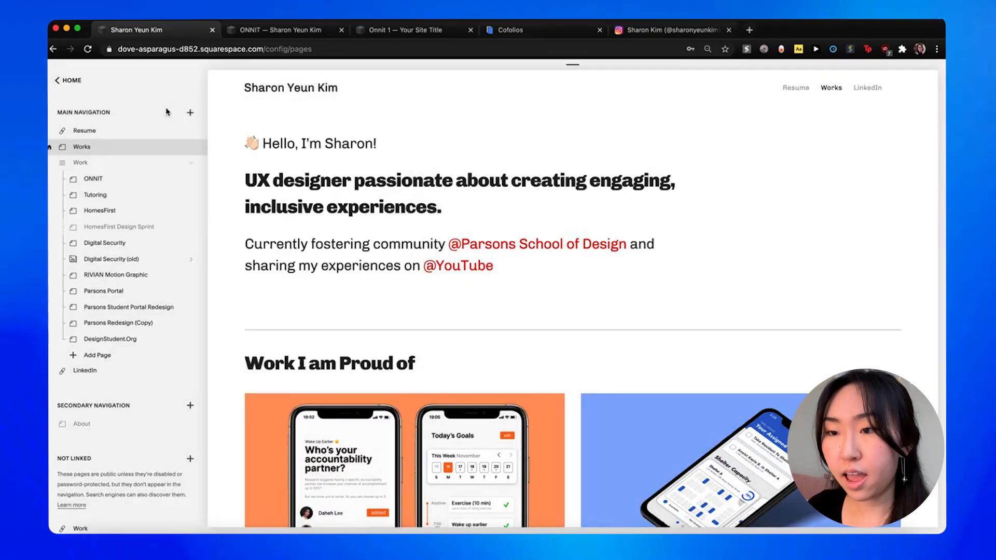
Copy the 'onnit' URL slug from the ONNIT page settings.
{"action": "left_click", "coordinate": [93, 179]}
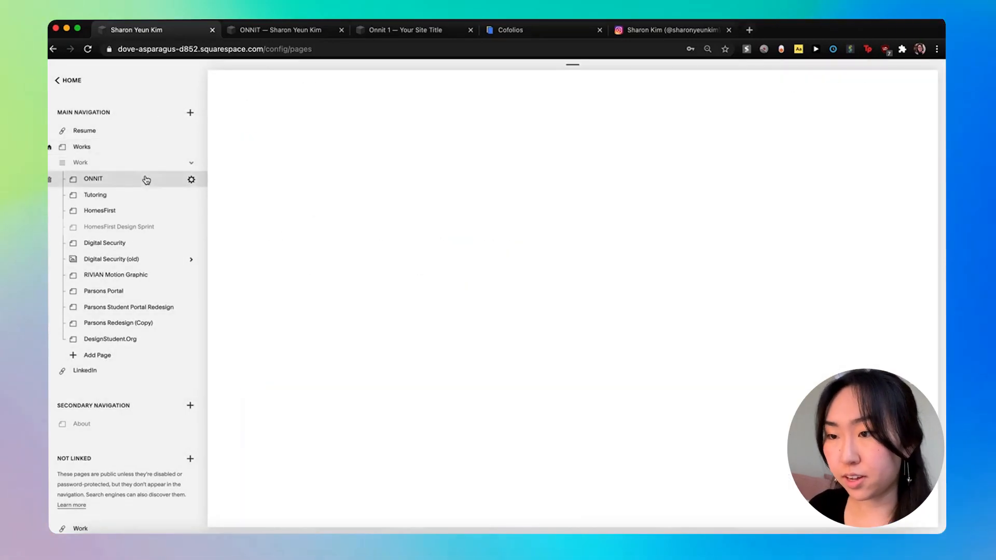
{"action": "left_click", "coordinate": [192, 179]}
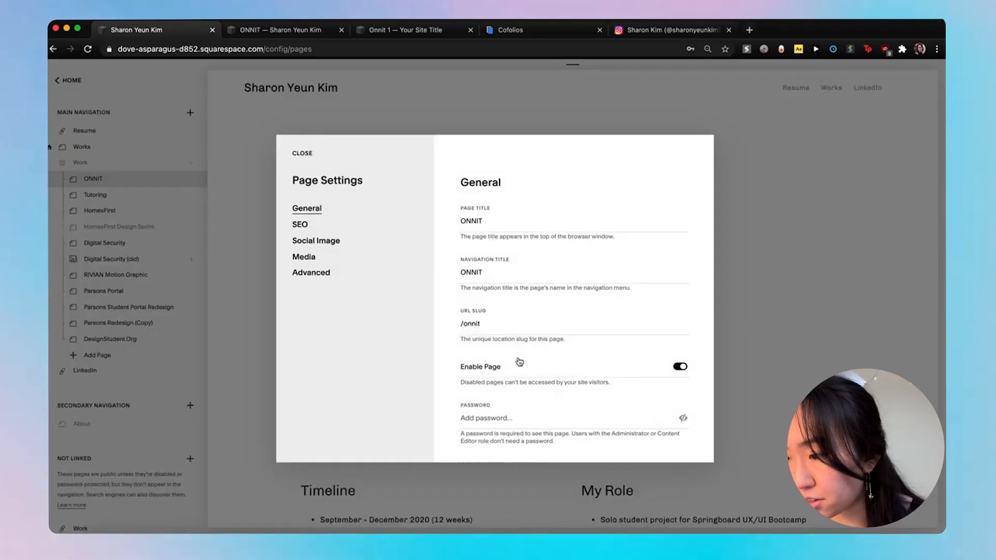
{"action": "double_click", "coordinate": [471, 324]}
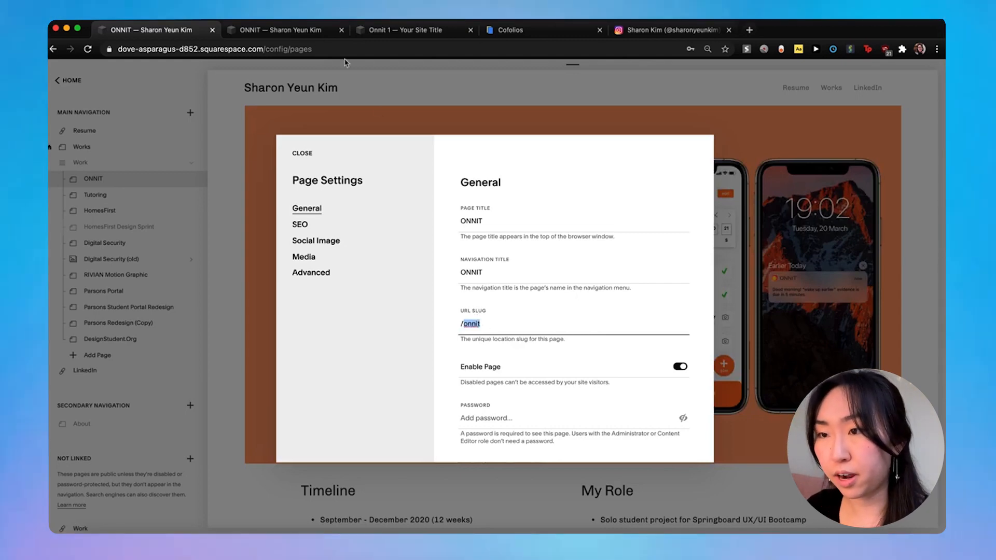
{"action": "left_click", "coordinate": [303, 153]}
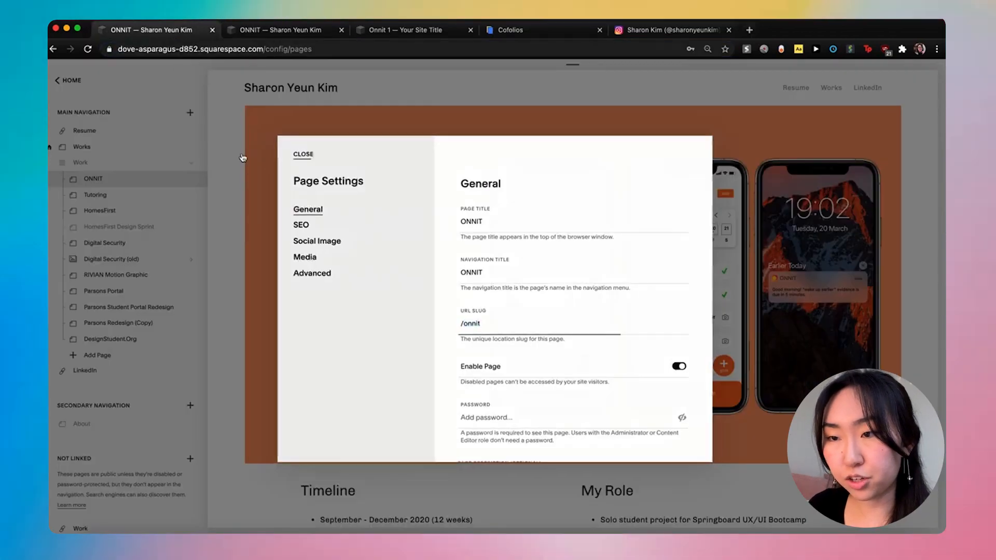
{"action": "left_click", "coordinate": [303, 155]}
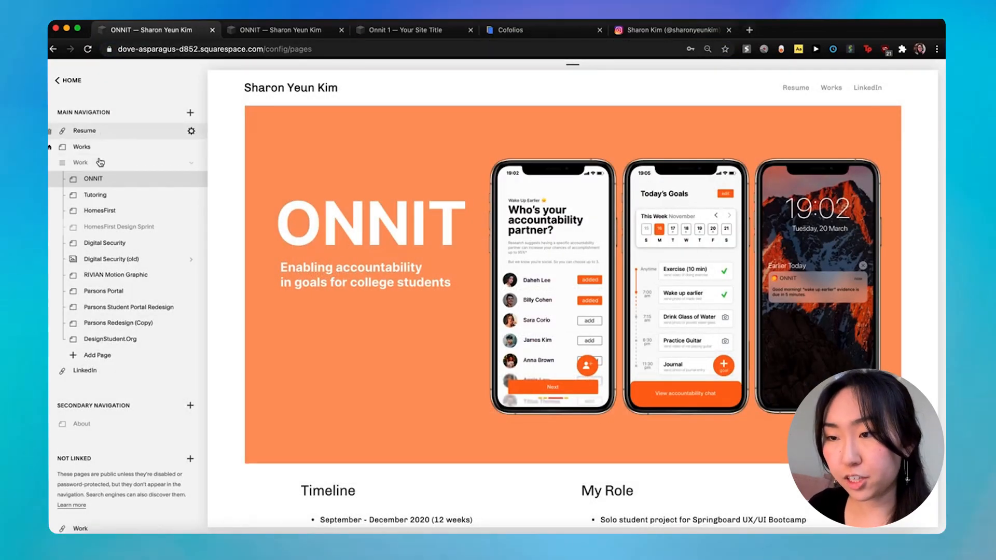
Link the ONNIT card image on the Works homepage to /onnit and save.
{"action": "left_click", "coordinate": [82, 147]}
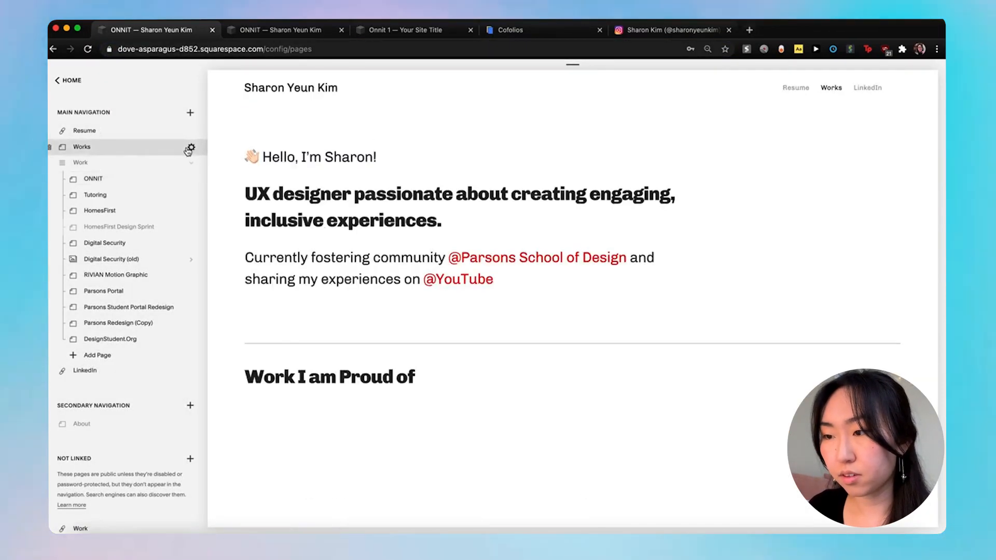
{"action": "left_click", "coordinate": [189, 149]}
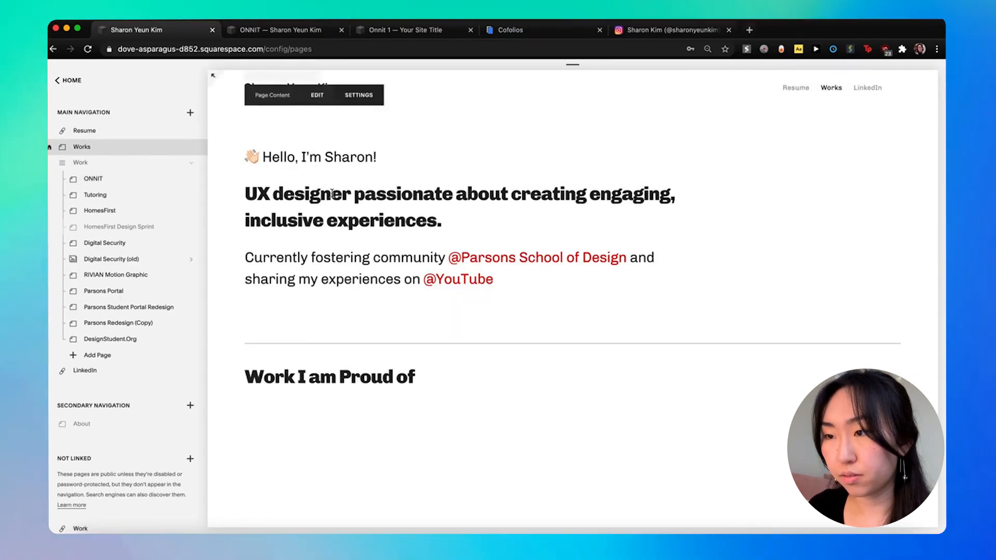
{"action": "scroll", "scroll_direction": "down", "scroll_amount": 3}
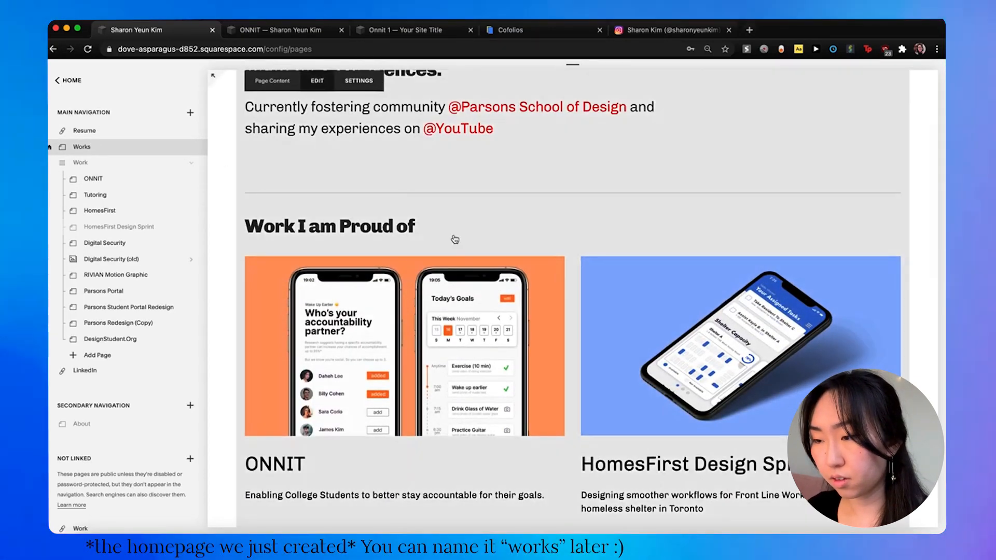
{"action": "left_click", "coordinate": [316, 81]}
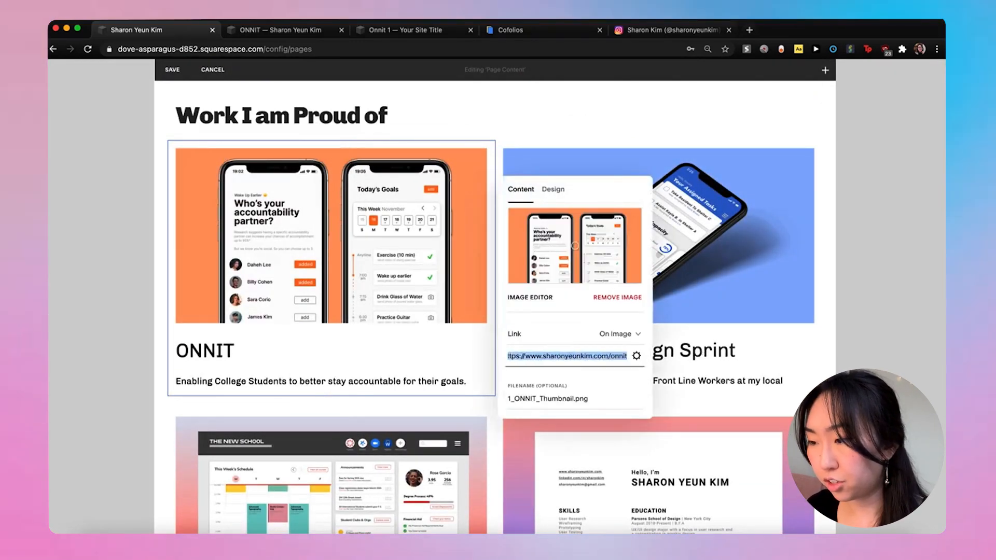
{"action": "left_click", "coordinate": [608, 356]}
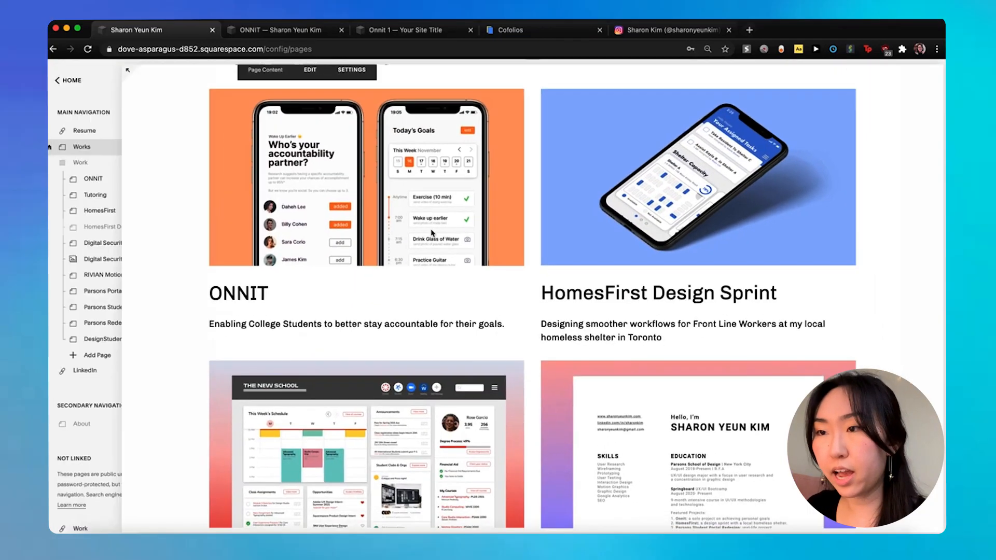
{"action": "left_click", "coordinate": [280, 30]}
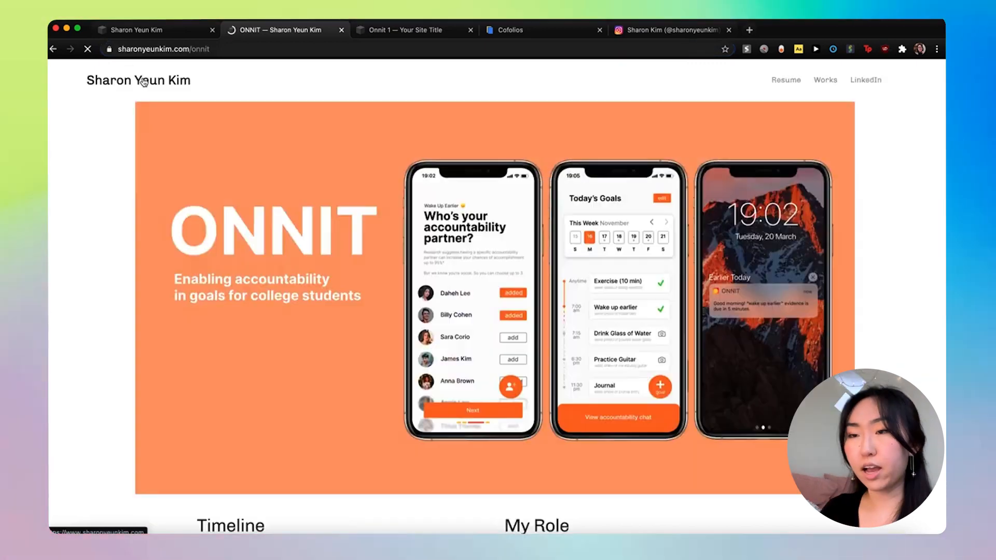
{"action": "left_click", "coordinate": [138, 80]}
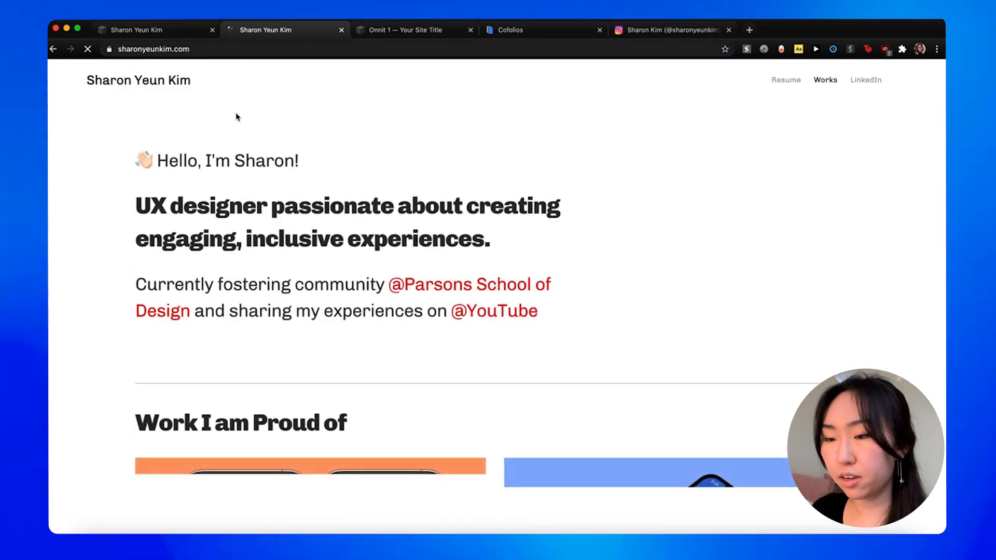
{"action": "scroll", "scroll_direction": "down", "scroll_amount": 3}
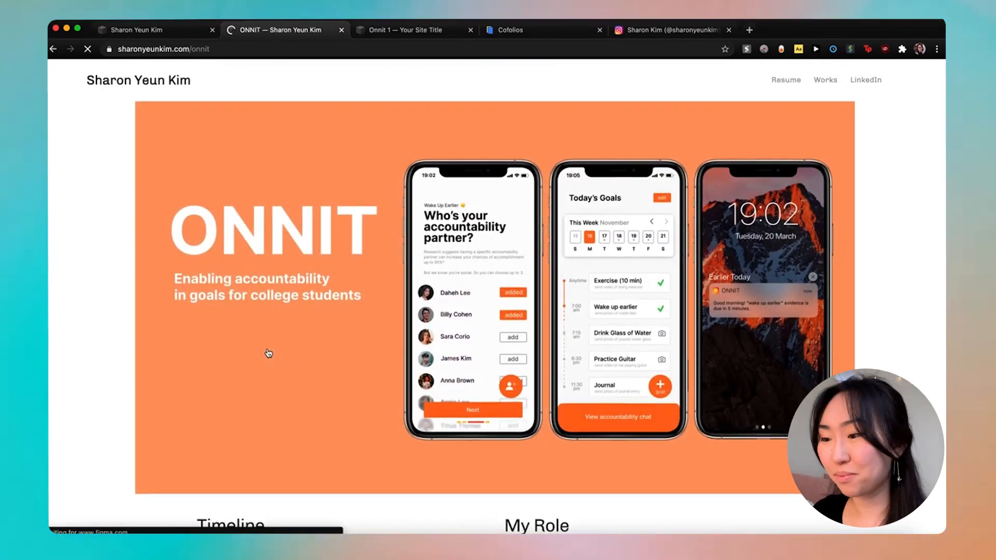
{"action": "scroll", "scroll_direction": "down", "scroll_amount": 3}
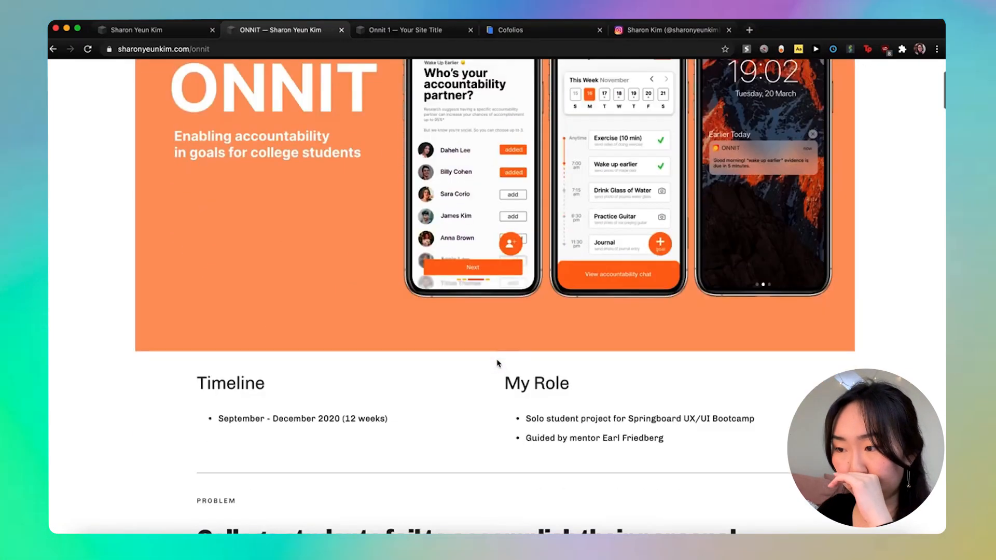
{"action": "scroll", "scroll_direction": "down", "scroll_amount": 3}
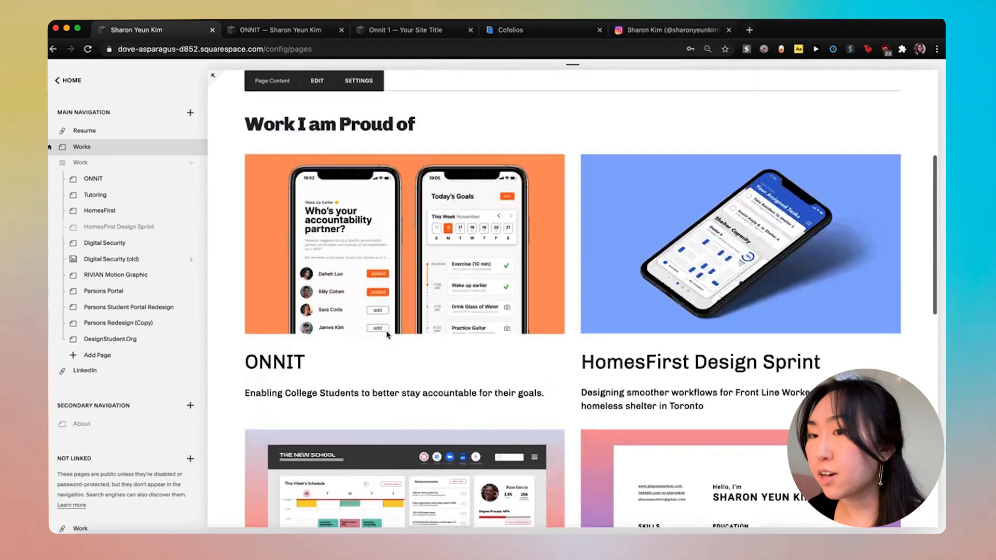
Scroll up and view the old site's Works homepage and its page list.
{"action": "scroll", "scroll_direction": "up", "scroll_amount": 3}
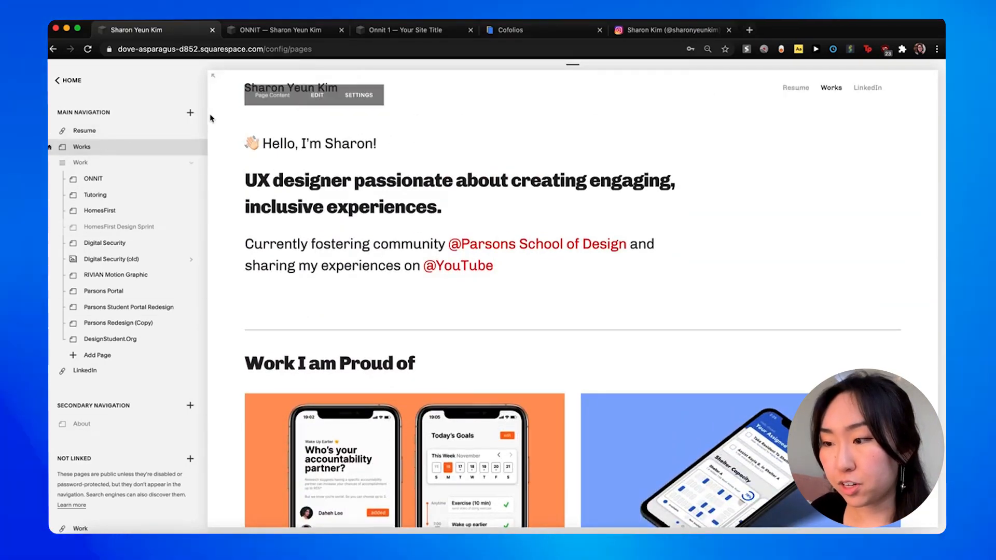
{"action": "left_click", "coordinate": [190, 112]}
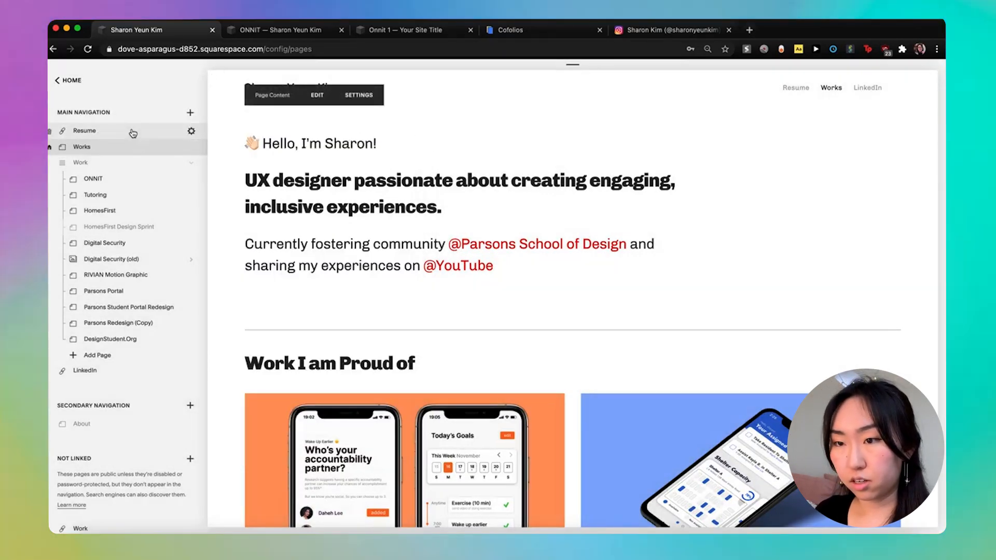
{"action": "mouse_move", "coordinate": [104, 131]}
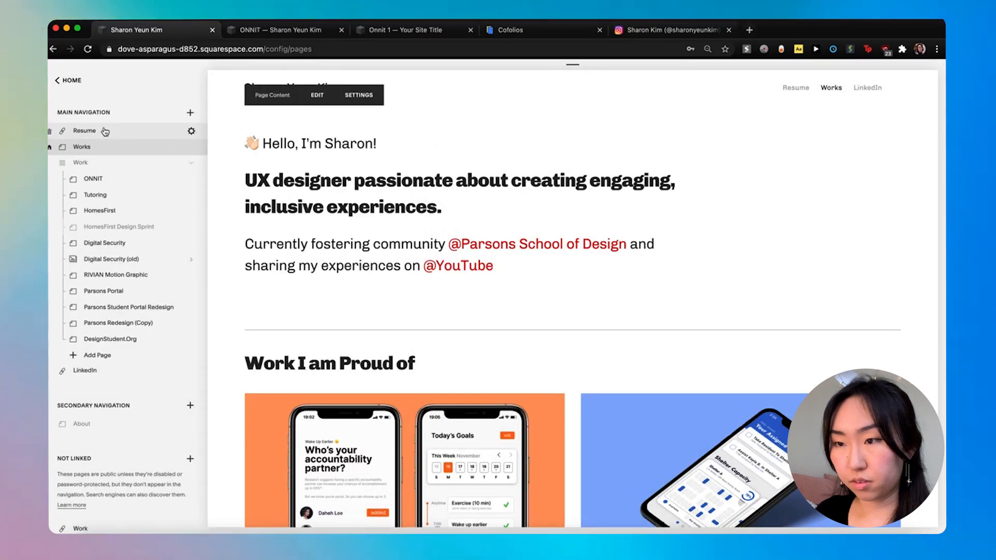
{"action": "mouse_move", "coordinate": [155, 135]}
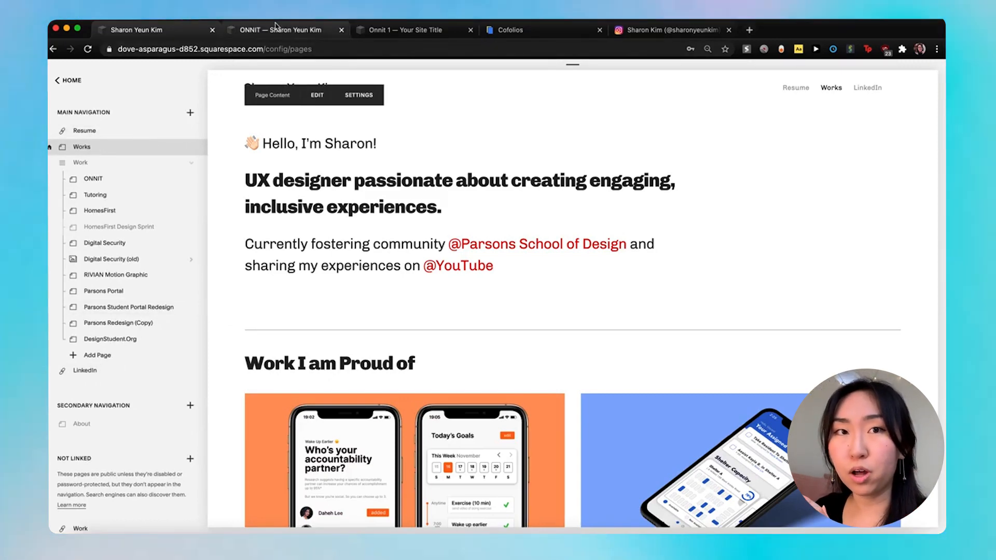
{"action": "mouse_move", "coordinate": [281, 29]}
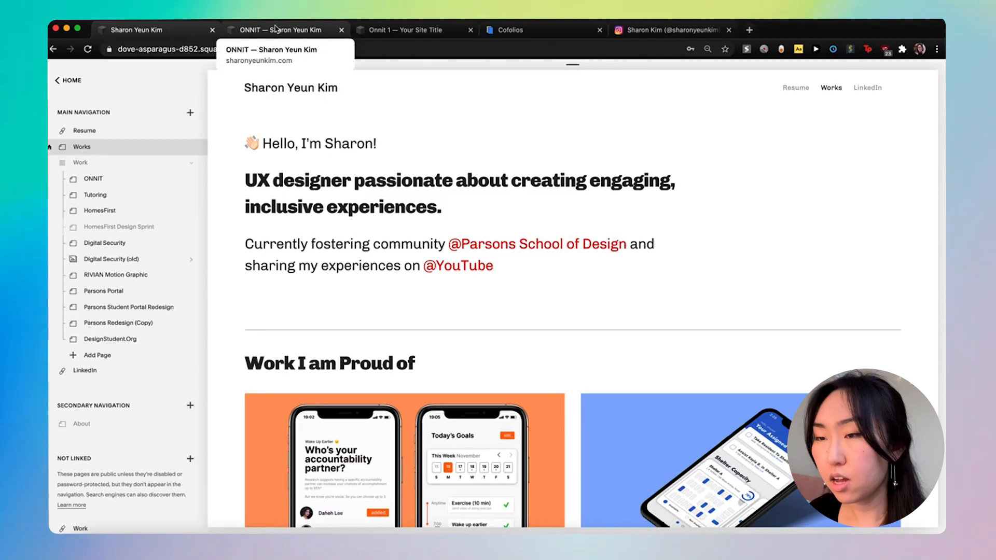
Switch to the new site and open HomePage's page settings.
{"action": "left_click", "coordinate": [410, 29]}
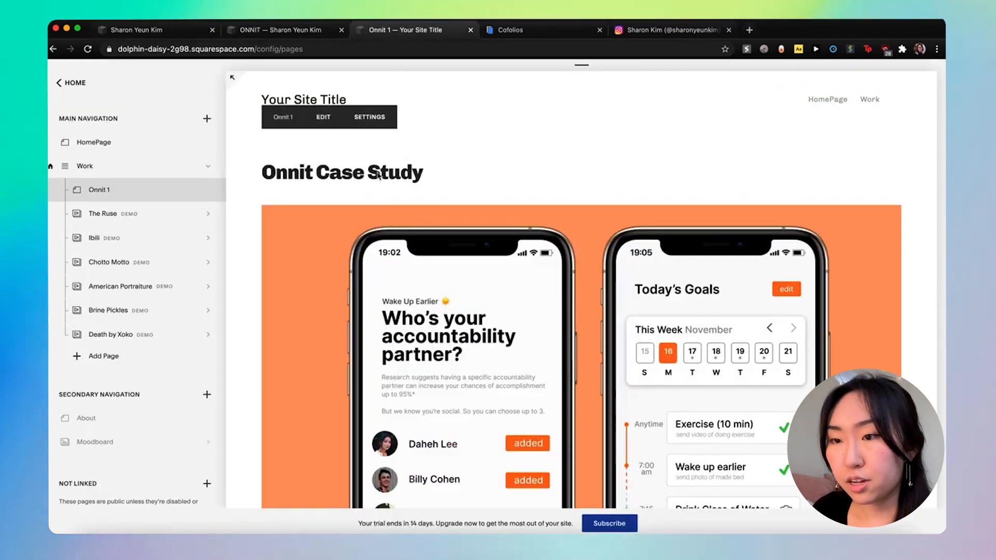
{"action": "mouse_move", "coordinate": [146, 141]}
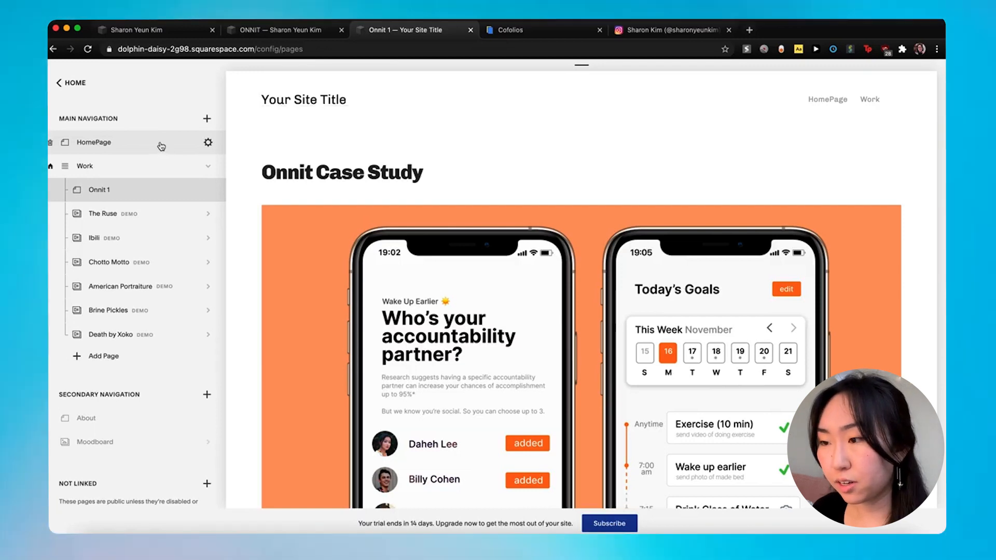
{"action": "left_click", "coordinate": [93, 142]}
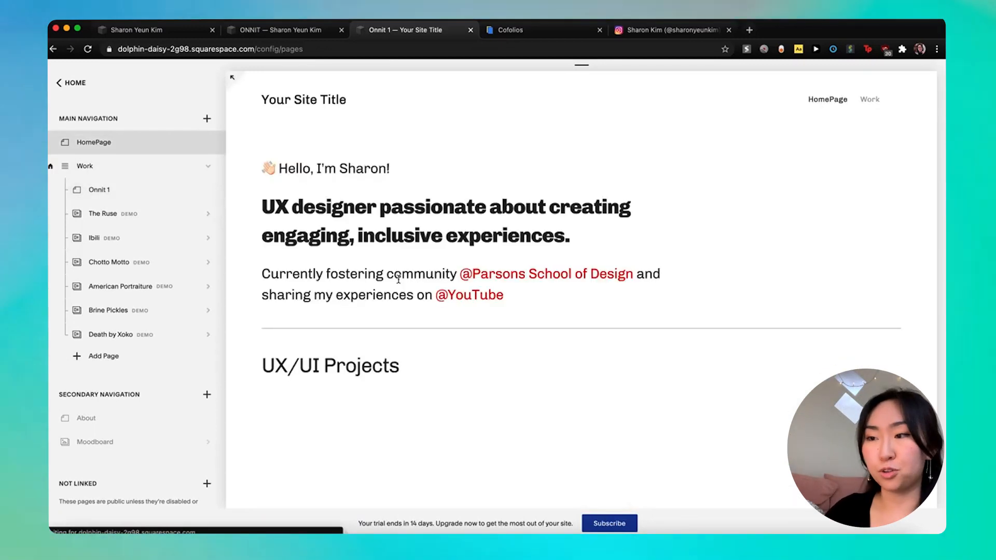
{"action": "left_click", "coordinate": [93, 142]}
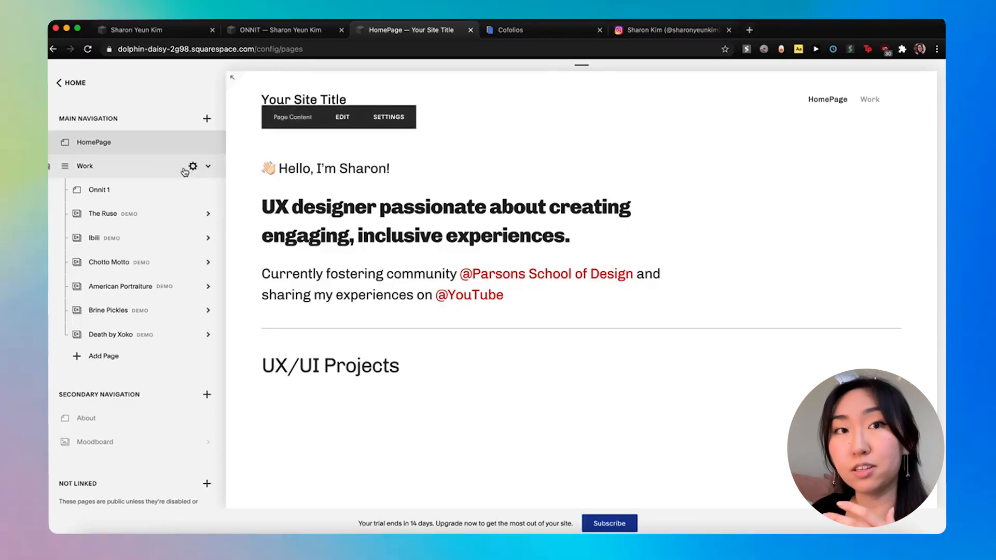
{"action": "left_click", "coordinate": [85, 166]}
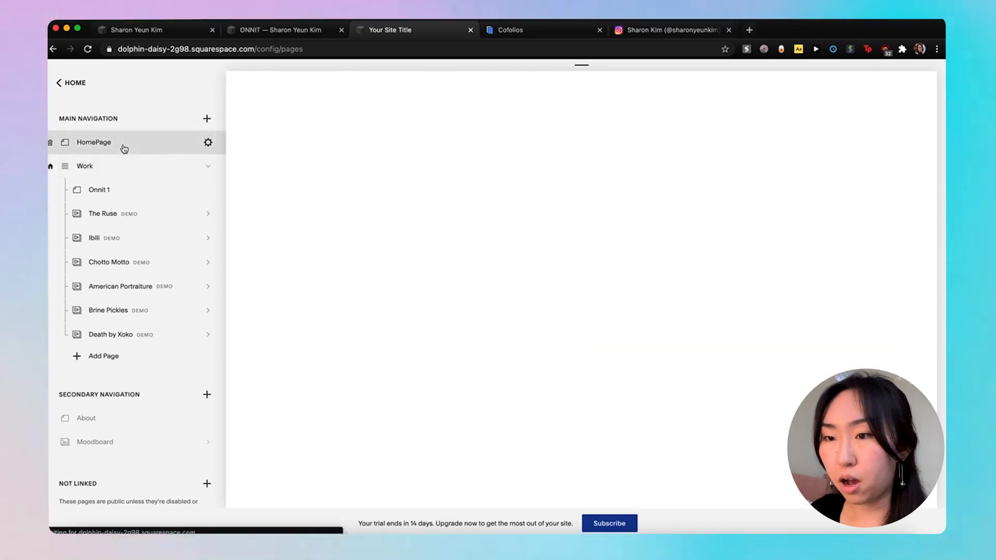
{"action": "left_click", "coordinate": [93, 142]}
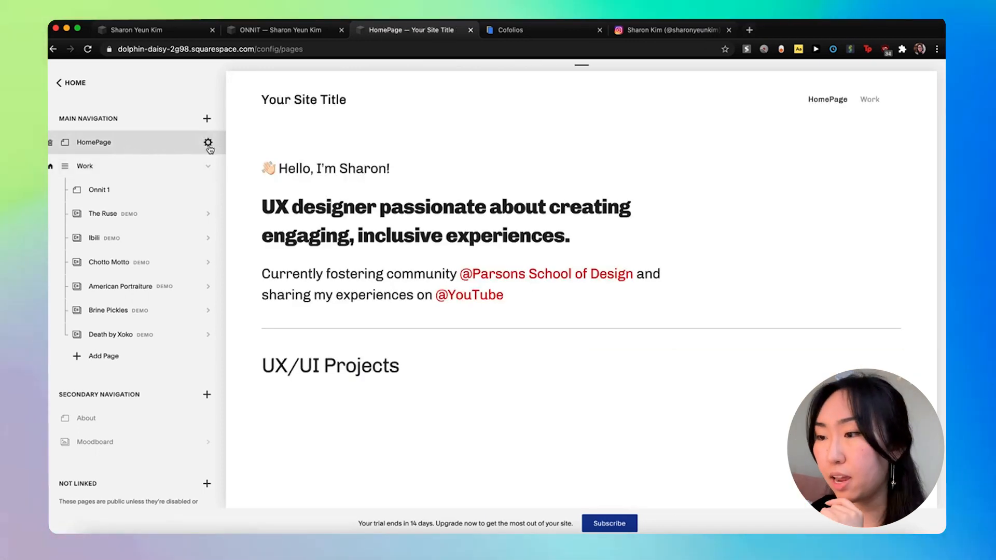
{"action": "left_click", "coordinate": [209, 142]}
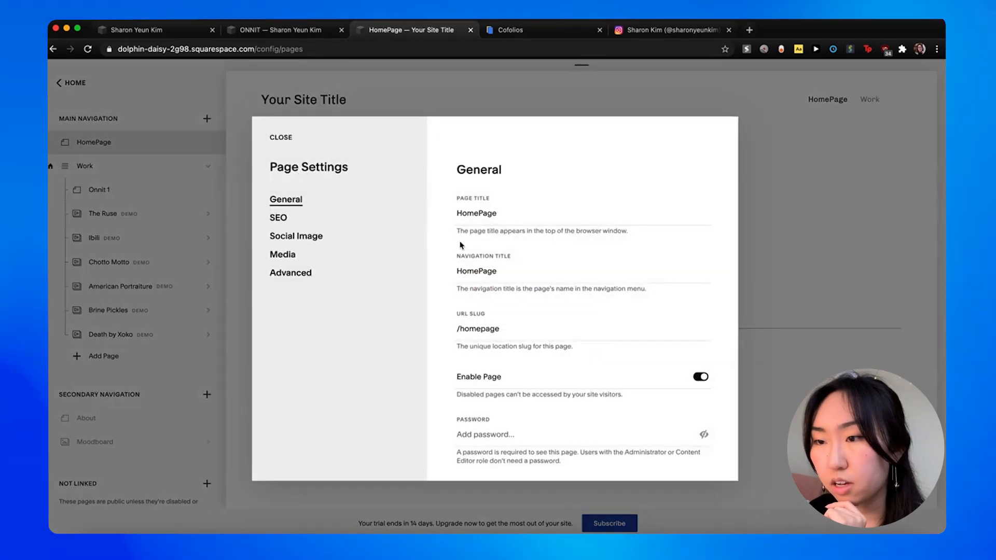
{"action": "left_click", "coordinate": [280, 137]}
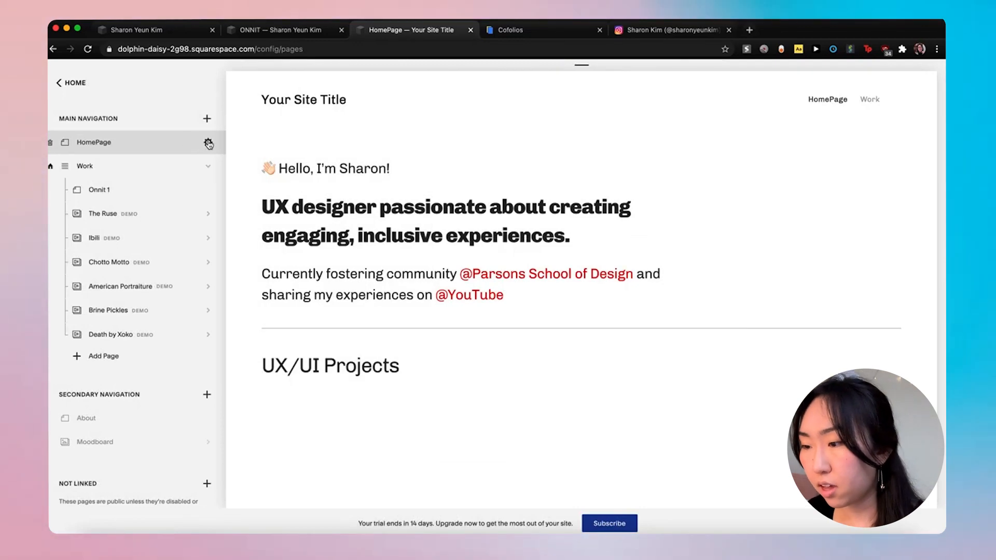
Set HomePage as the site homepage, confirm, and return to the main menu.
{"action": "left_click", "coordinate": [208, 142]}
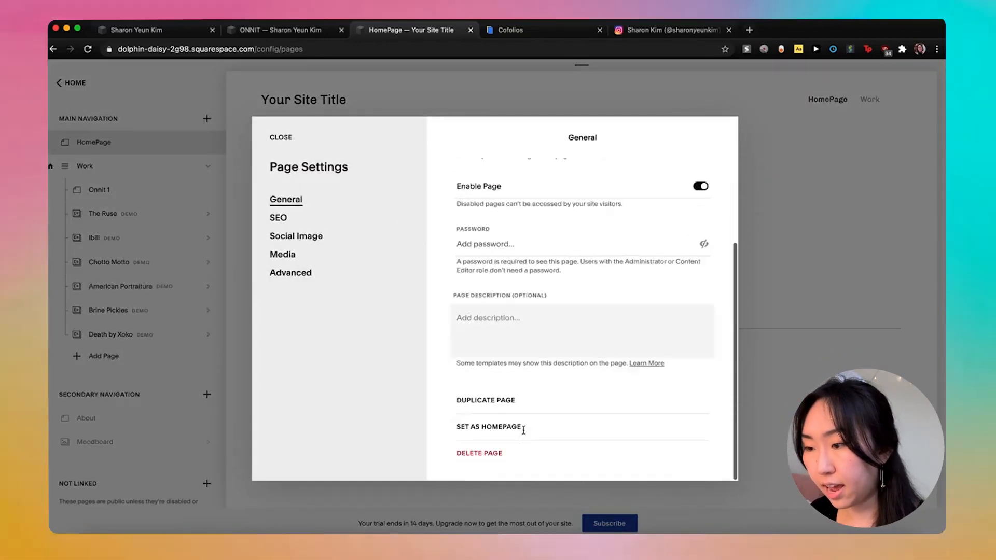
{"action": "mouse_move", "coordinate": [487, 427]}
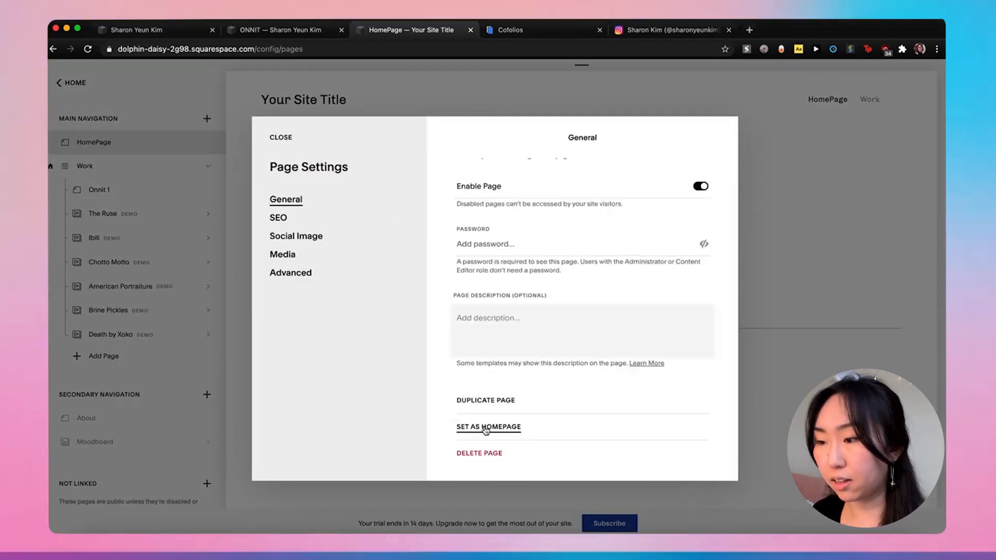
{"action": "left_click", "coordinate": [488, 427]}
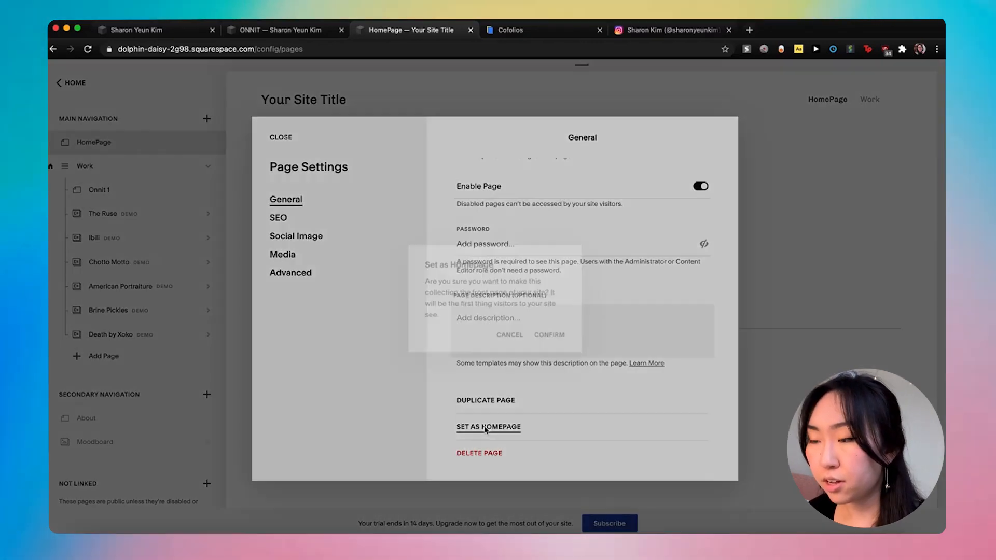
{"action": "left_click", "coordinate": [488, 427]}
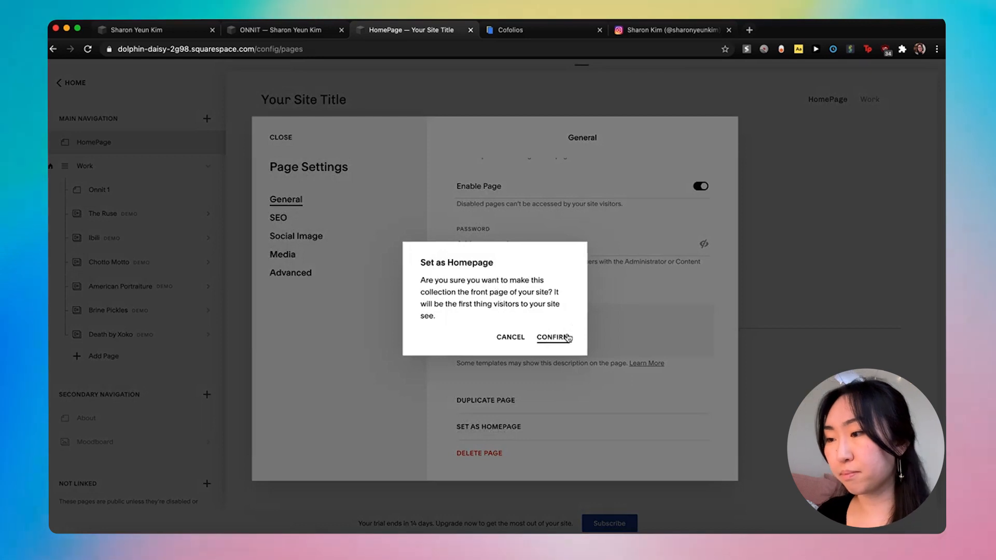
{"action": "left_click", "coordinate": [552, 337]}
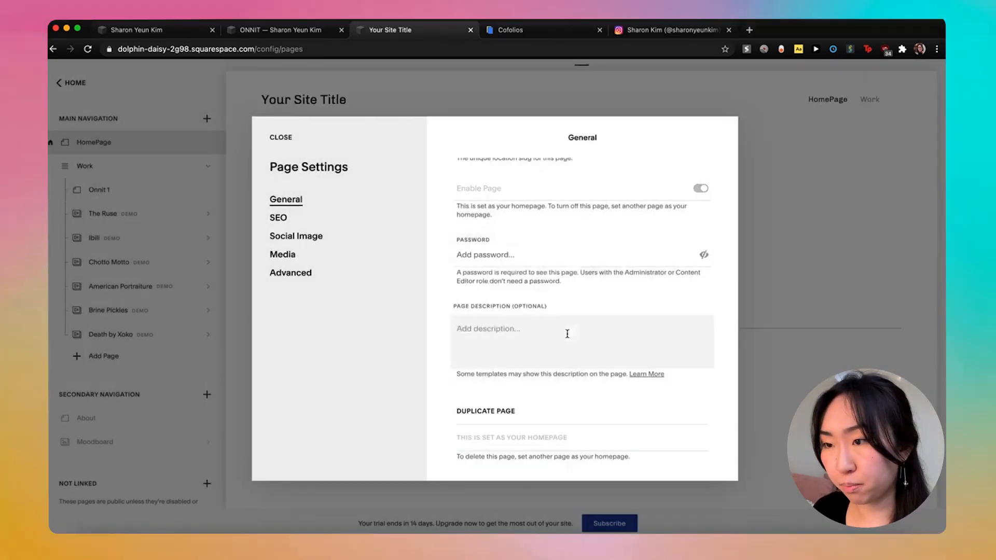
{"action": "left_click", "coordinate": [281, 137]}
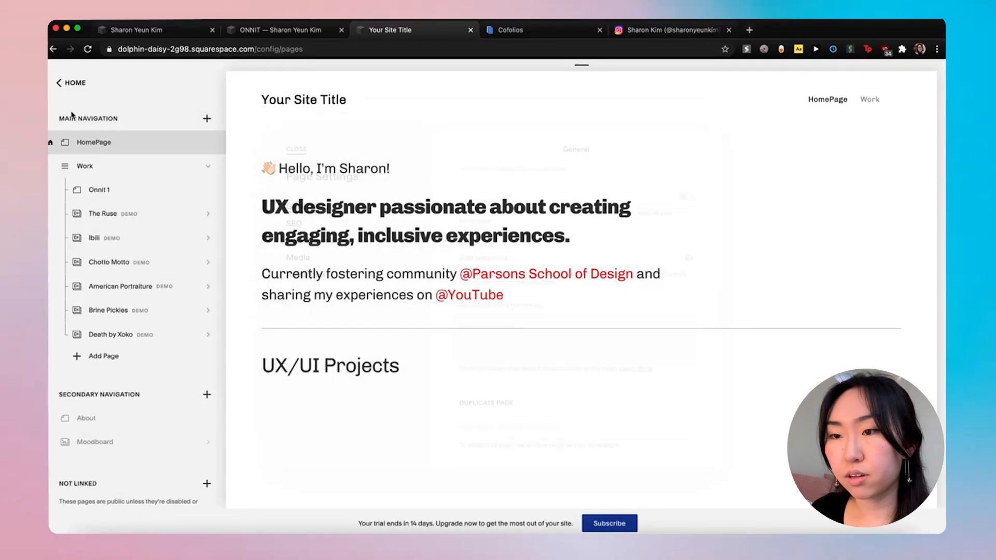
{"action": "left_click", "coordinate": [70, 83]}
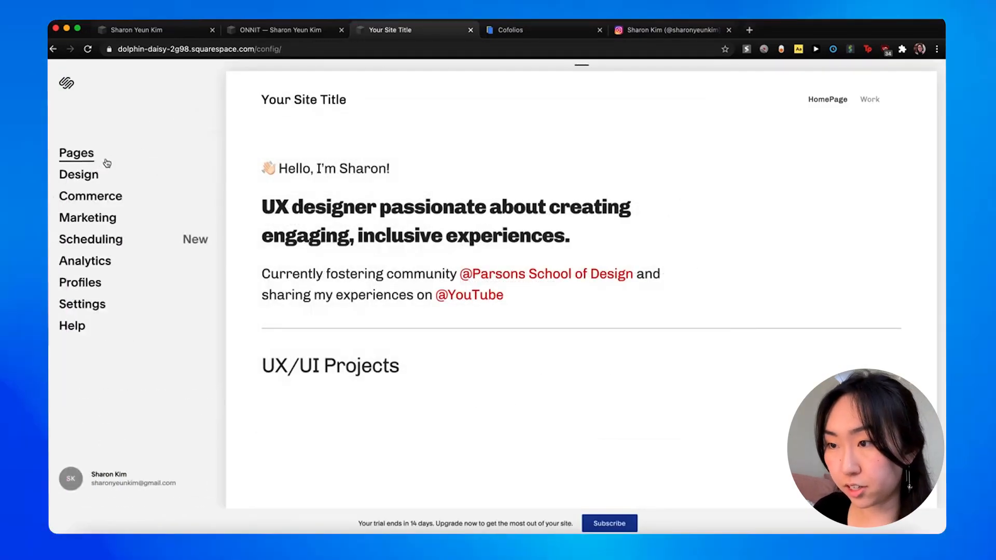
Save site title 'Sharon Yeun Kim' and tagline 'UX/UI Designer + Youtuber'.
{"action": "left_click", "coordinate": [79, 174]}
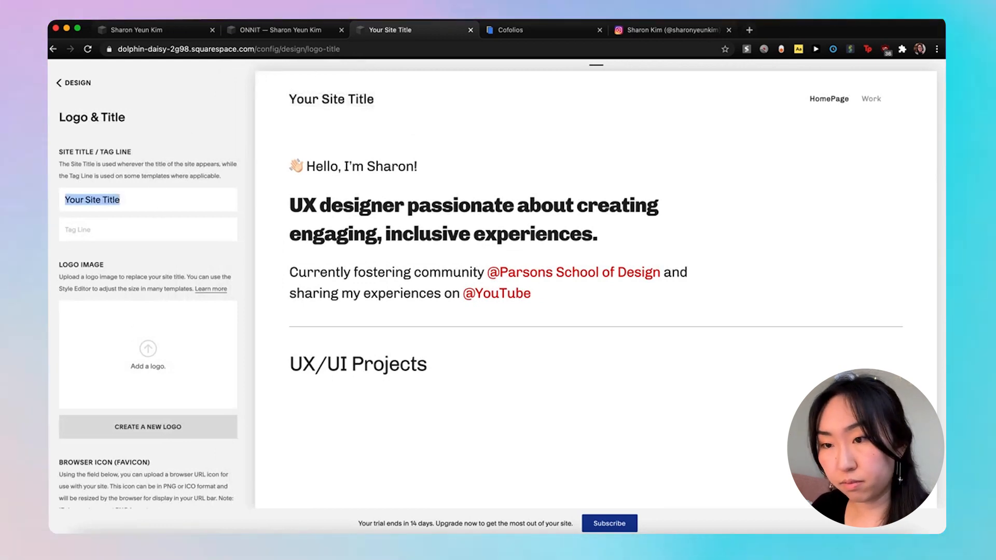
{"action": "type", "text": "SHh"}
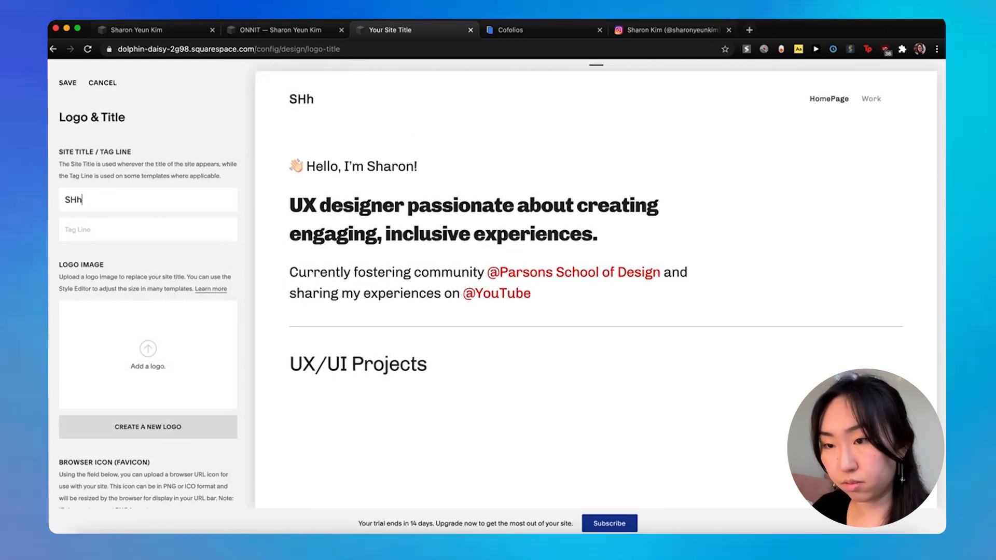
{"action": "type", "text": "Sharon Yeun Kim"}
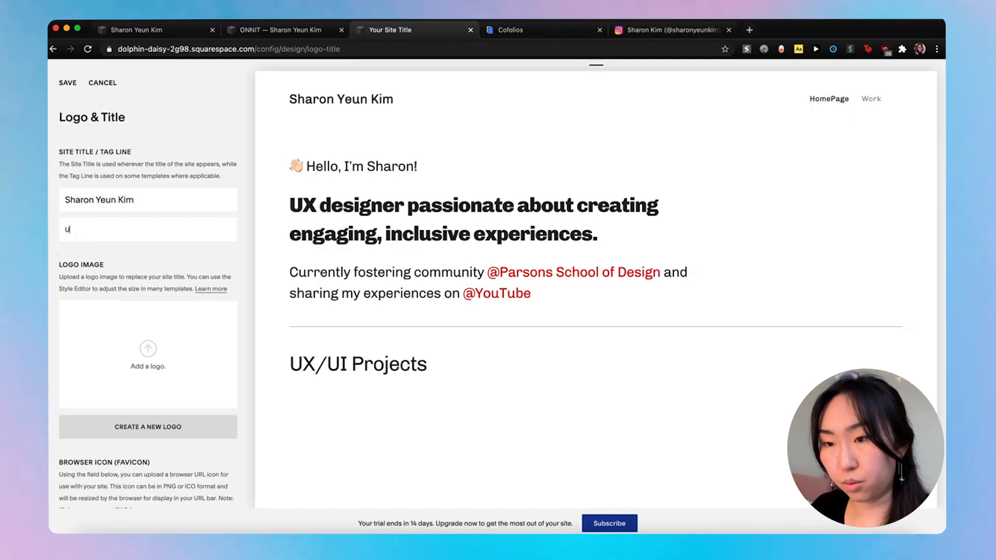
{"action": "type", "text": "UX/UI Designer +"}
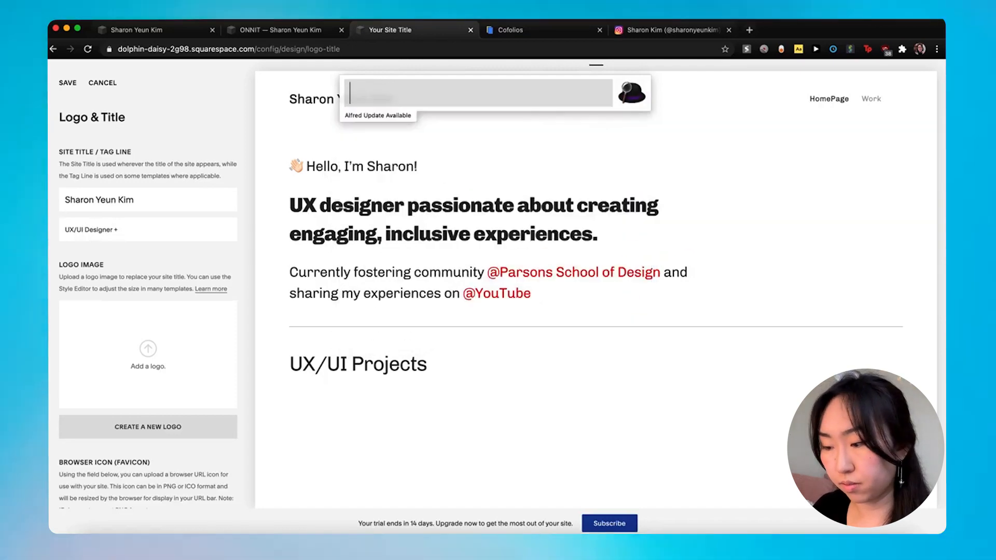
{"action": "type", "text": "Y"}
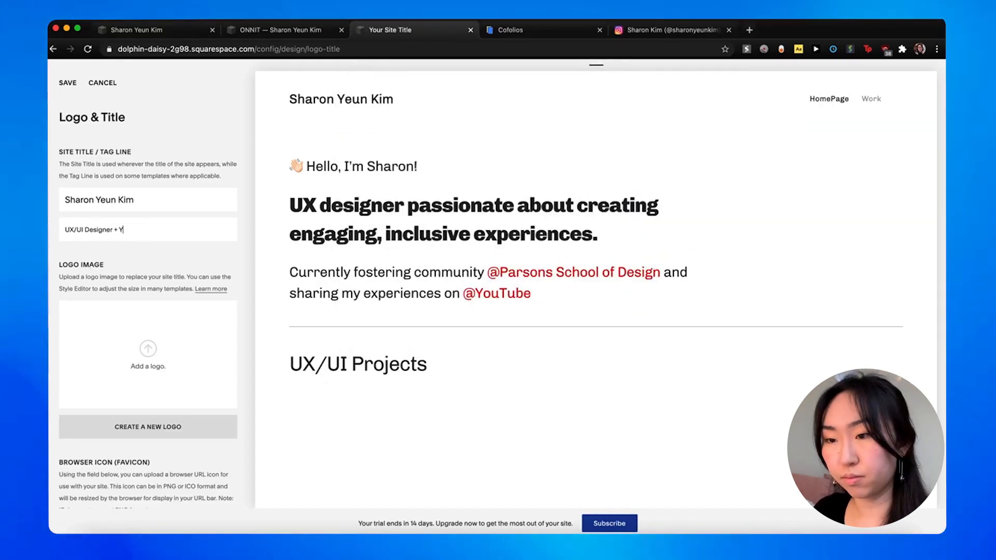
{"action": "type", "text": "outuber"}
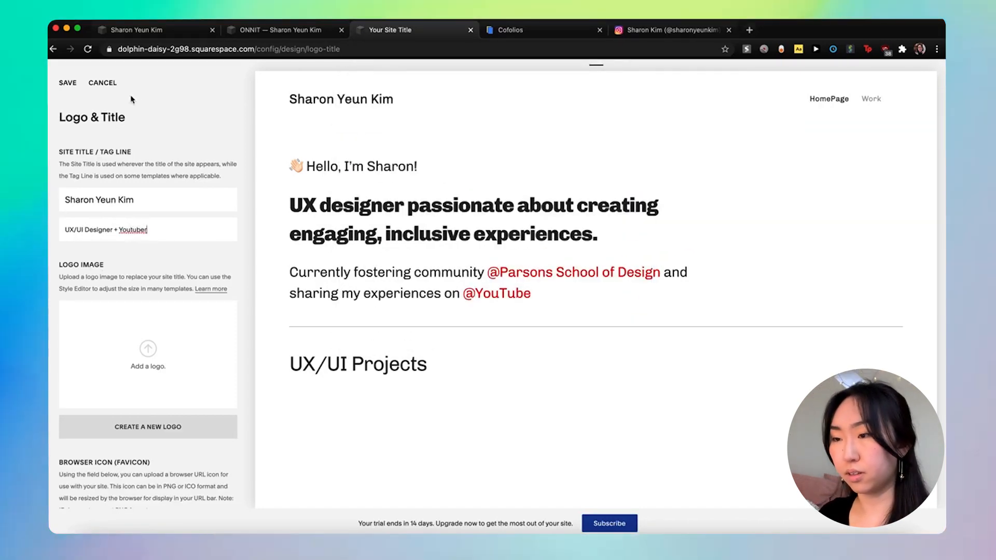
{"action": "left_click", "coordinate": [67, 82]}
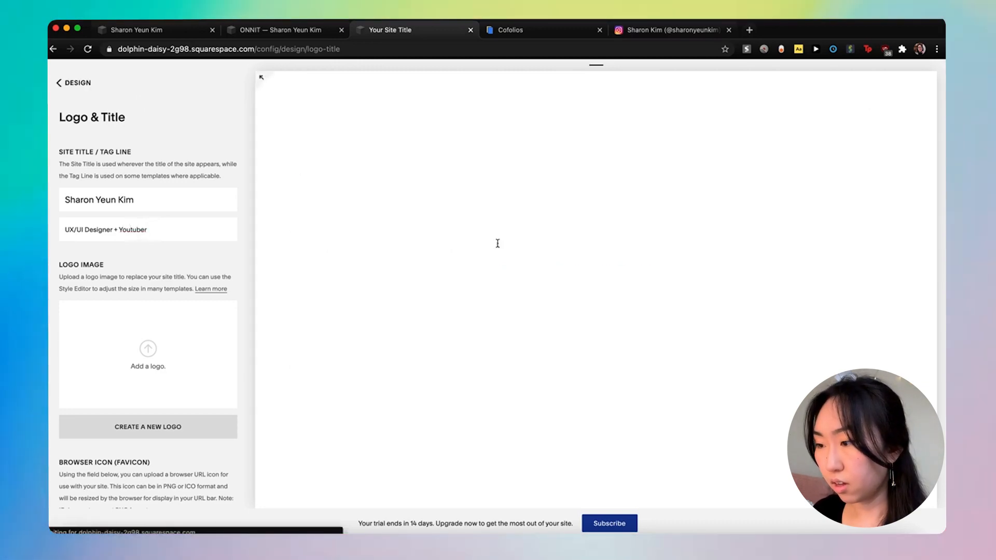
{"action": "scroll", "scroll_direction": "down", "scroll_amount": 3}
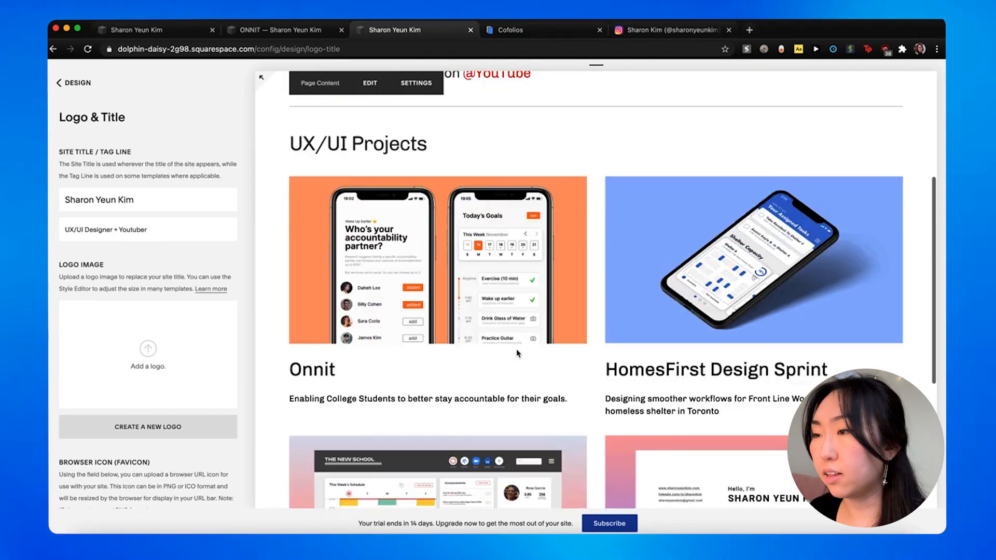
{"action": "left_click", "coordinate": [669, 30]}
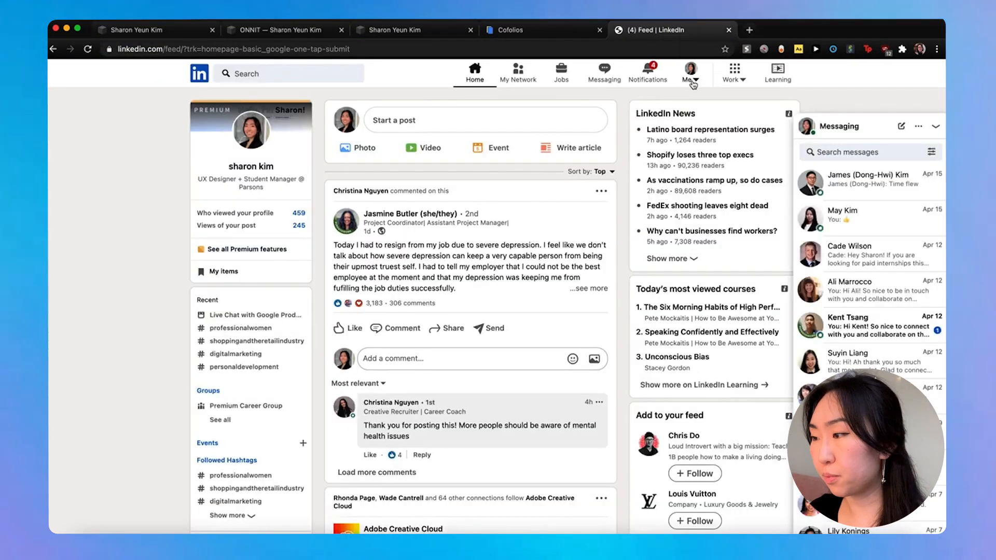
Open Sharon's LinkedIn profile, select its URL, and return to Squarespace.
{"action": "left_click", "coordinate": [690, 72]}
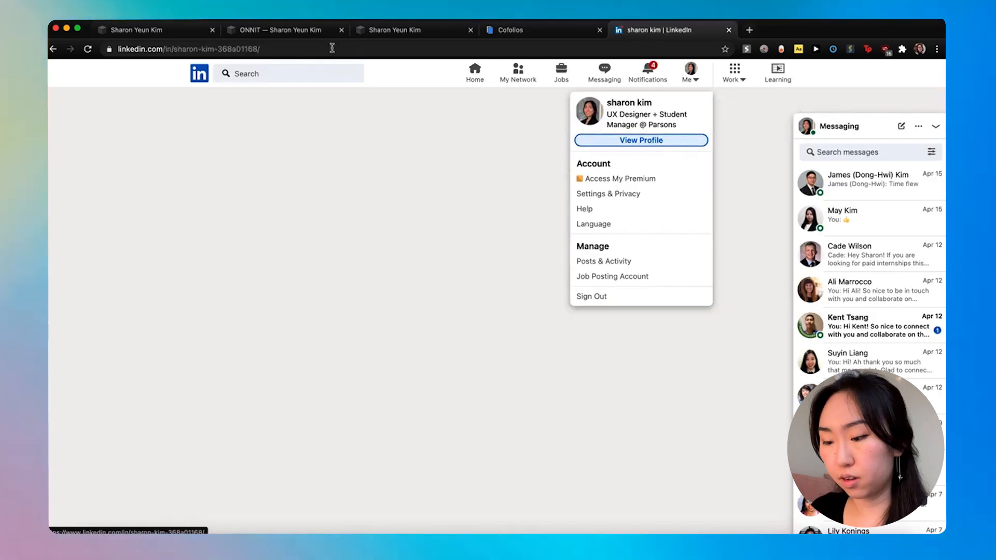
{"action": "left_click", "coordinate": [640, 141]}
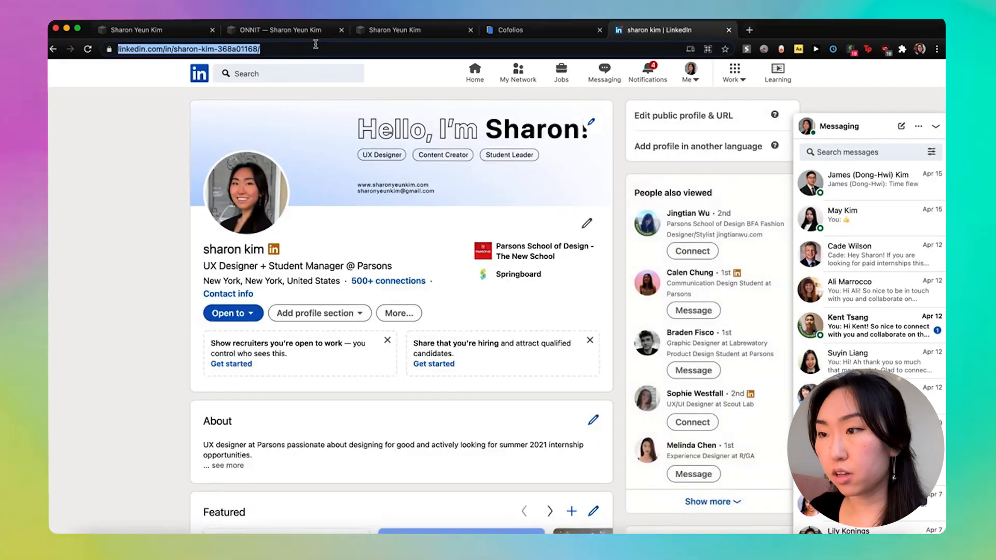
{"action": "left_click", "coordinate": [413, 30]}
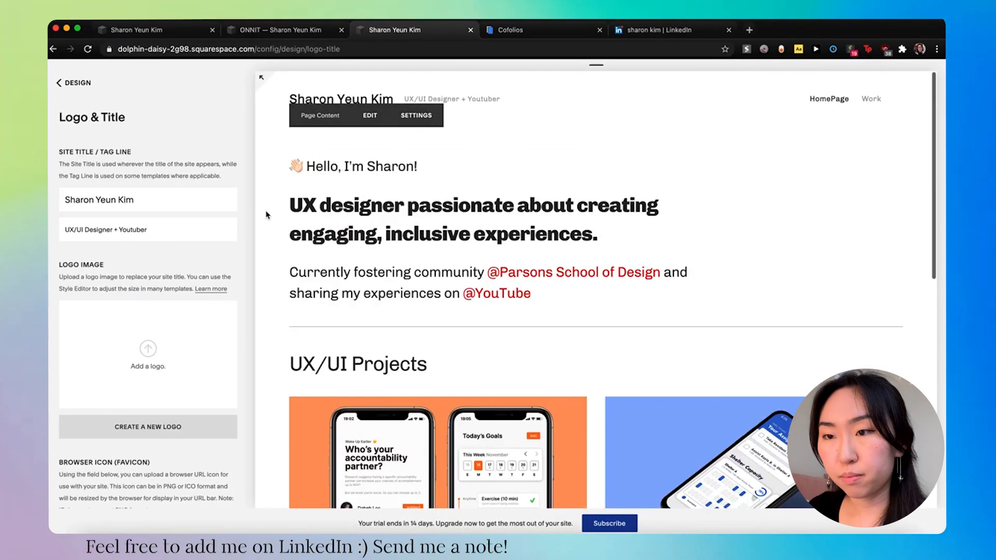
{"action": "left_click", "coordinate": [73, 82]}
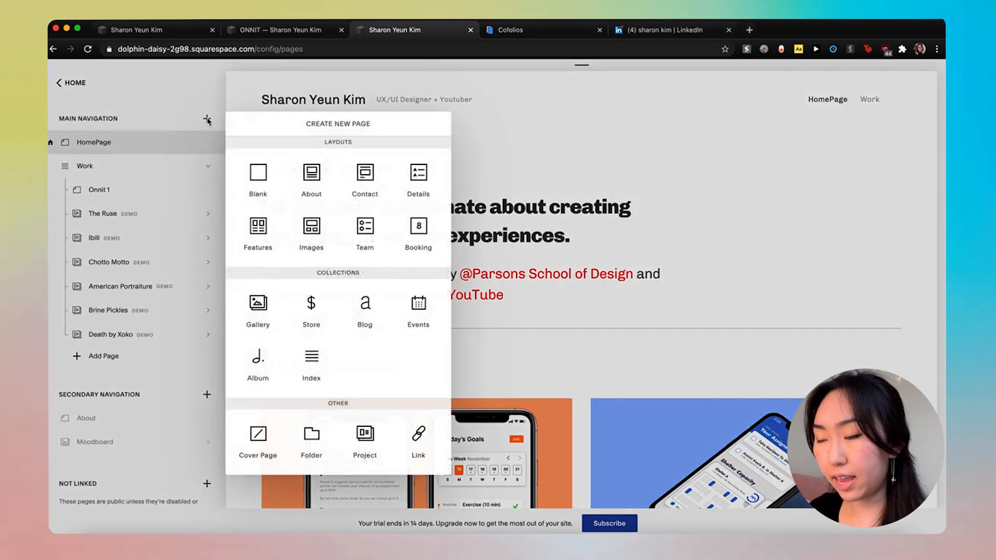
{"action": "left_click", "coordinate": [417, 438]}
{"action": "type", "text": "Linked"}
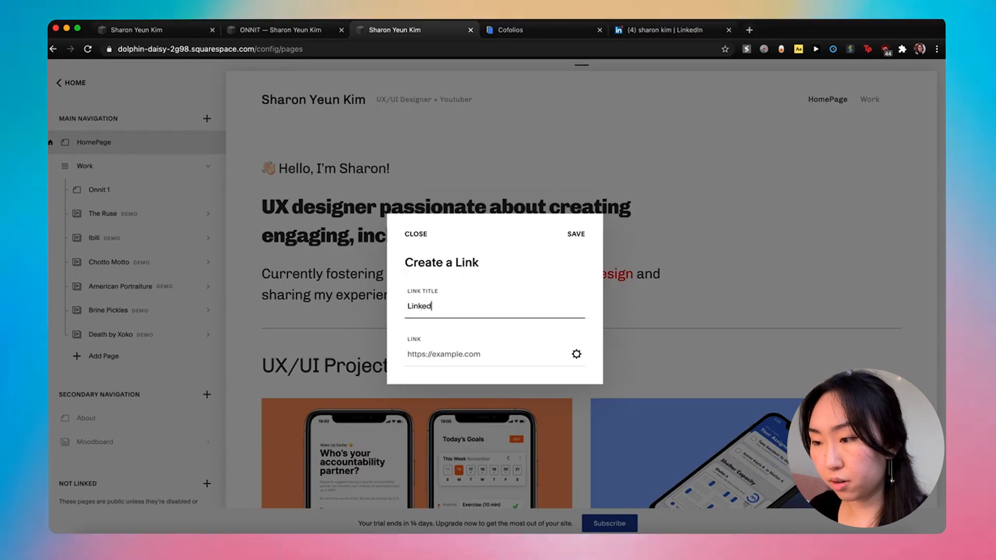
{"action": "type", "text": "www.linkedin.com/in/sharon-kim-368a01168/"}
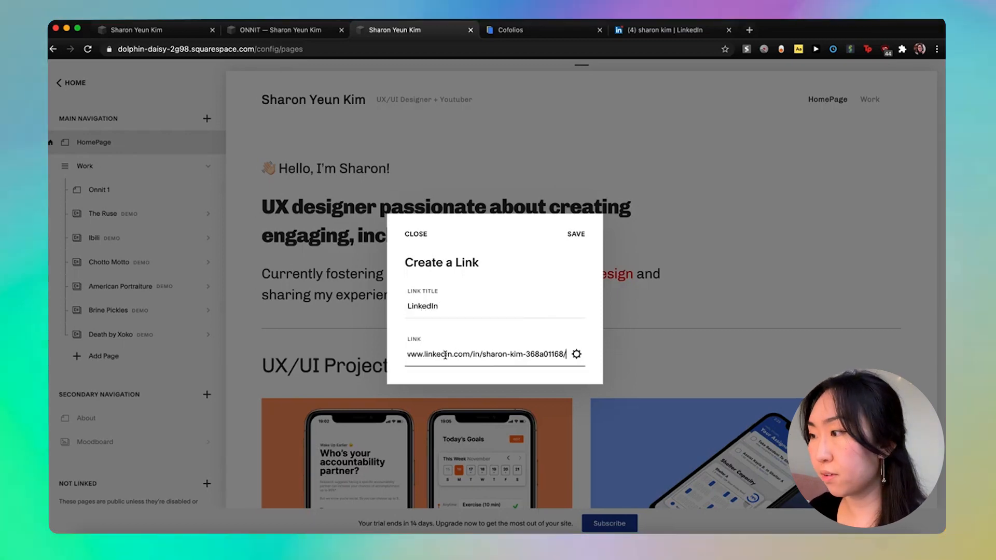
{"action": "left_click", "coordinate": [574, 234]}
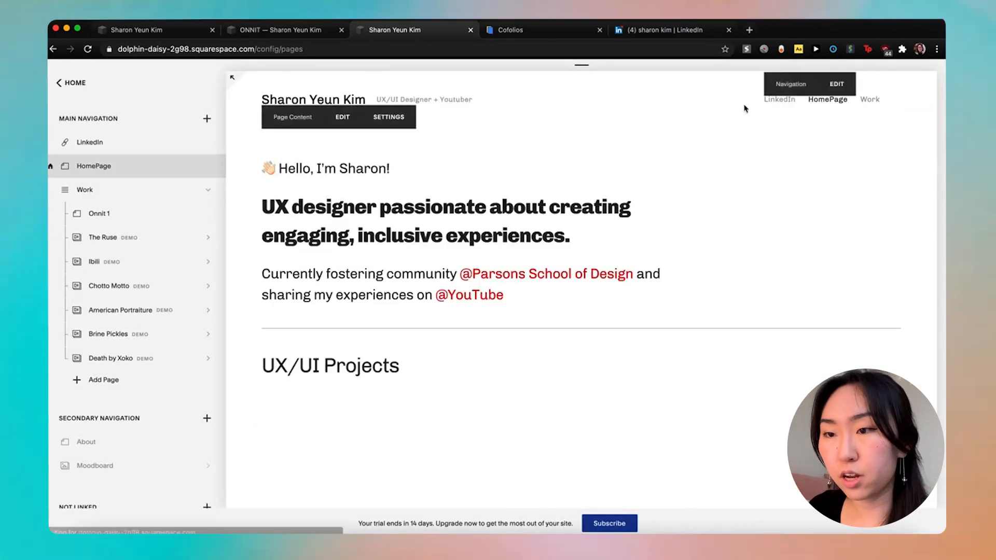
{"action": "mouse_move", "coordinate": [90, 141]}
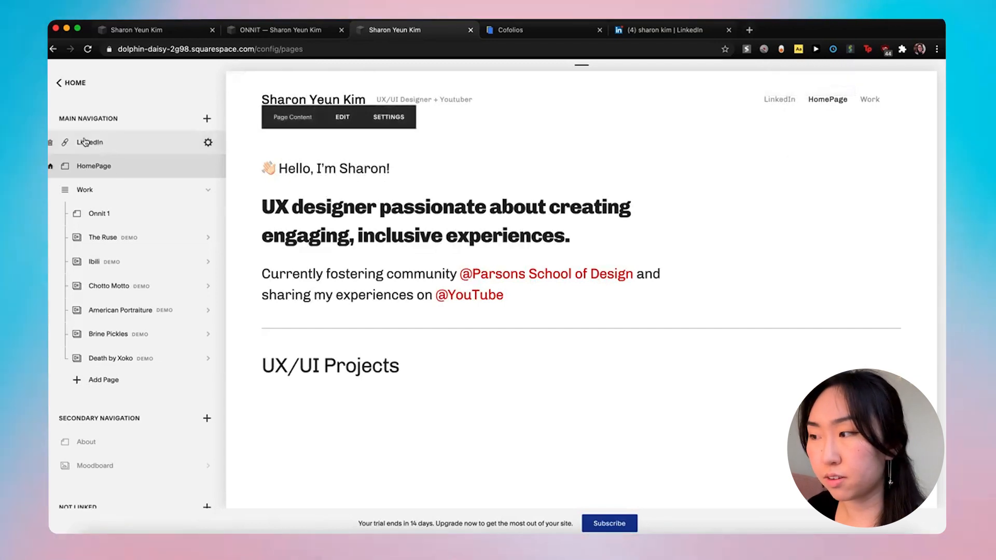
{"action": "left_click_drag", "start_coordinate": [90, 142], "coordinate": [90, 166]}
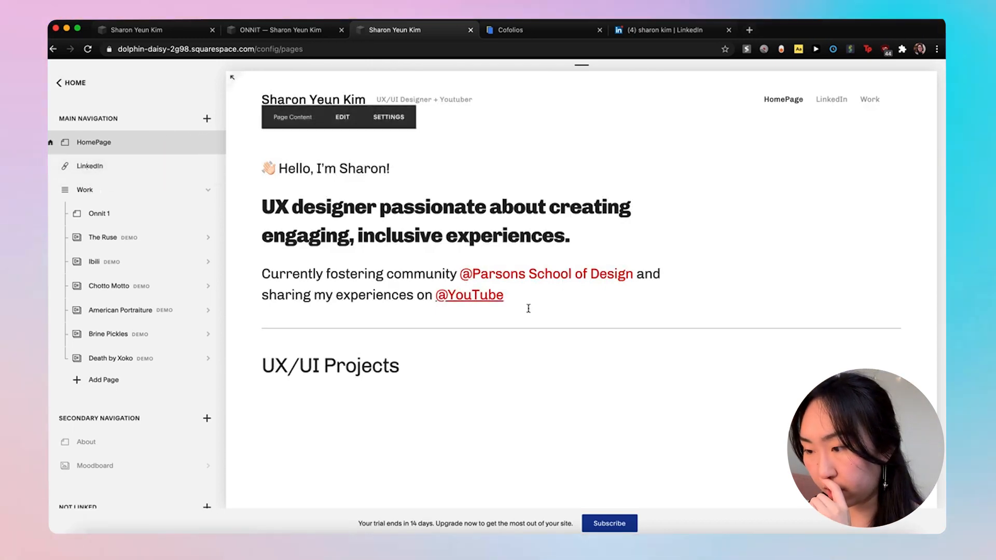
{"action": "left_click", "coordinate": [388, 117]}
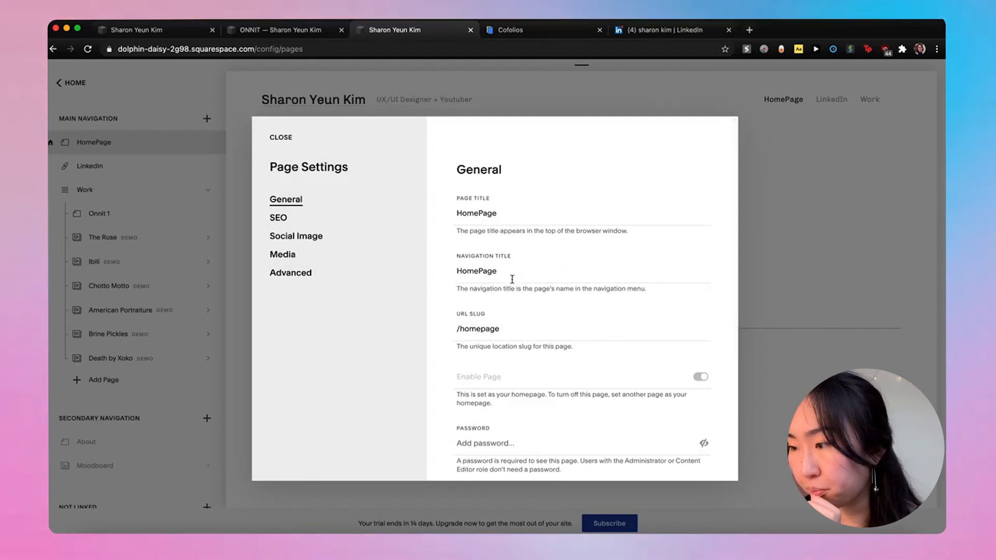
Set HomePage's page title and navigation title to 'My Work' and save.
{"action": "left_click", "coordinate": [498, 271]}
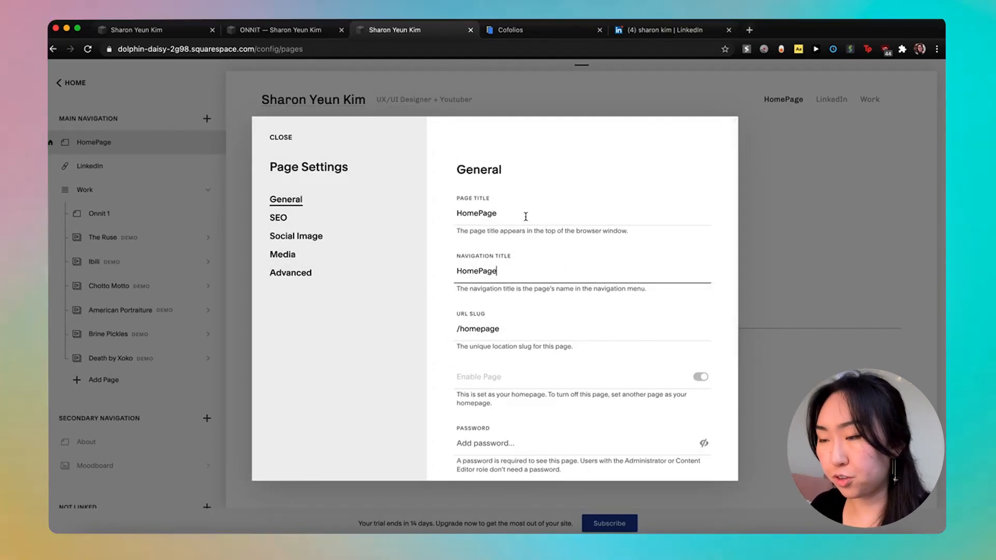
{"action": "type", "text": "Woks"}
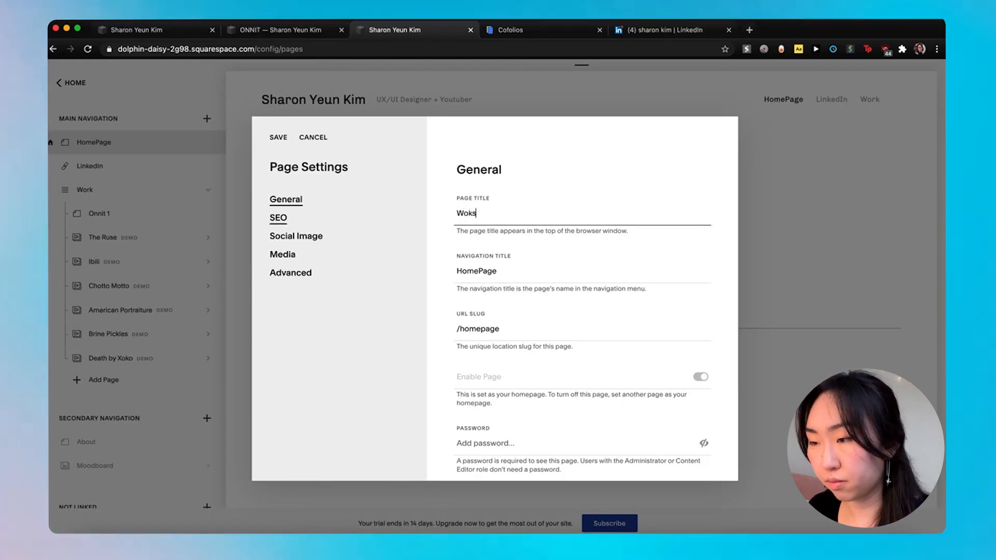
{"action": "type", "text": "My"}
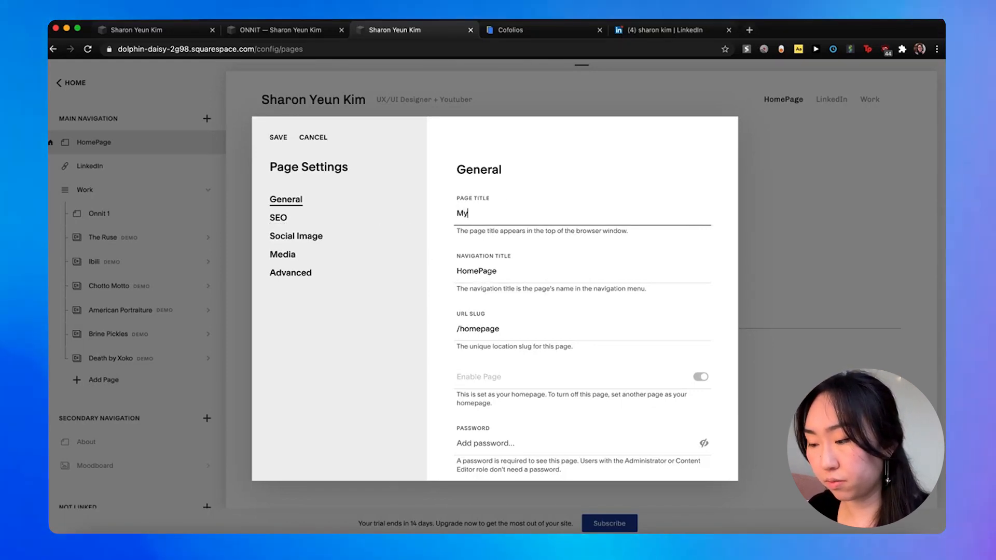
{"action": "type", "text": "Work"}
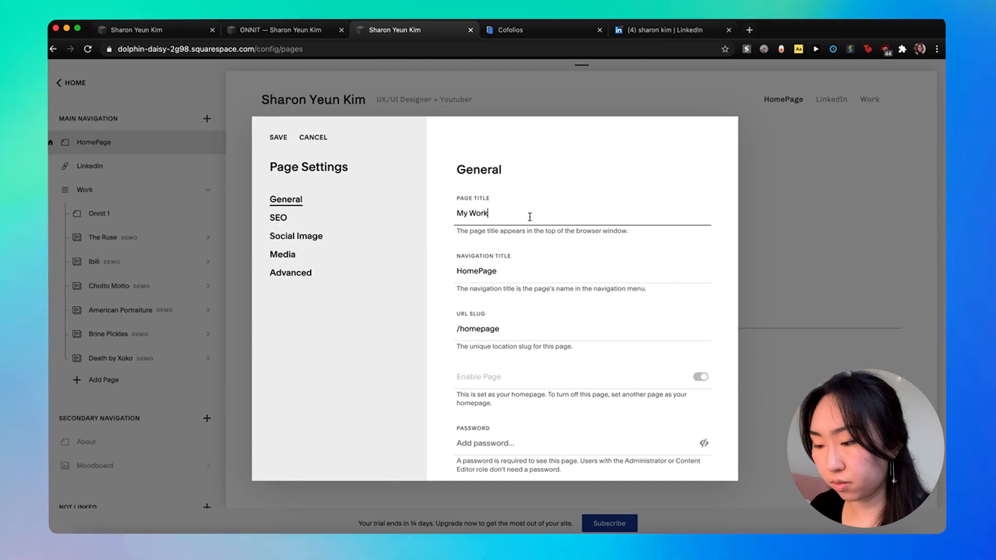
{"action": "left_click", "coordinate": [476, 271]}
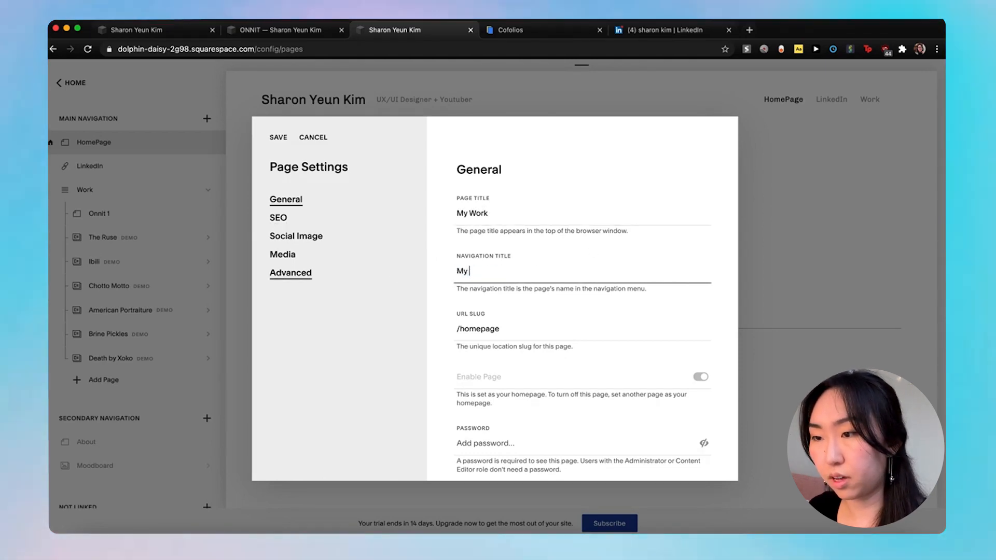
{"action": "type", "text": "Work"}
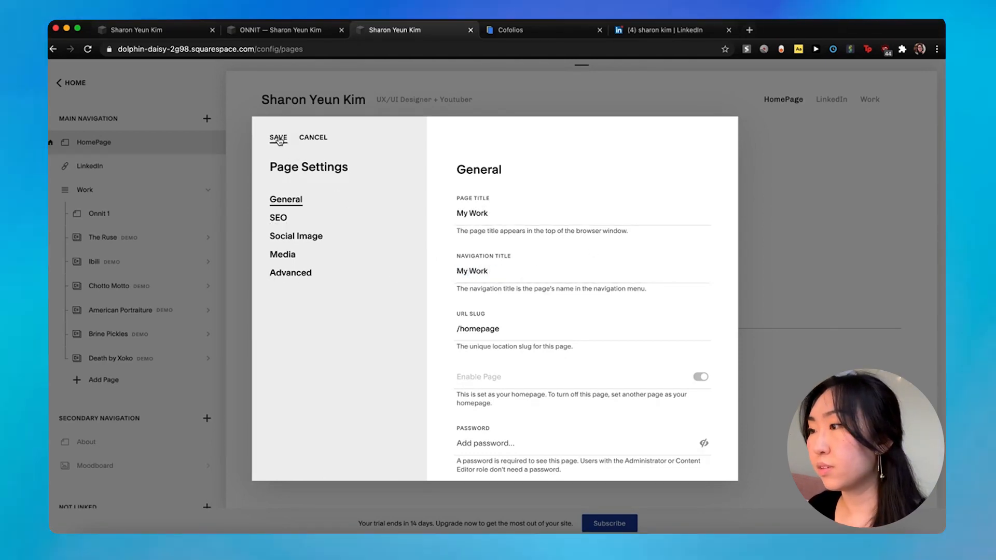
{"action": "left_click", "coordinate": [278, 138]}
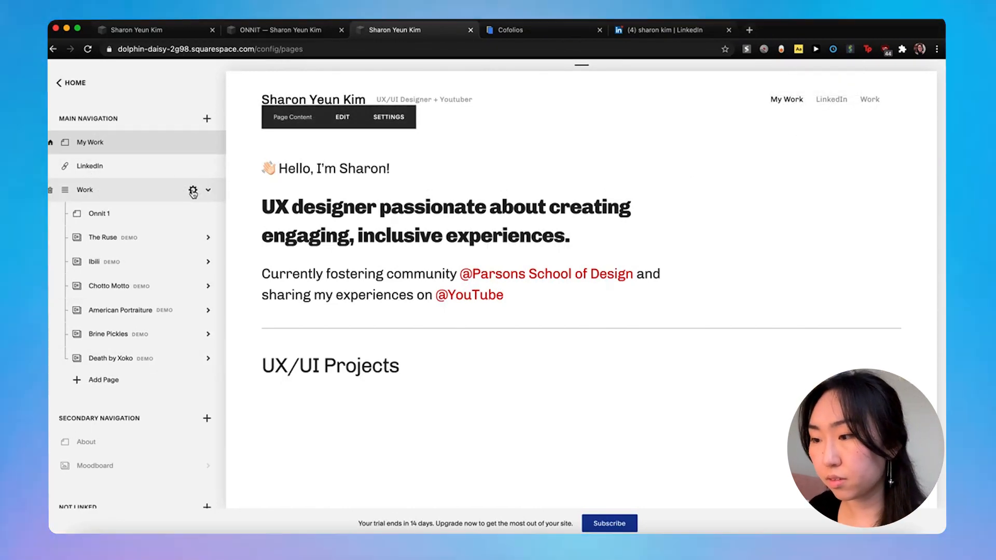
Switch off Enable Page in the Work index settings, leaving My Work and LinkedIn.
{"action": "left_click", "coordinate": [195, 190]}
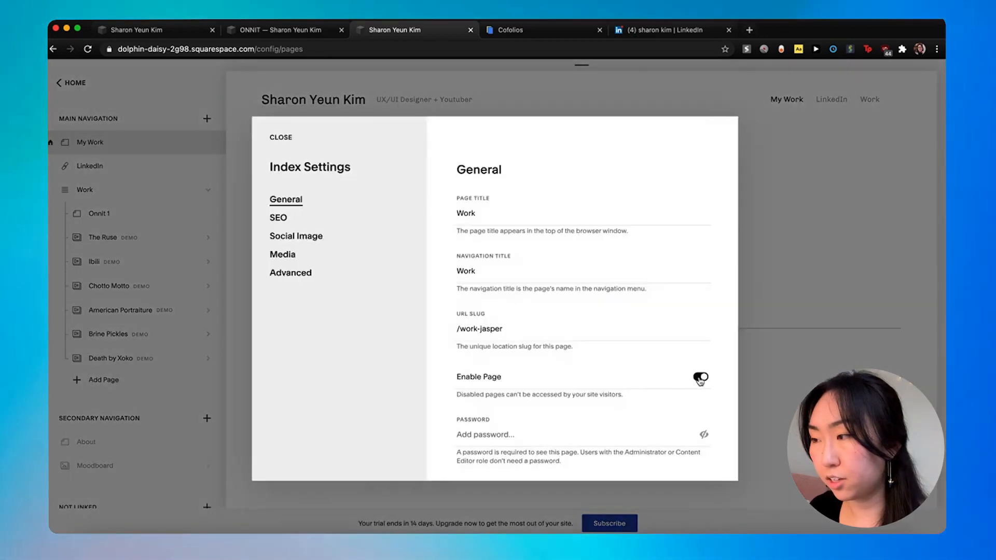
{"action": "left_click", "coordinate": [280, 137]}
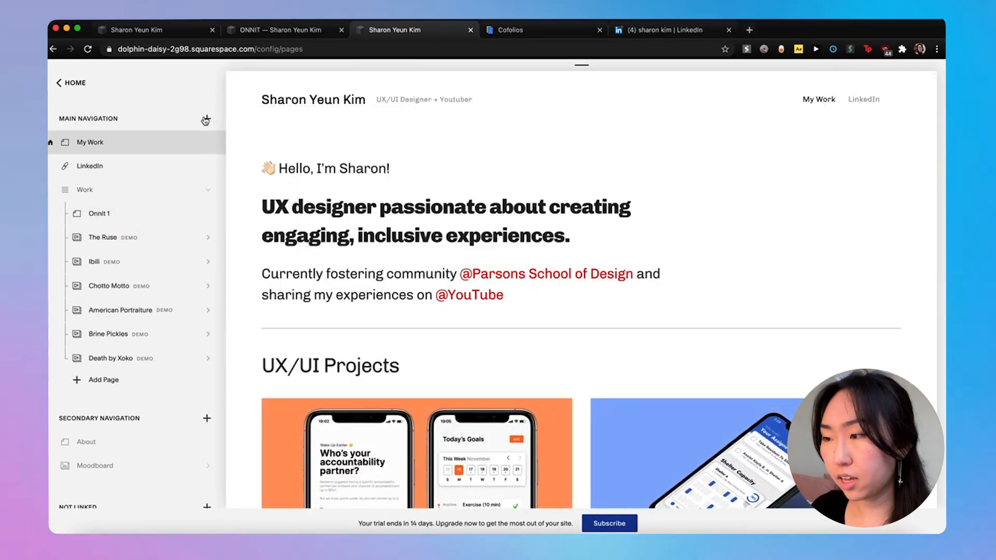
Add a navigation link titled Resume and copy the Figma resume prototype's share link.
{"action": "left_click", "coordinate": [205, 119]}
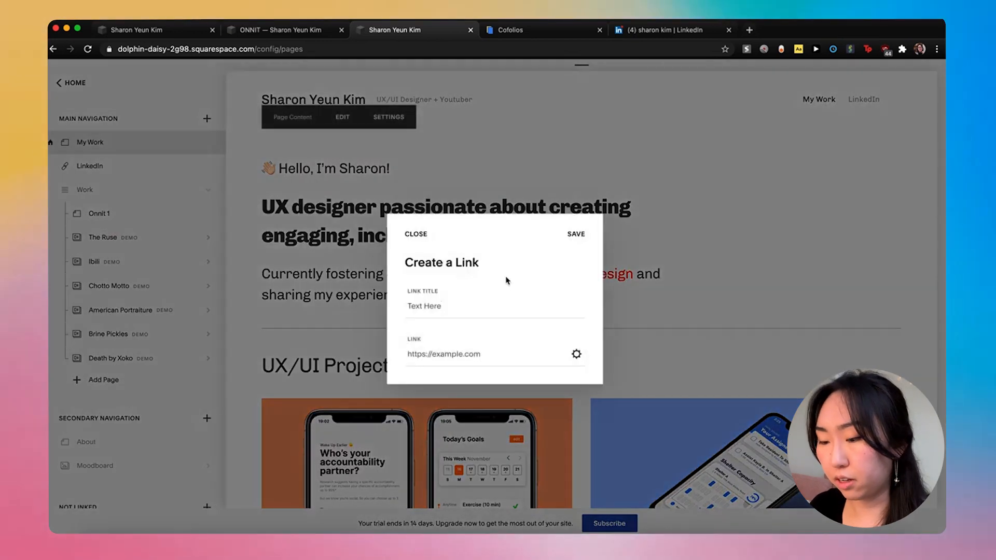
{"action": "type", "text": "Resu"}
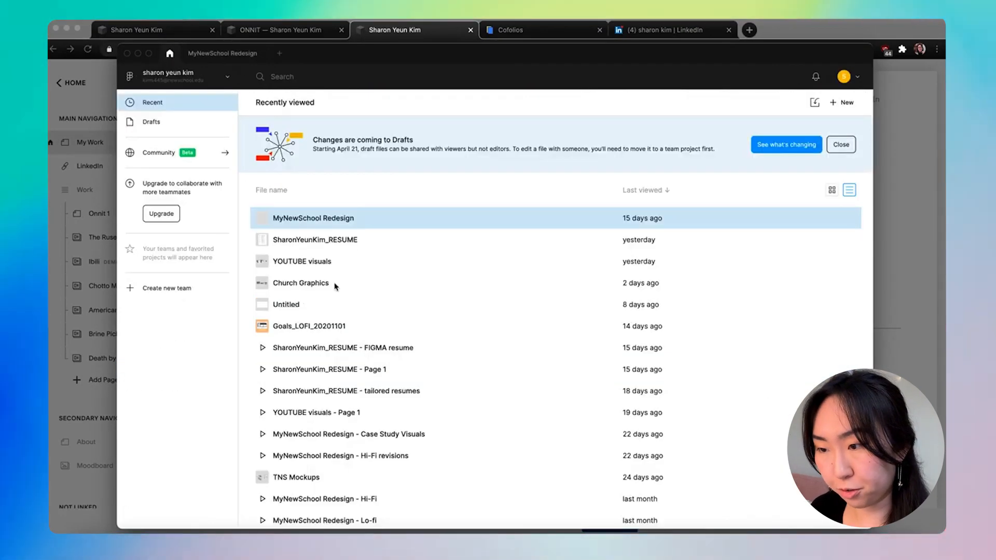
{"action": "mouse_move", "coordinate": [326, 251]}
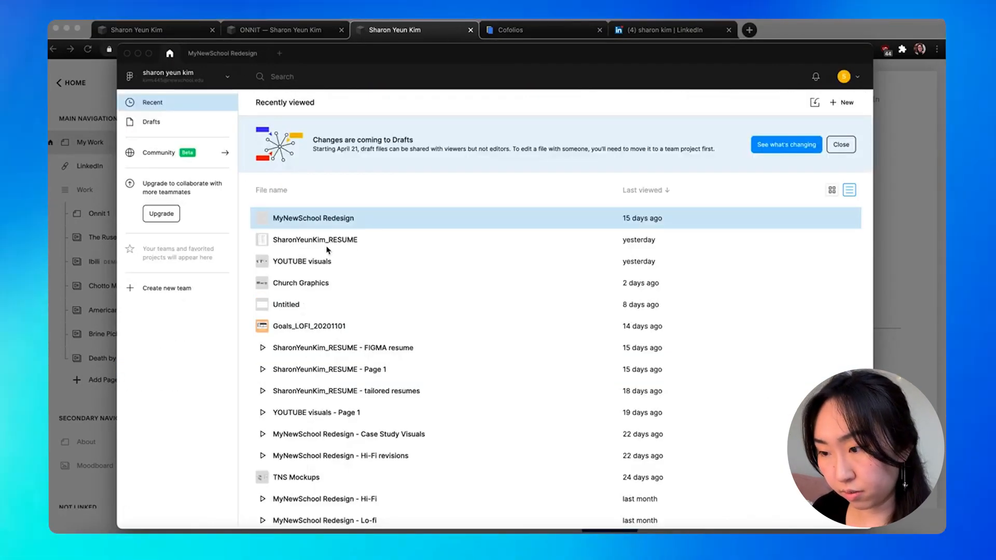
{"action": "left_click", "coordinate": [342, 347]}
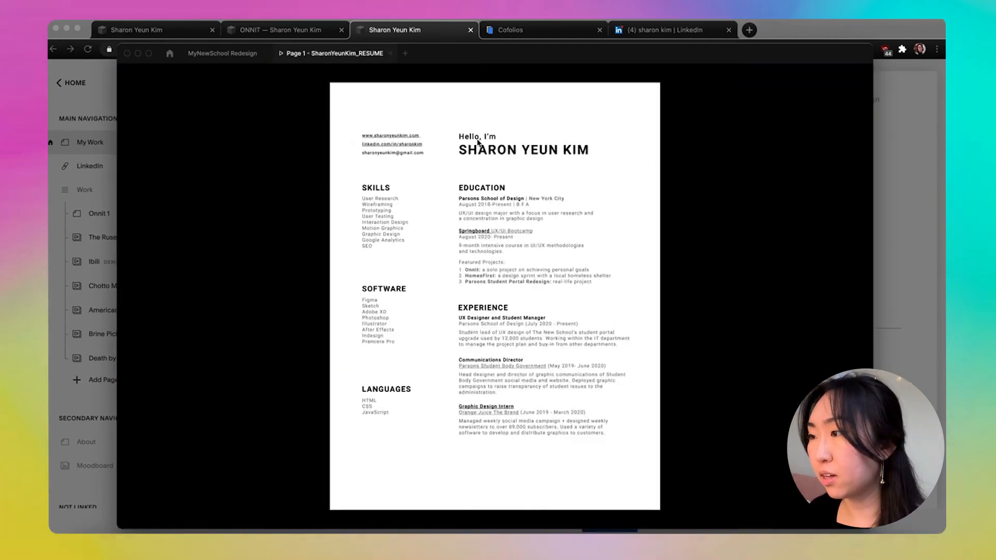
{"action": "left_click", "coordinate": [767, 76]}
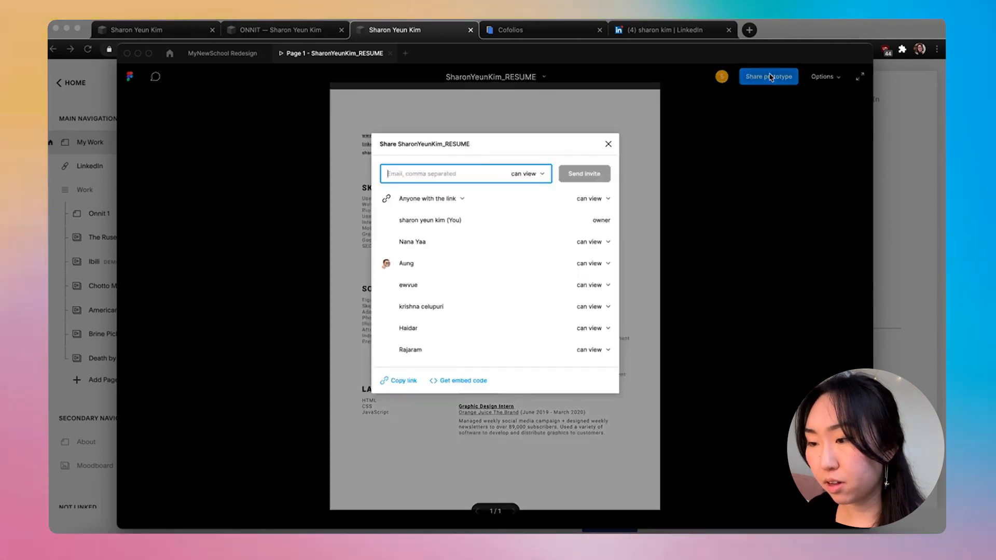
{"action": "left_click", "coordinate": [403, 380]}
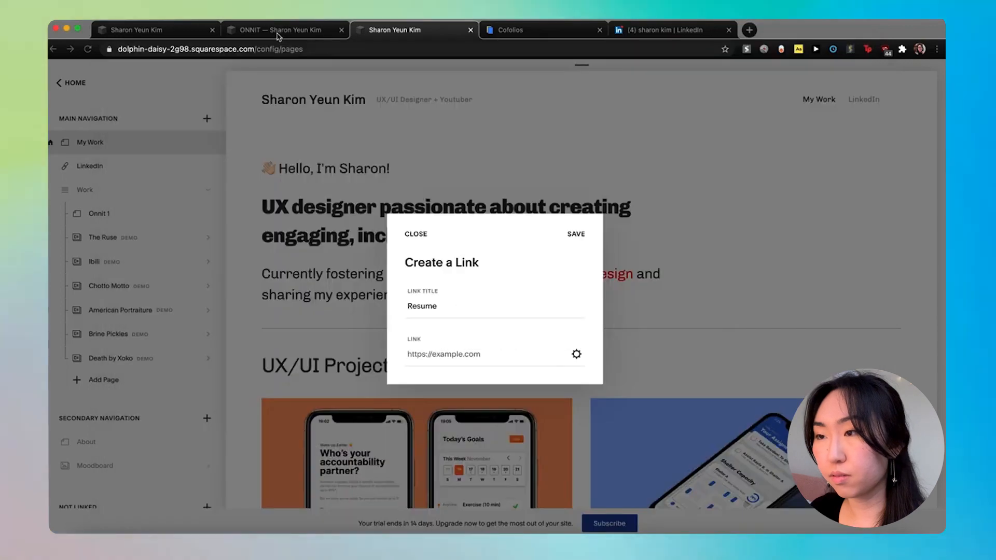
Paste the Figma resume prototype URL into the Resume link and save it.
{"action": "left_click", "coordinate": [445, 306]}
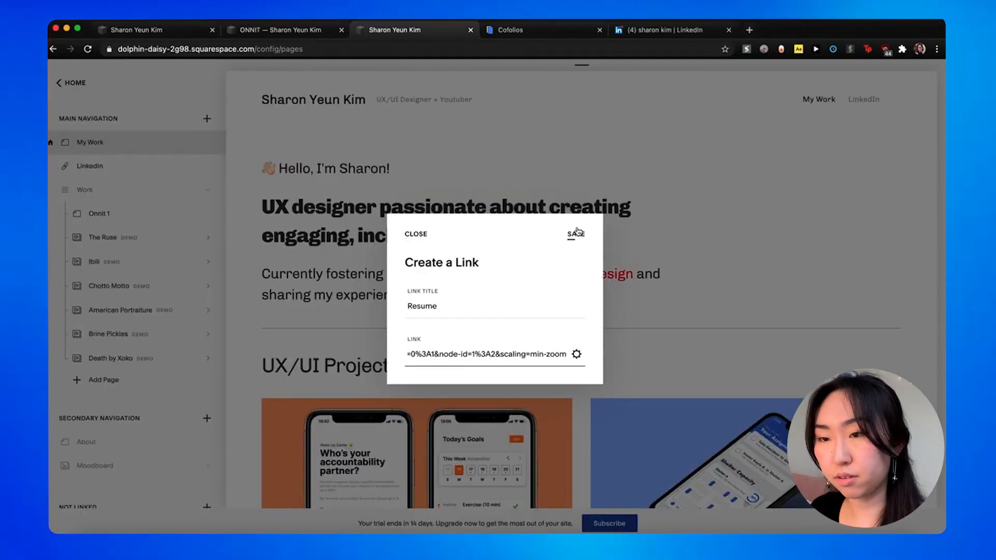
{"action": "left_click", "coordinate": [575, 234]}
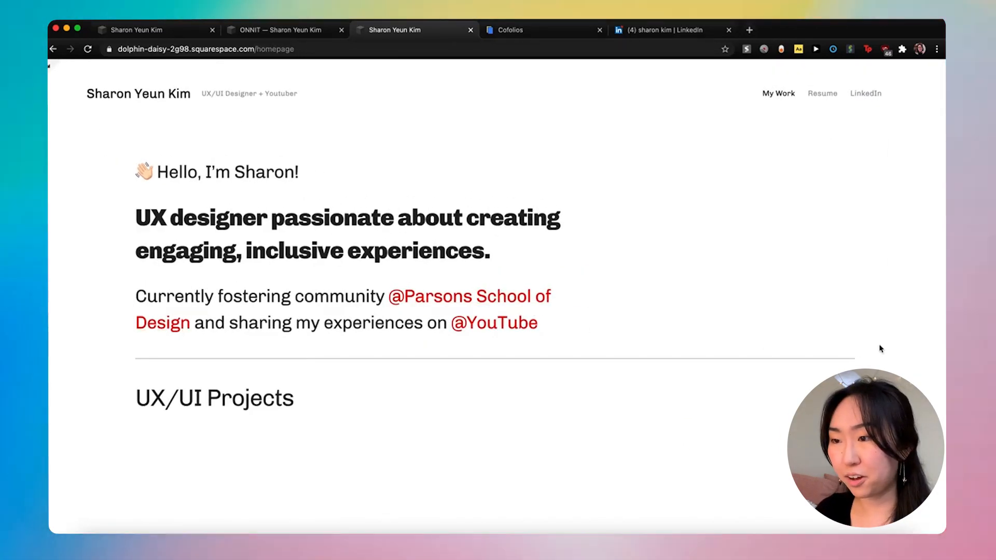
Scroll the live homepage, test the footer YouTube icon, then return to the site.
{"action": "scroll", "scroll_direction": "down", "scroll_amount": 3}
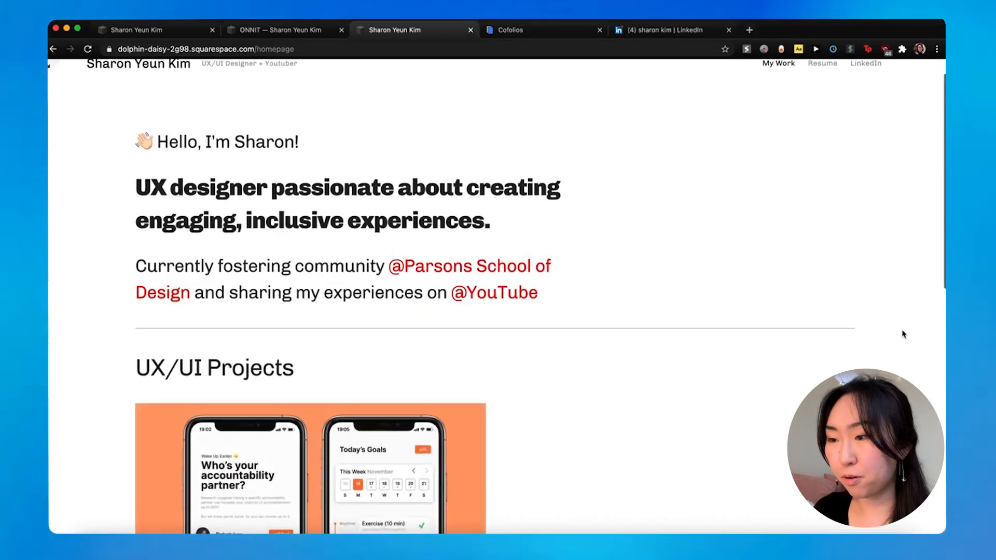
{"action": "scroll", "scroll_direction": "down", "scroll_amount": 3}
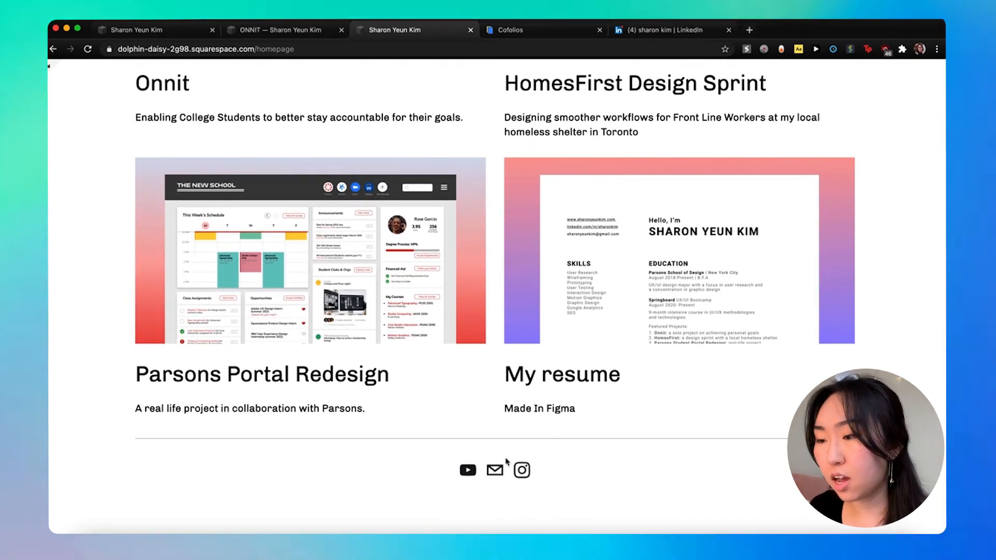
{"action": "mouse_move", "coordinate": [467, 472]}
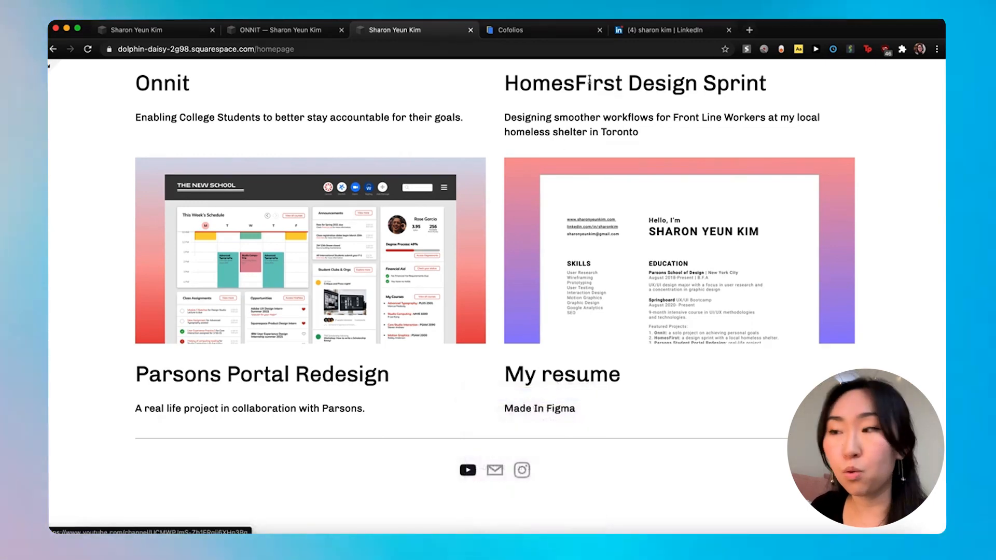
{"action": "left_click", "coordinate": [467, 470]}
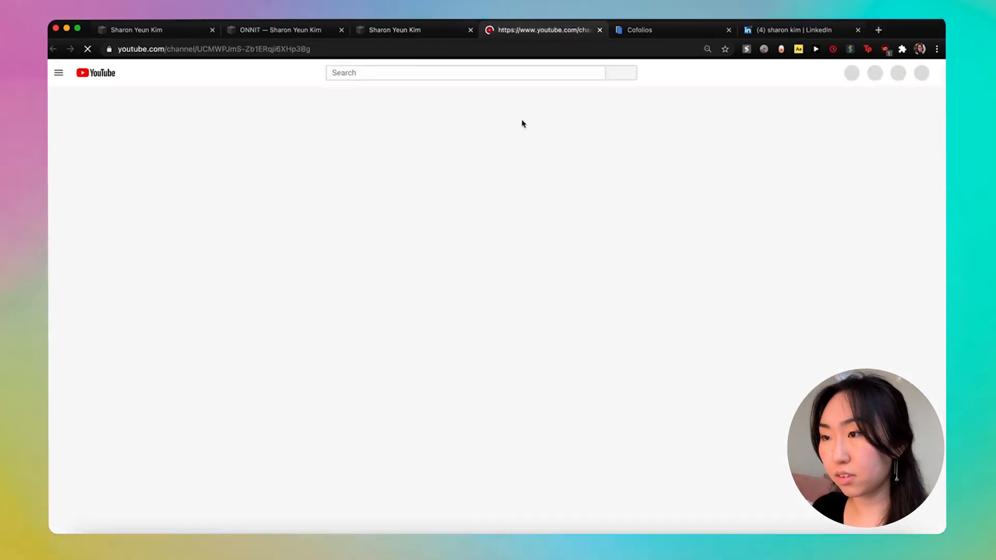
{"action": "left_click", "coordinate": [413, 30]}
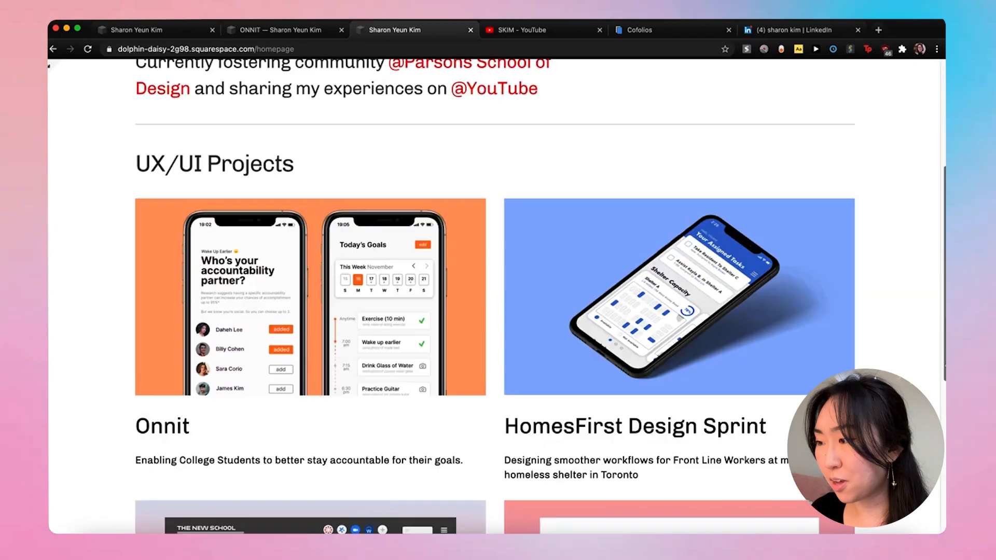
{"action": "scroll", "scroll_direction": "down", "scroll_amount": 3}
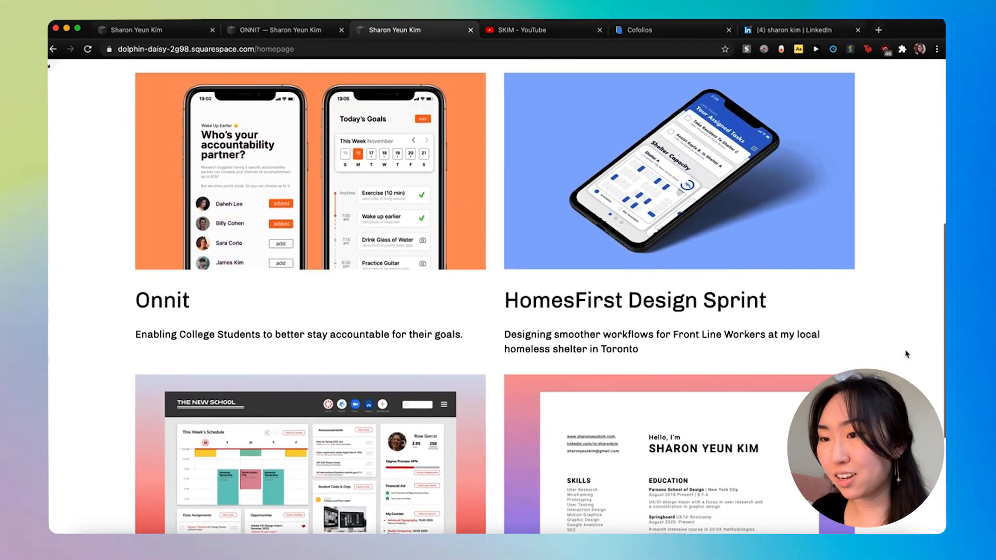